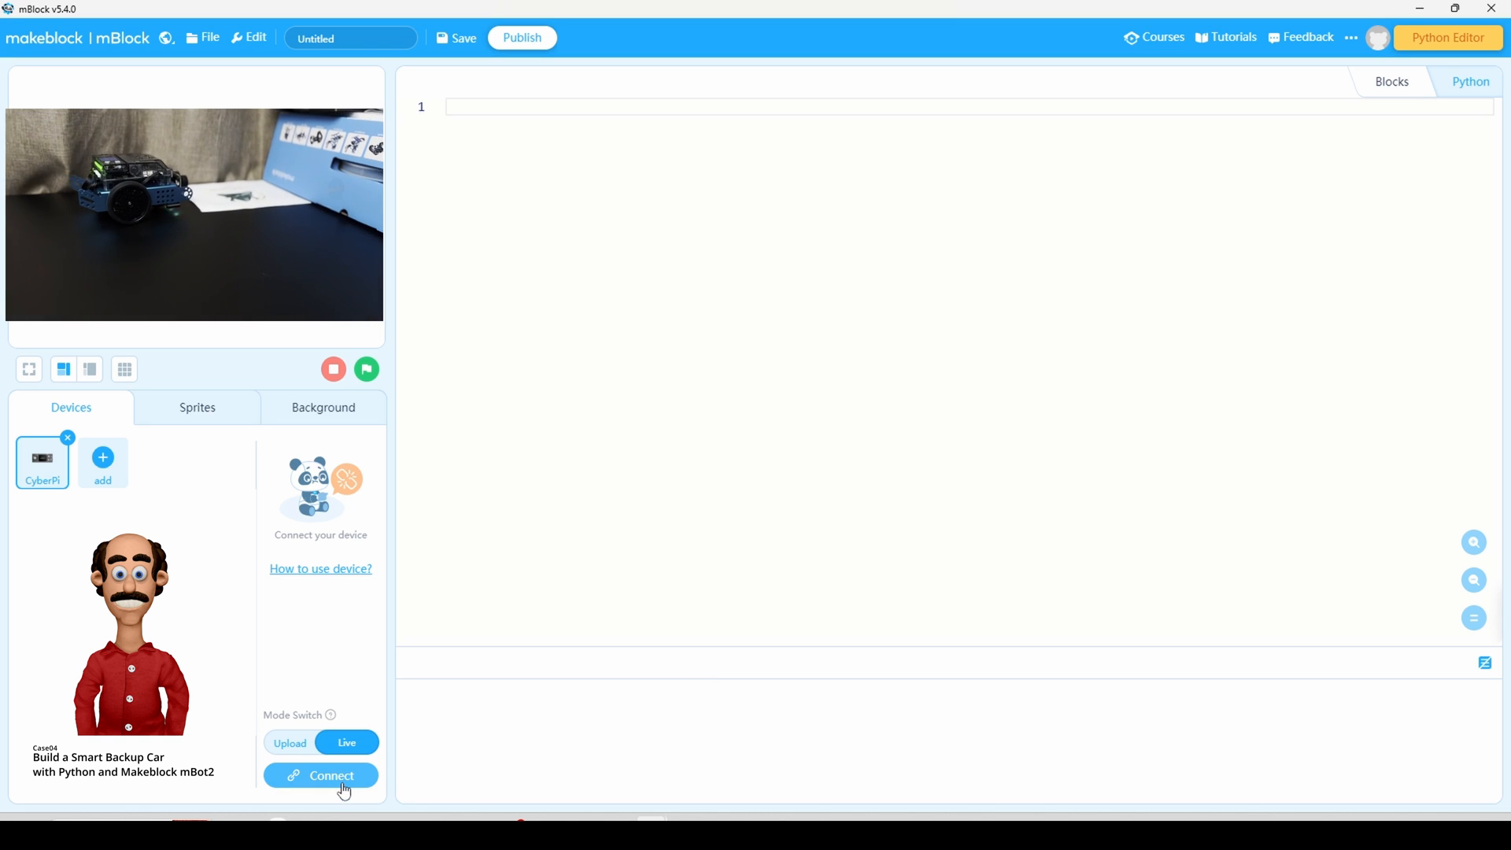
- Connect the CyberPi on COM5 over USB and return to the Python editor
{"action": "left_click", "coordinate": [320, 775]}
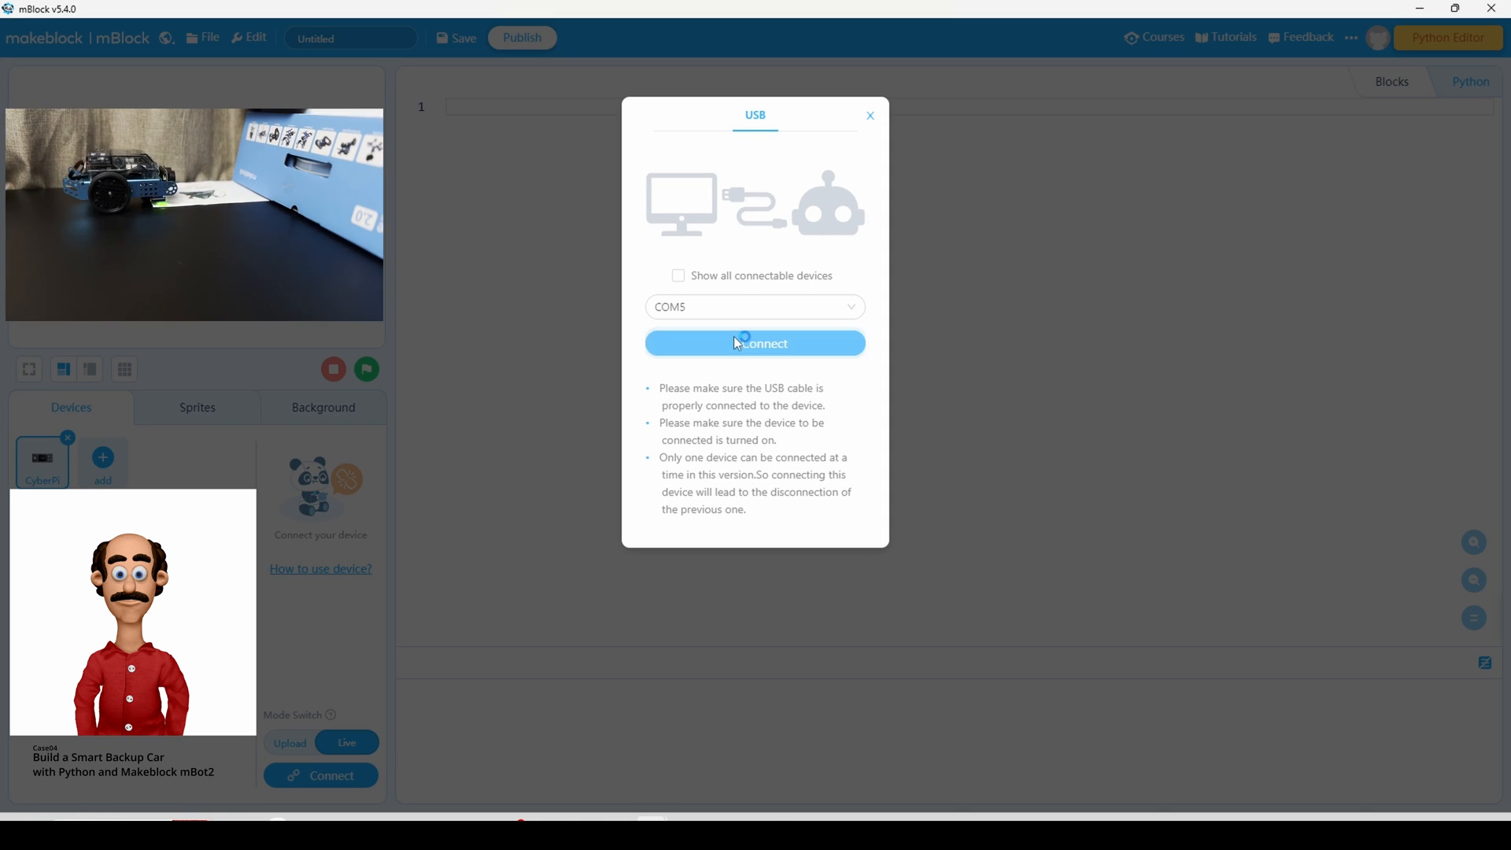
{"action": "left_click", "coordinate": [755, 344]}
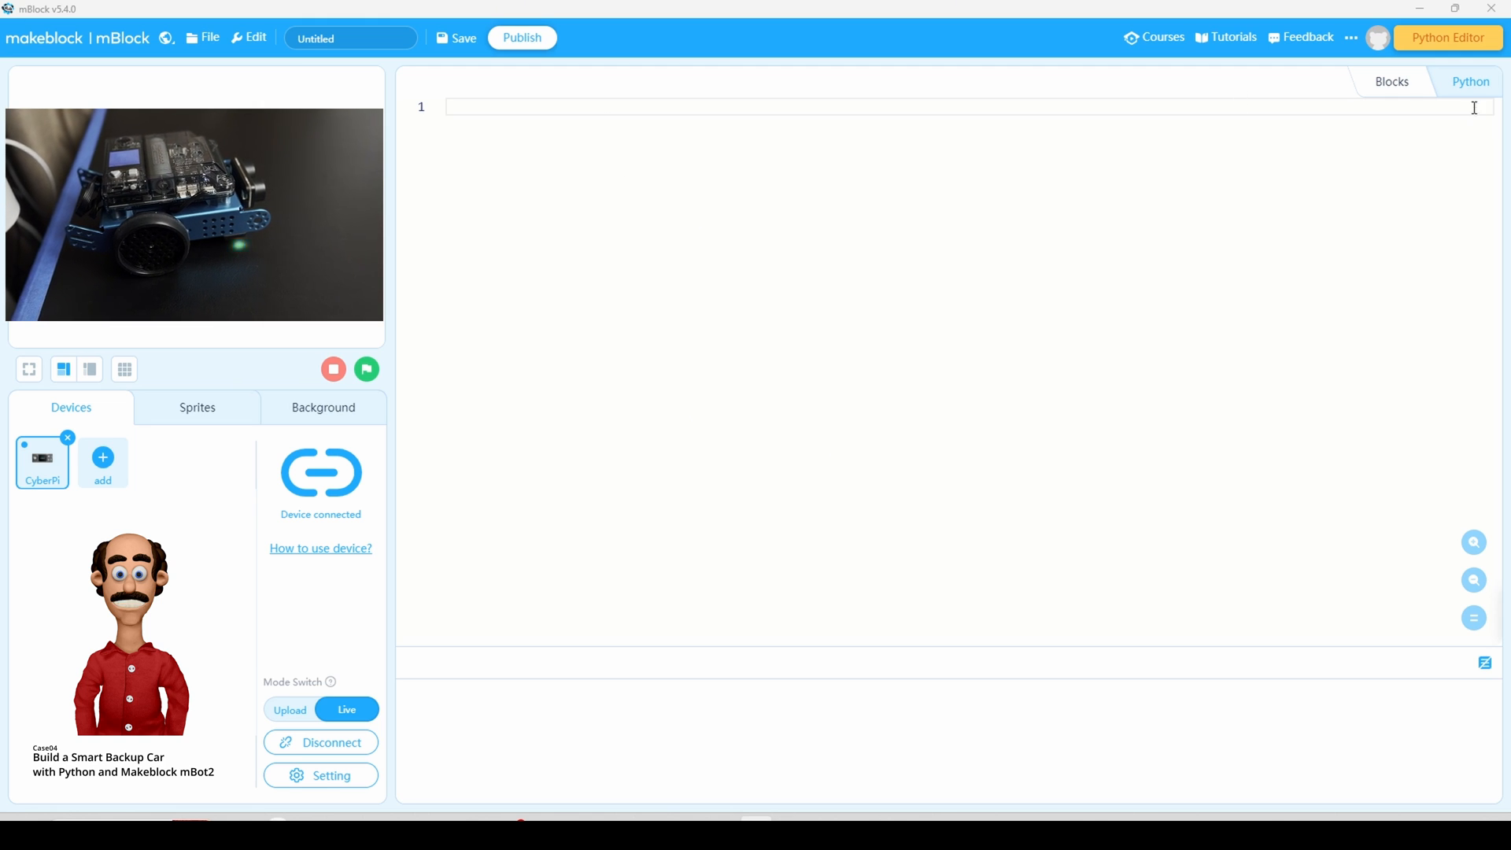
{"action": "left_click", "coordinate": [1390, 81]}
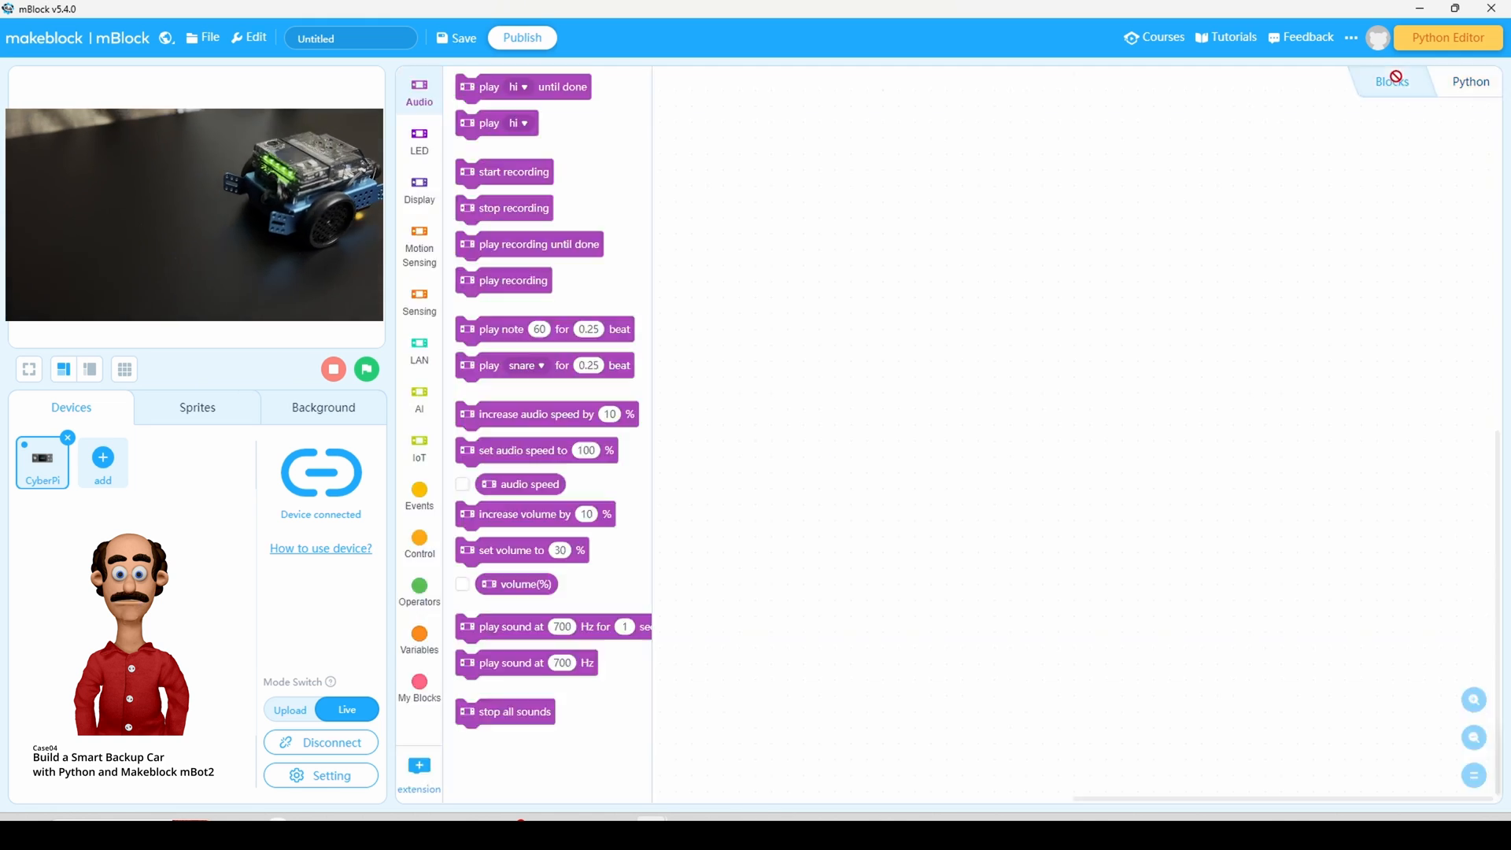
{"action": "left_click", "coordinate": [1470, 81]}
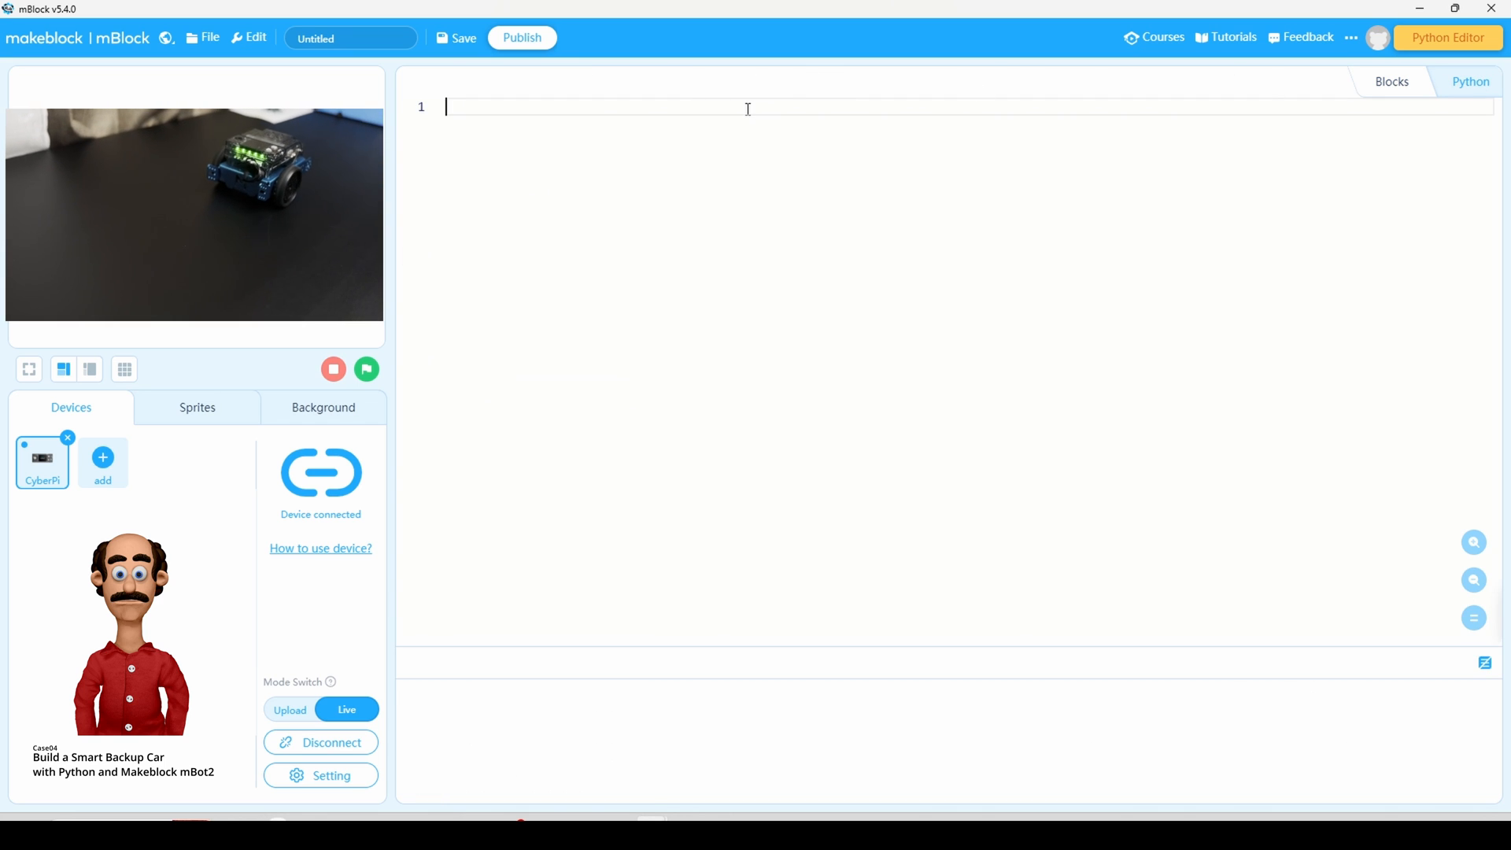
- Paste the Smart Backup Car docstring header and comment lines
{"action": "type", "text": "\"\"\""}
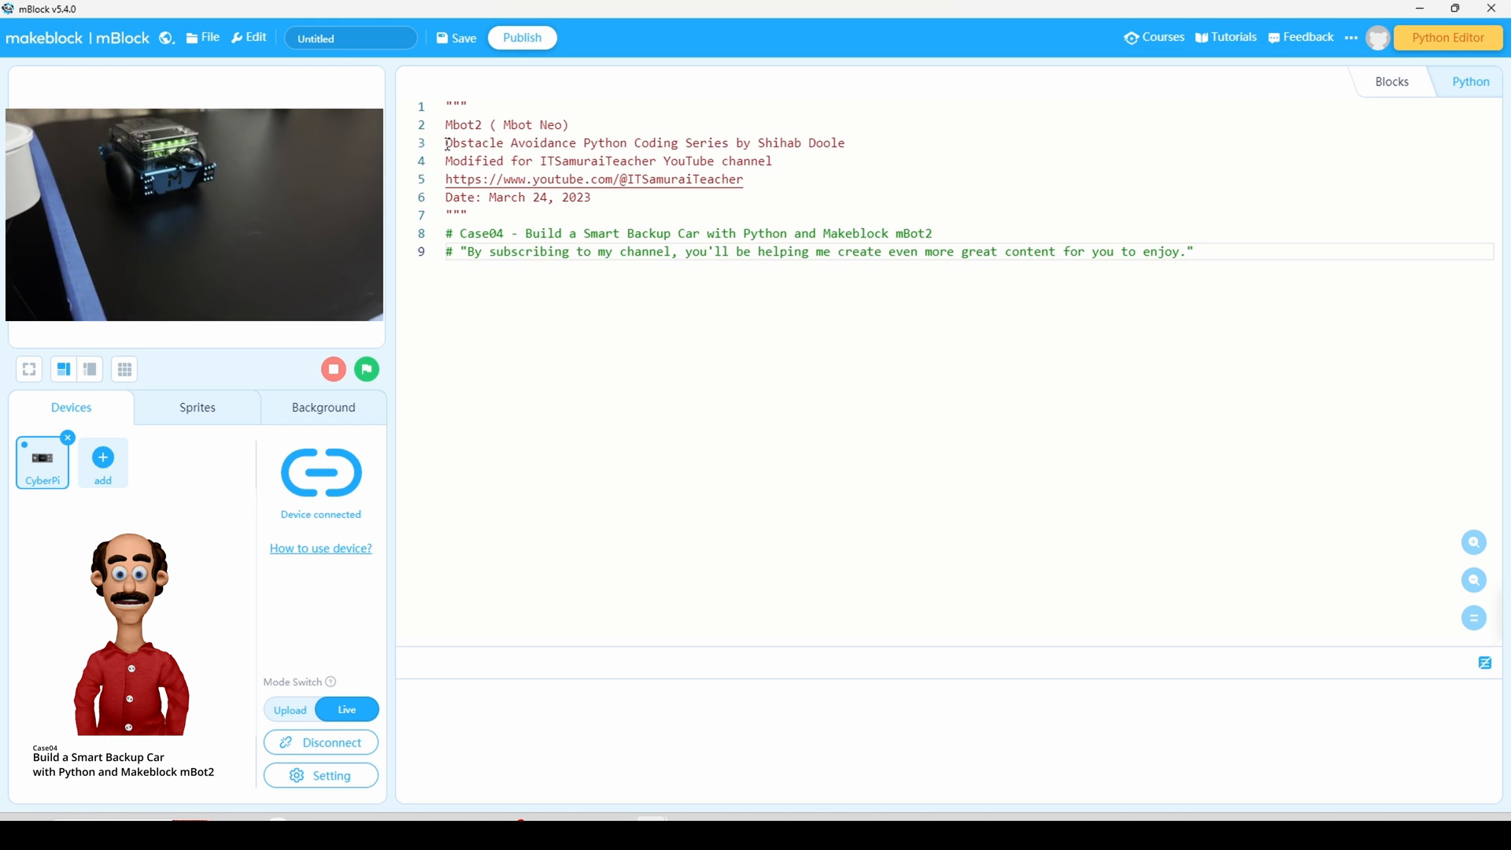
{"action": "left_click_drag", "start_coordinate": [444, 142], "coordinate": [687, 142]}
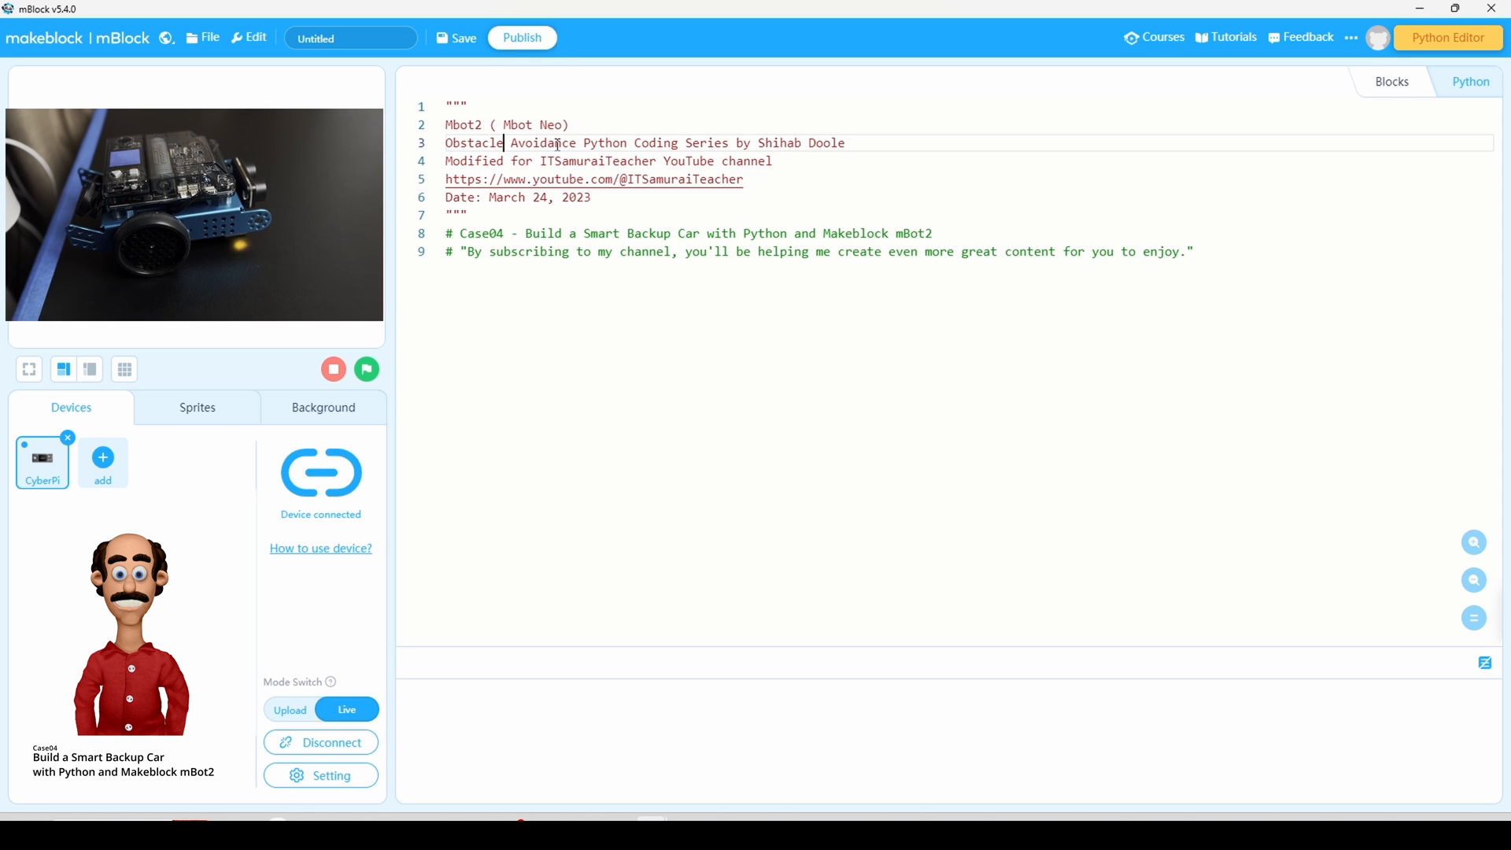
{"action": "double_click", "coordinate": [473, 142]}
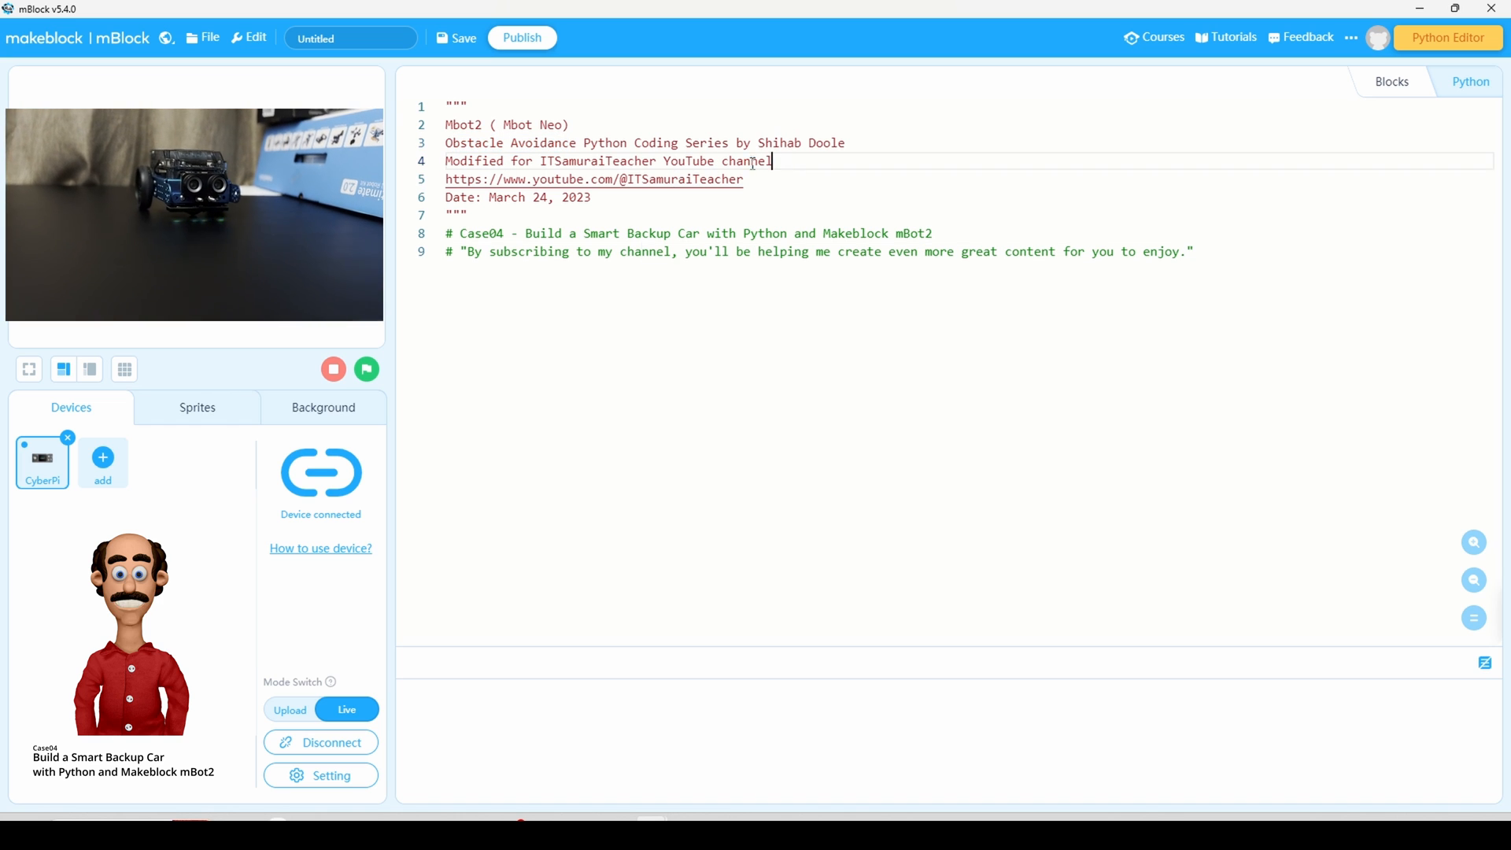
- Change the header date's day to 27 and add two blank lines below
{"action": "double_click", "coordinate": [709, 179]}
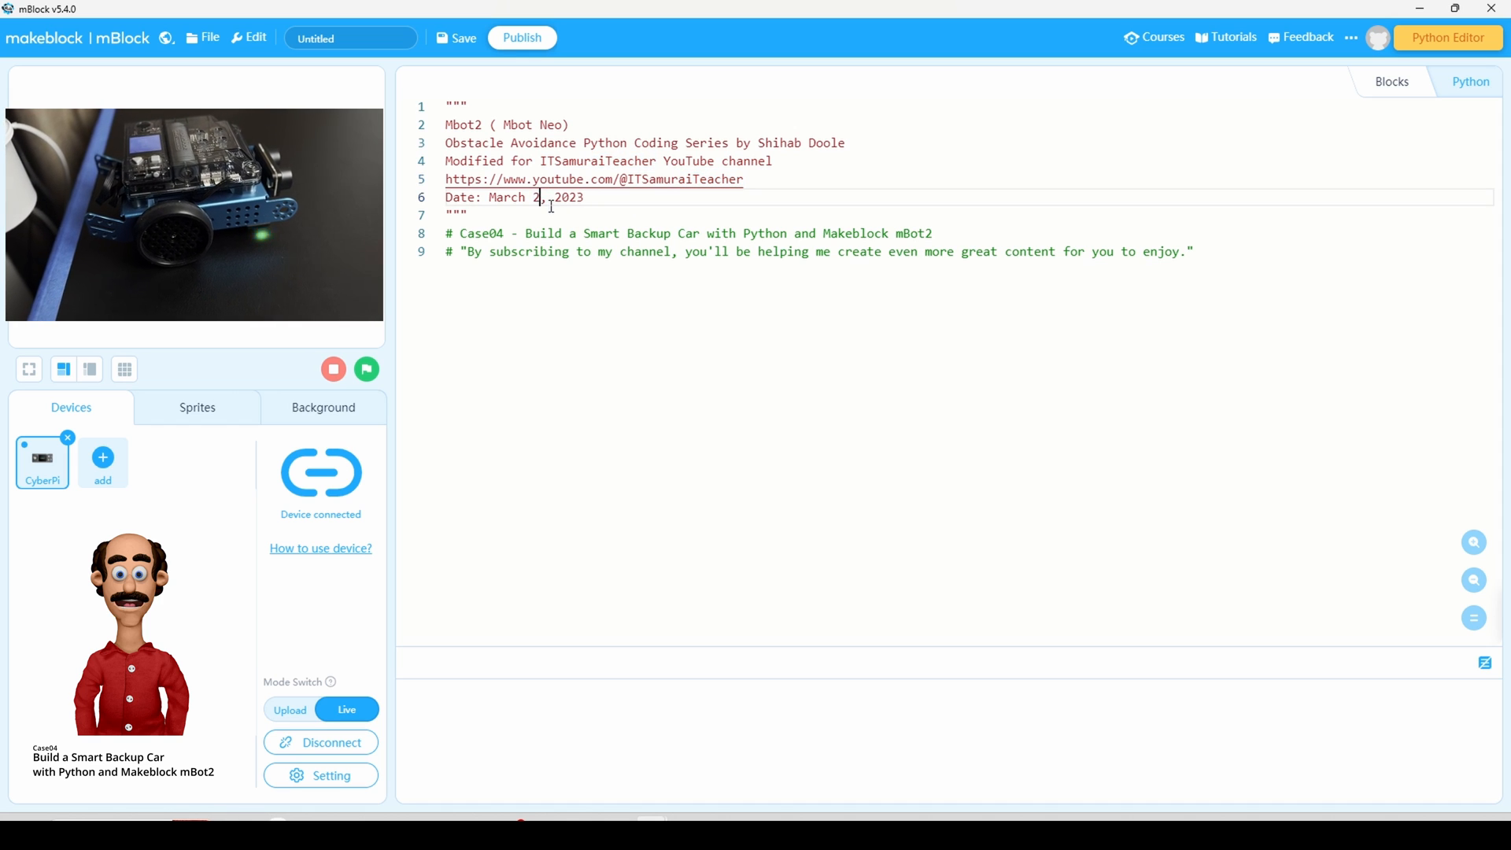
{"action": "type", "text": "7"}
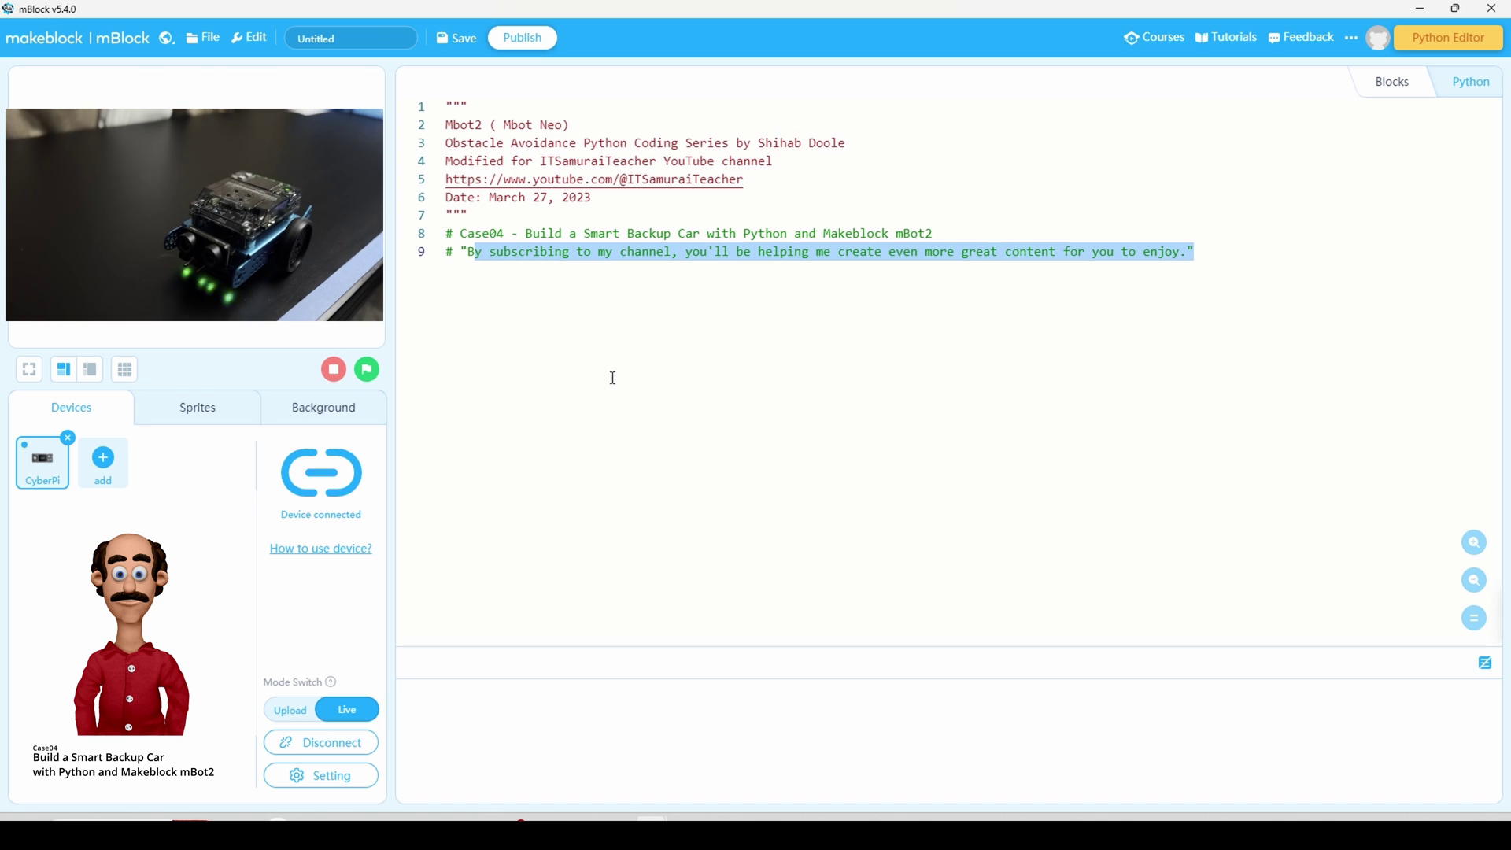
{"action": "left_click", "coordinate": [1217, 247]}
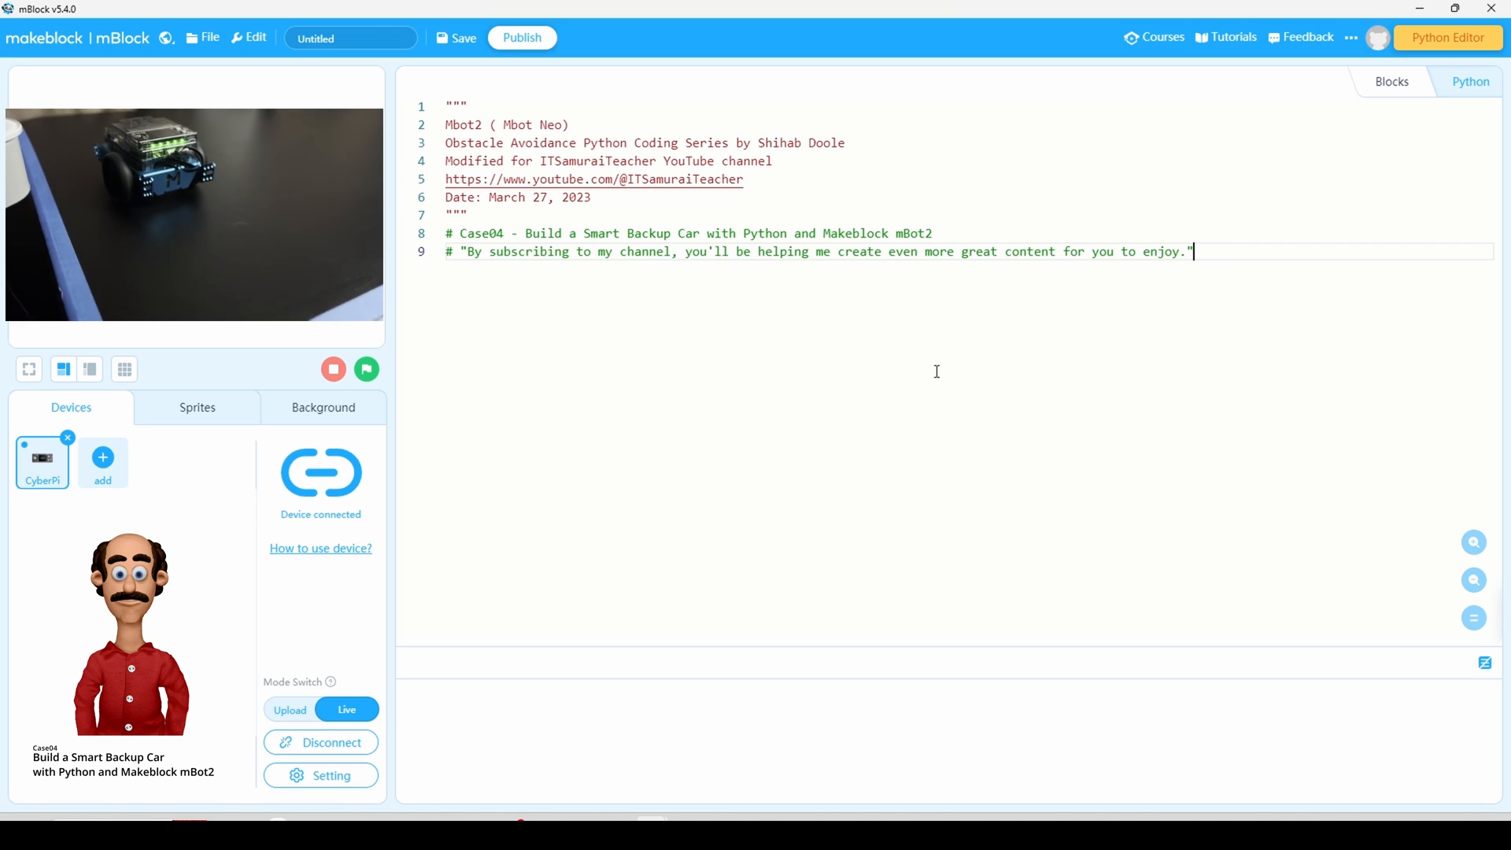
{"action": "key", "text": "Enter"}
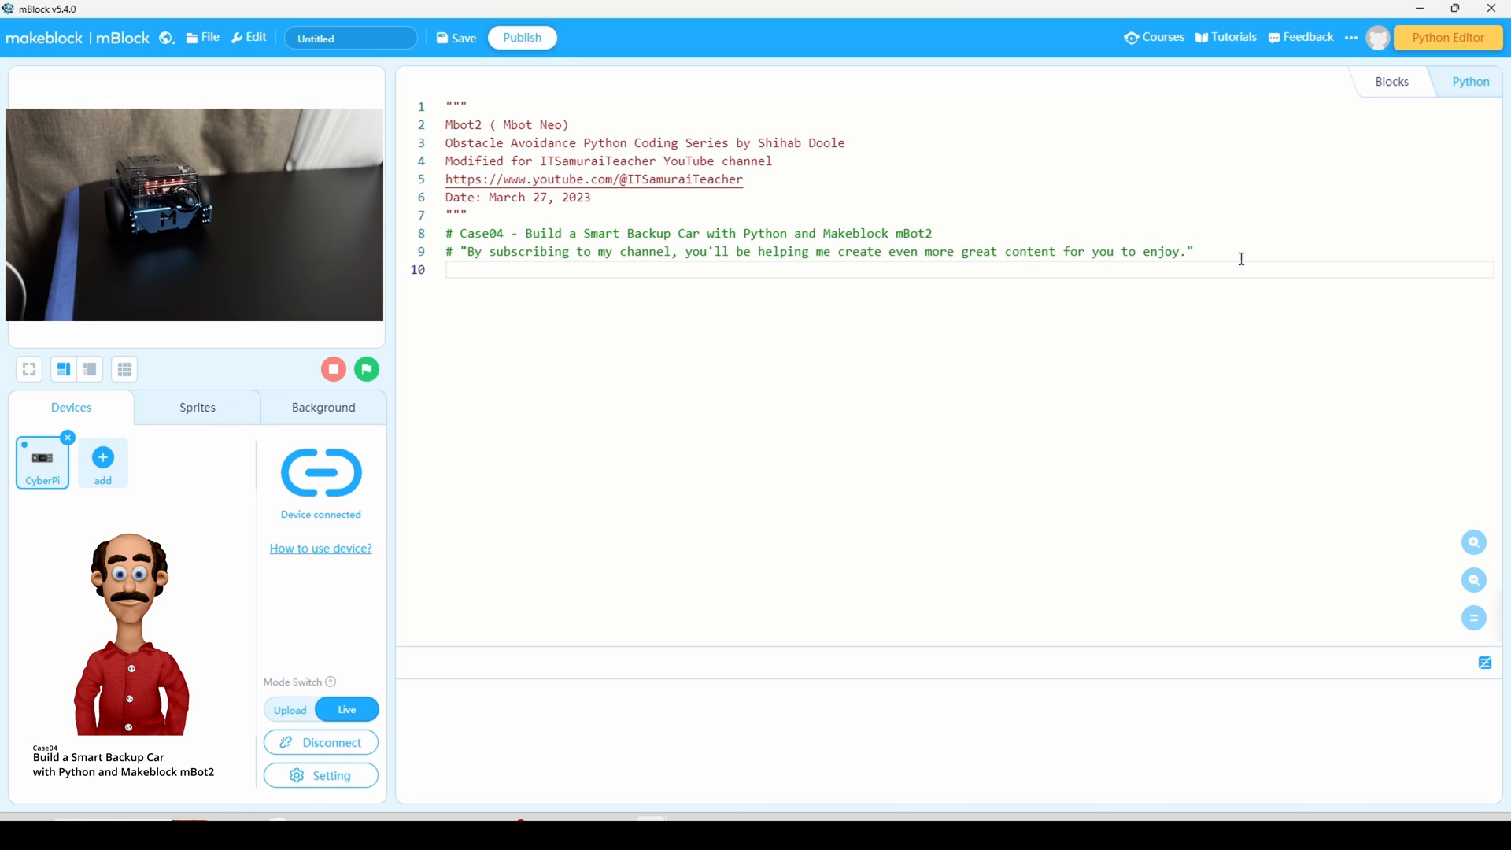
{"action": "key", "text": "Enter"}
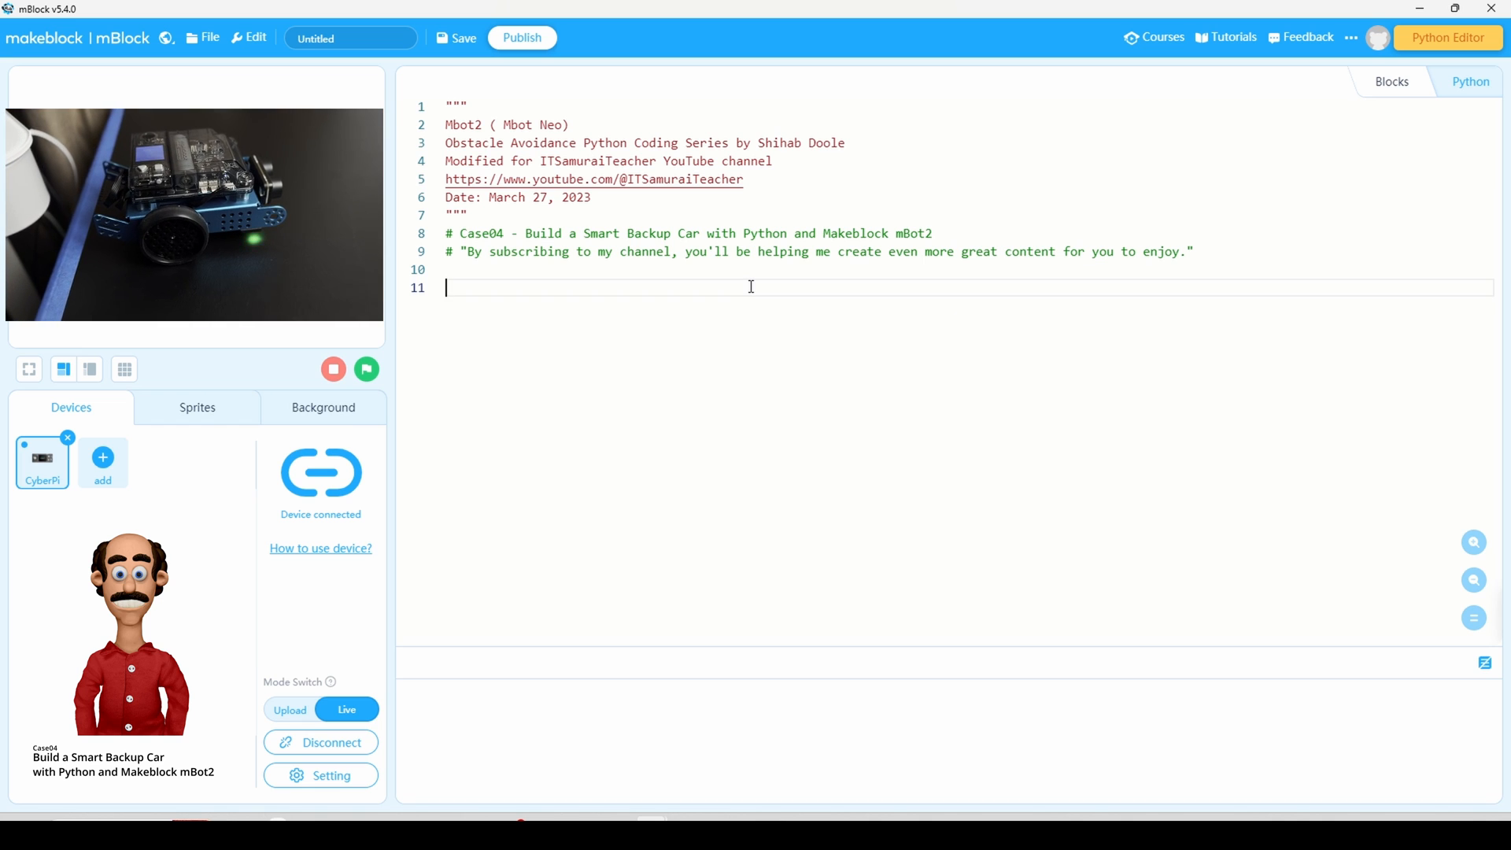
- Add import lines for mbuild and mbot2, correcting a misspelled import
{"action": "type", "text": "import"}
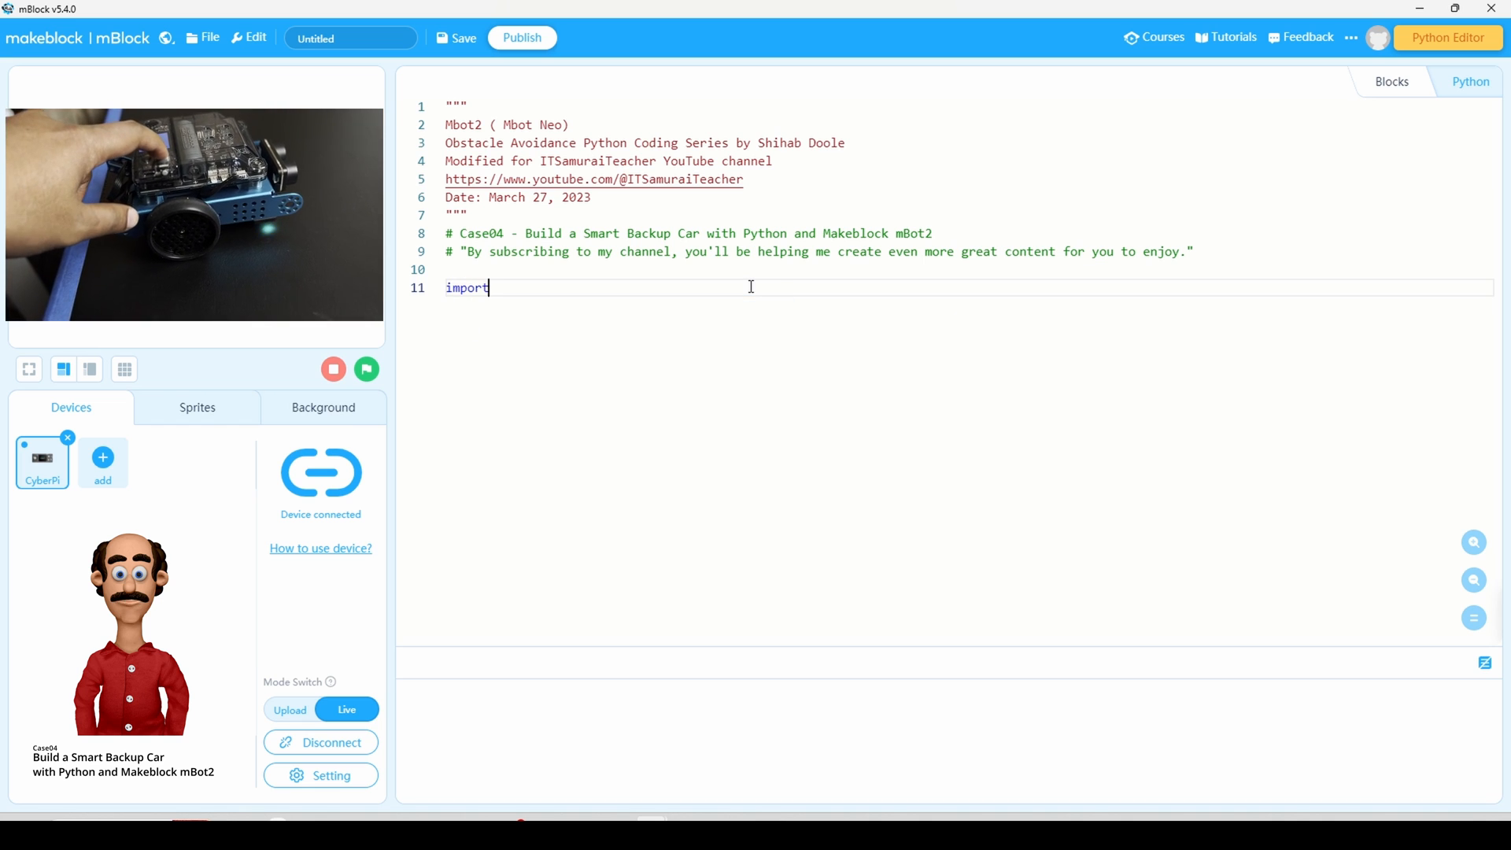
{"action": "type", "text": "mbuild"}
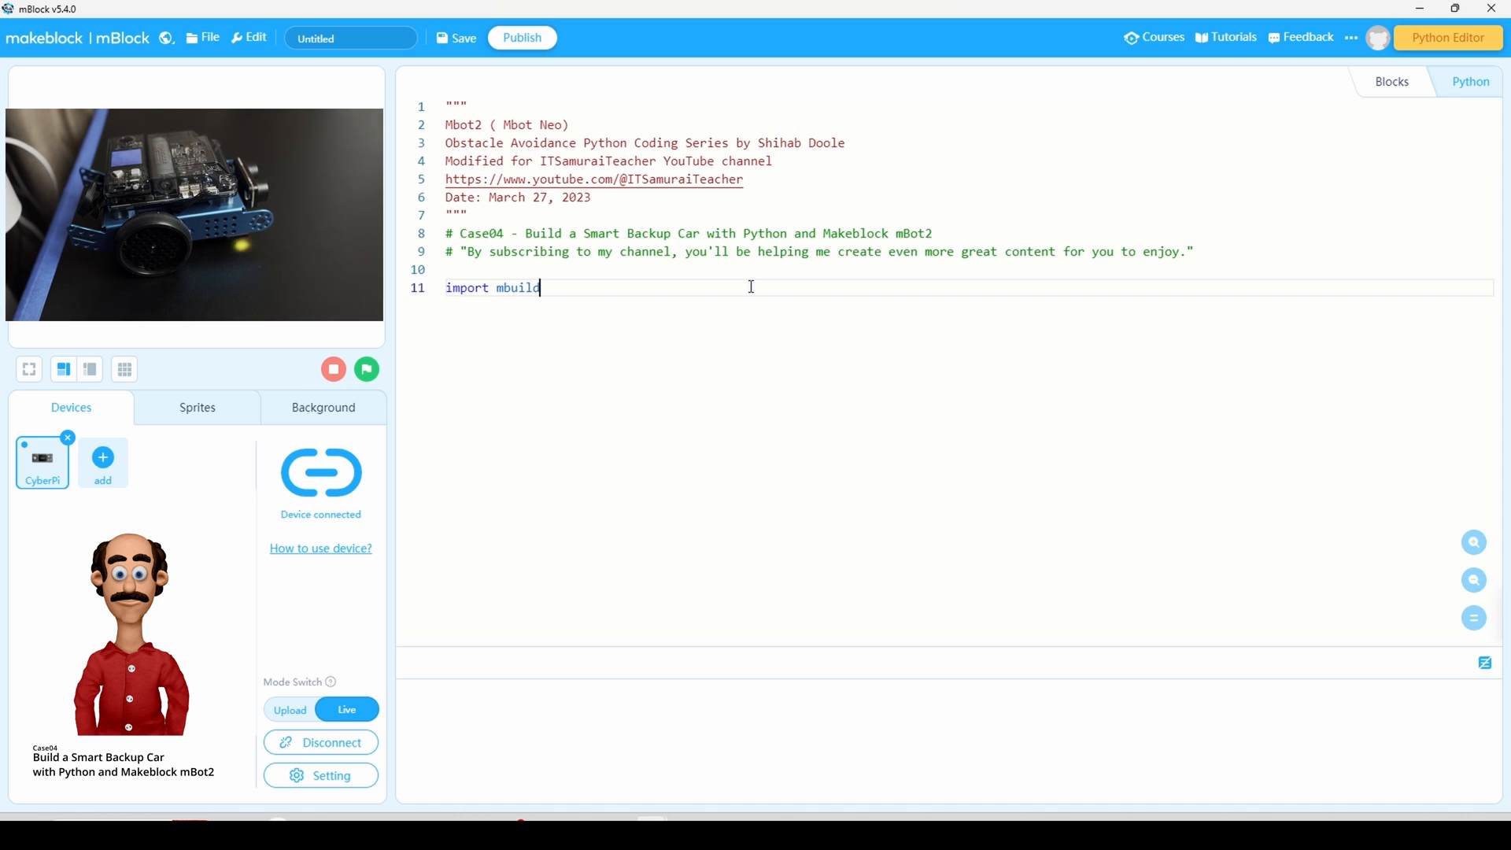
{"action": "key", "text": "Enter"}
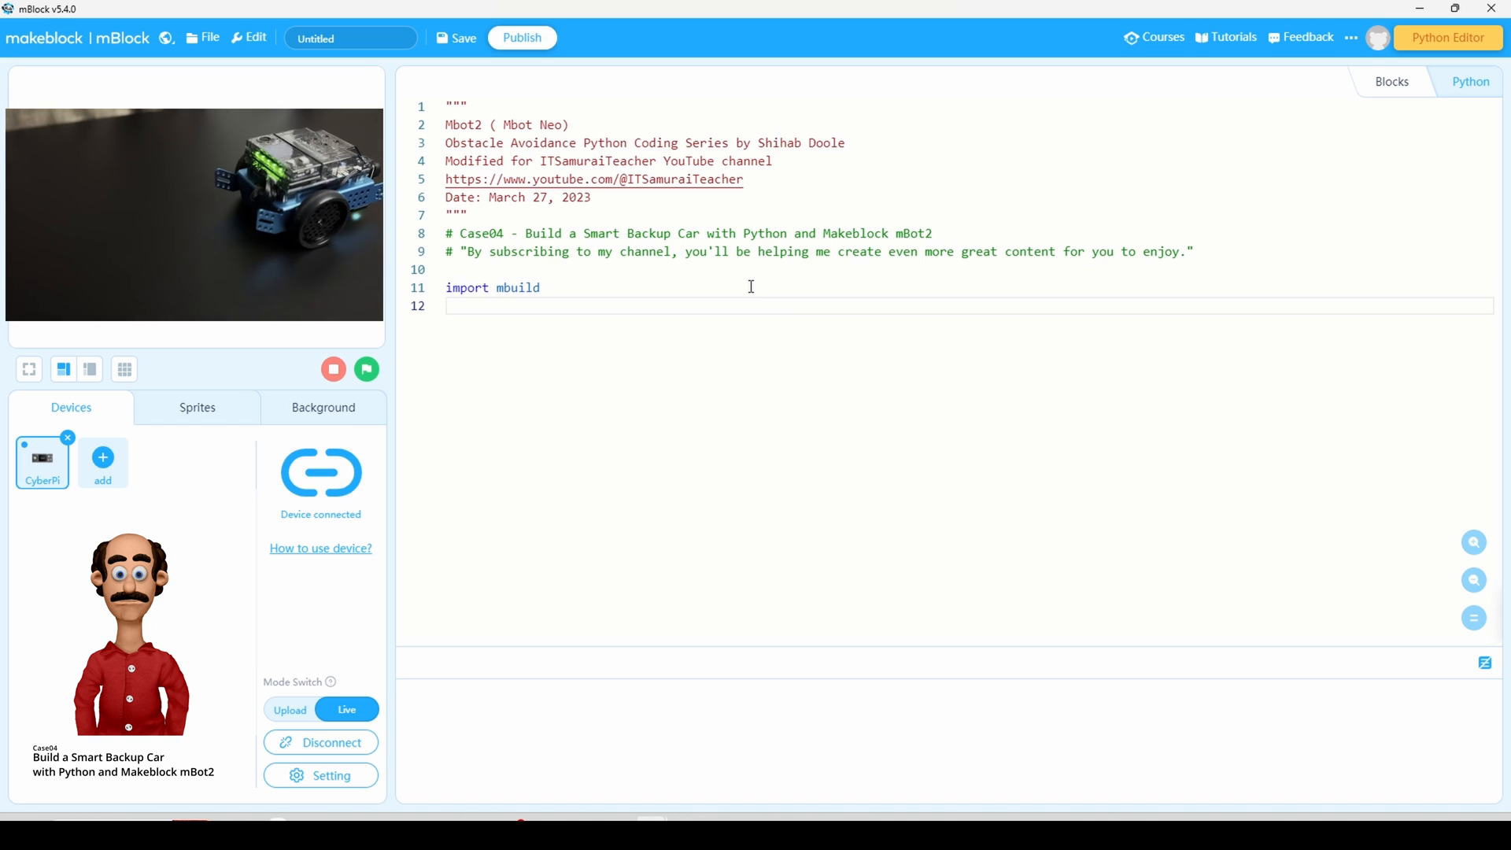
{"action": "type", "text": "imoport"}
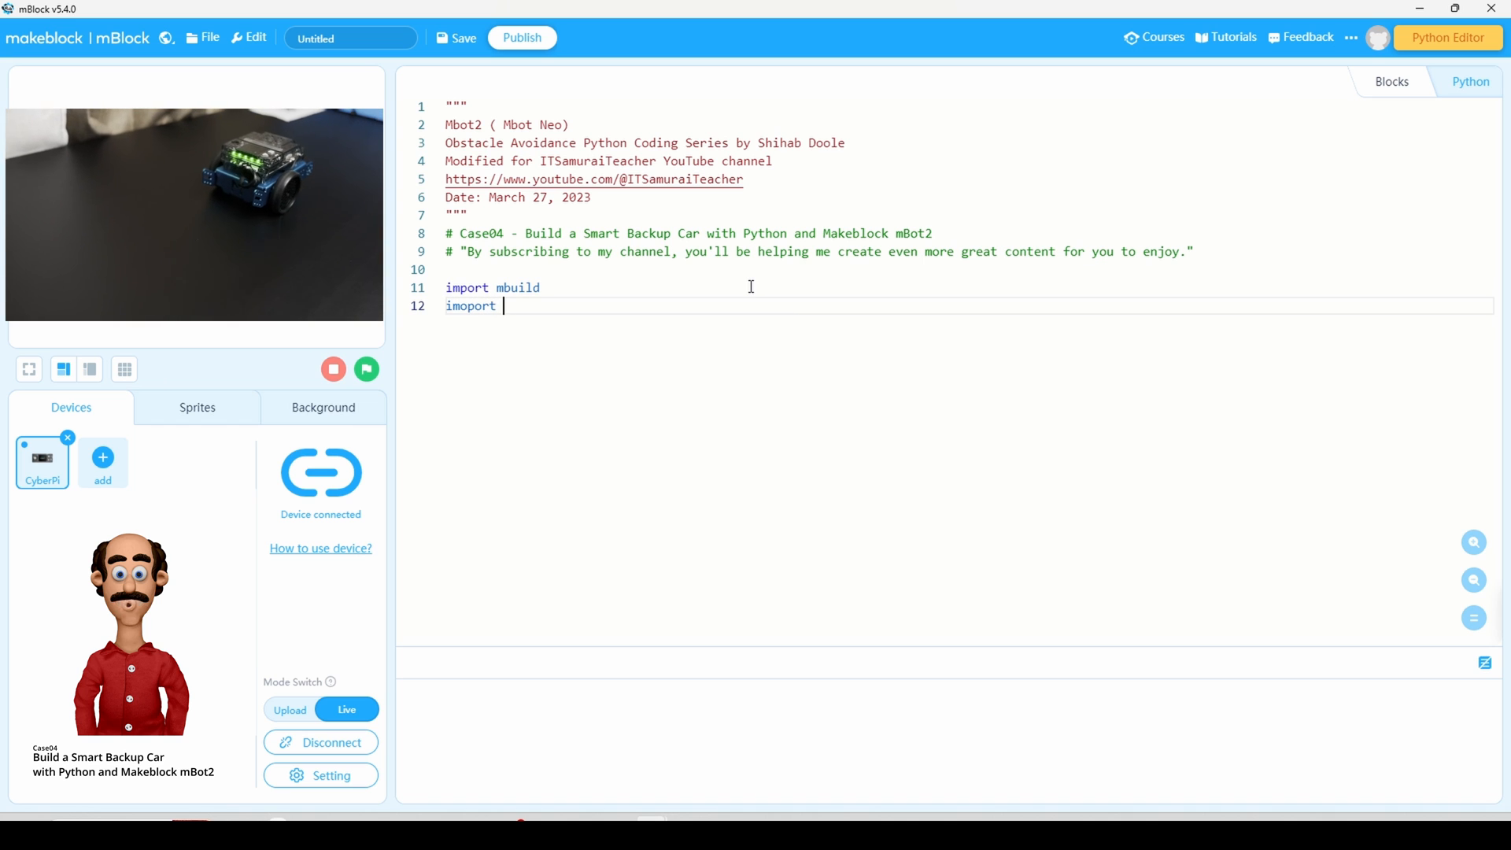
{"action": "key", "text": "Backspace"}
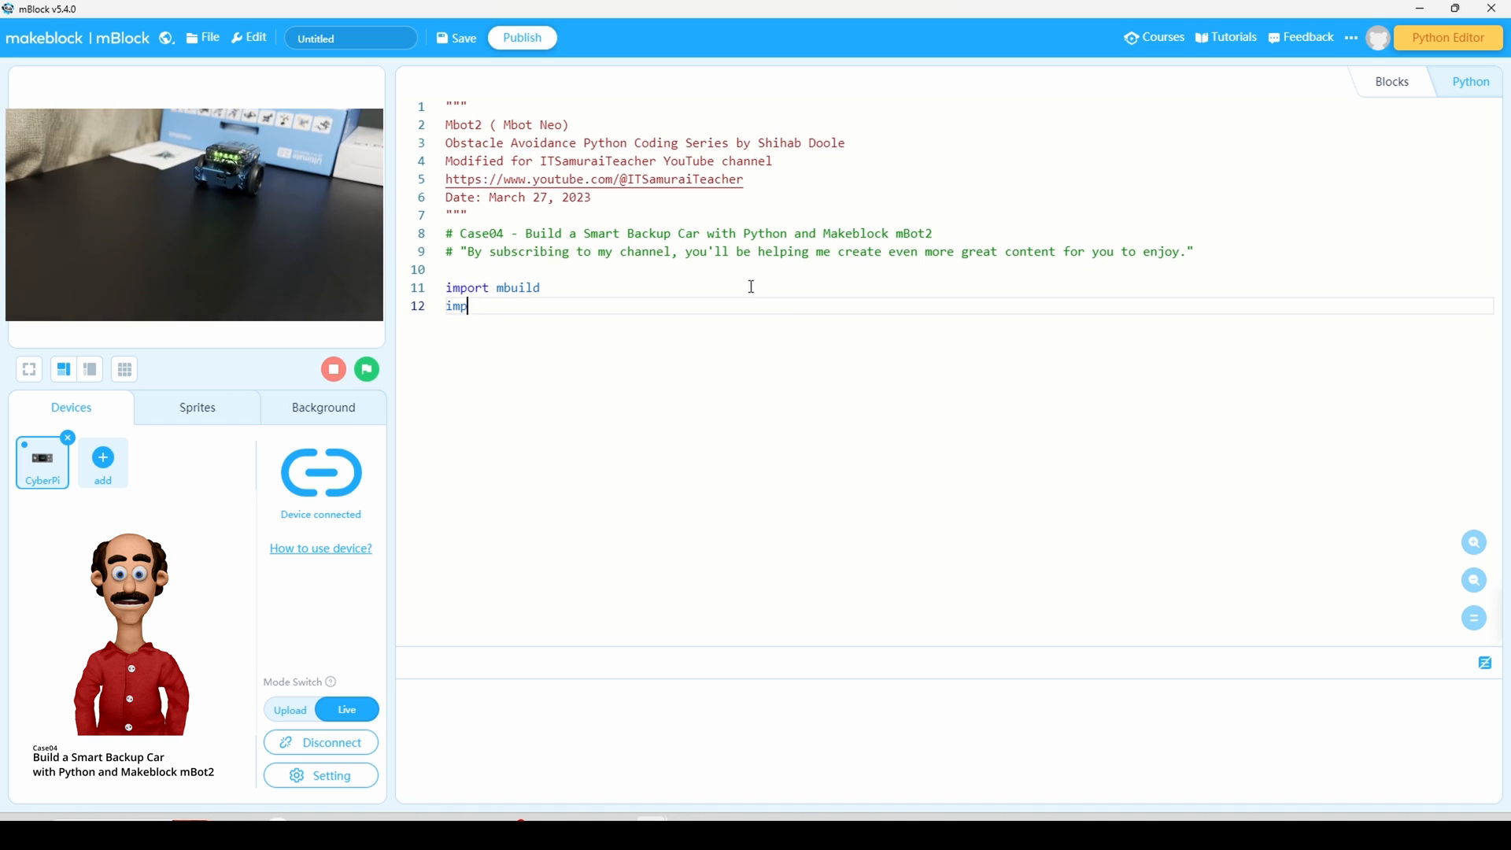
{"action": "type", "text": "ort mot"}
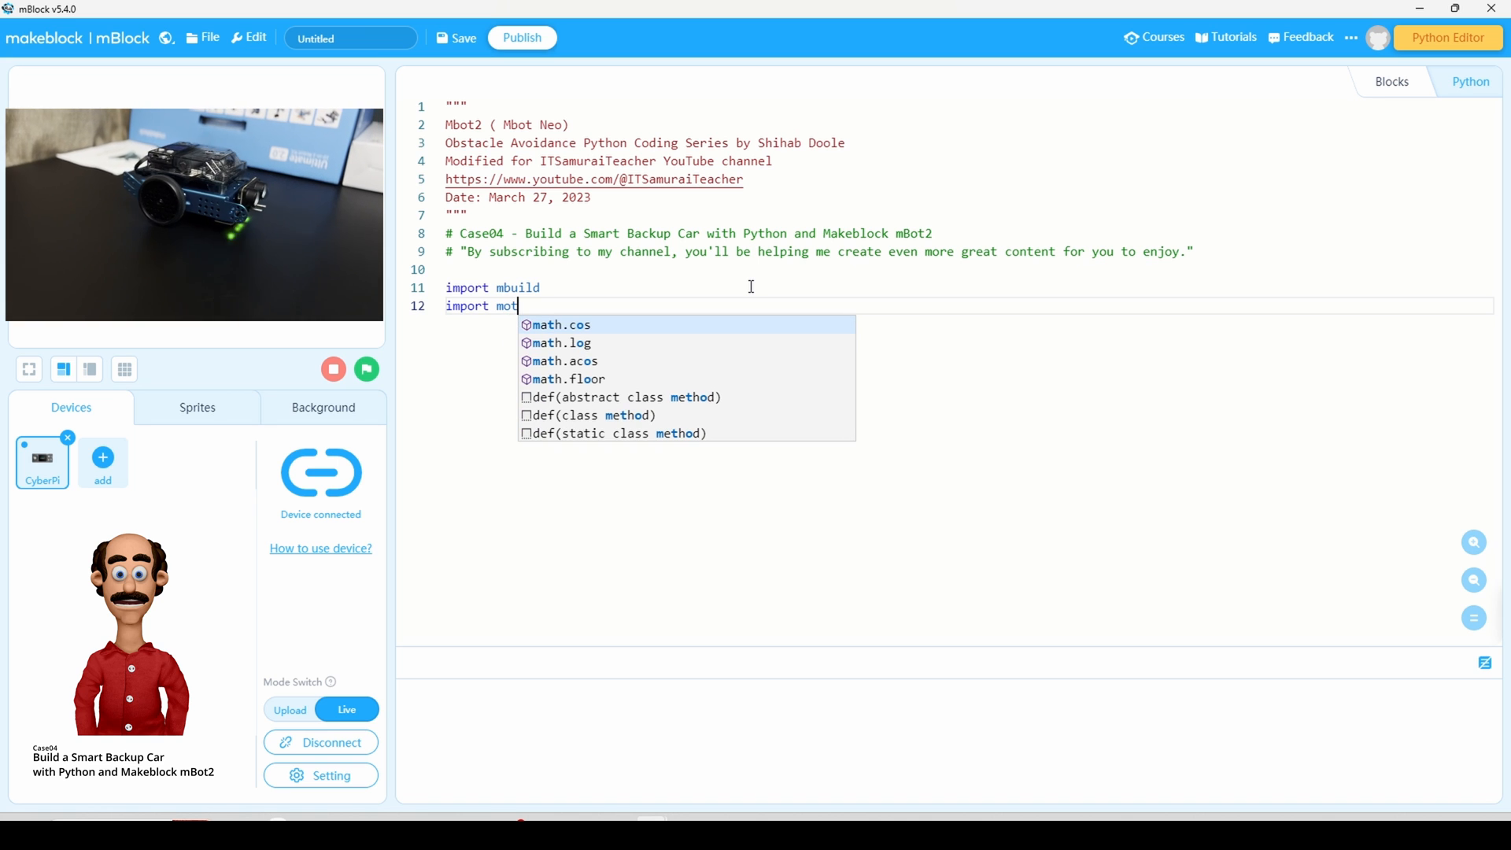
{"action": "type", "text": "bot2"}
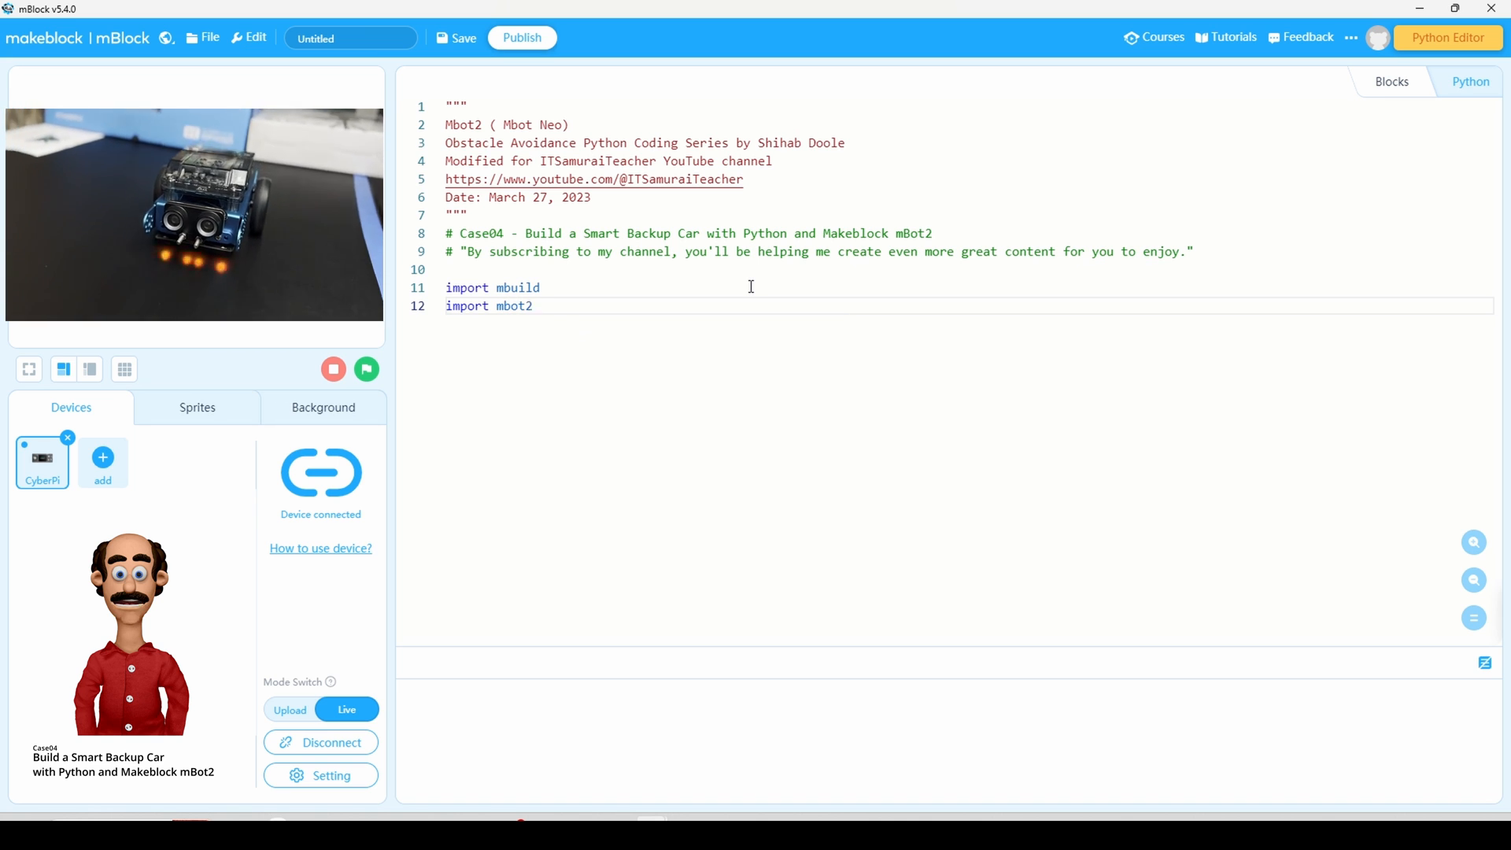
{"action": "key", "text": "Enter"}
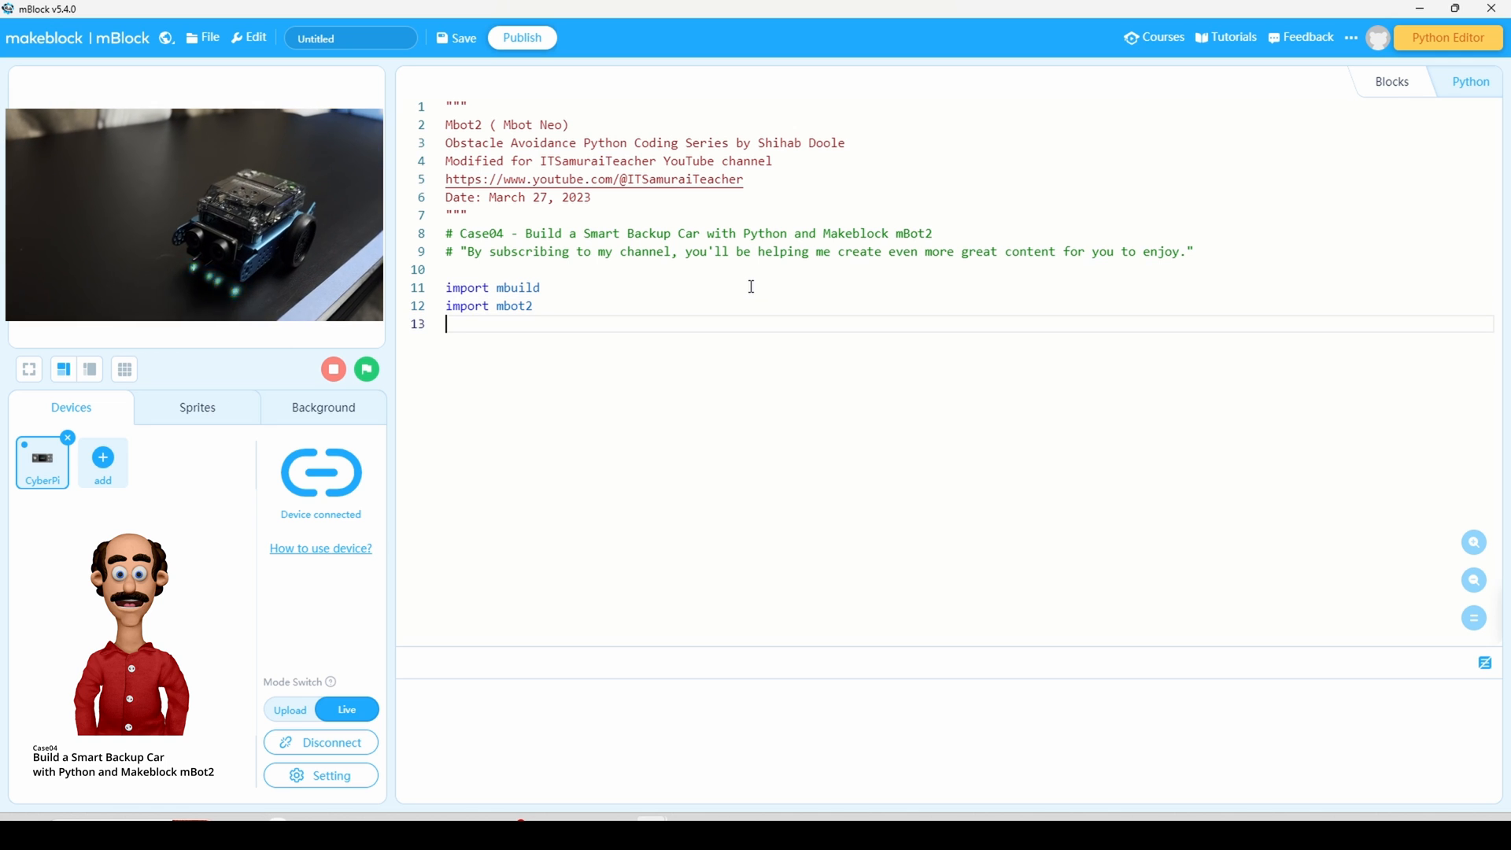
- Add import lines for event, time and cyberpi
{"action": "type", "text": "import e"}
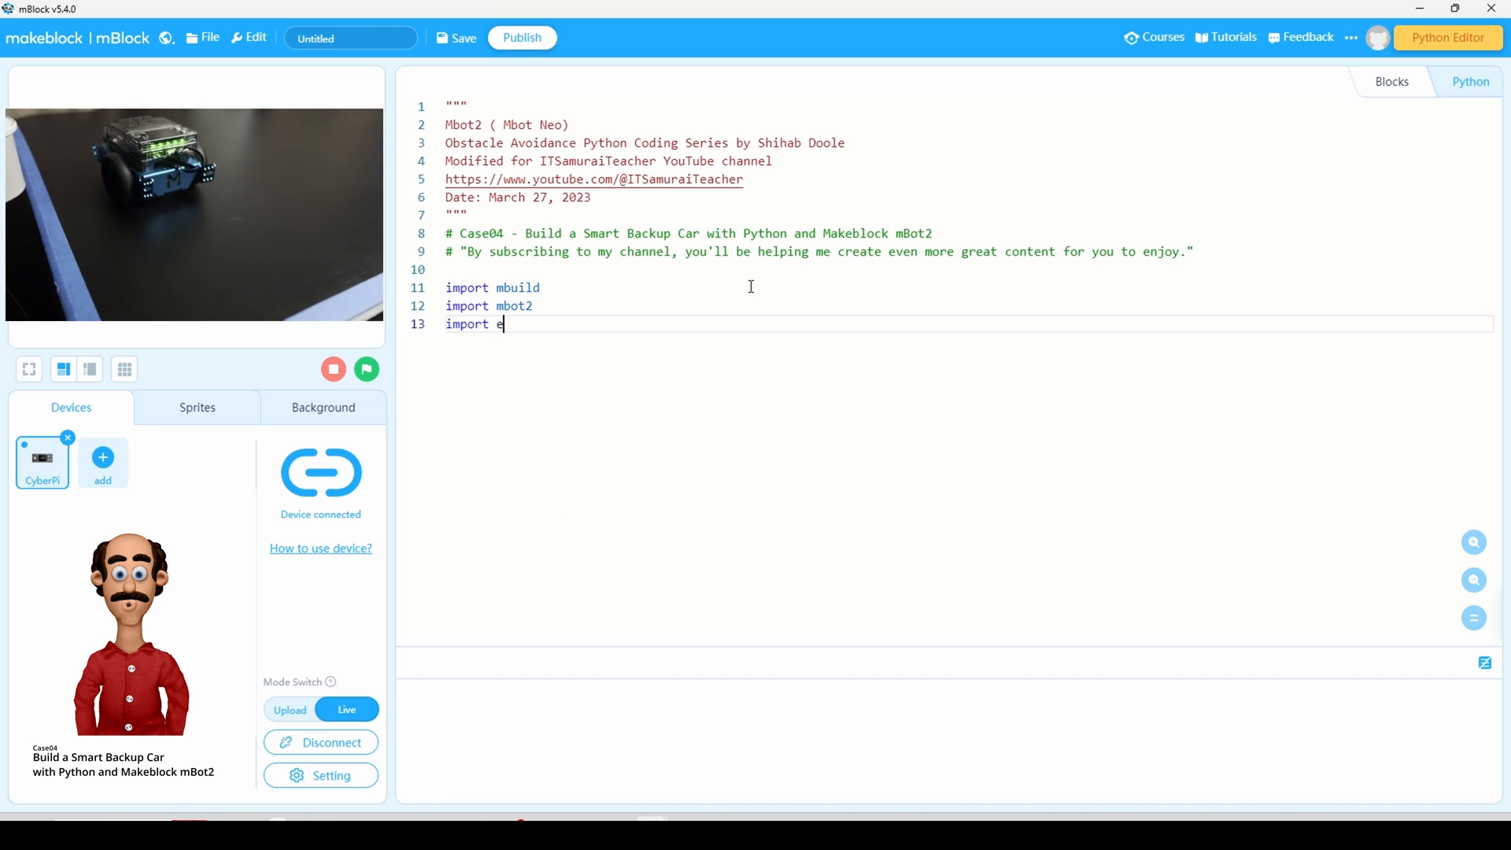
{"action": "type", "text": "vent"}
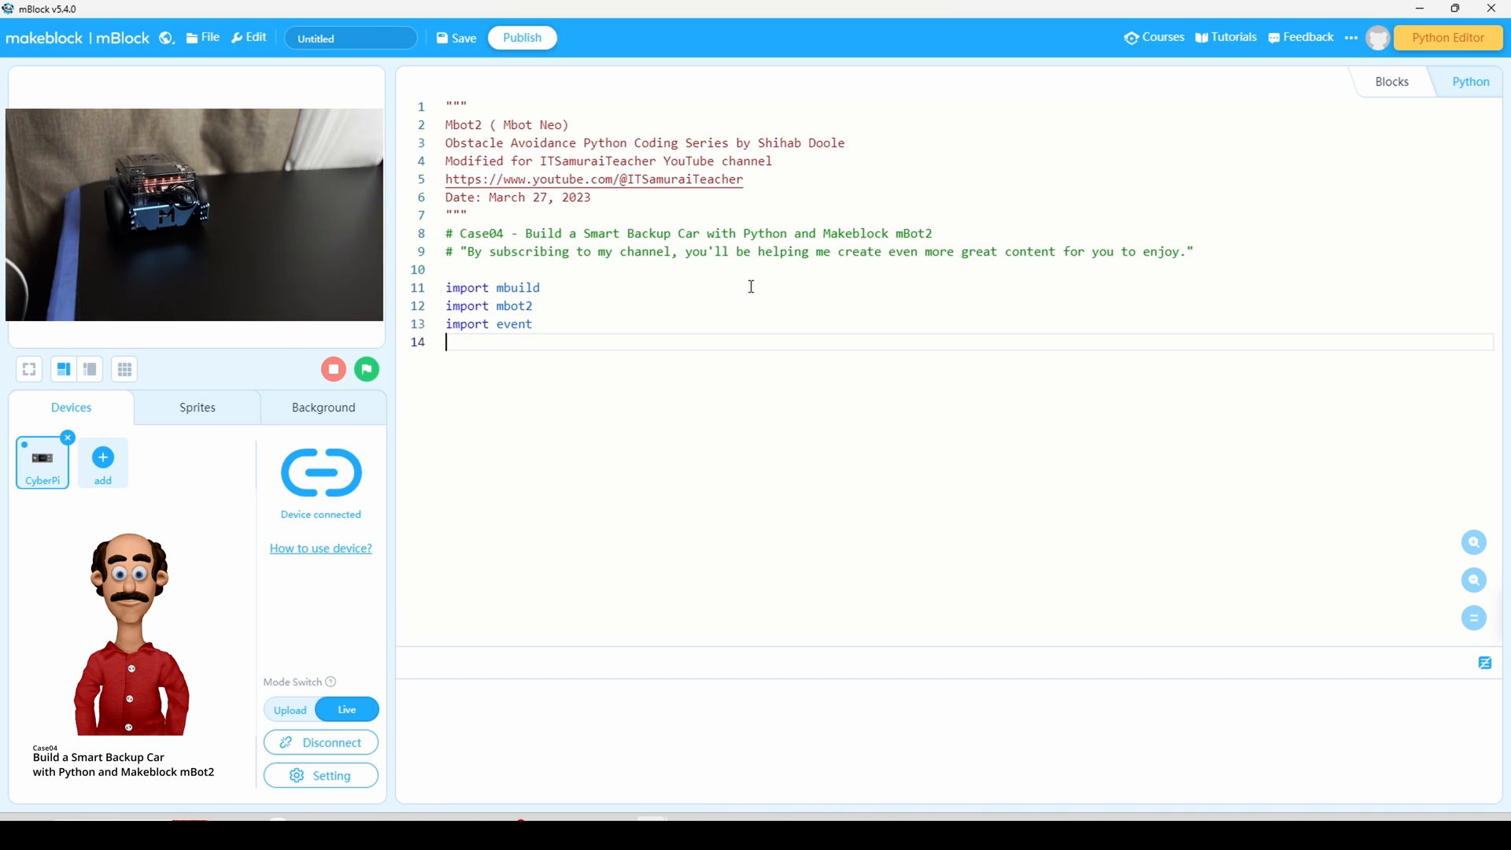
{"action": "type", "text": "import time.sleep()"}
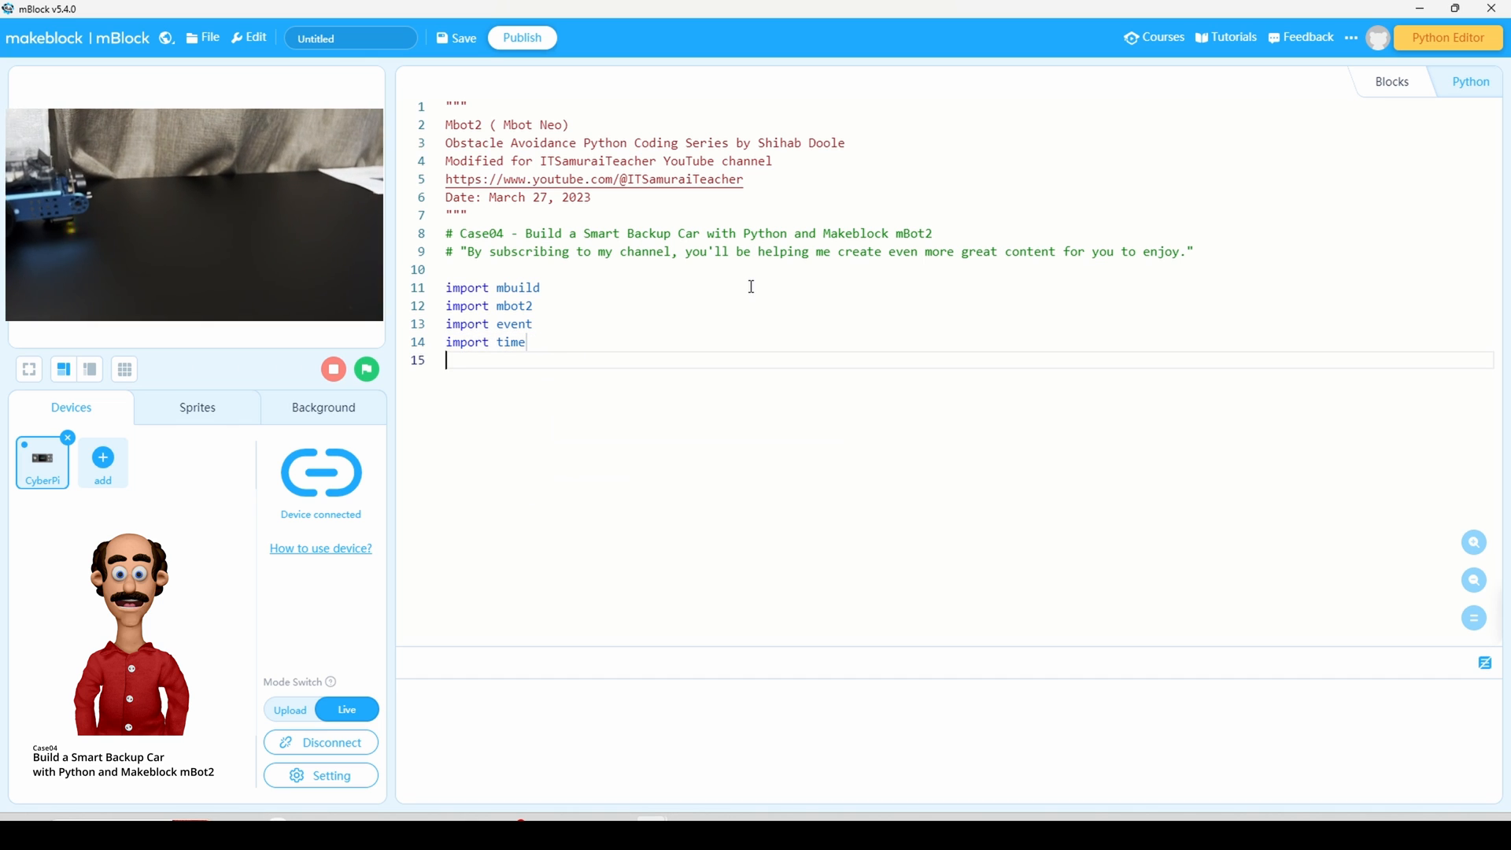
{"action": "type", "text": "import"}
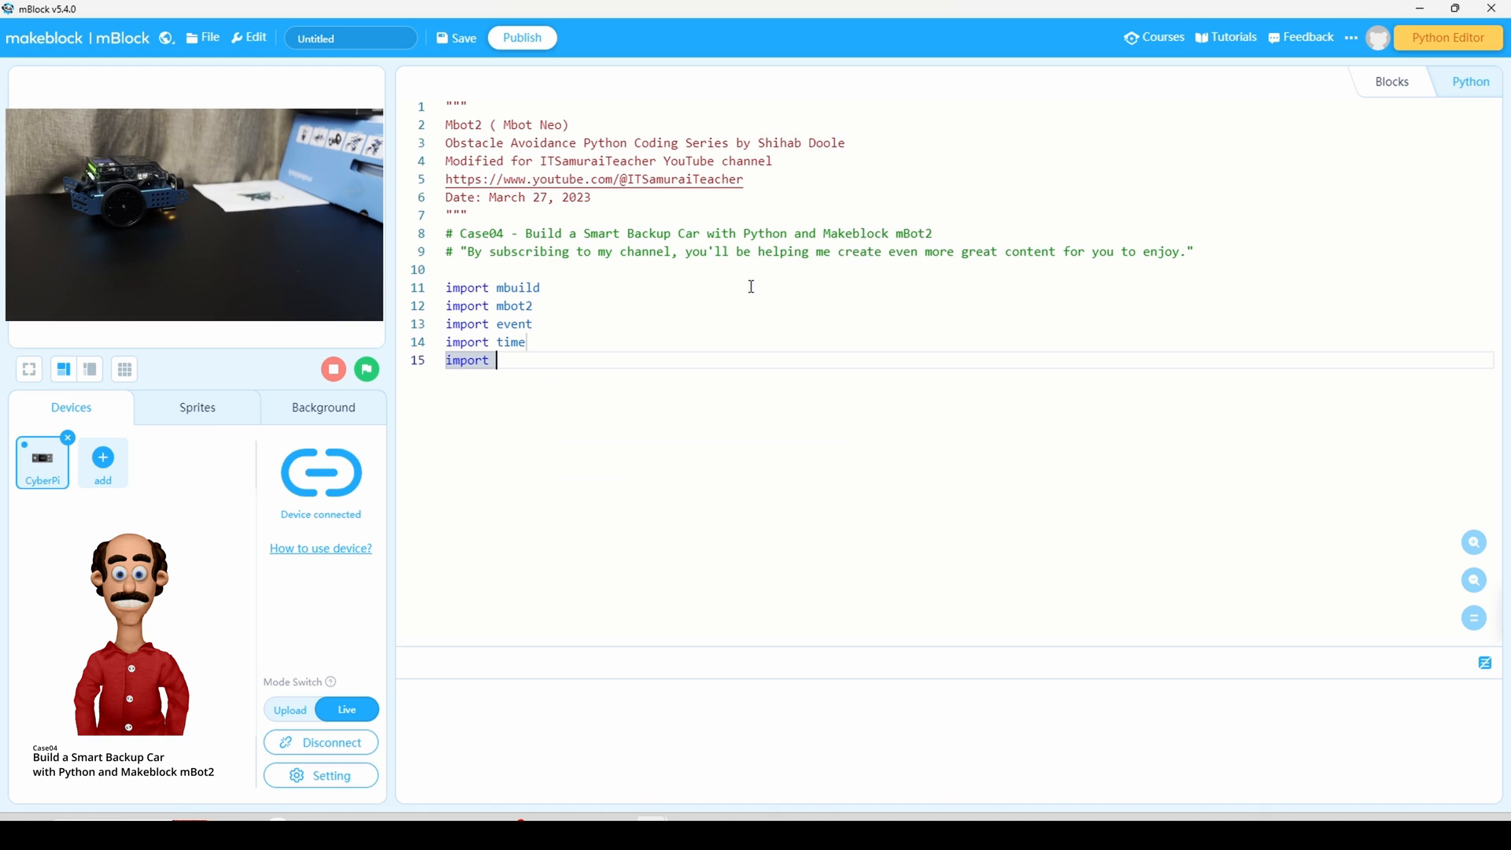
{"action": "type", "text": "cyberpi"}
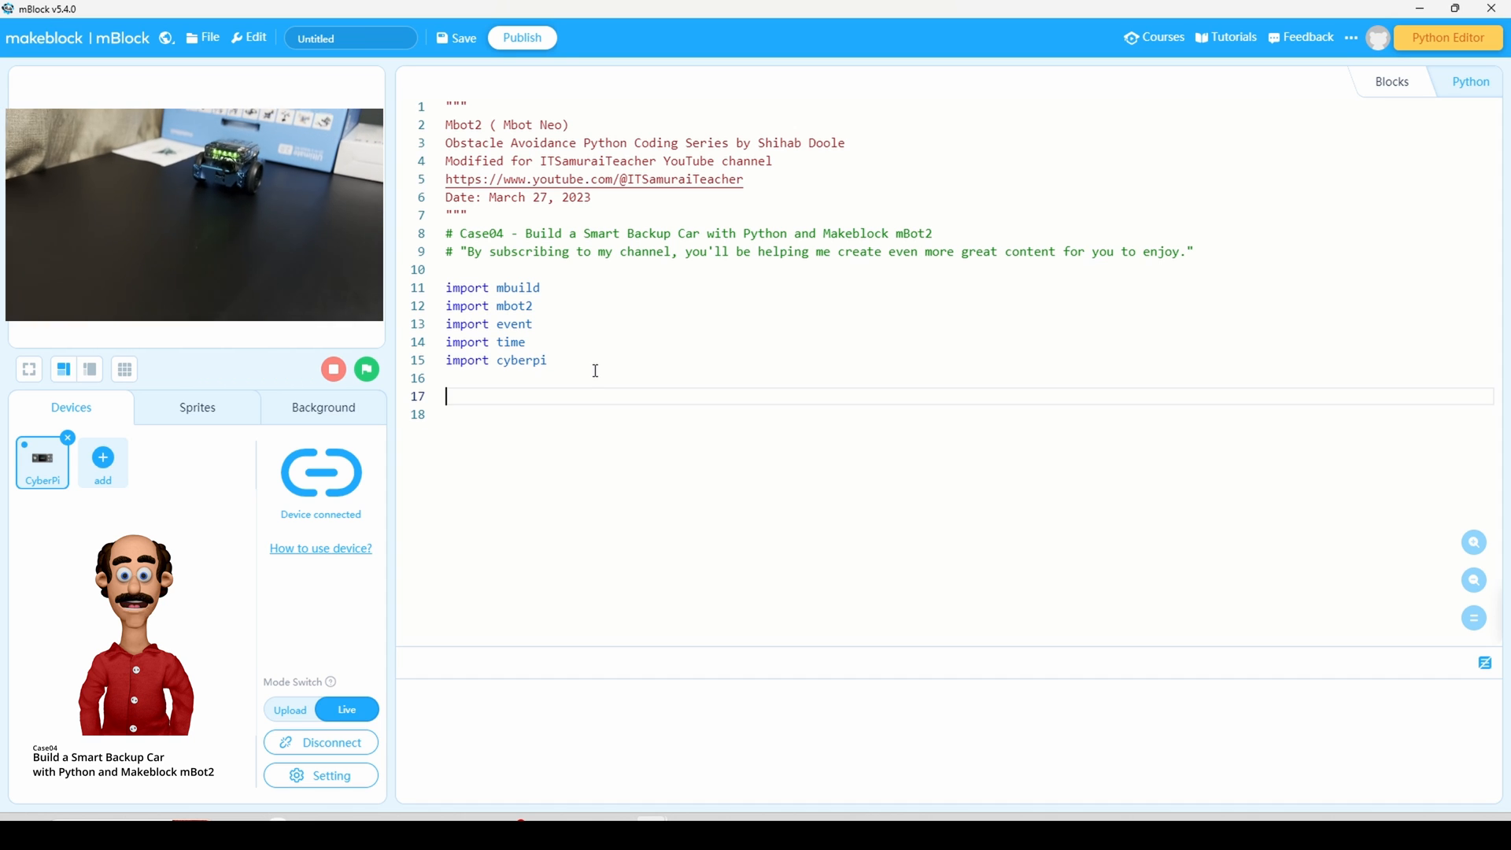
{"action": "type", "text": "@eve"}
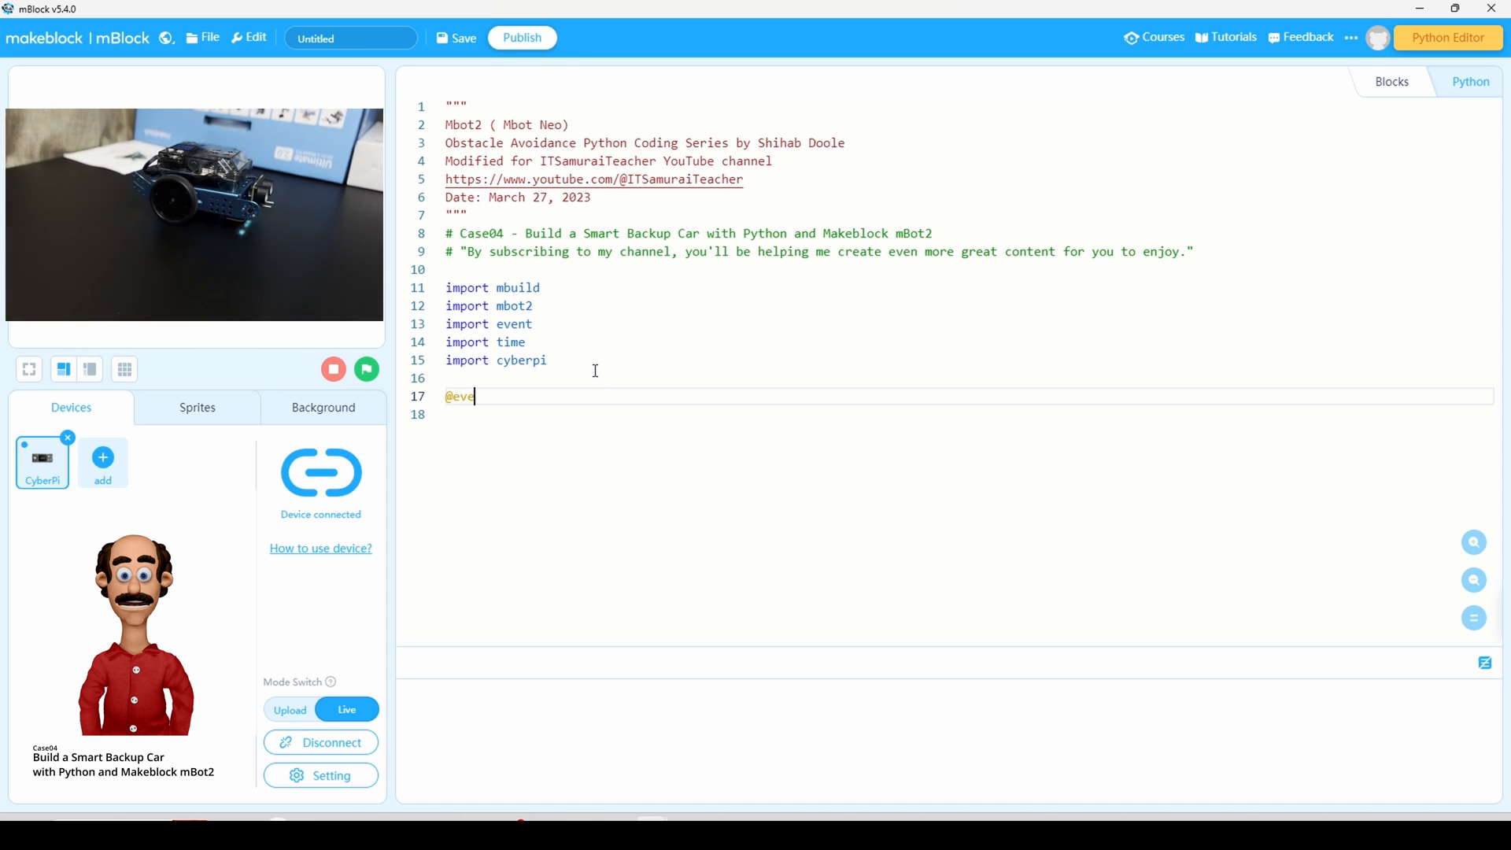
{"action": "type", "text": "nt."}
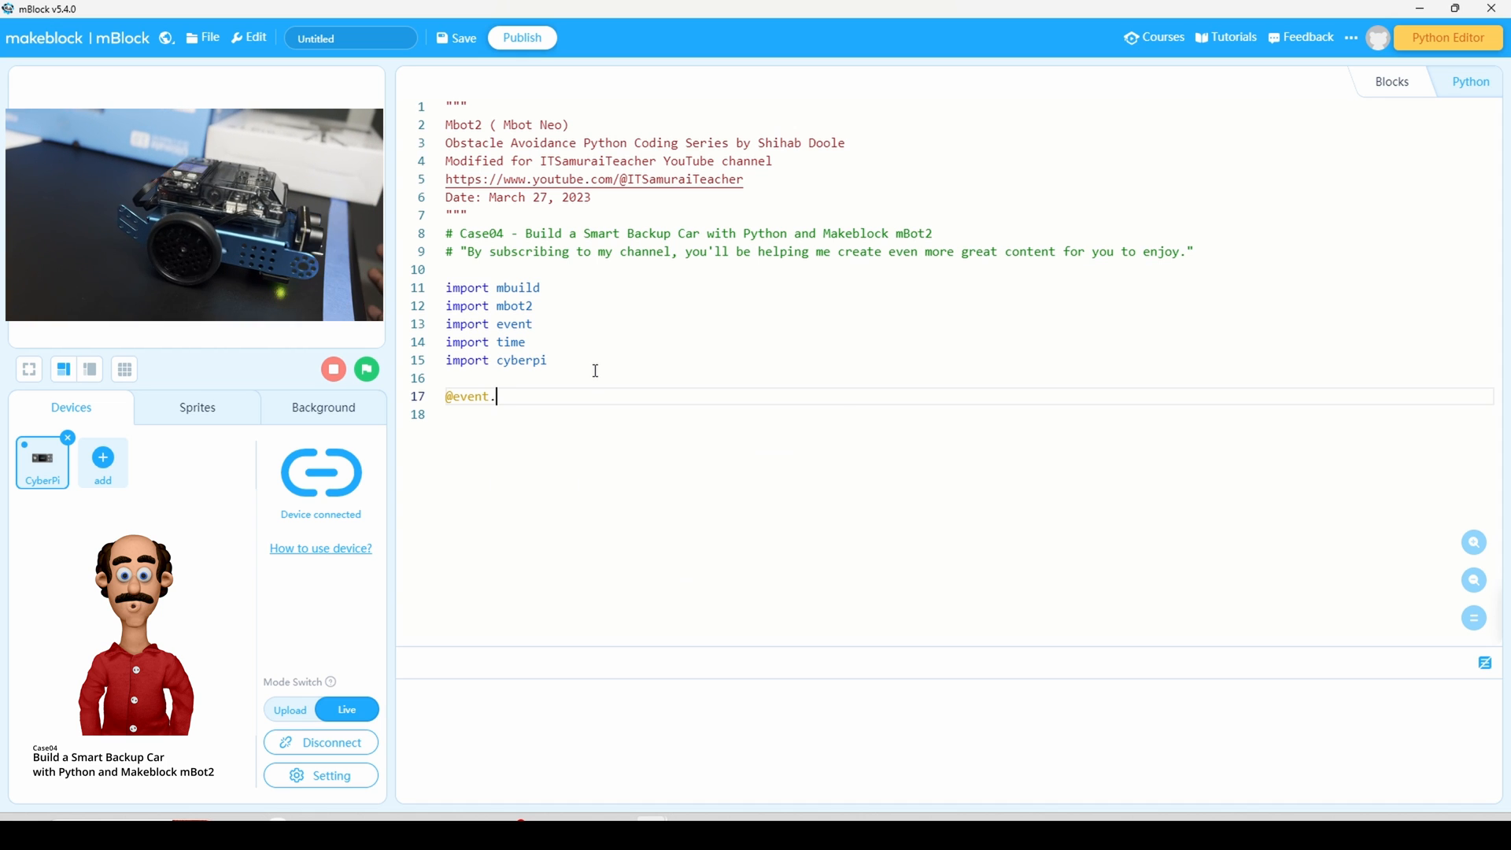
{"action": "type", "text": "is_pr"}
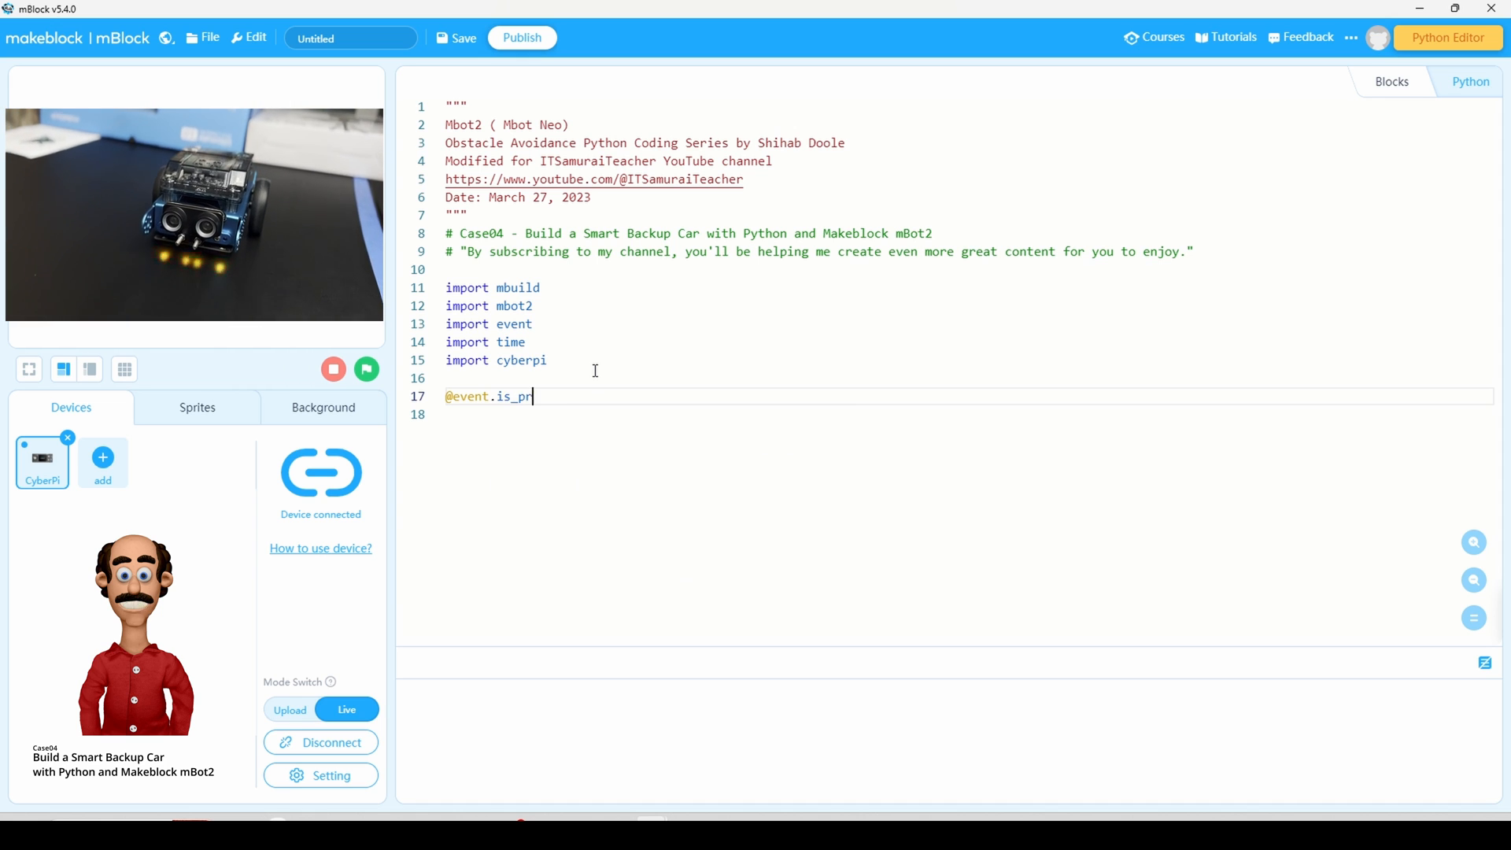
{"action": "type", "text": "ess()"}
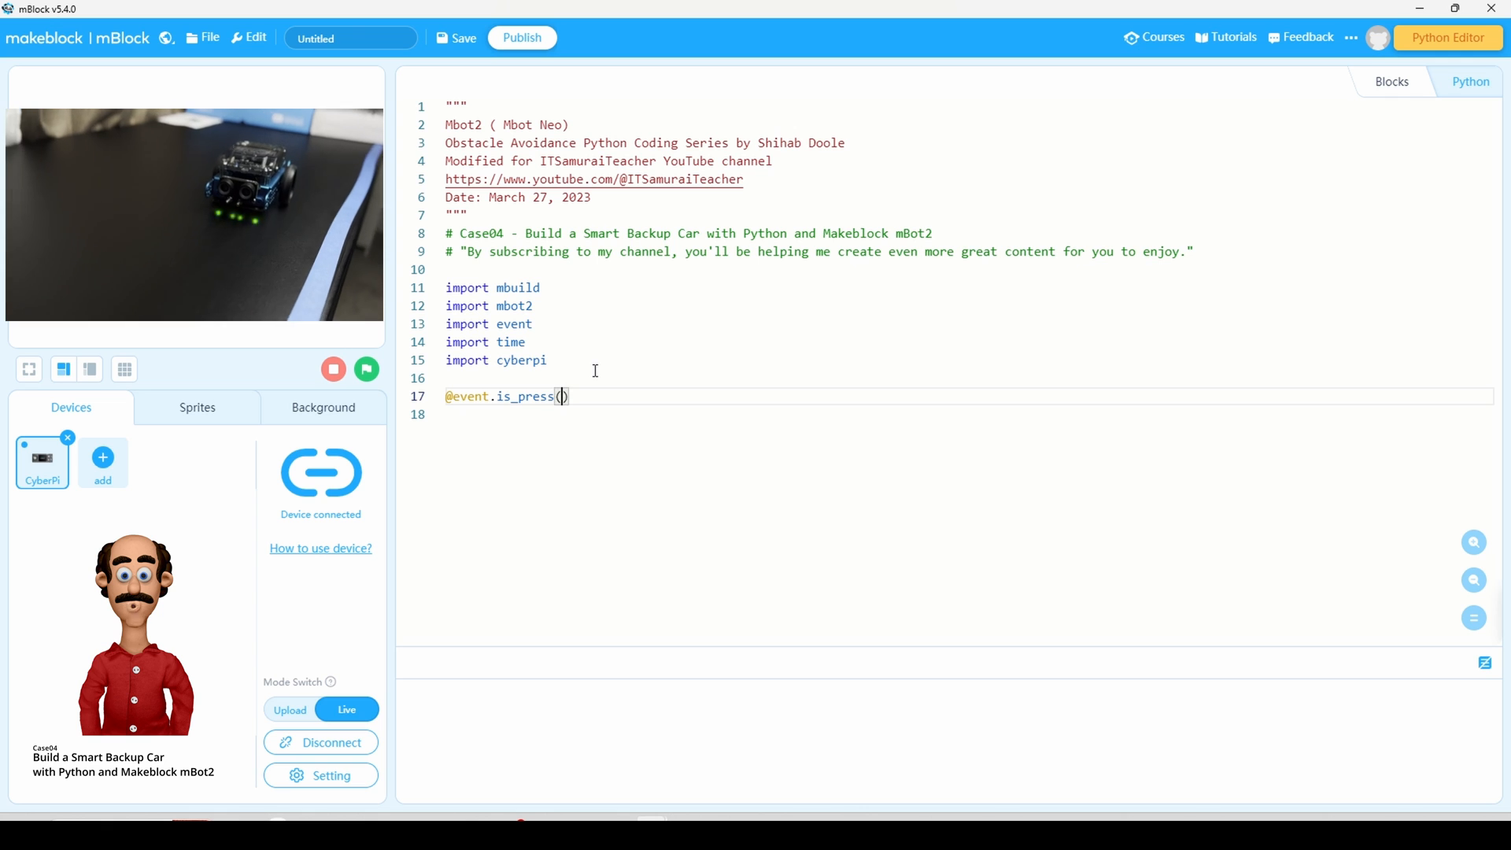
{"action": "type", "text": "'a'"}
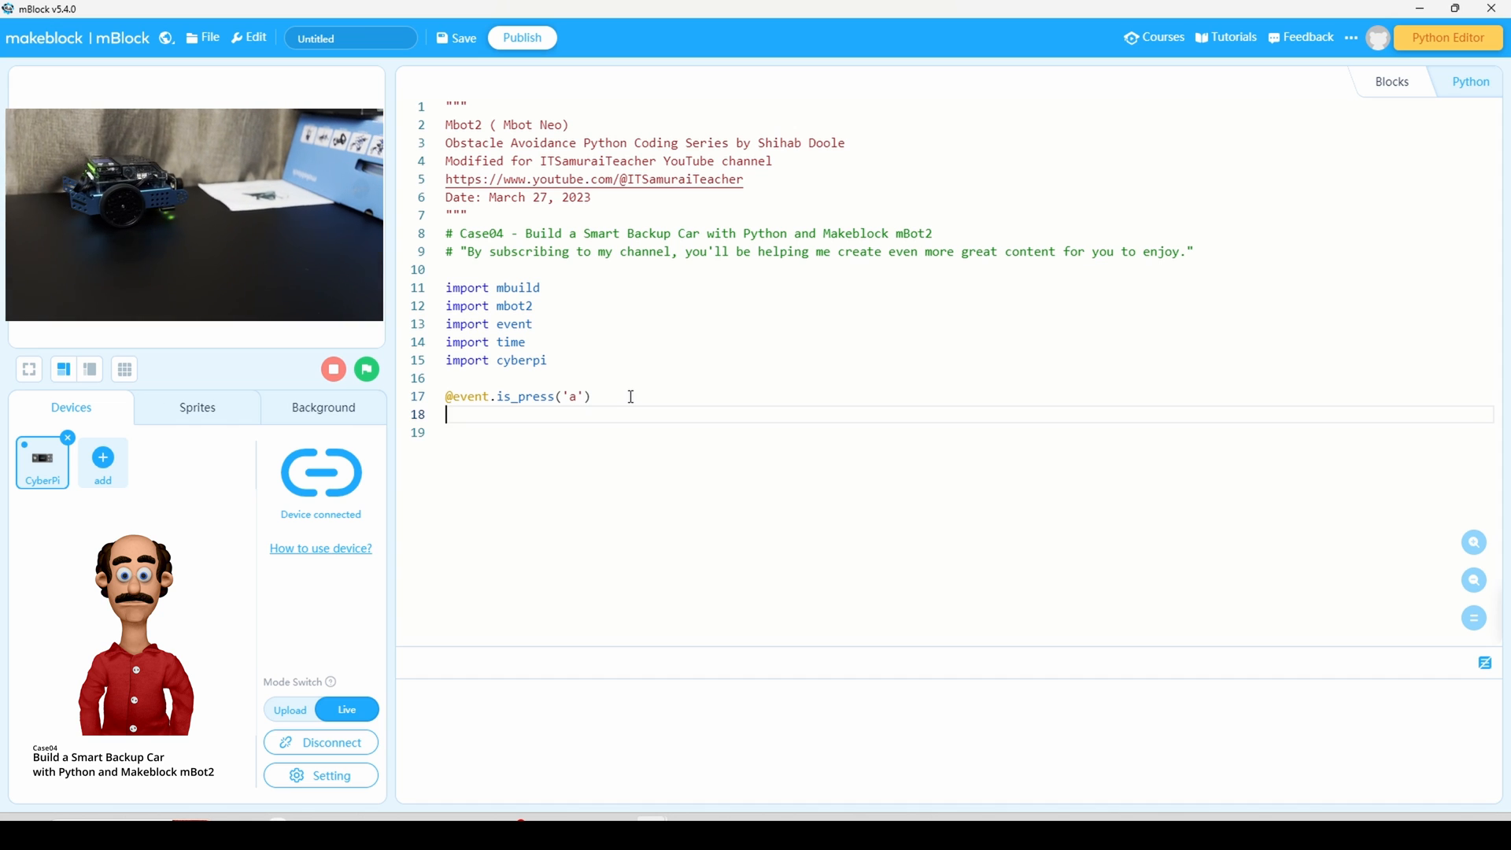
{"action": "type", "text": "def"}
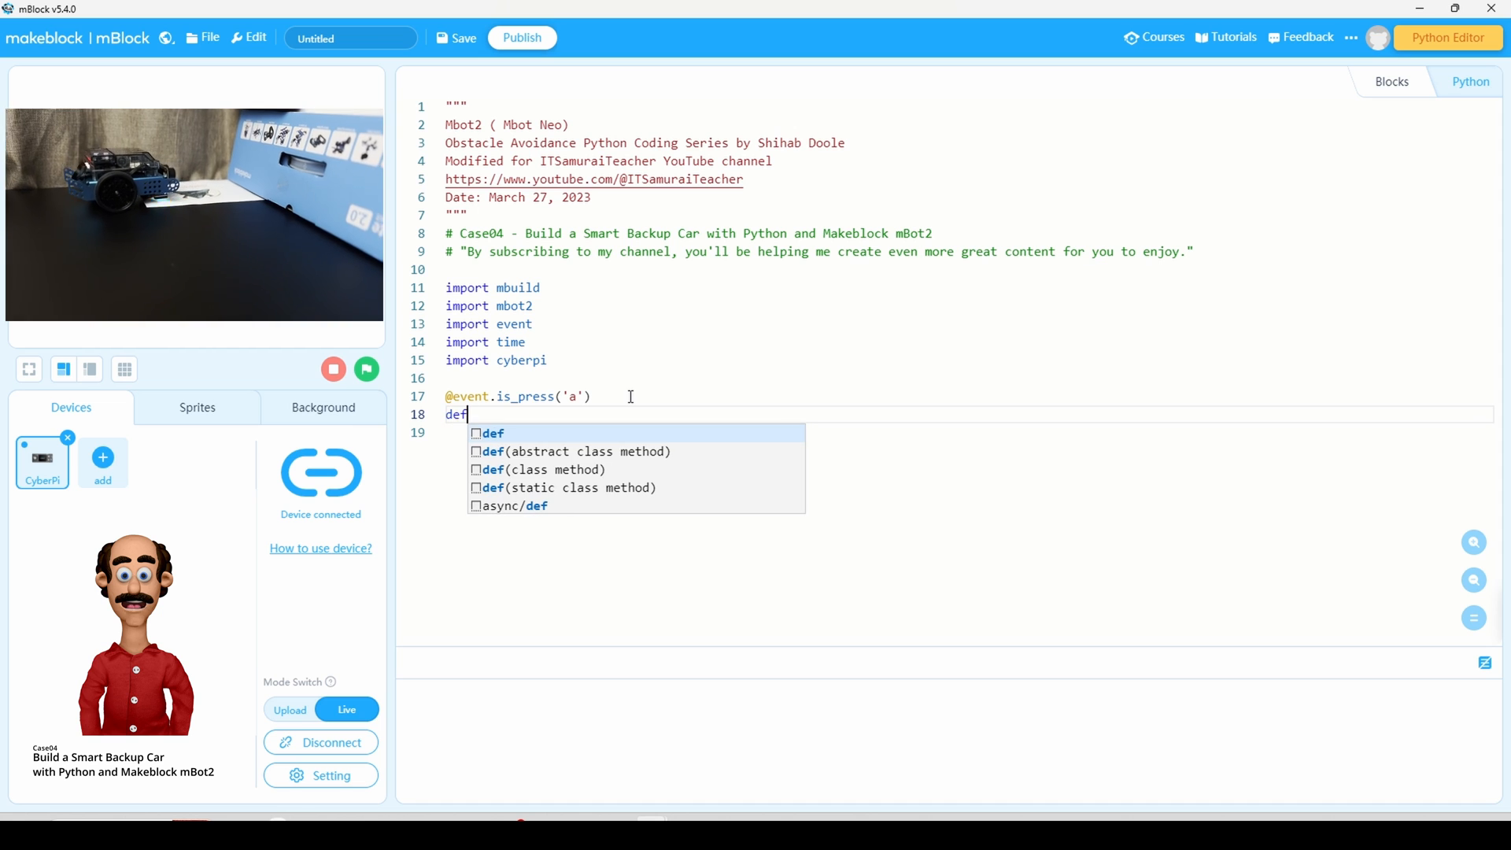
{"action": "type", "text": "\" \""}
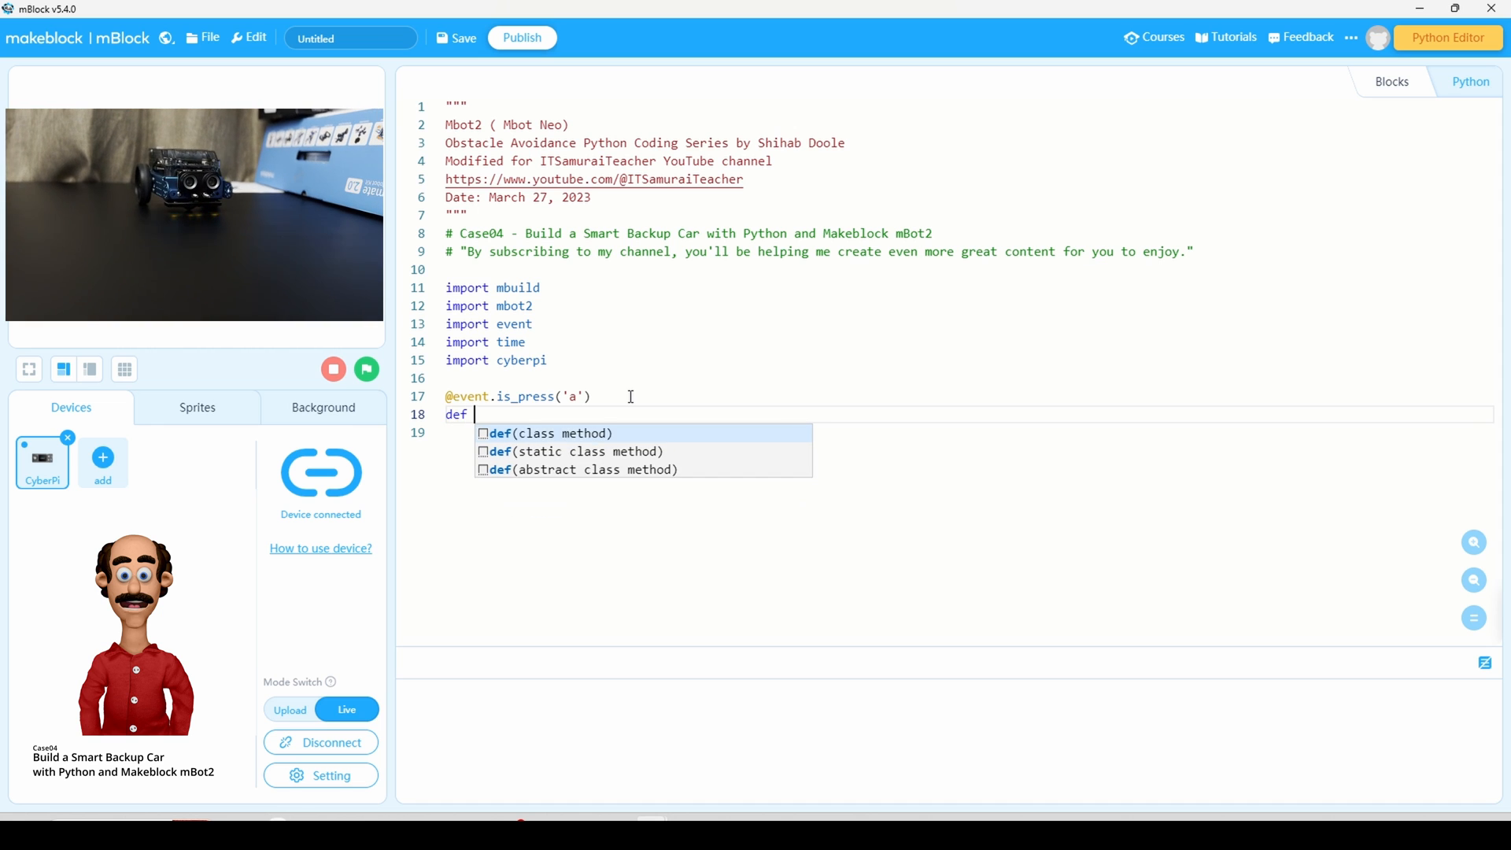
{"action": "type", "text": "is"}
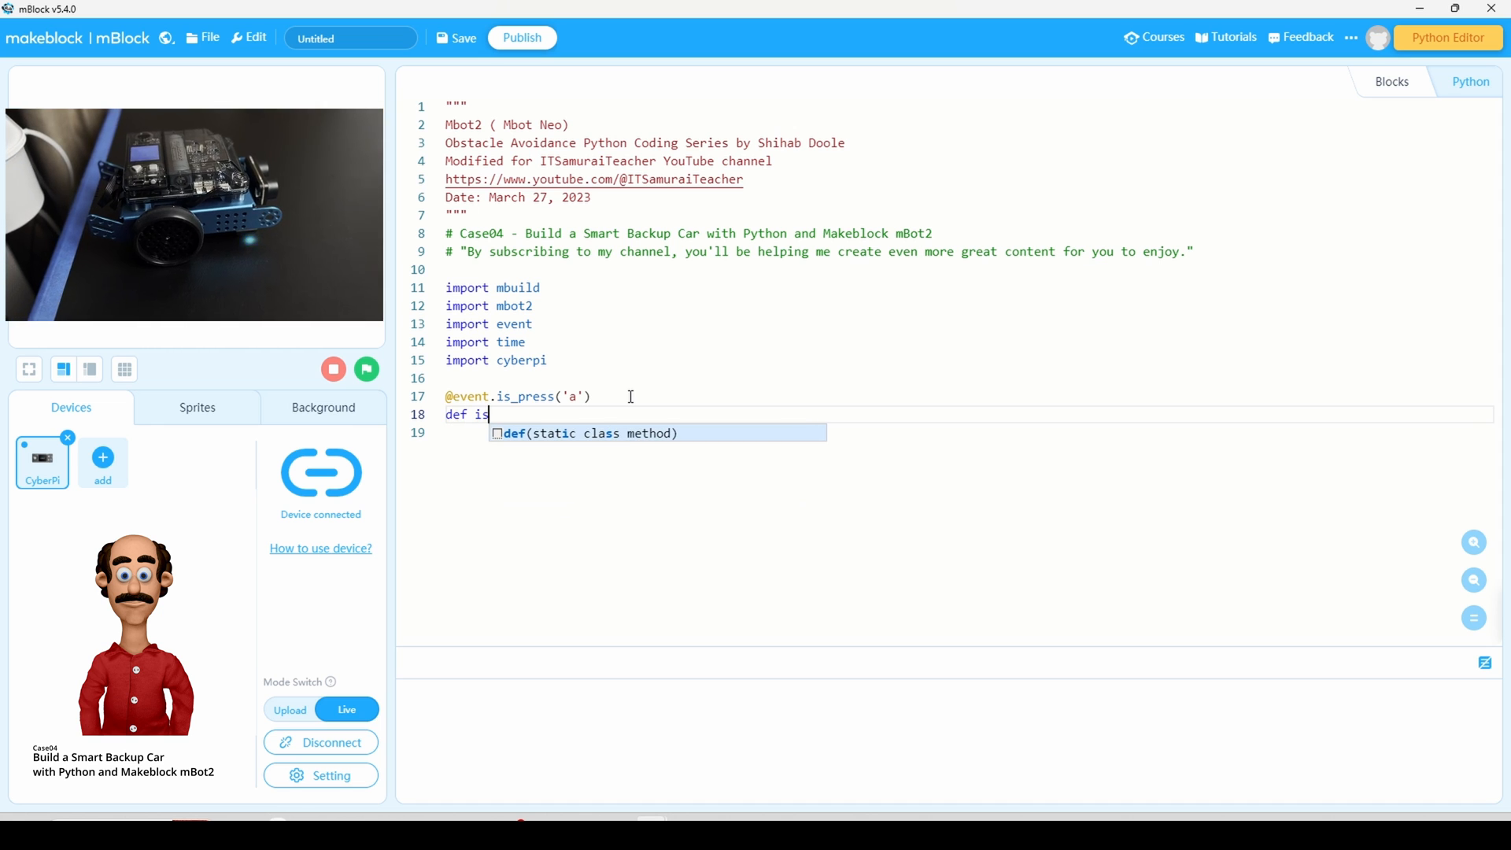
{"action": "type", "text": "_btn"}
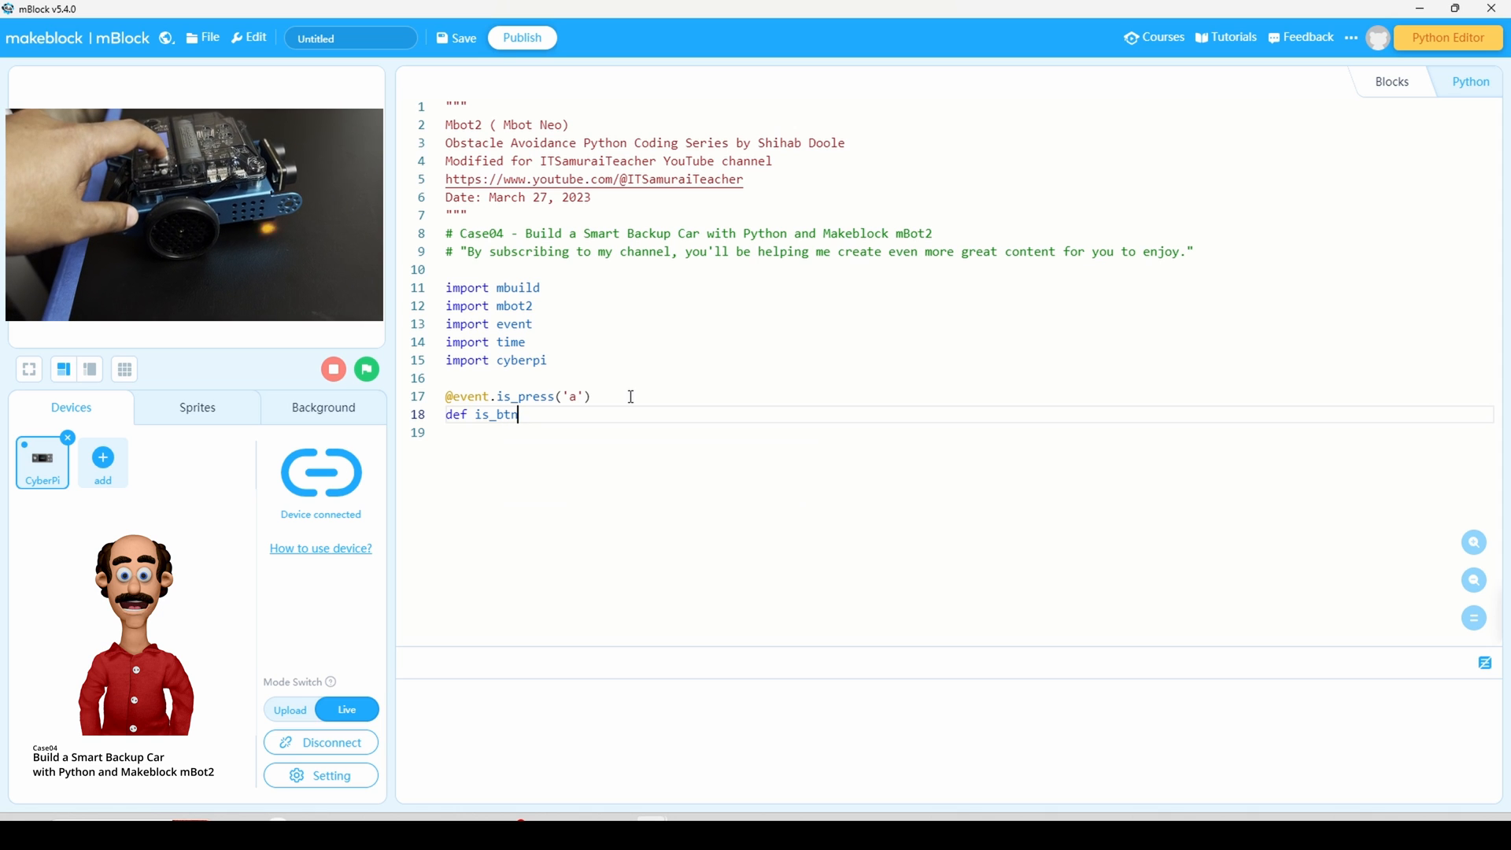
{"action": "type", "text": "_press"}
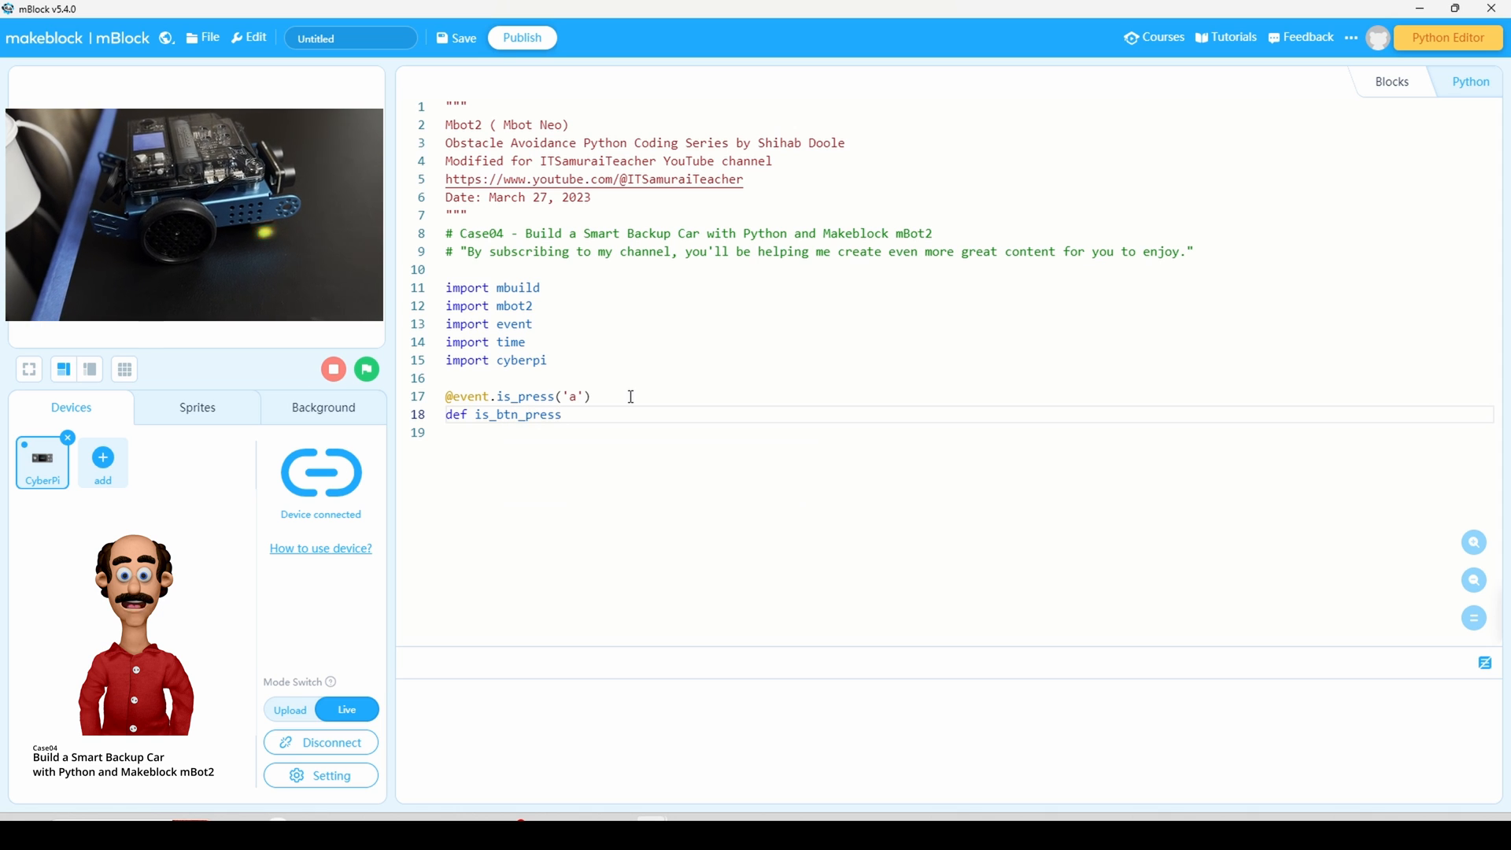
{"action": "type", "text": "()"}
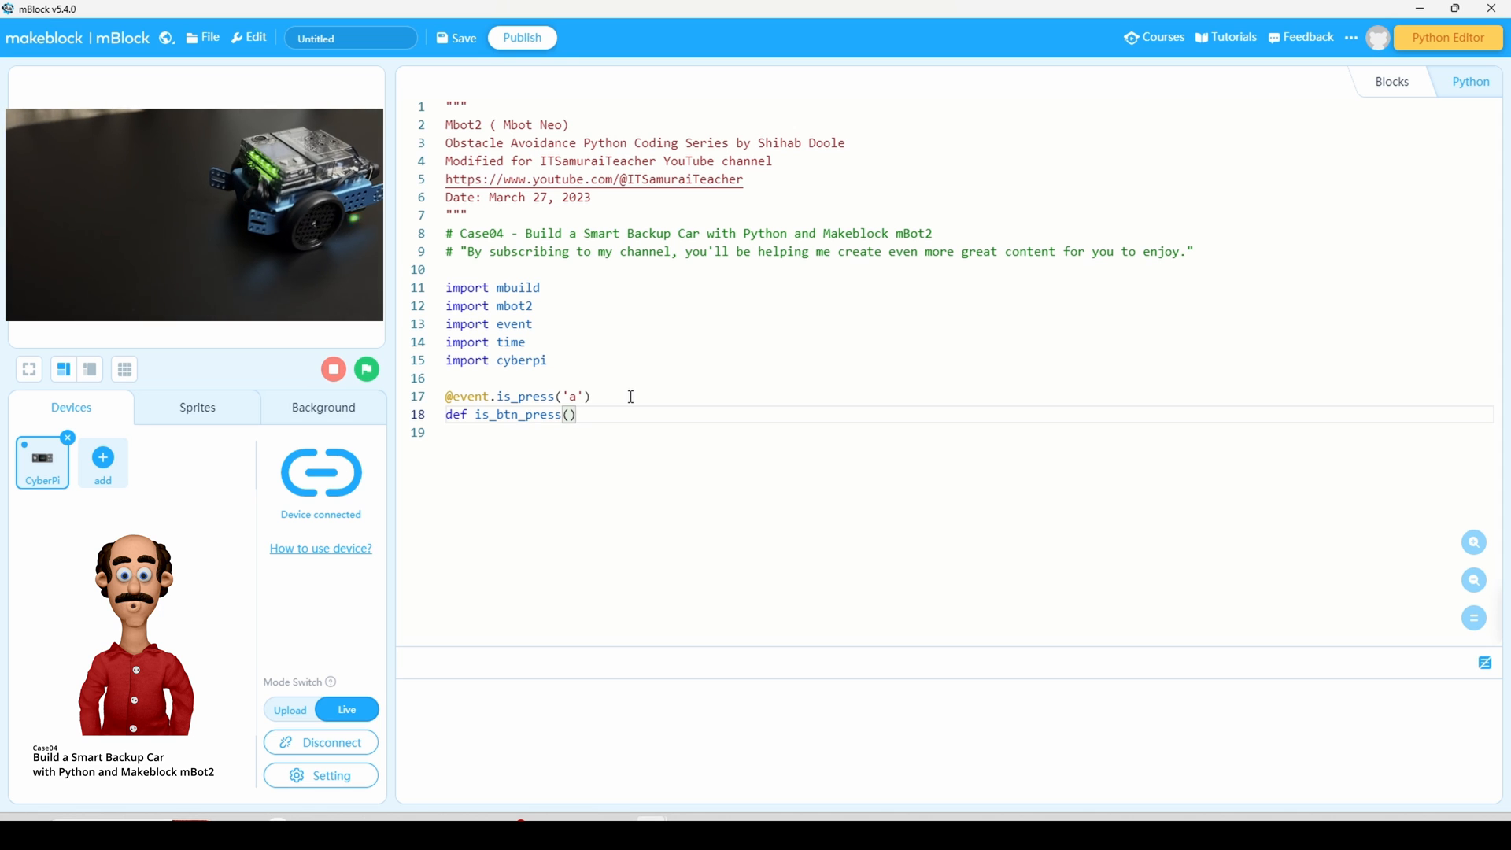
{"action": "type", "text": ":"}
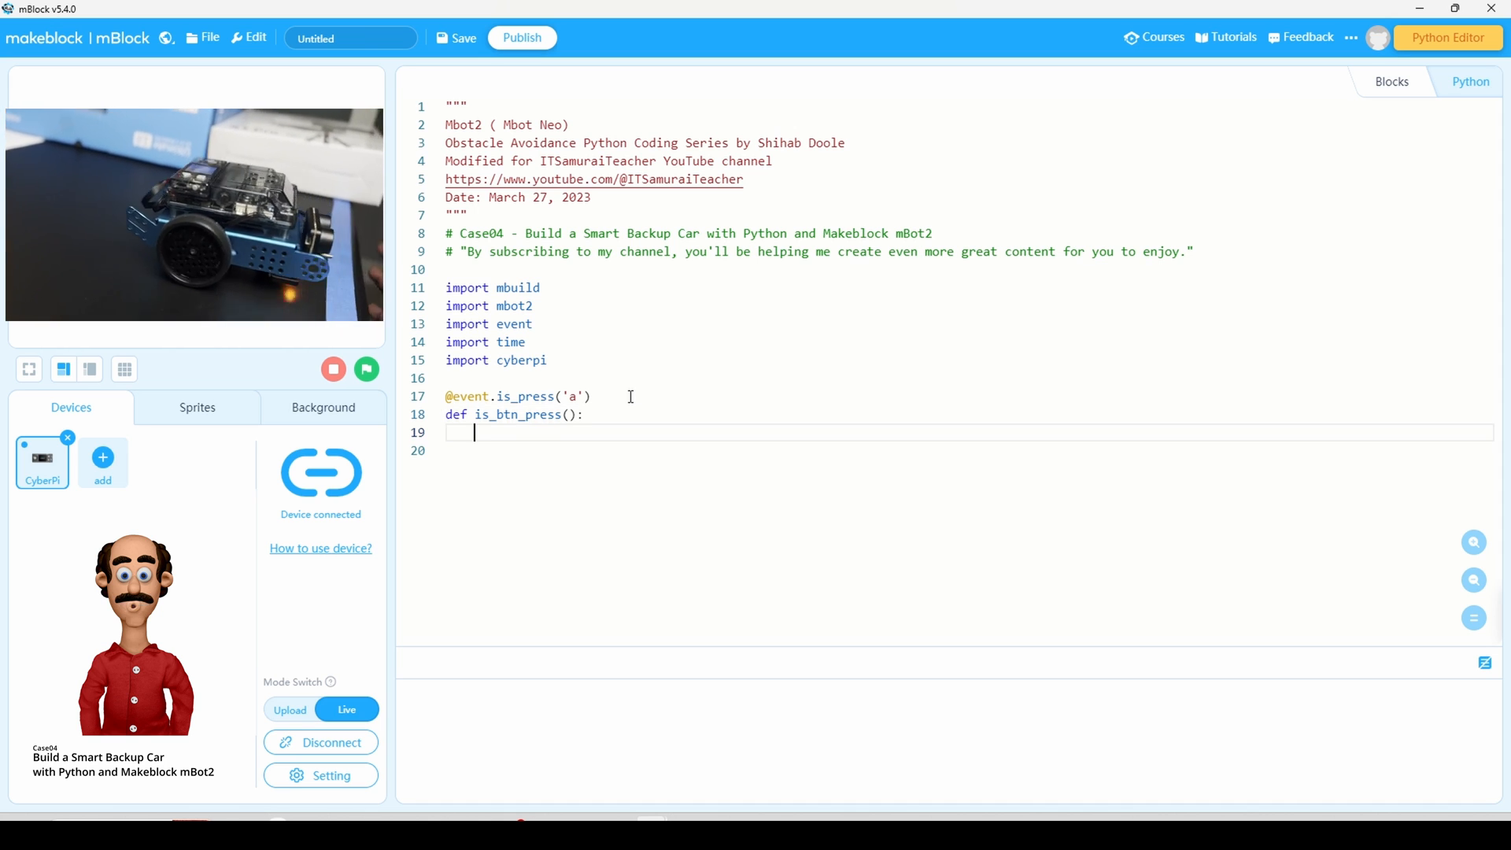
- Declare global frequency inside the function
{"action": "type", "text": "global"}
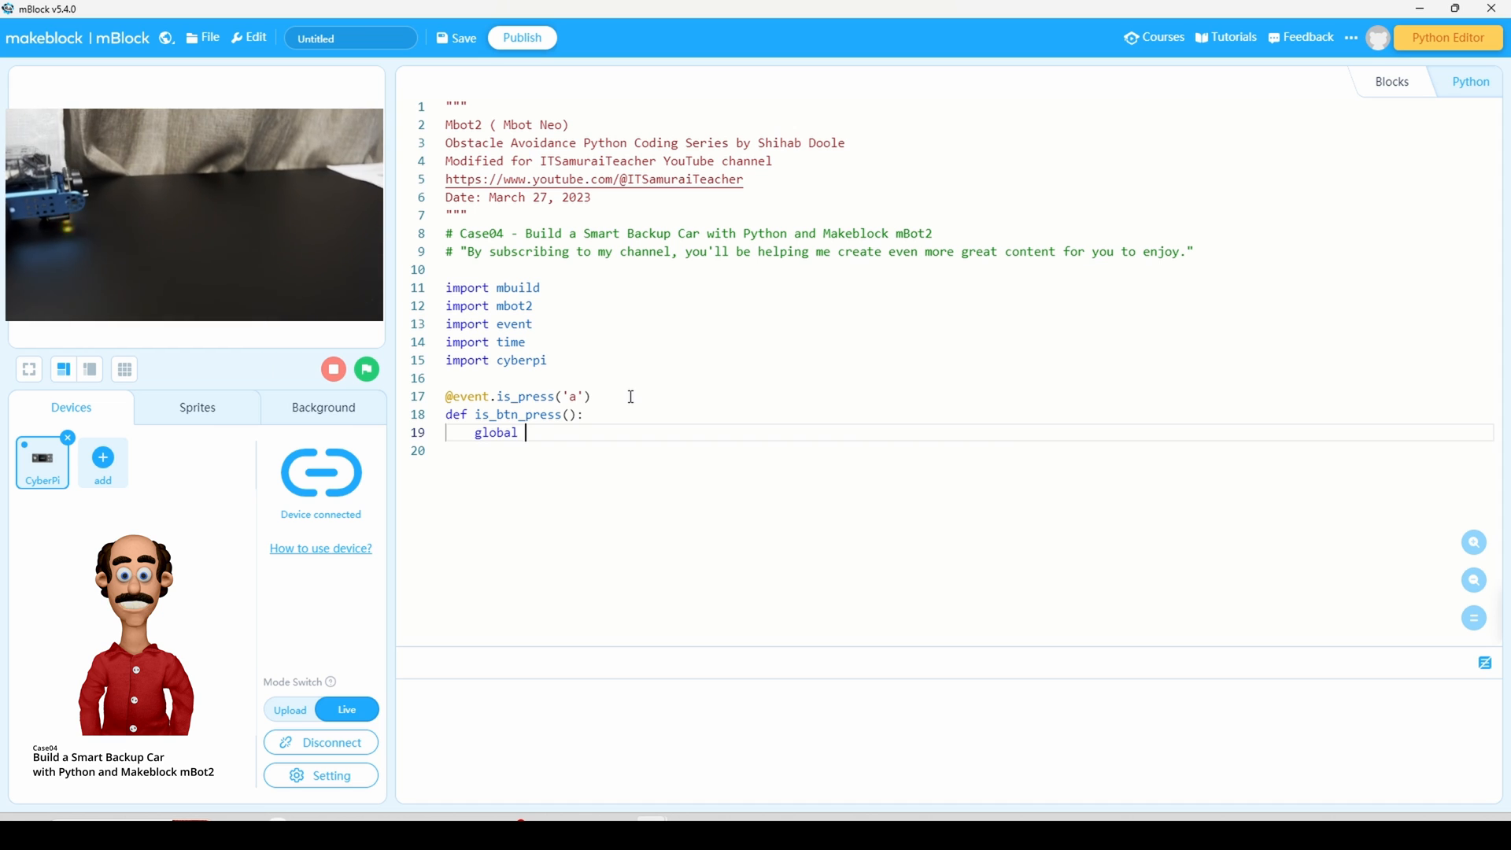
{"action": "type", "text": "f"}
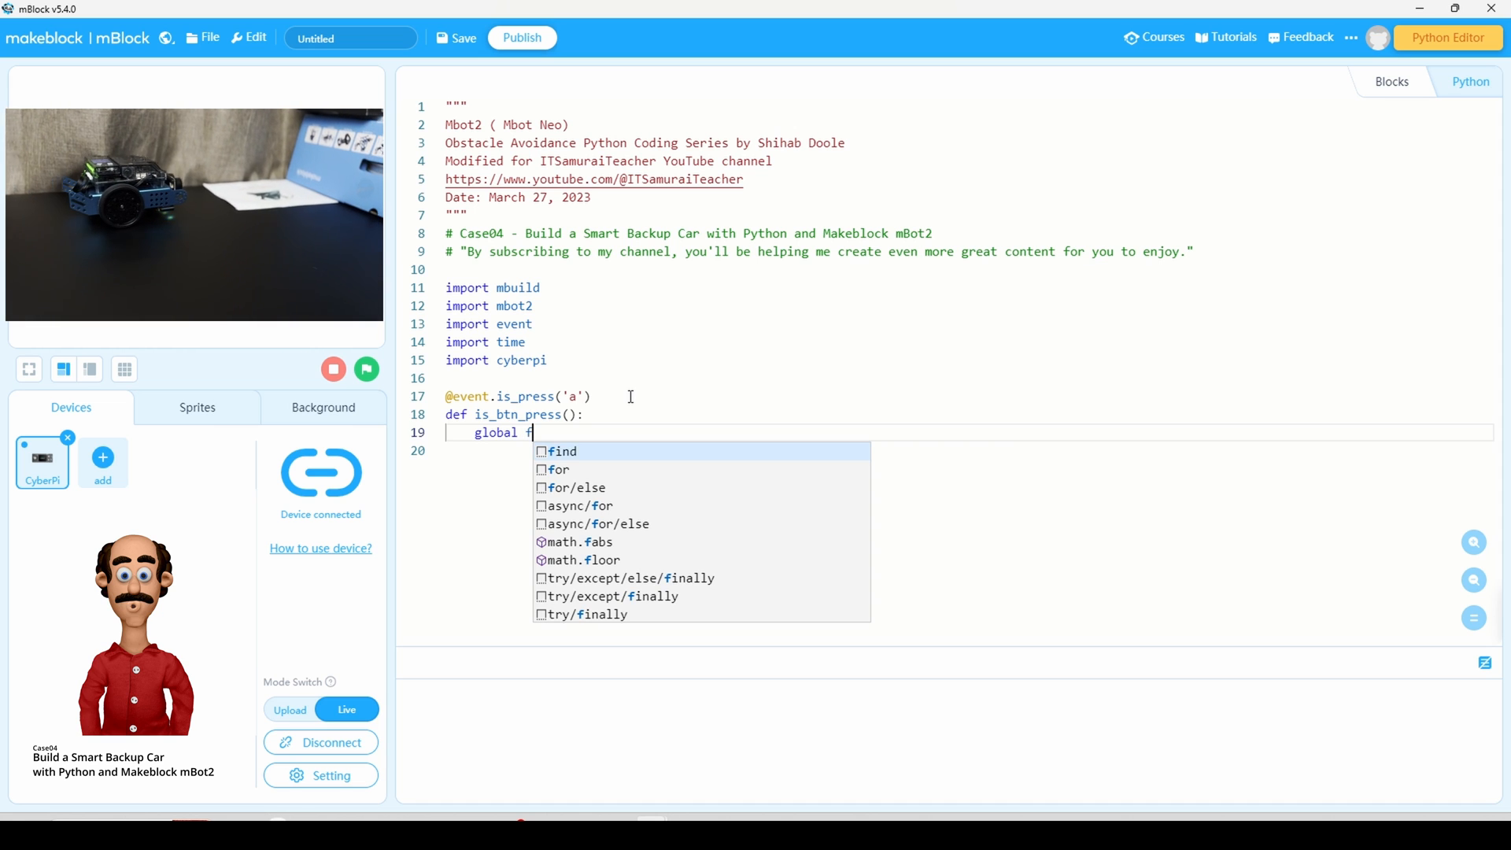
{"action": "type", "text": "req"}
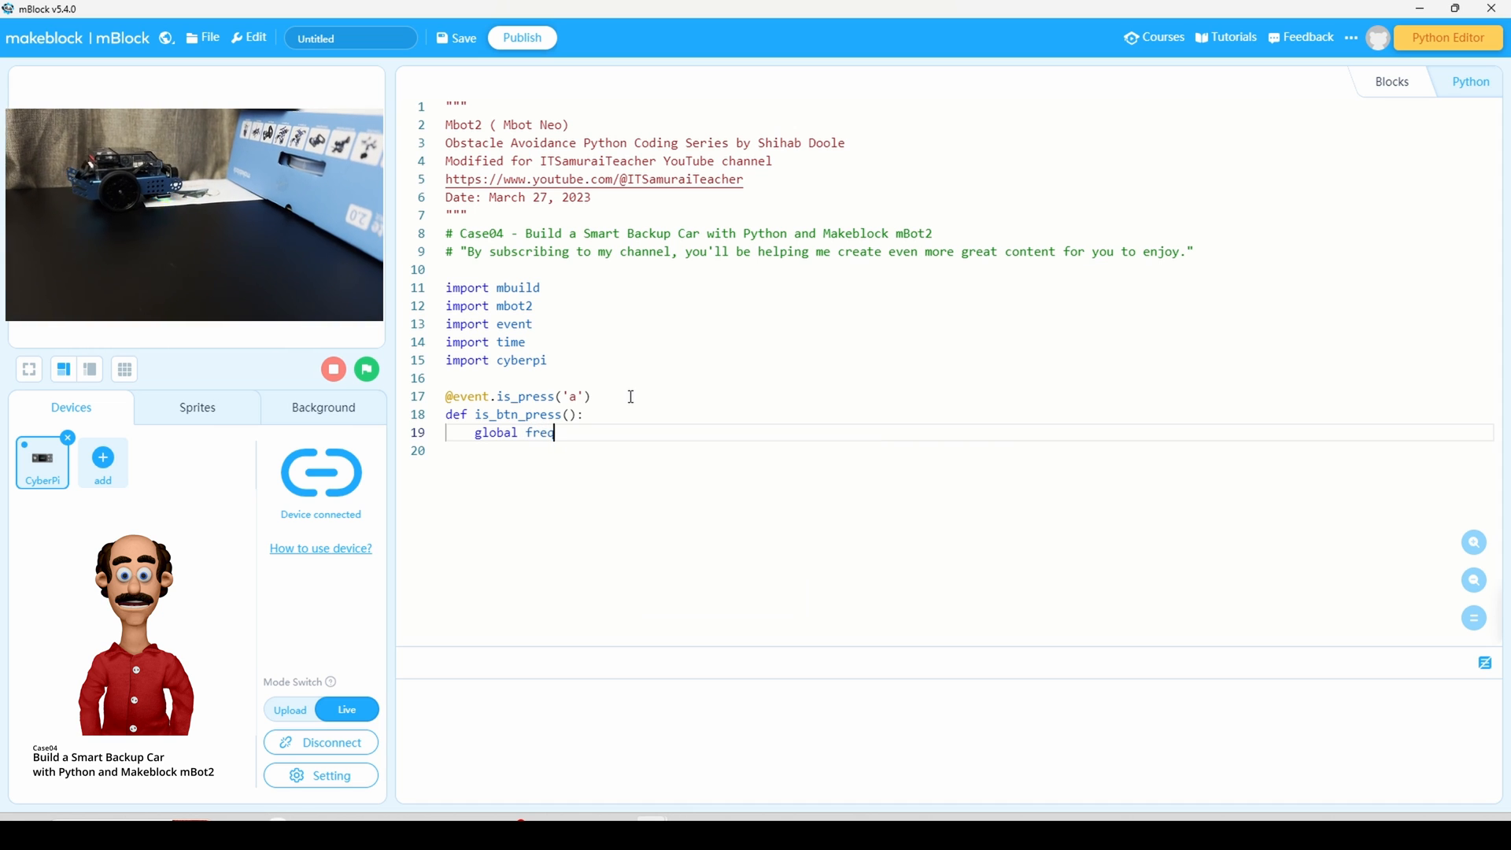
{"action": "type", "text": "uency"}
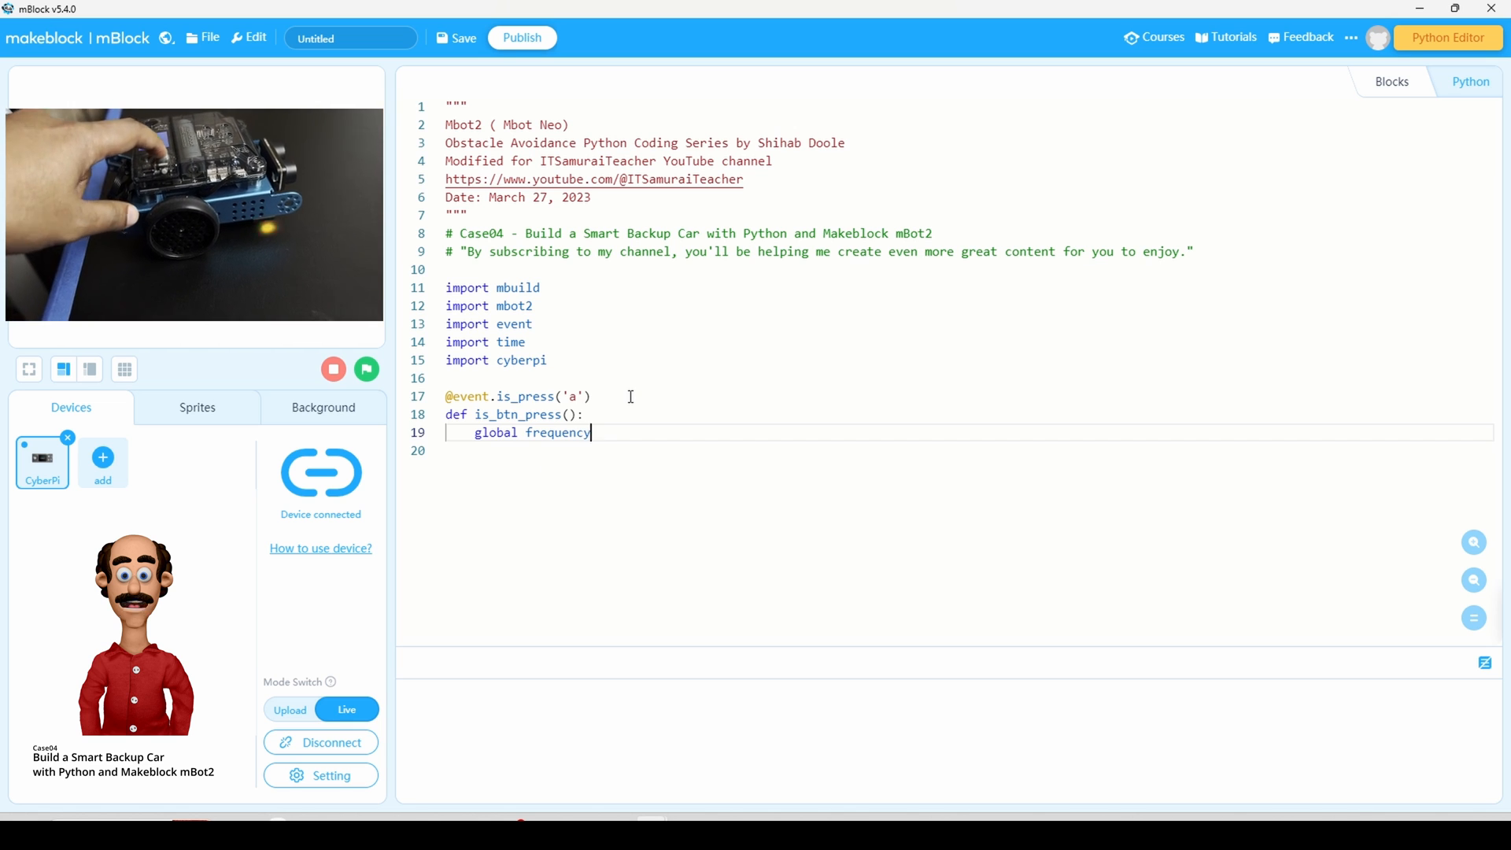
{"action": "key", "text": "Enter"}
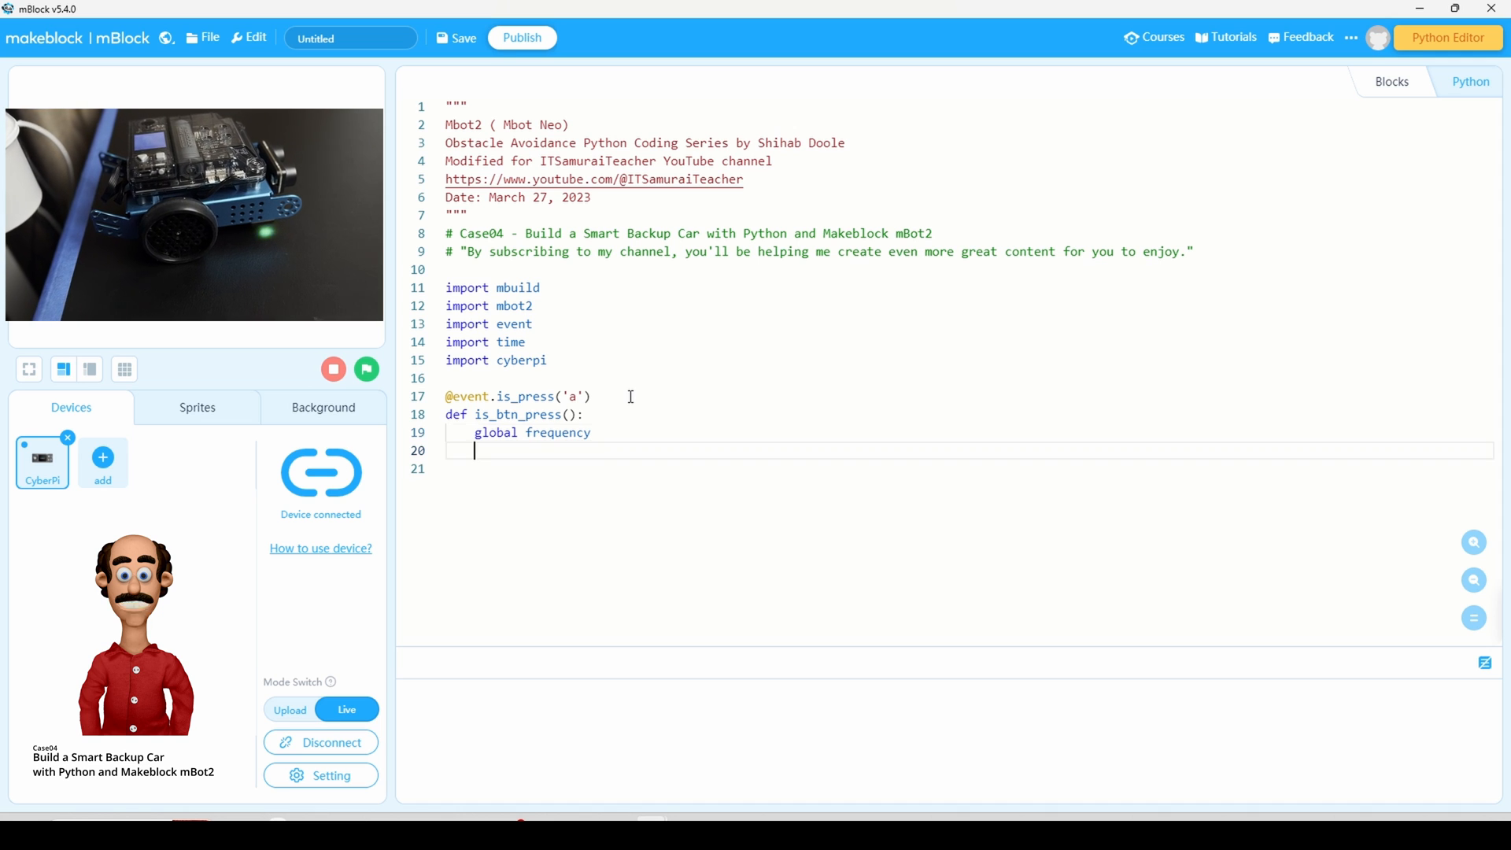
- Add a range(2) loop that plays an 800 Hz tone for 1 second
{"action": "type", "text": "for cou"}
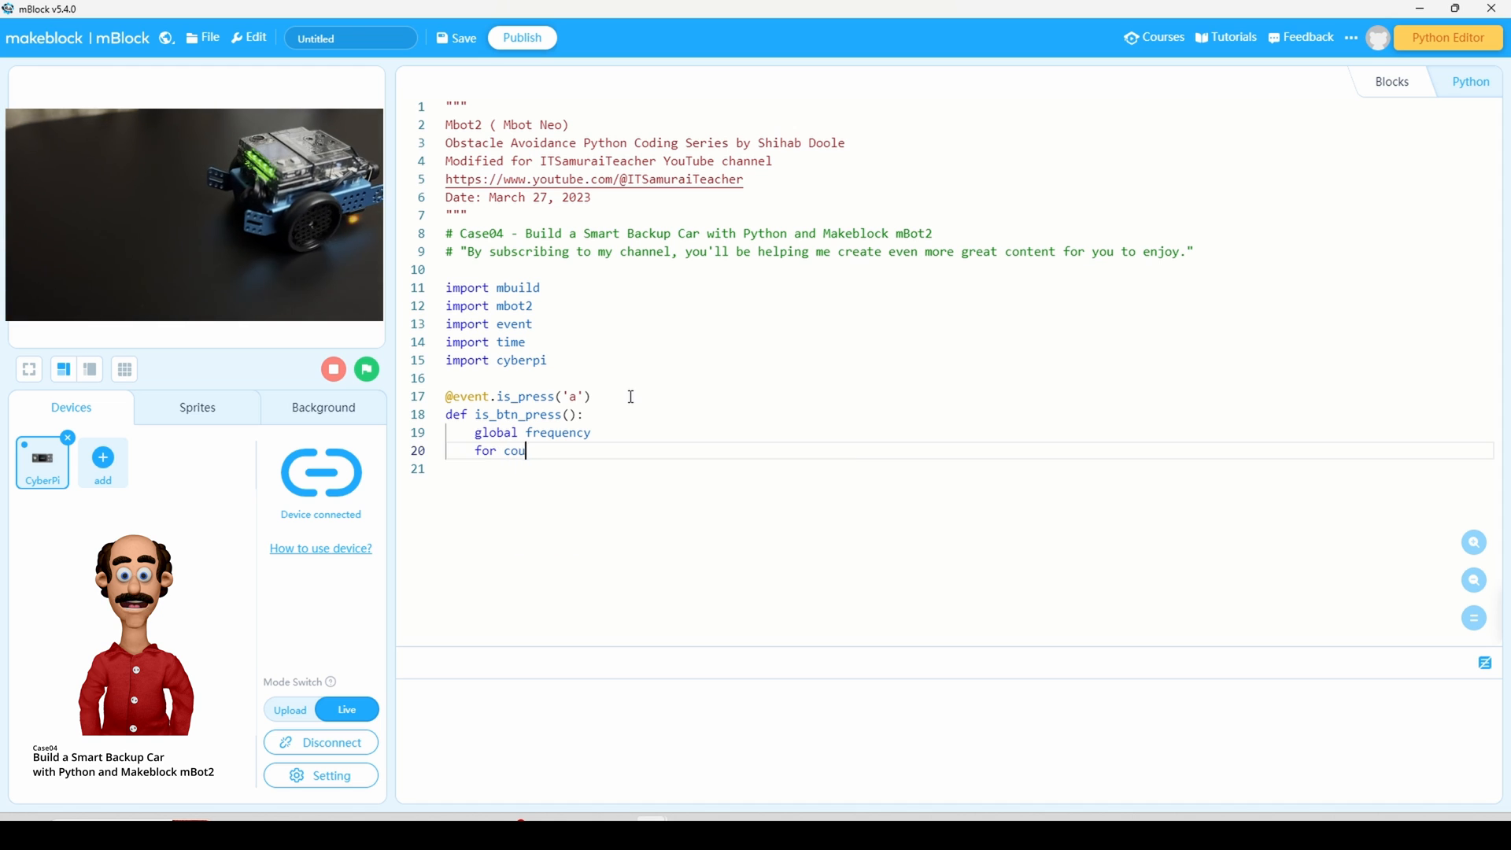
{"action": "type", "text": "nt in range"}
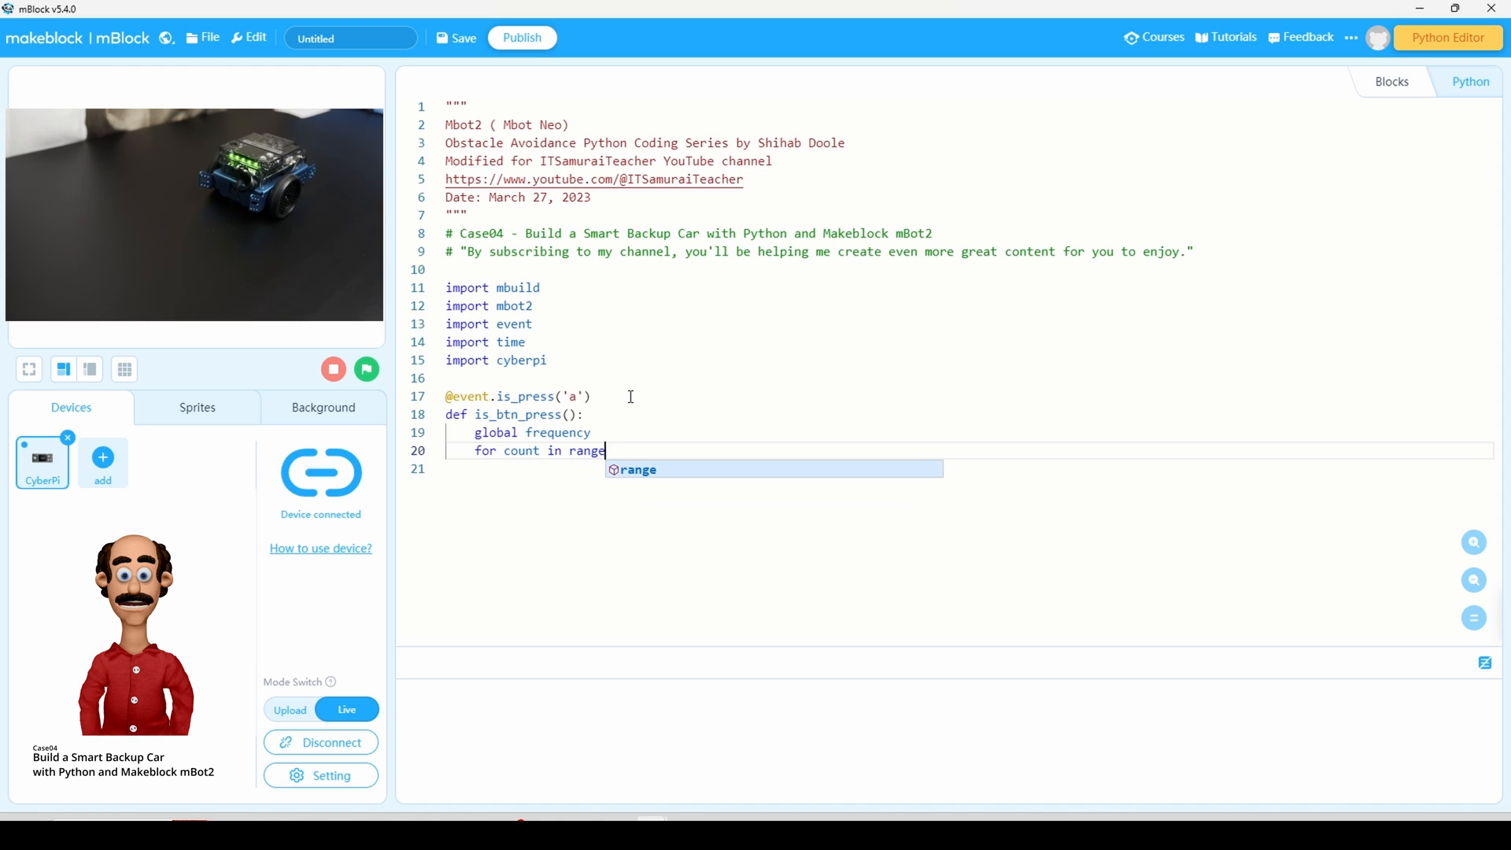
{"action": "type", "text": "(2)"}
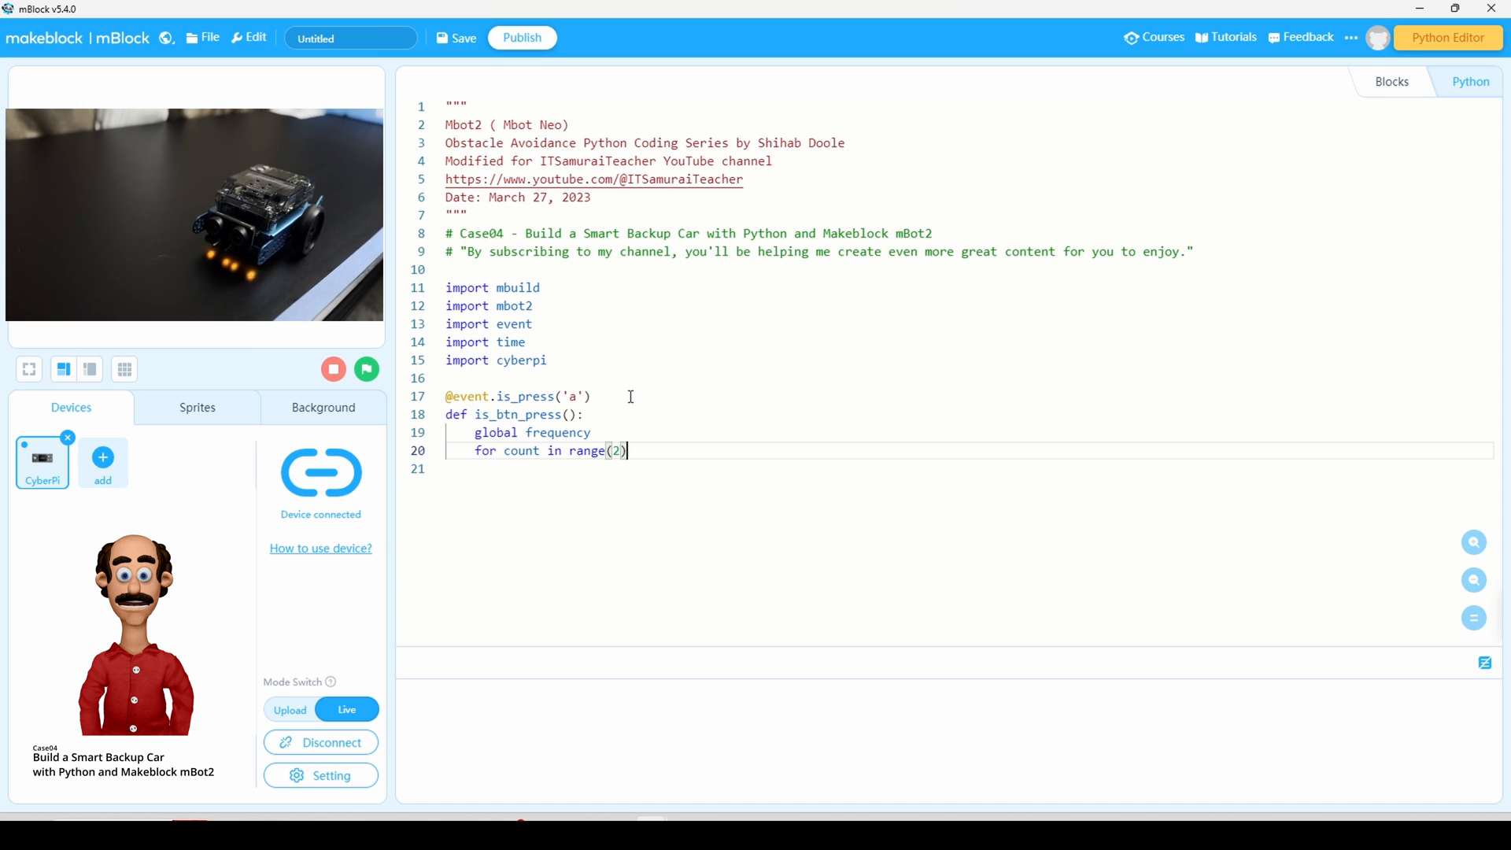
{"action": "key", "text": "Enter"}
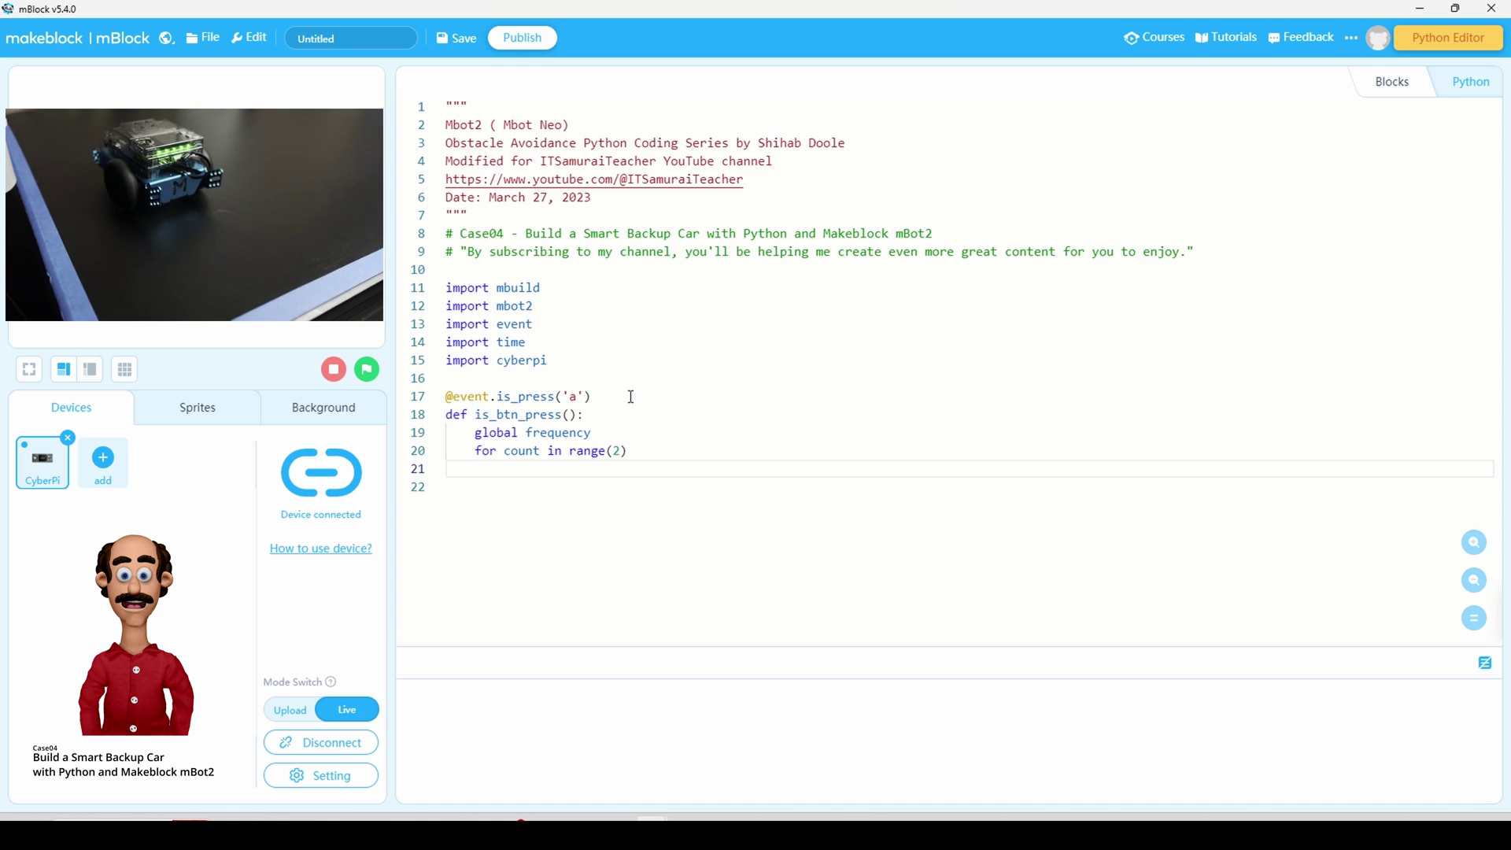
{"action": "type", "text": "cyberpi.au"}
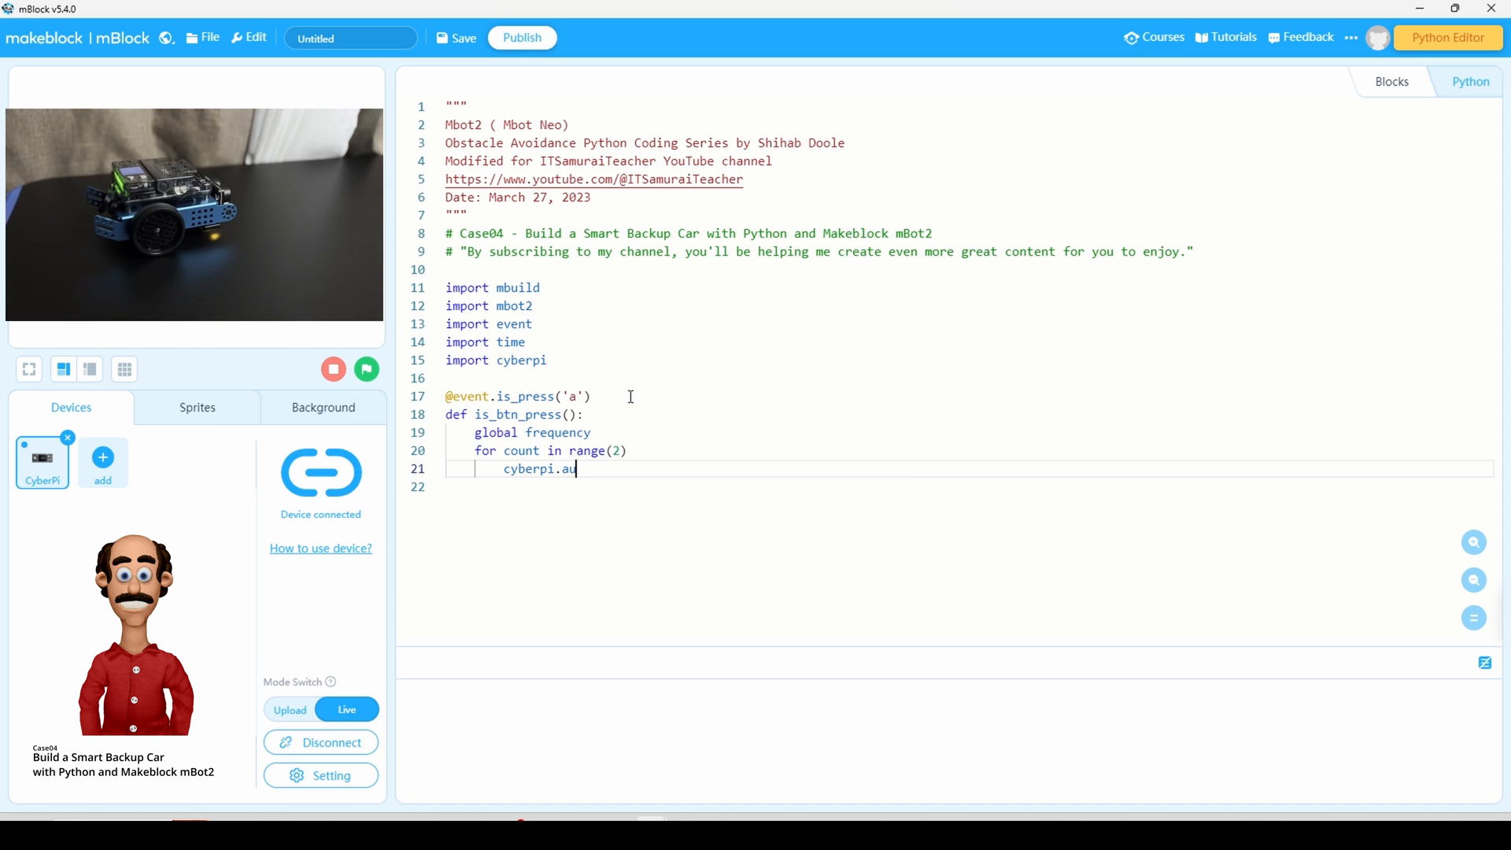
{"action": "type", "text": "dio.play"}
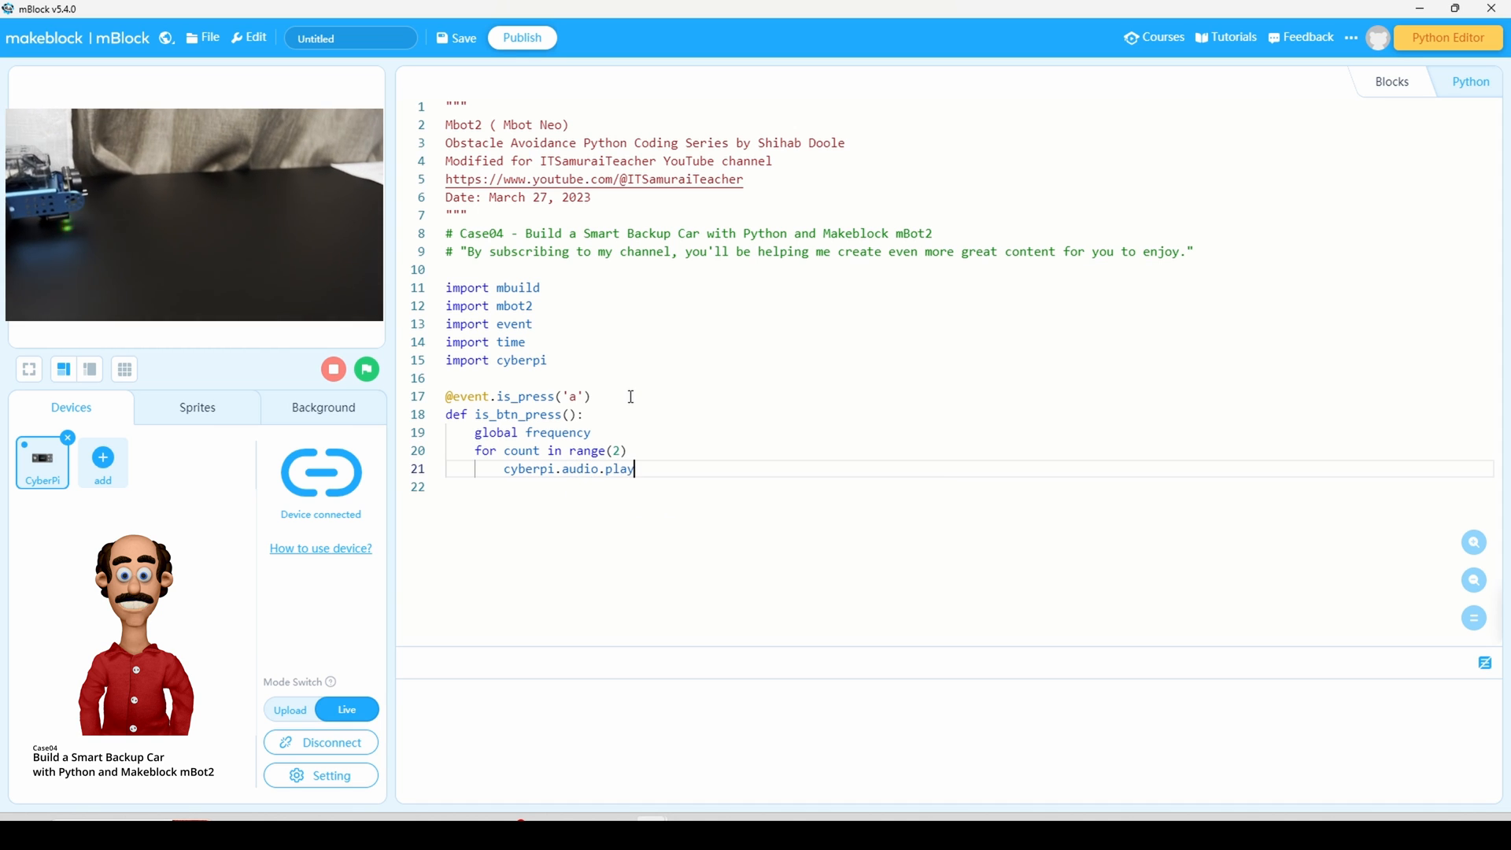
{"action": "type", "text": "_tone"}
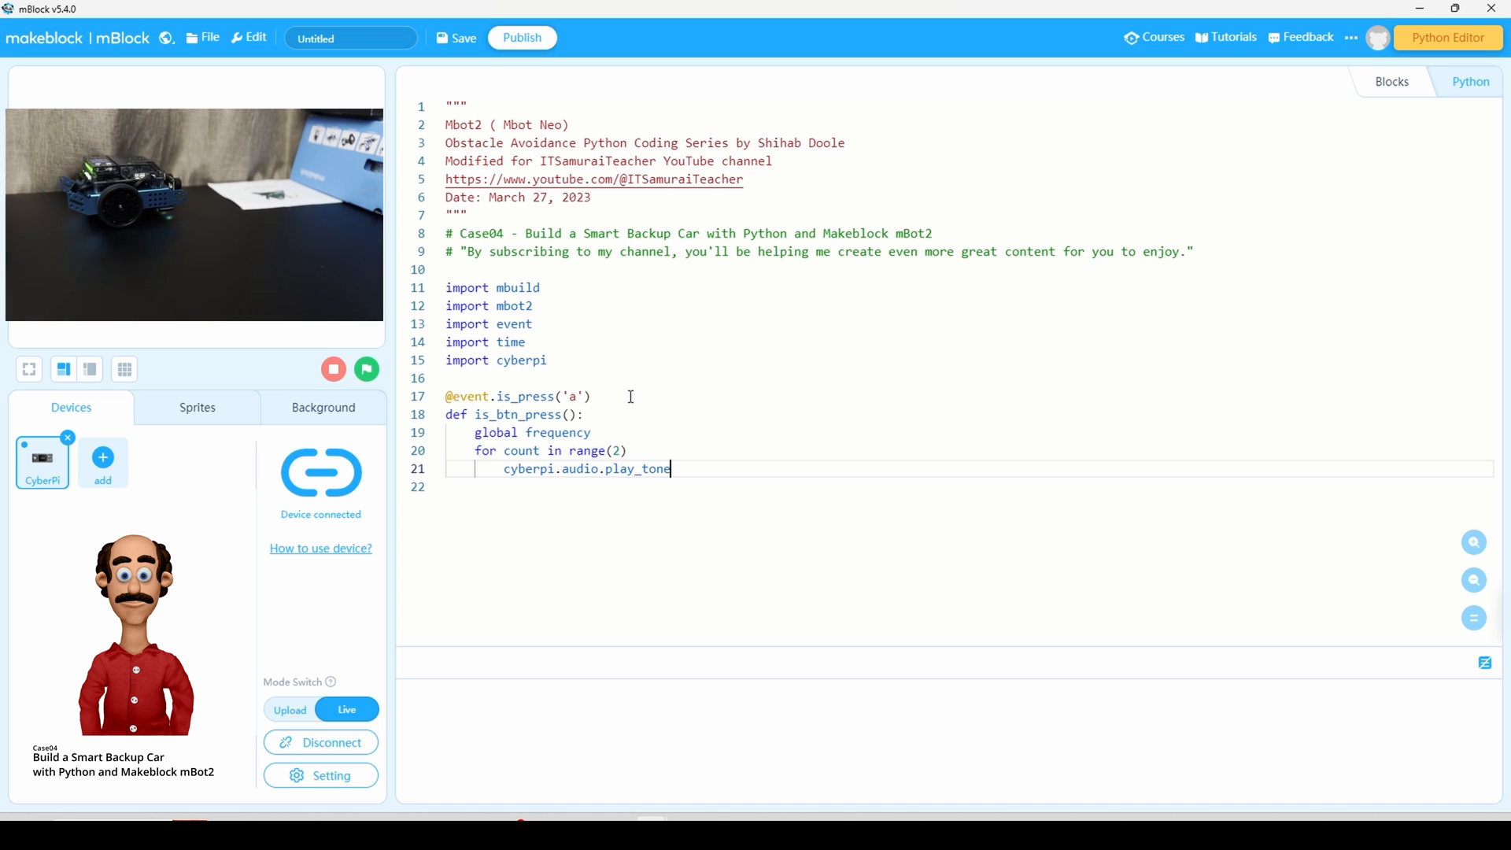
{"action": "type", "text": "()"}
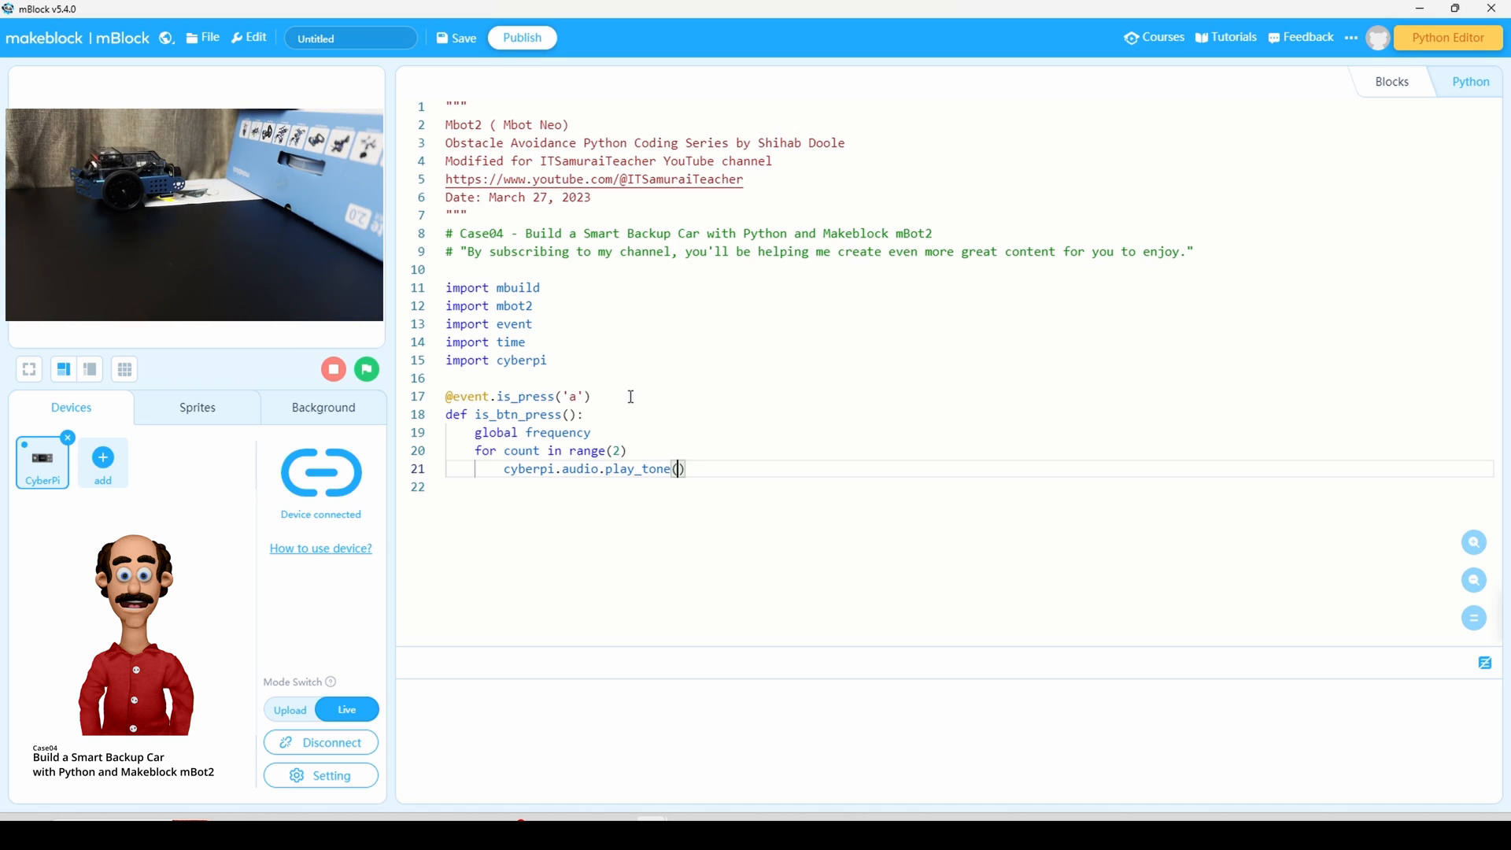
{"action": "type", "text": "8"}
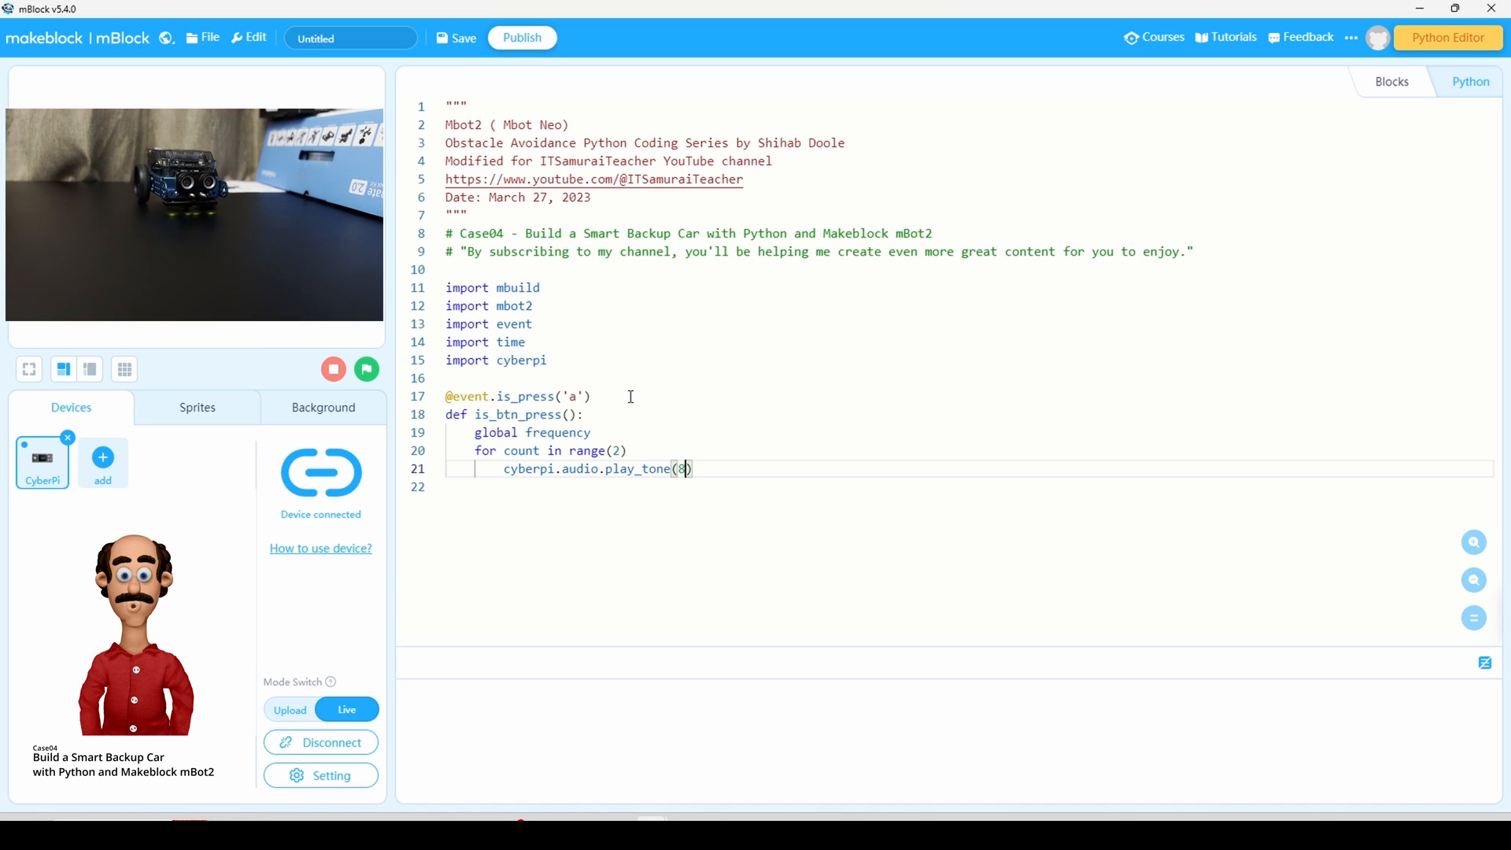
{"action": "type", "text": "00,"}
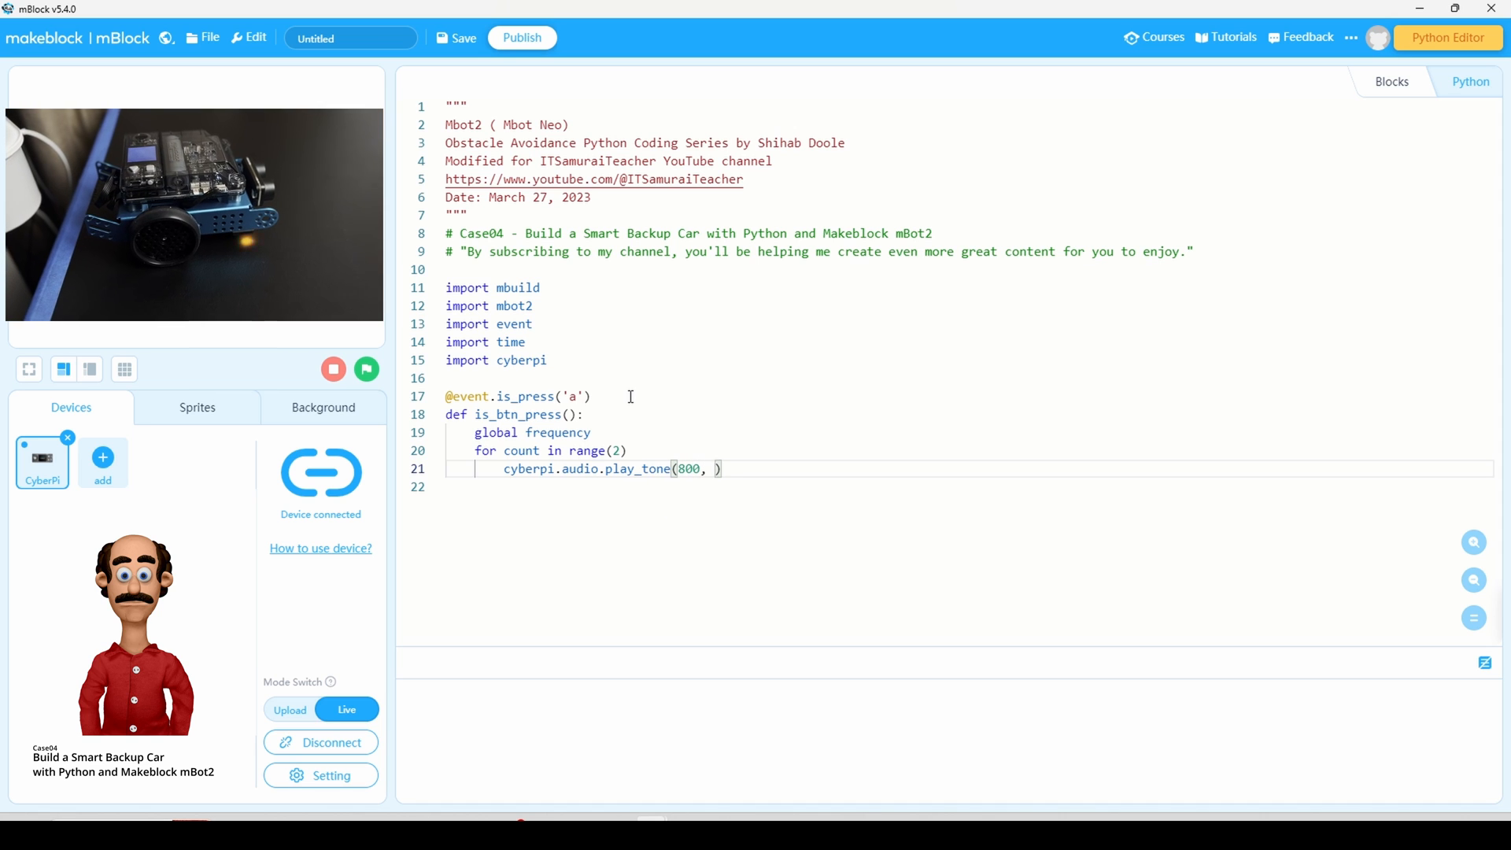
{"action": "type", "text": "1"}
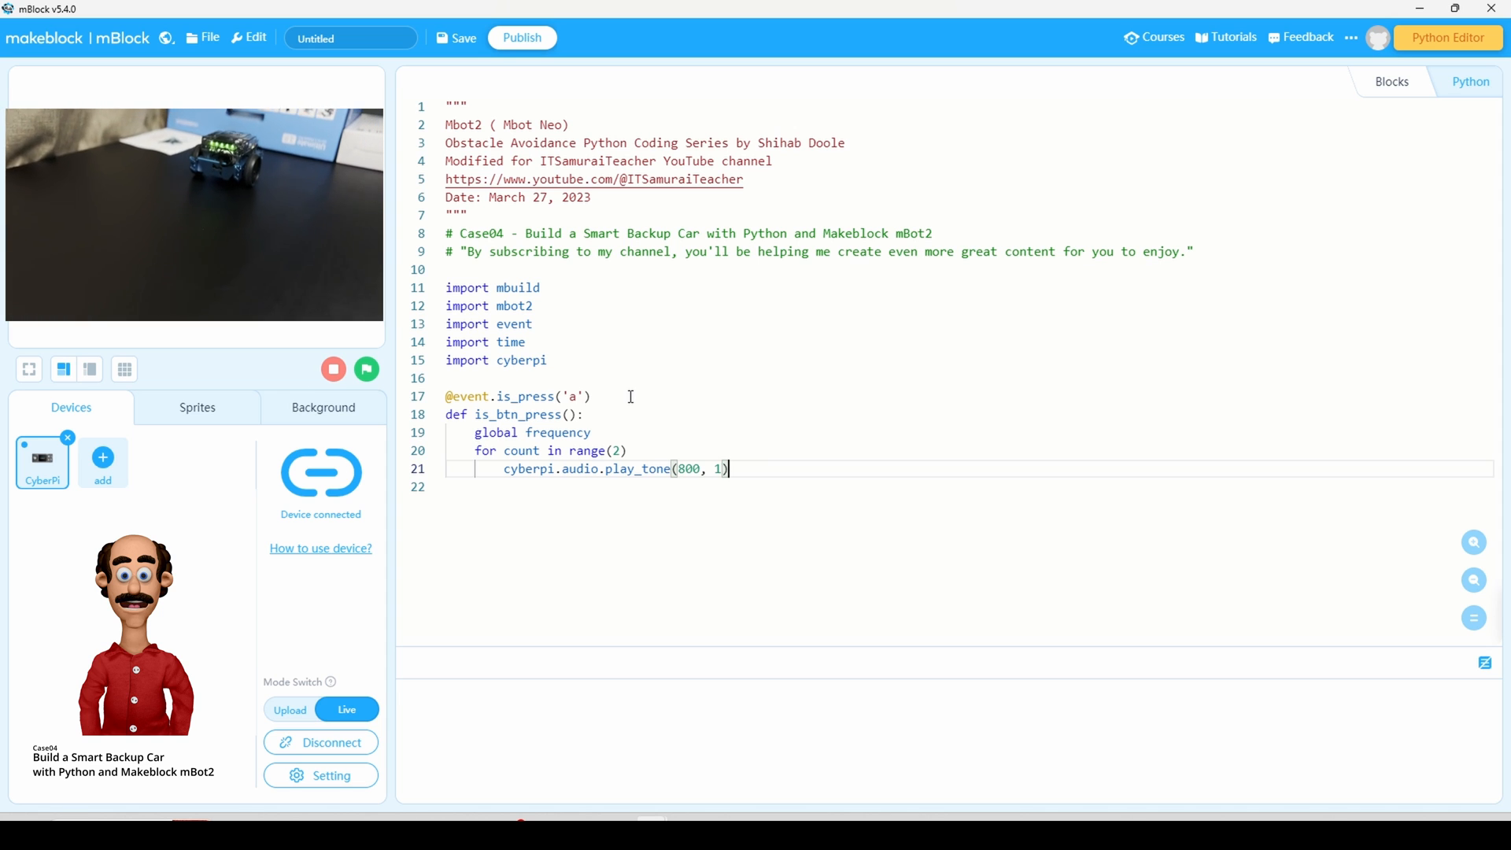
{"action": "key", "text": "Enter"}
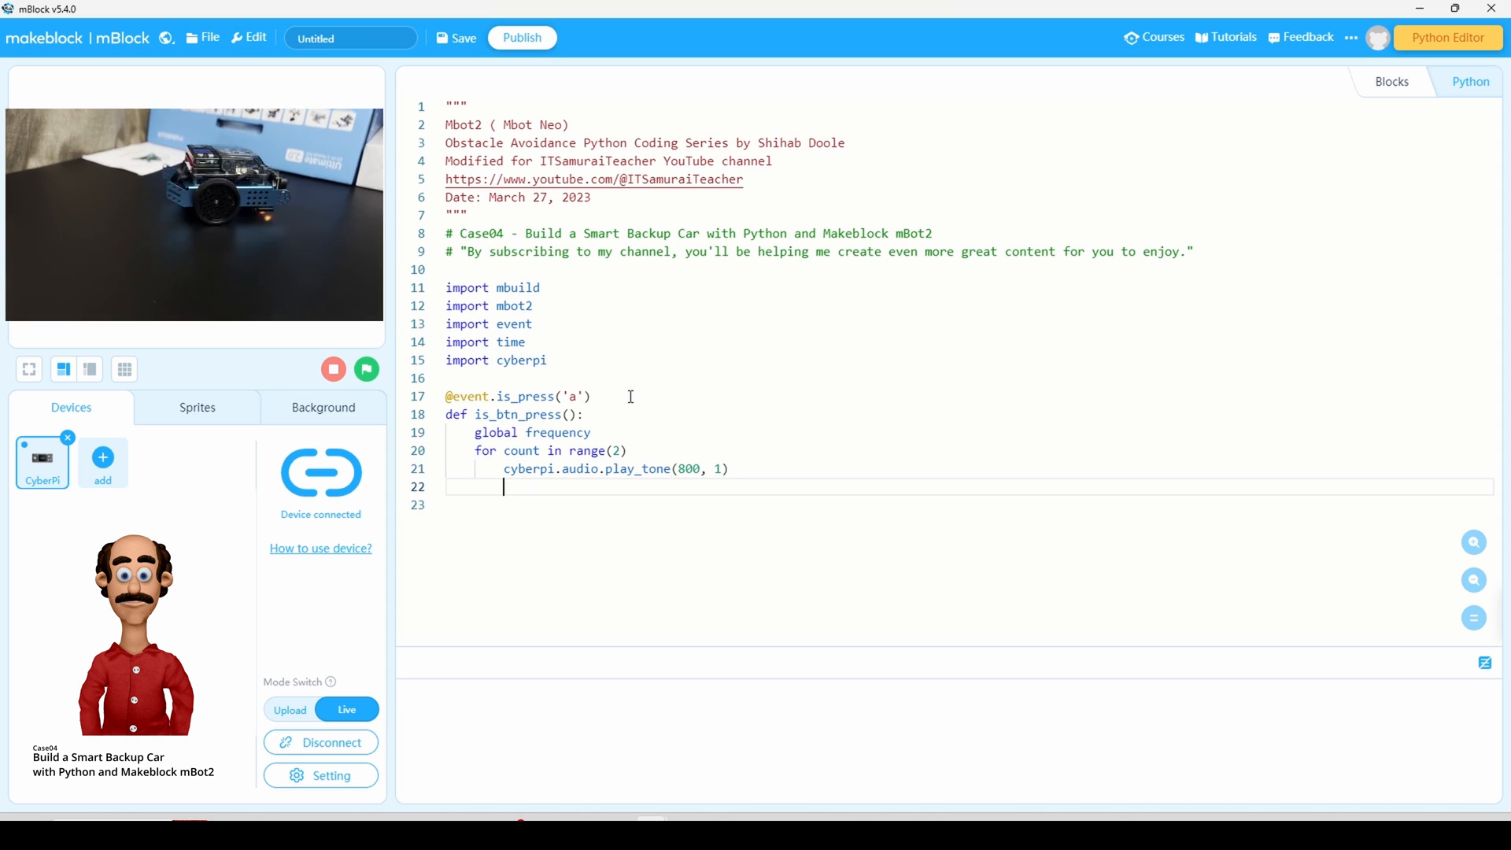
- Add a 200 Hz tone for 1 second inside the loop
{"action": "type", "text": "cybe"}
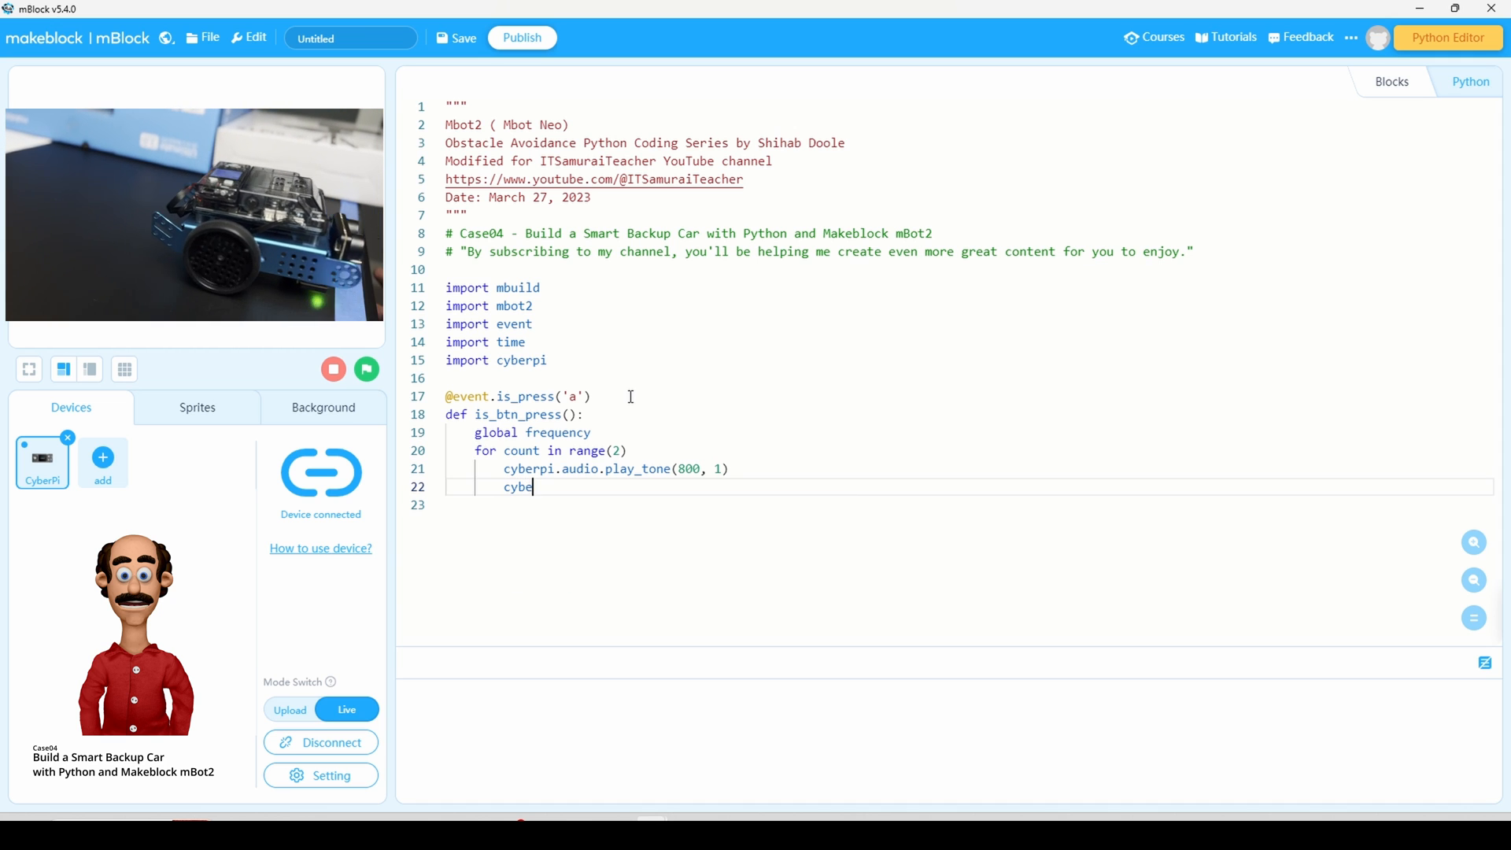
{"action": "type", "text": "rpi.audi"}
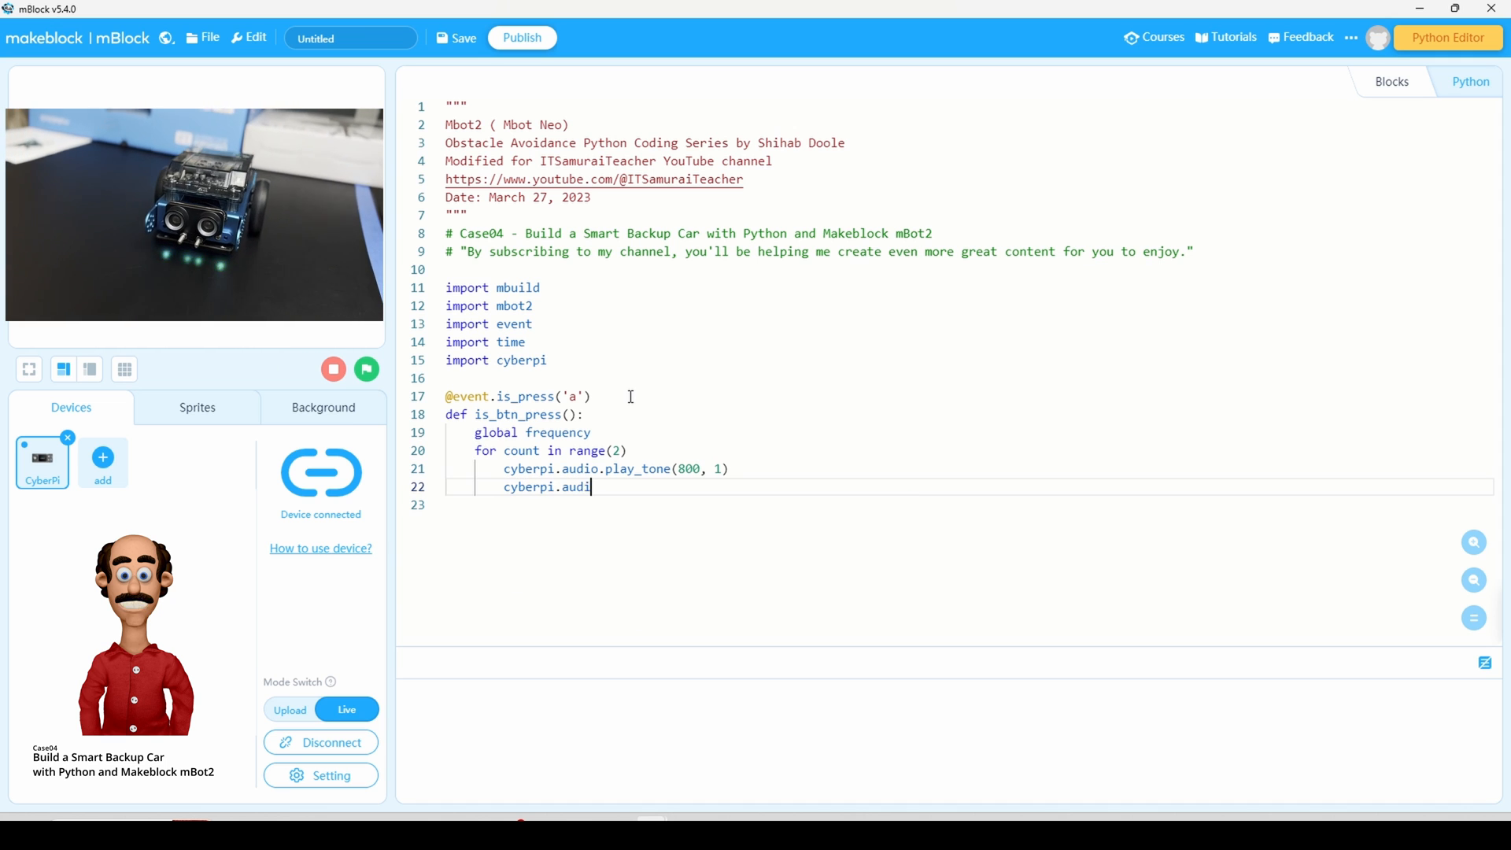
{"action": "type", "text": "o.play_"}
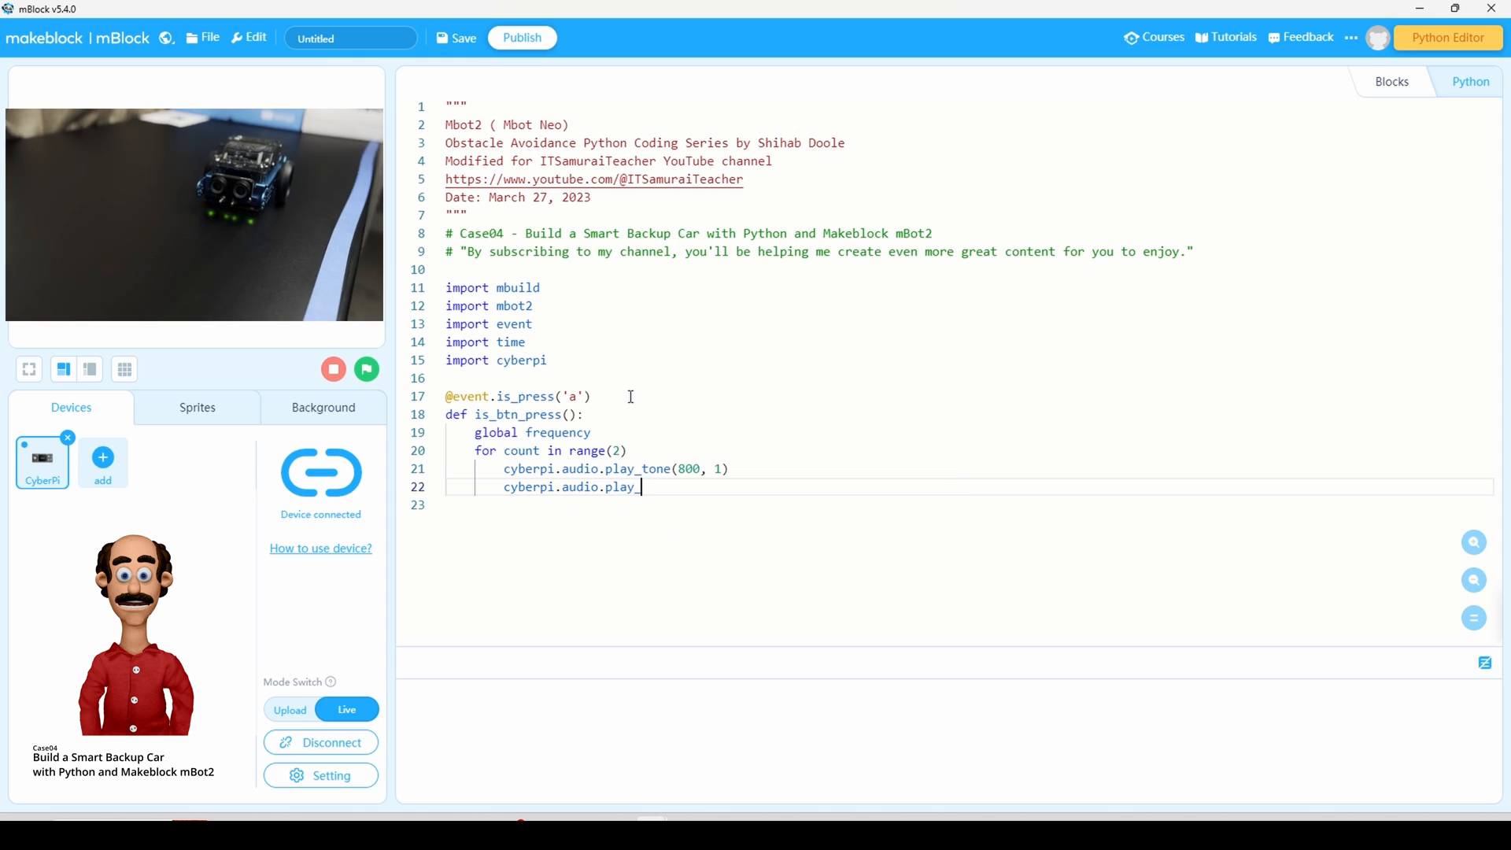
{"action": "type", "text": "tone"}
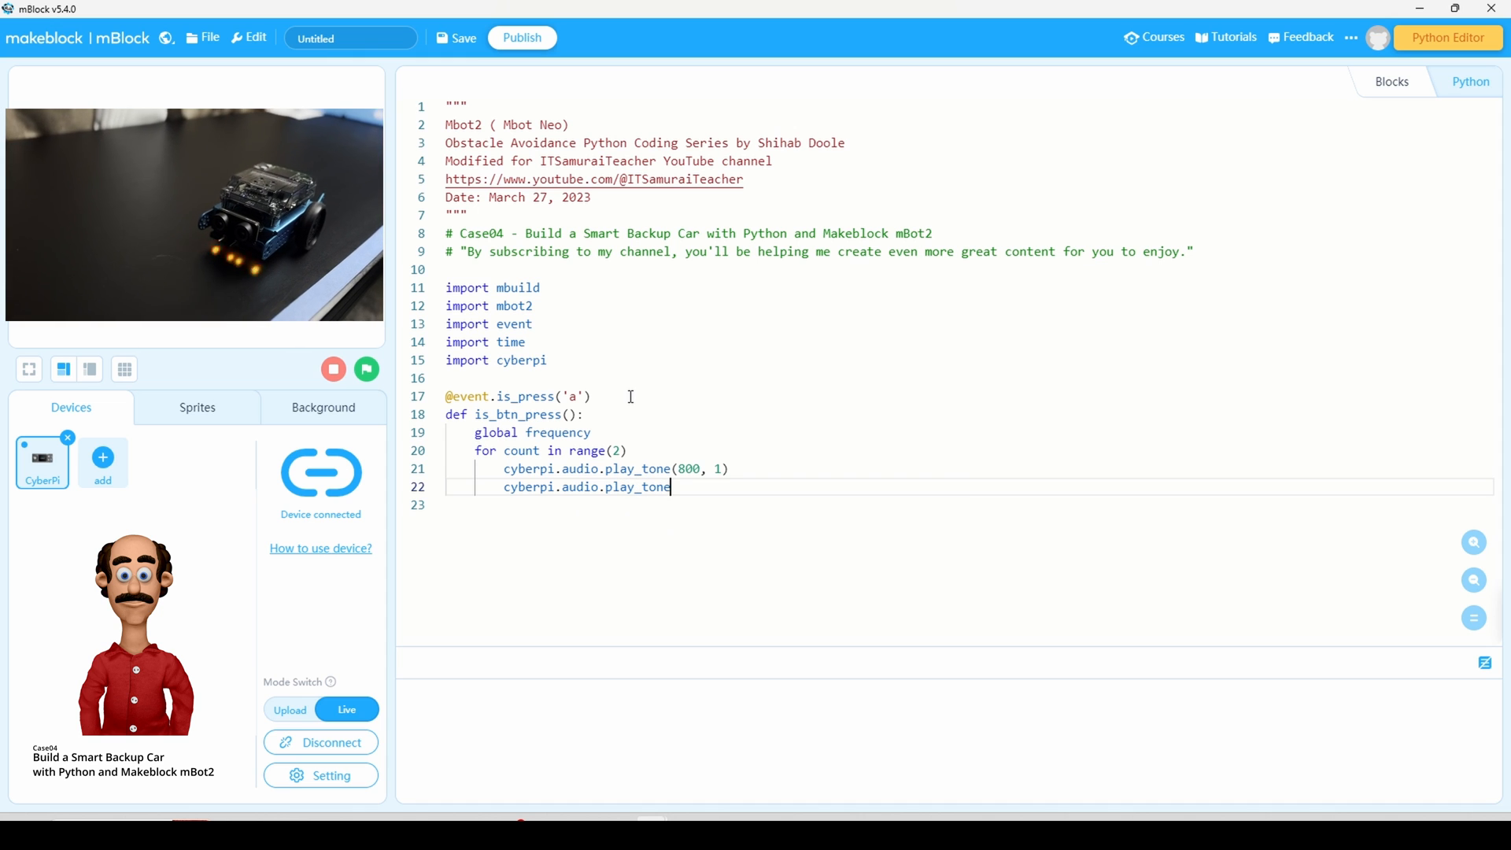
{"action": "type", "text": "(200)"}
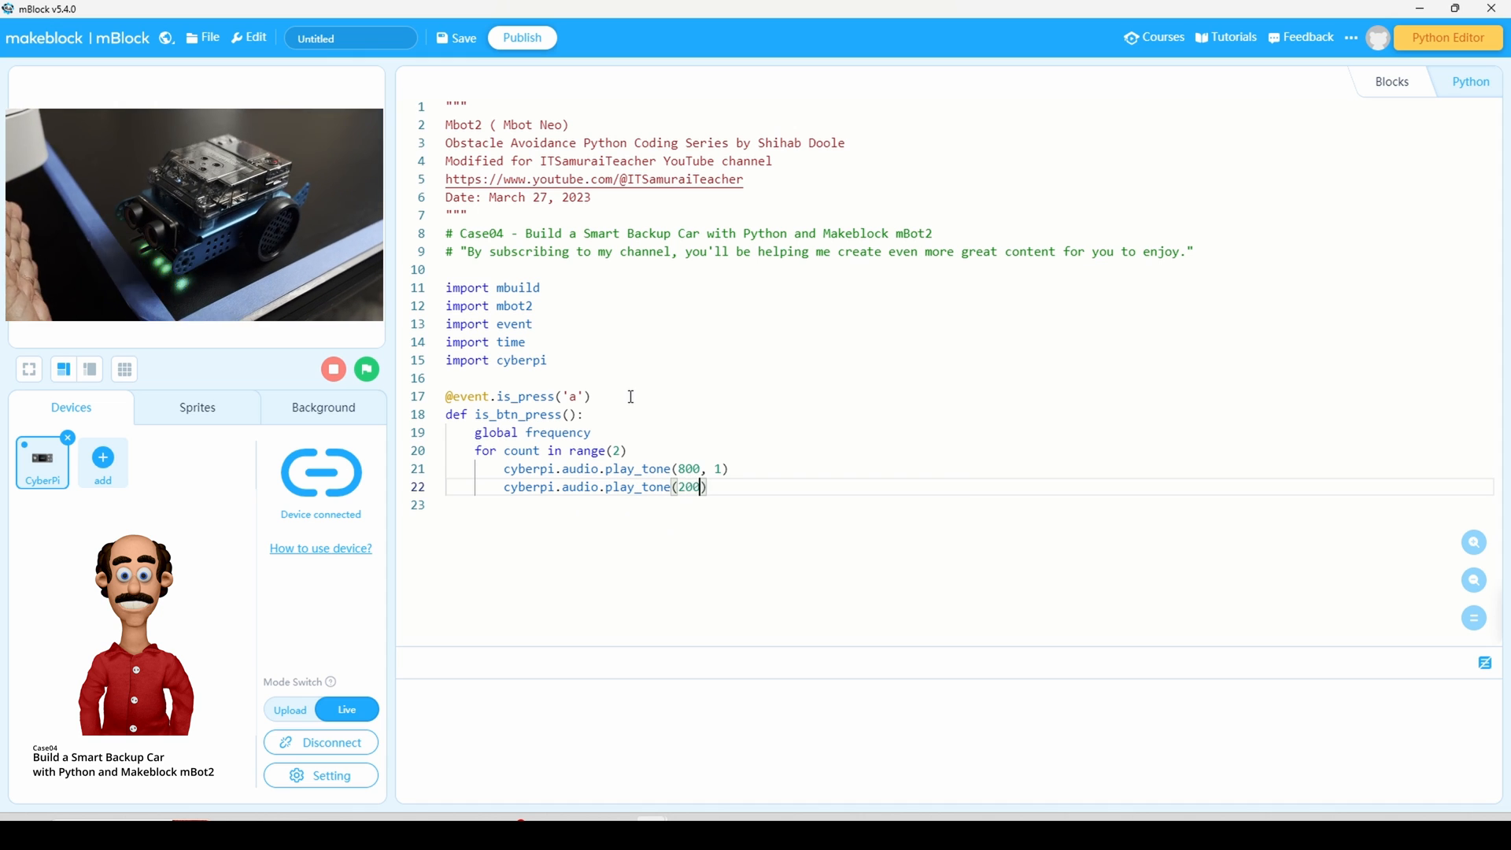
{"action": "type", "text": ", 1"}
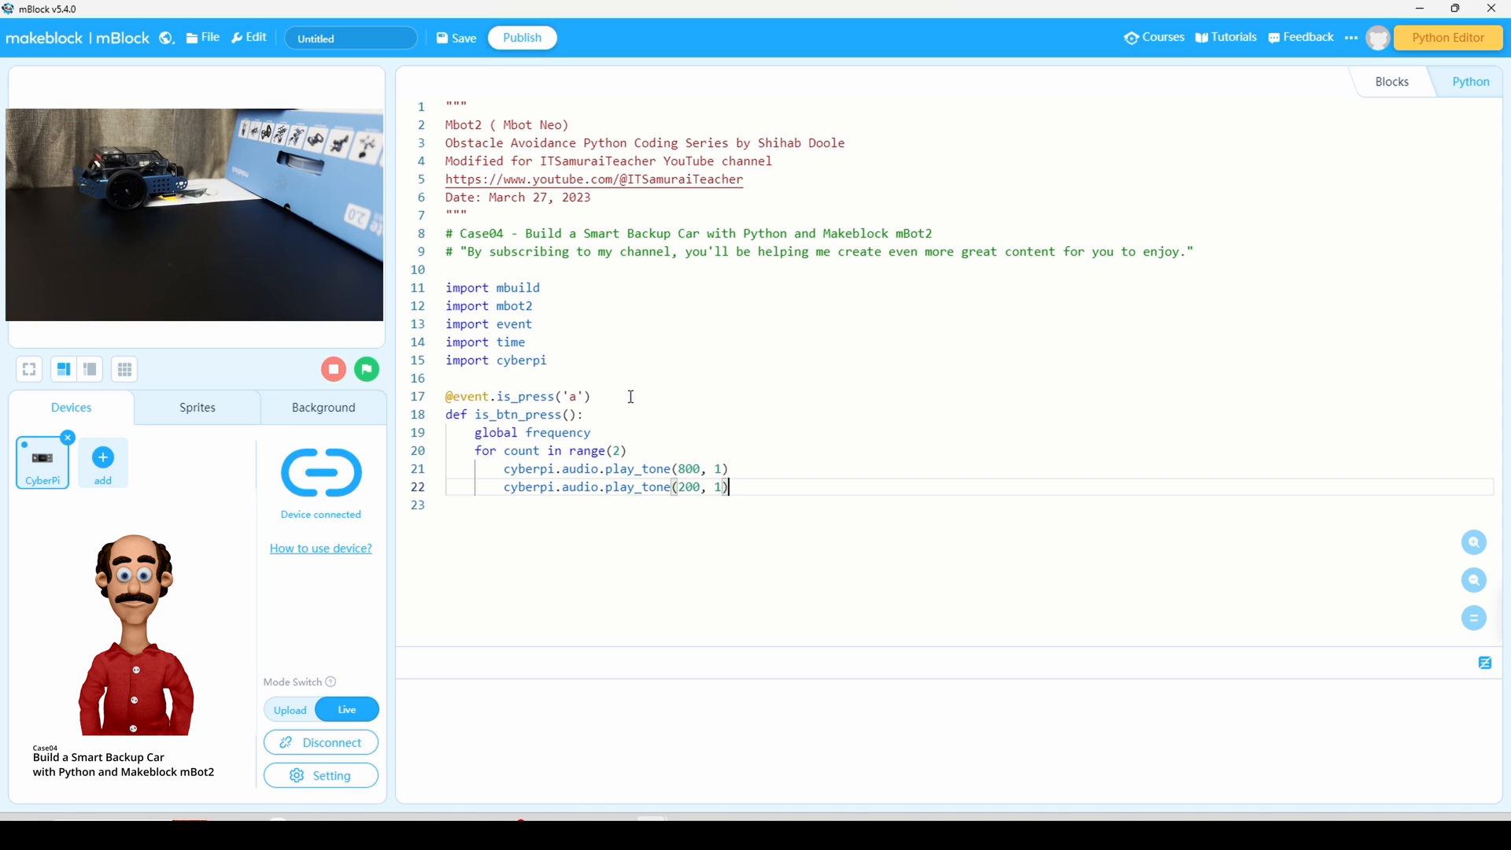
{"action": "key", "text": "Enter"}
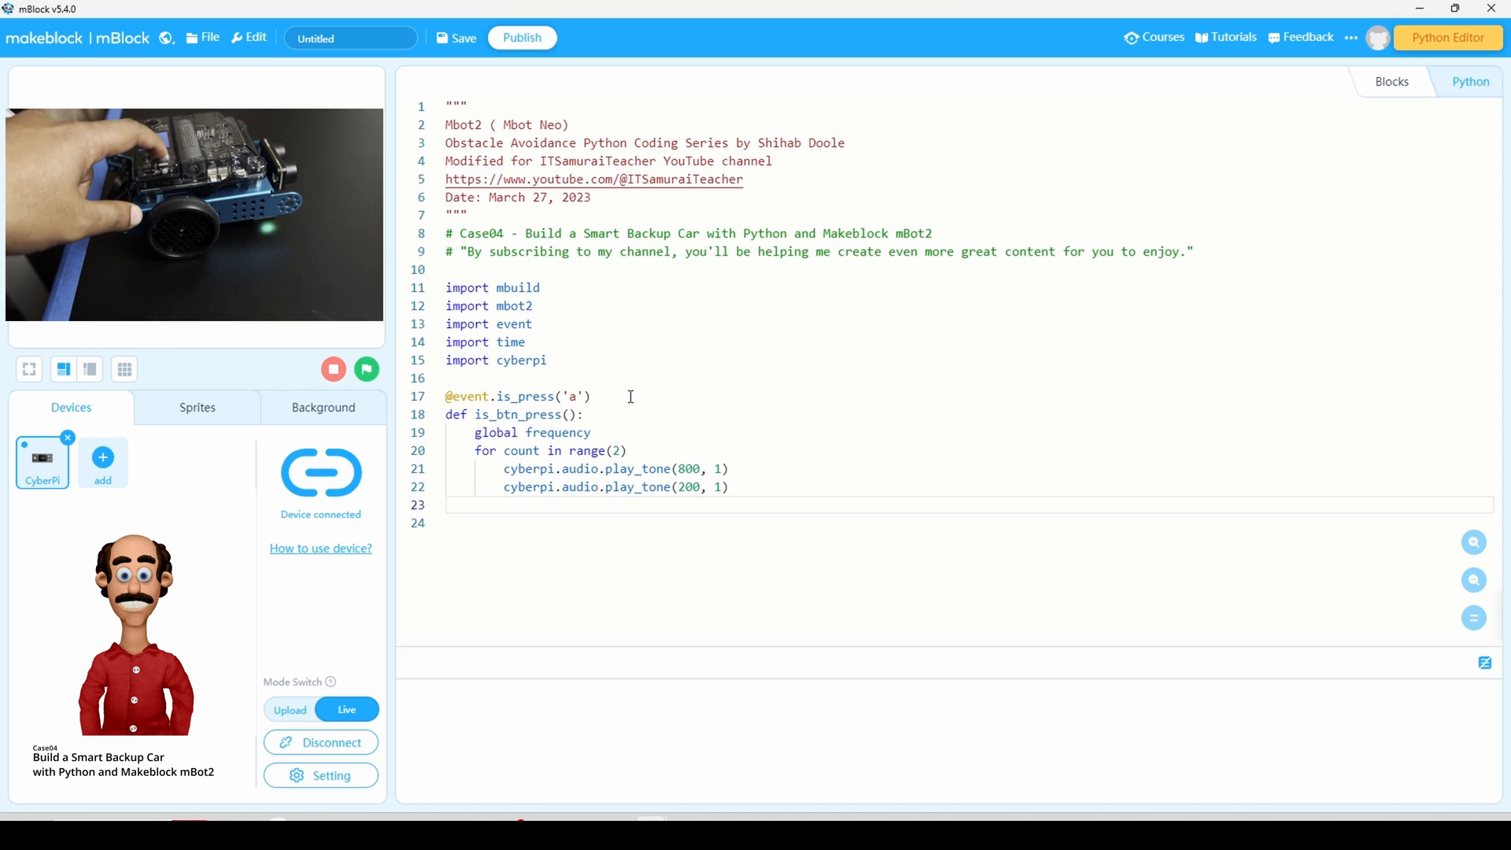
- Start a while True loop checking if mbuild.ultrasonic2.get(1) is under 10
{"action": "type", "text": "while"}
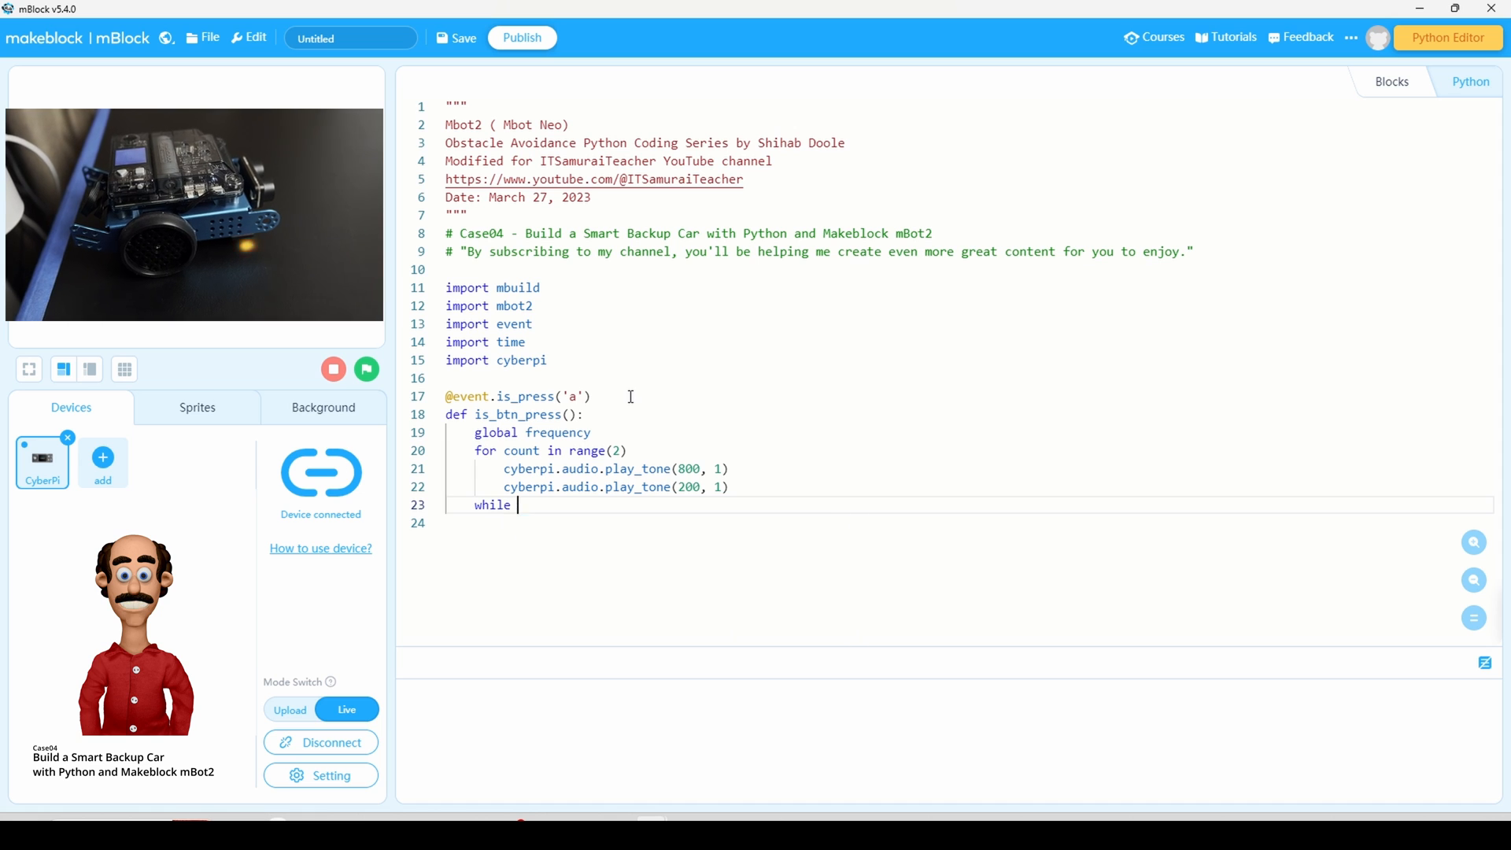
{"action": "type", "text": "True"}
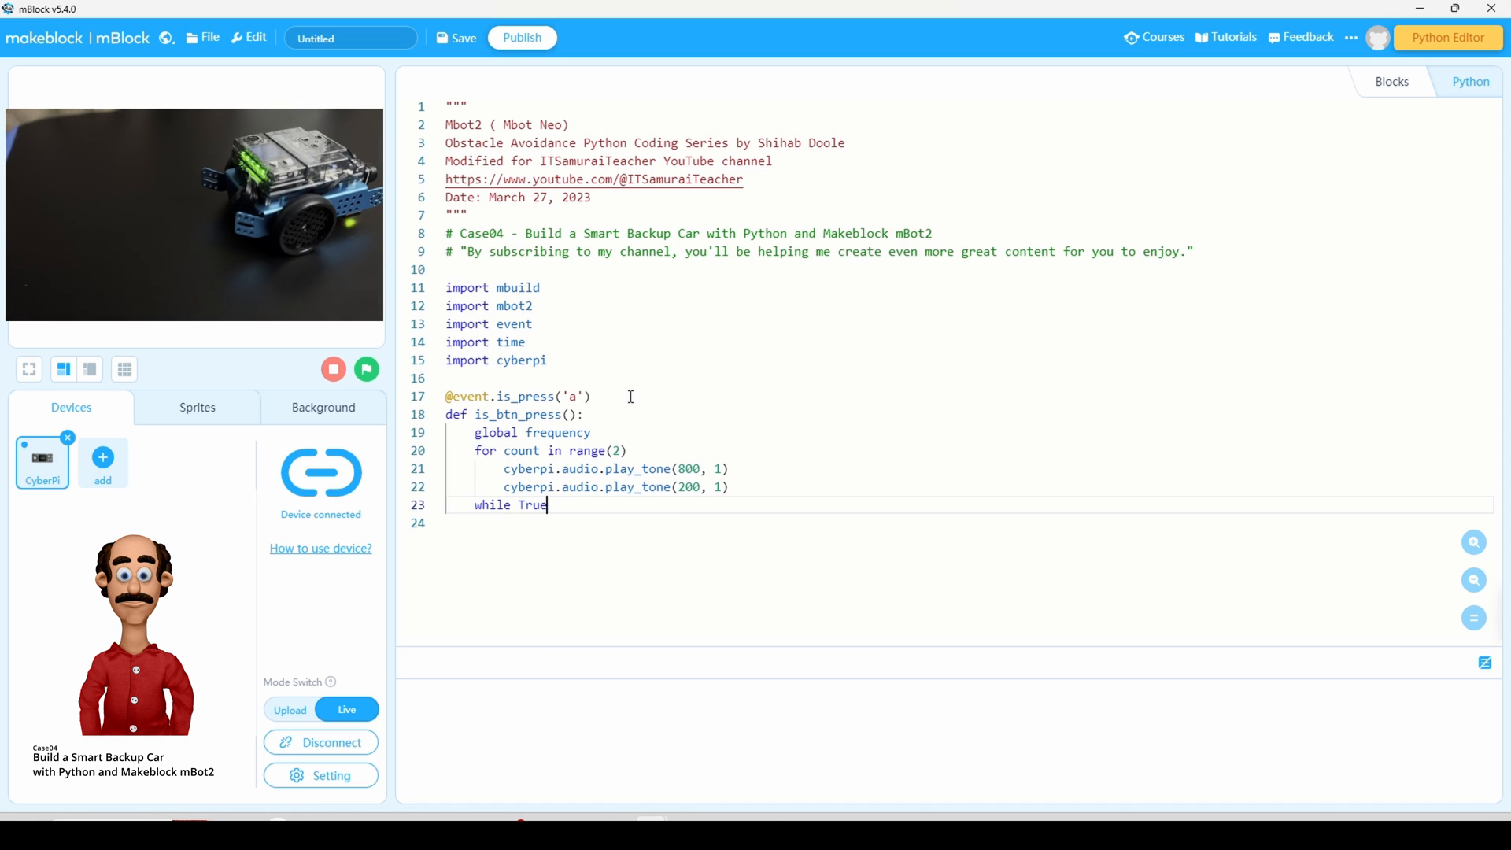
{"action": "type", "text": ":"}
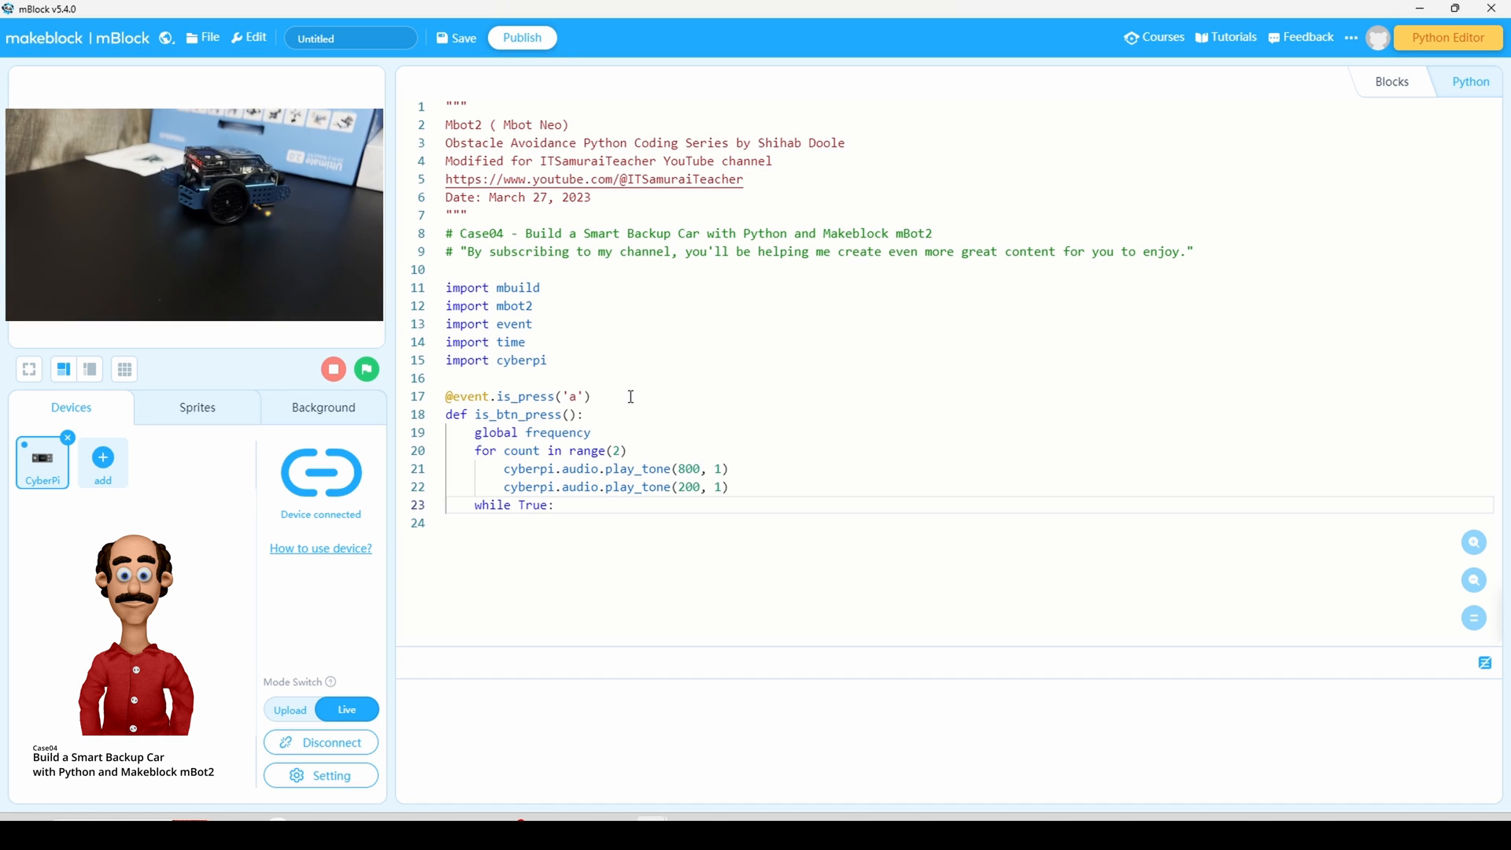
{"action": "type", "text": "if"}
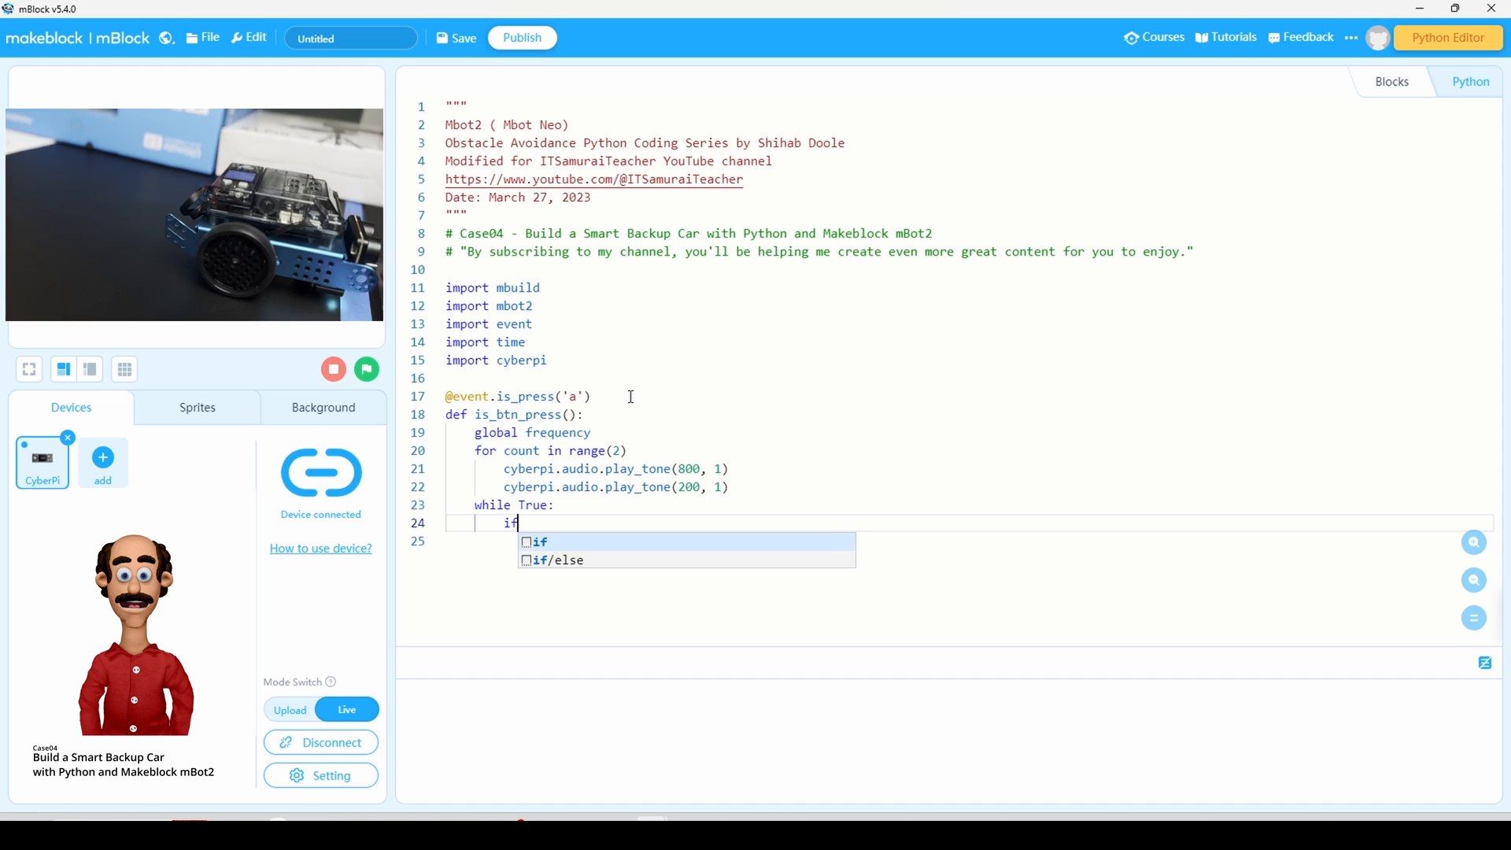
{"action": "type", "text": "mb"}
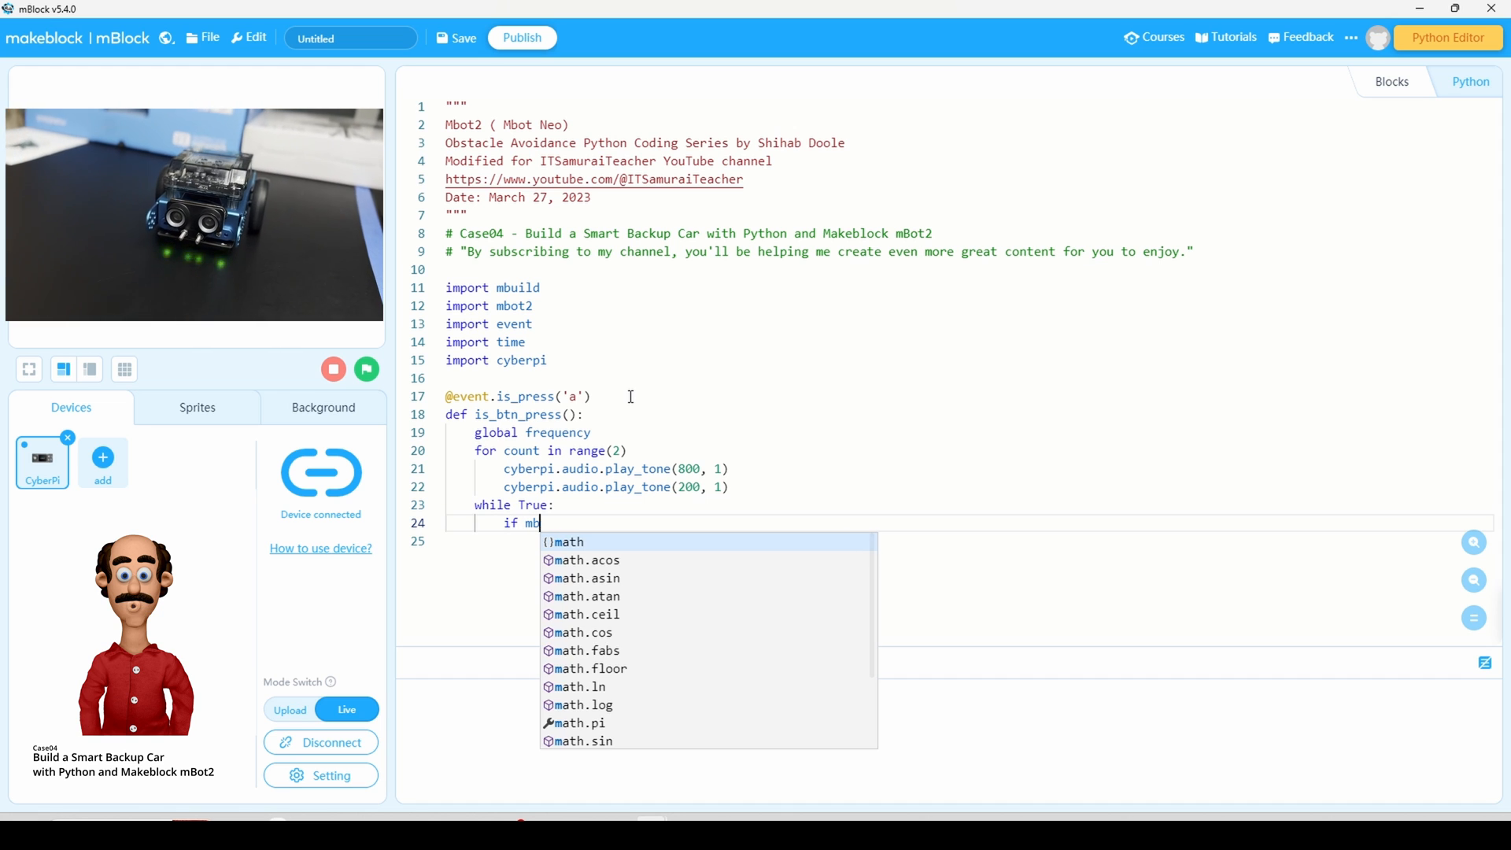
{"action": "type", "text": "uild."}
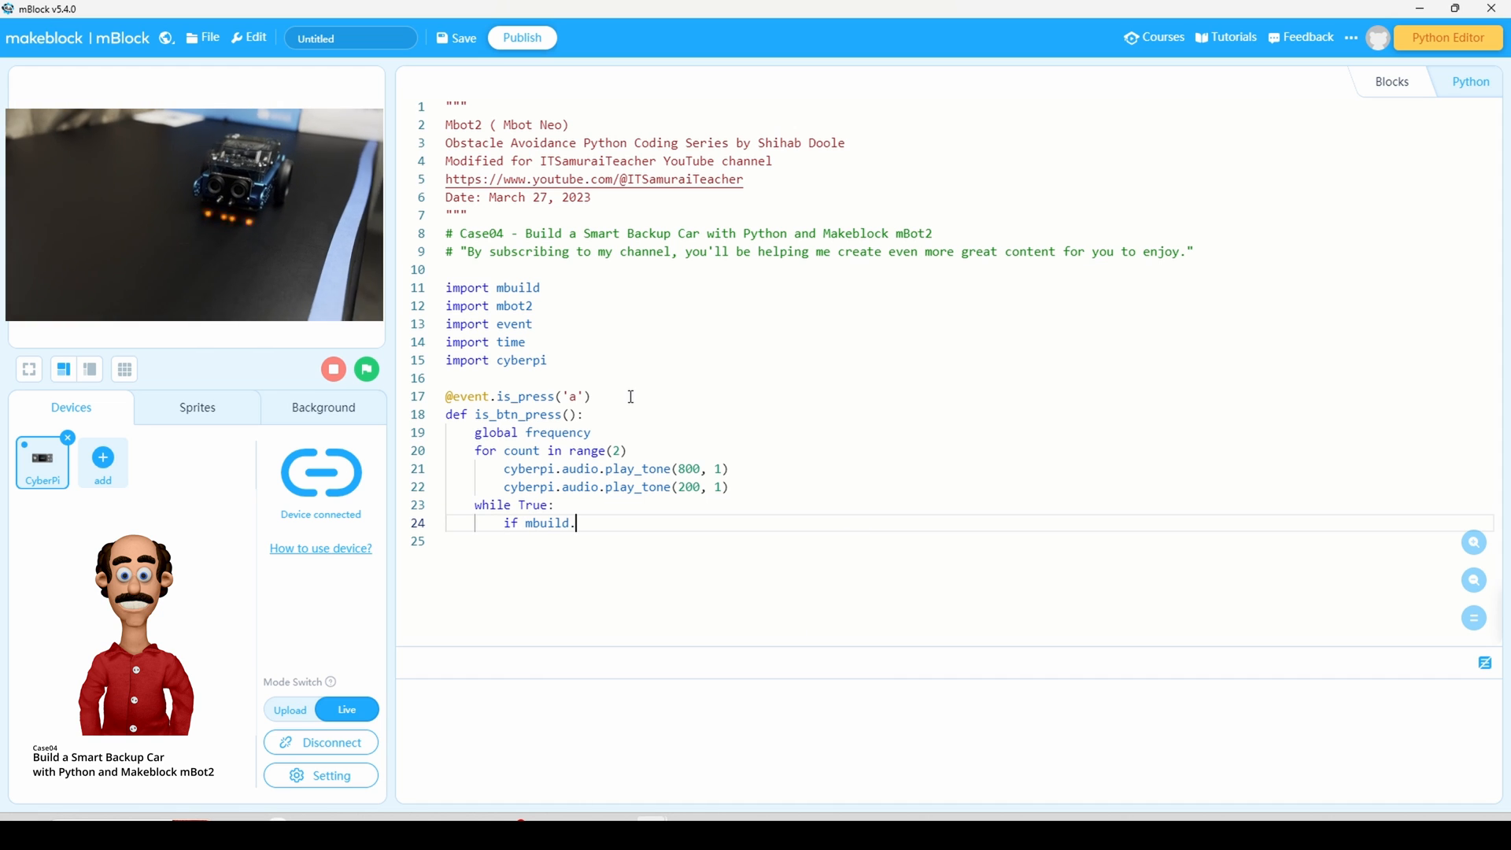
{"action": "type", "text": "ultrasonic"}
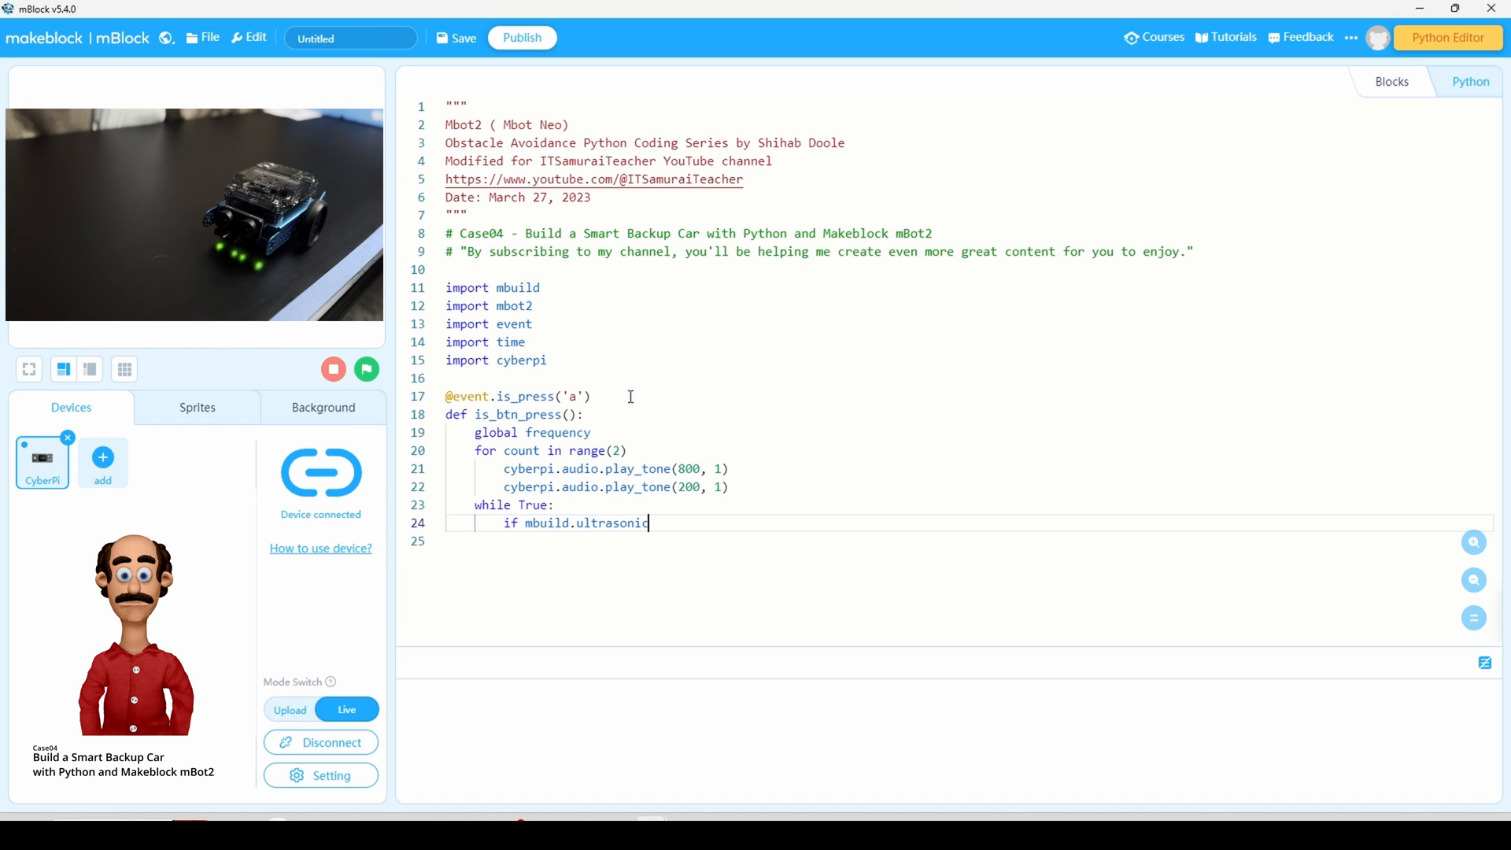
{"action": "type", "text": "2.get"}
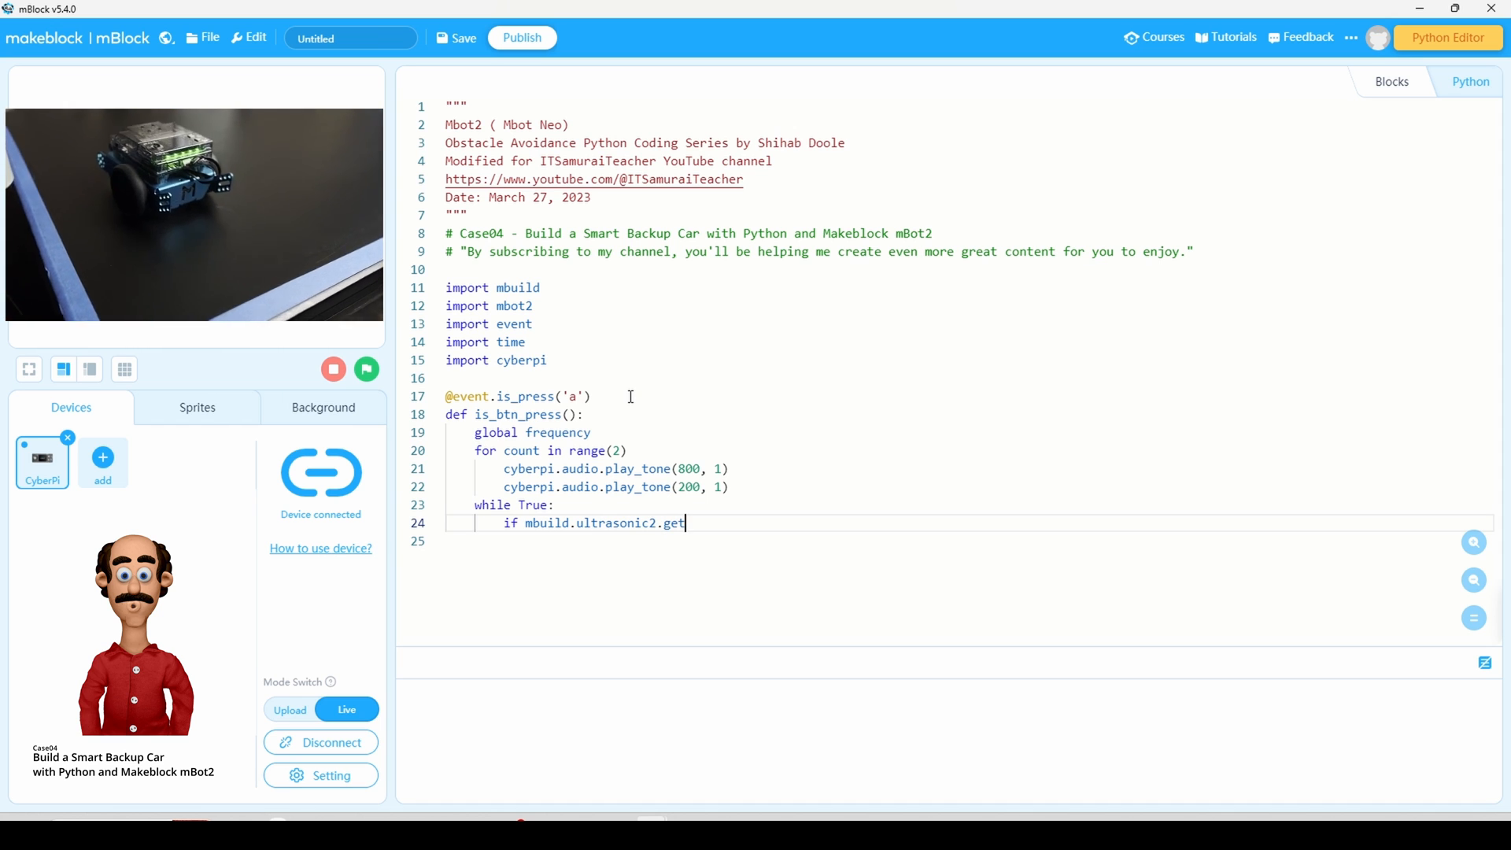
{"action": "type", "text": "(1)"}
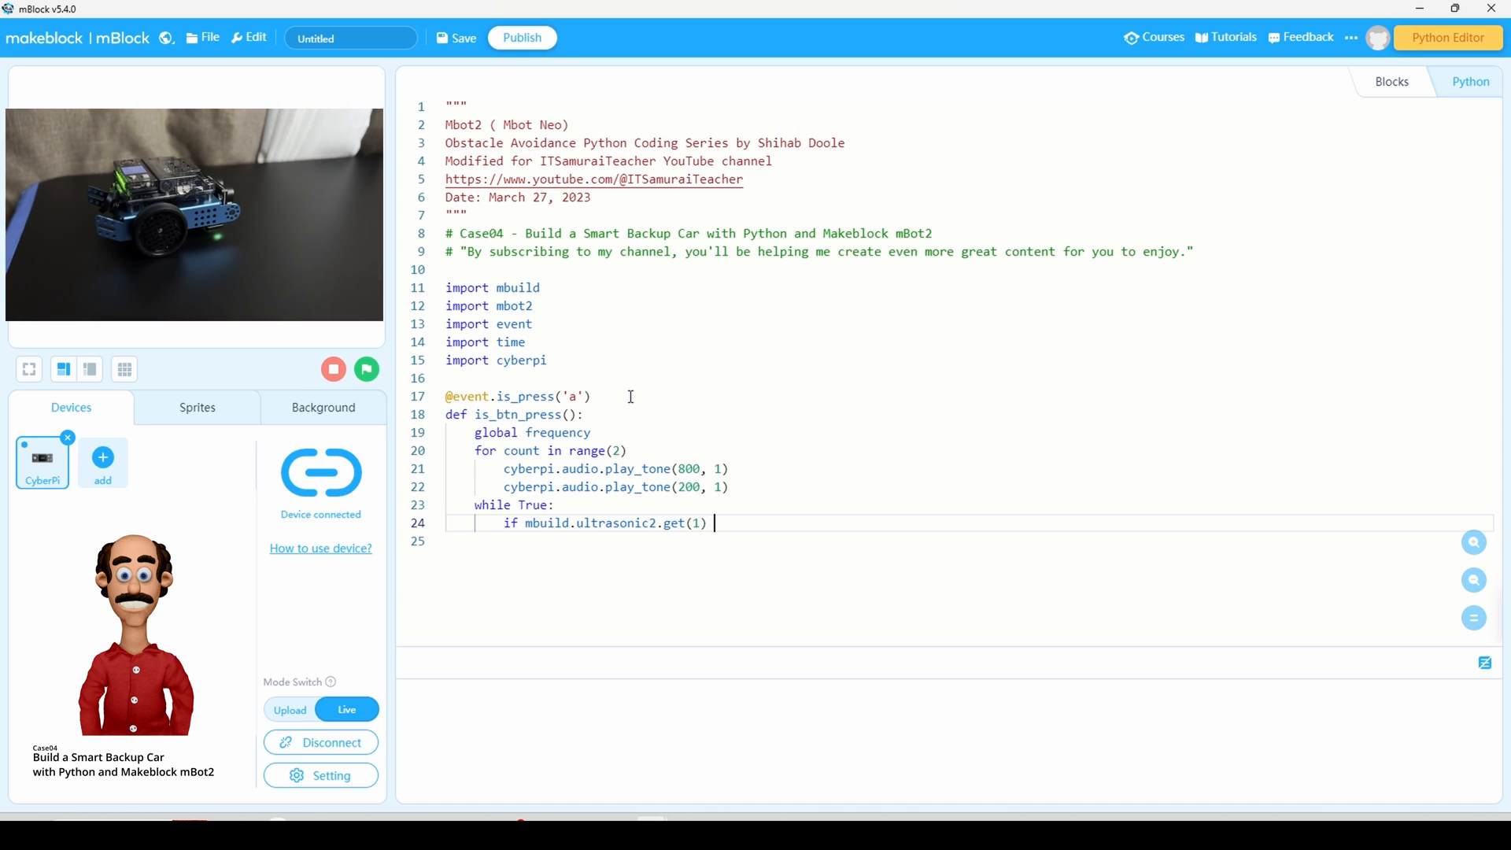
{"action": "type", "text": "<"}
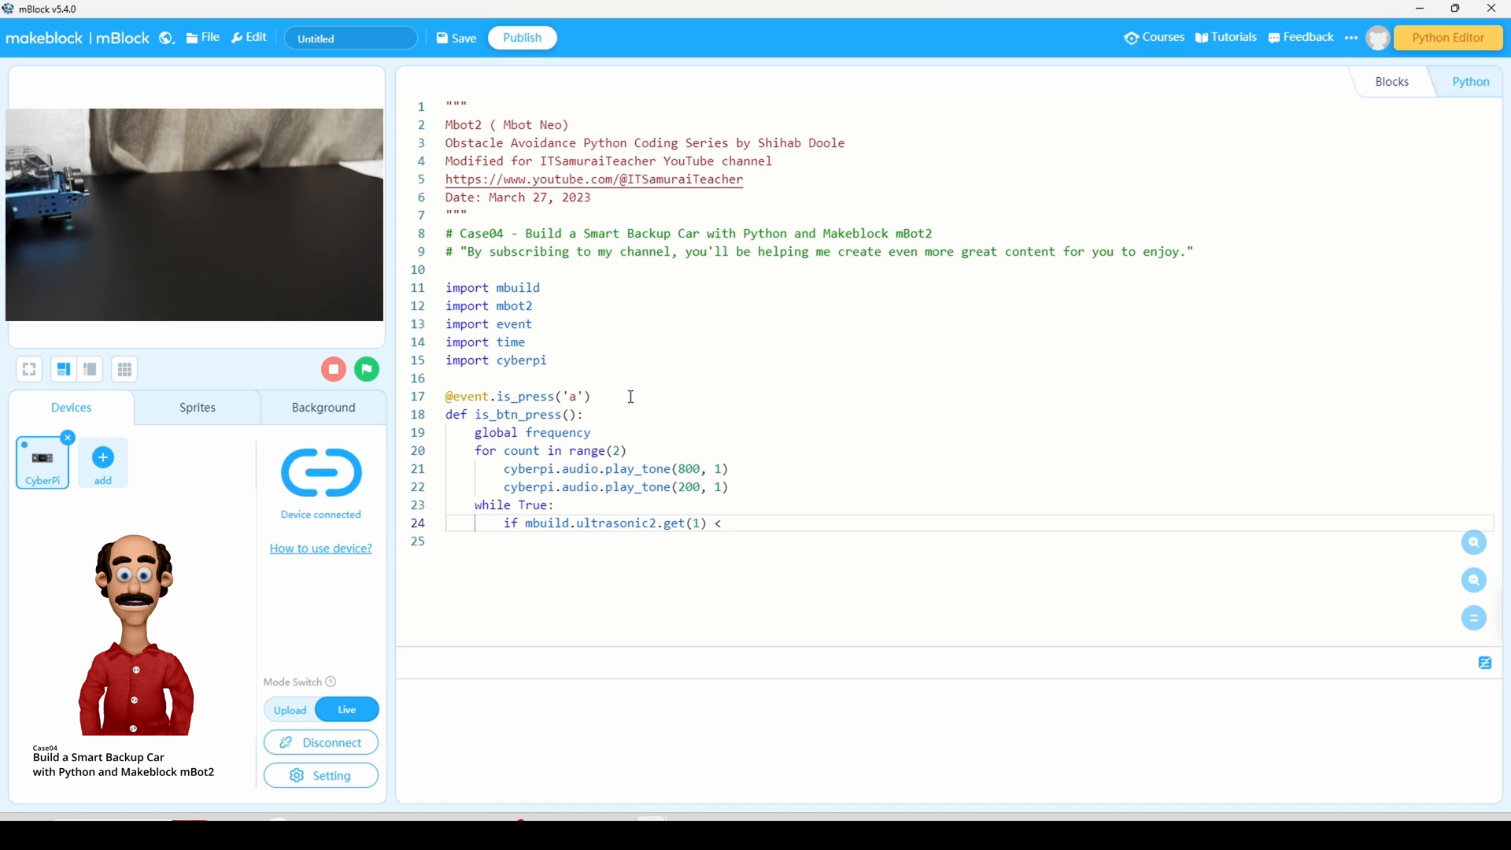
{"action": "type", "text": "10:"}
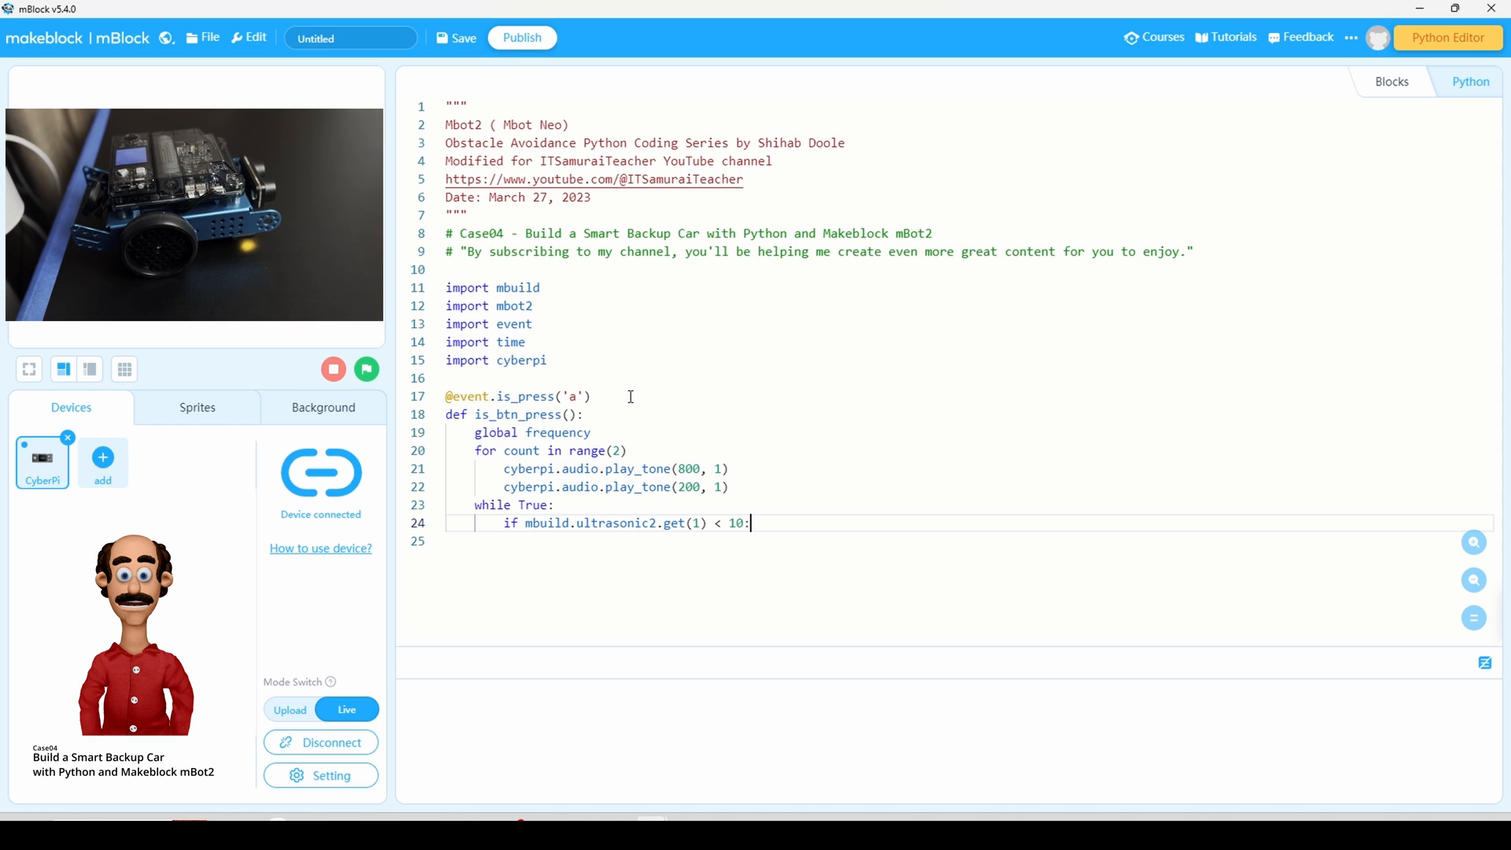
- Drive the robot backward at speed 30 with mbot2.backward(30)
{"action": "type", "text": "mbot"}
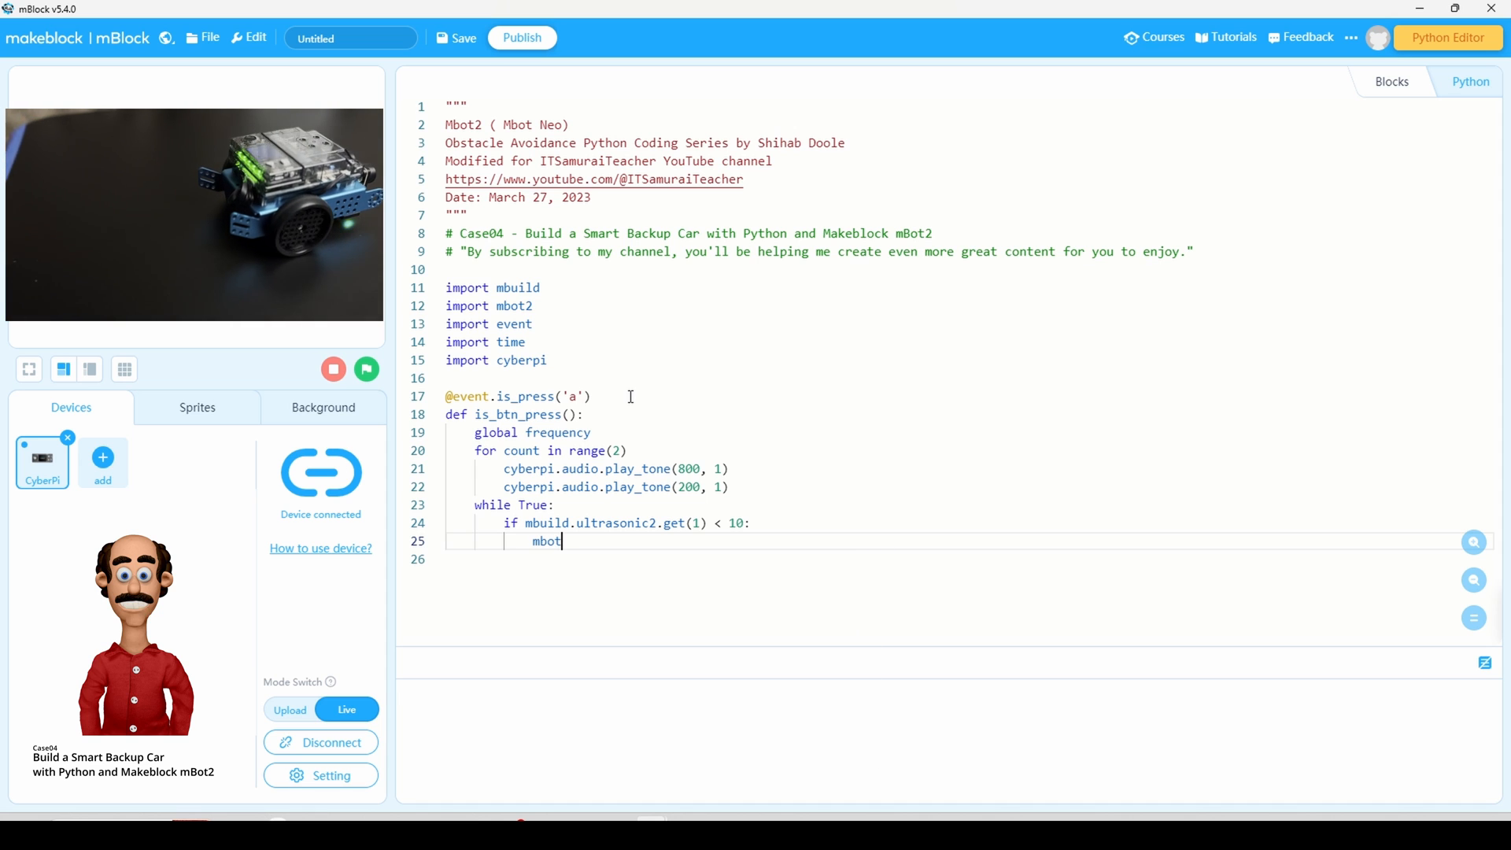
{"action": "type", "text": "2."}
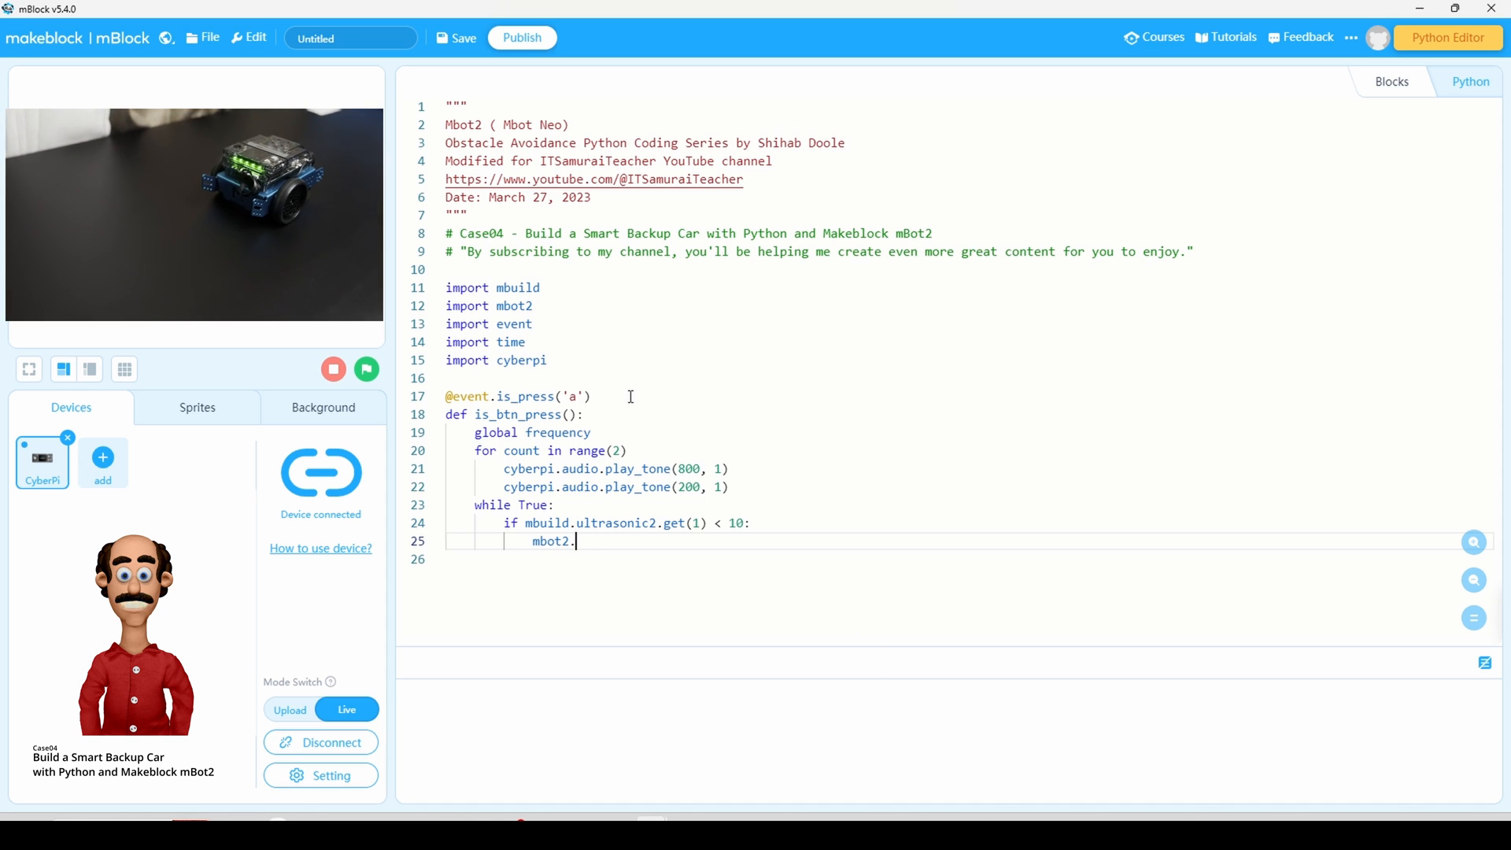
{"action": "type", "text": "backwar"}
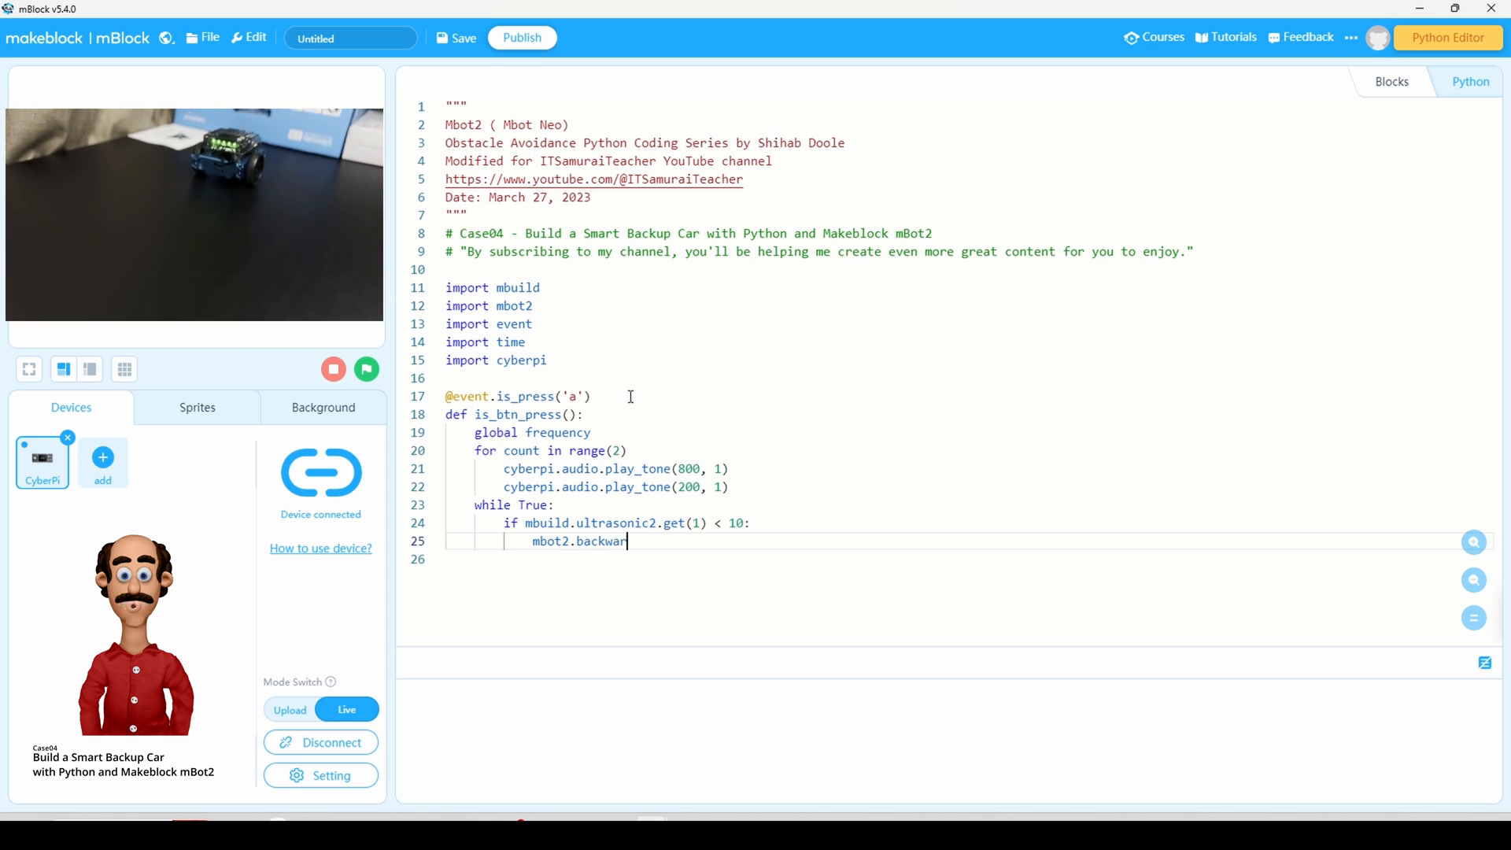
{"action": "type", "text": "d"}
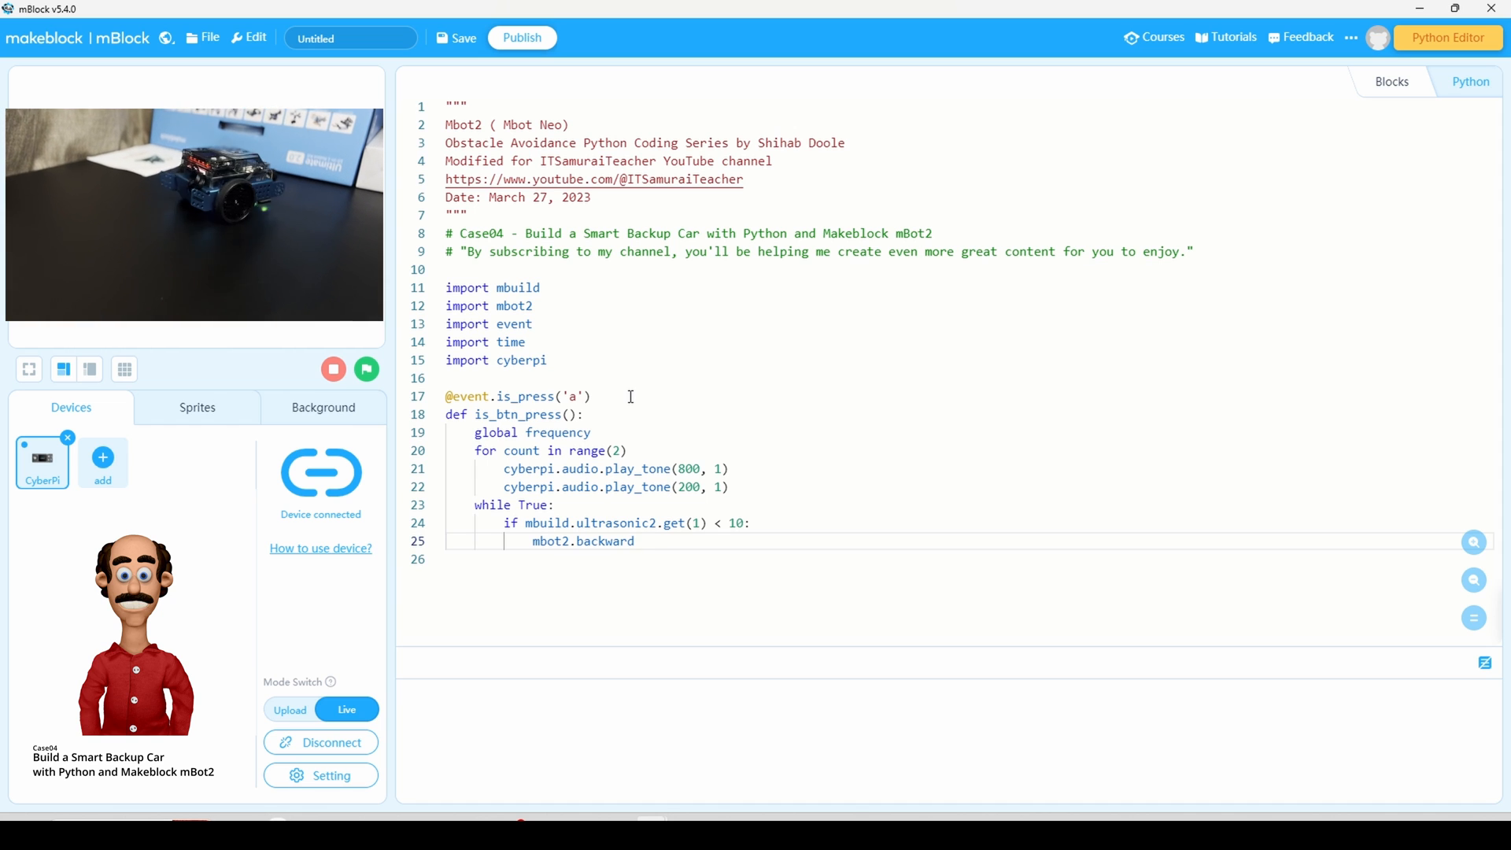
{"action": "type", "text": "(30)"}
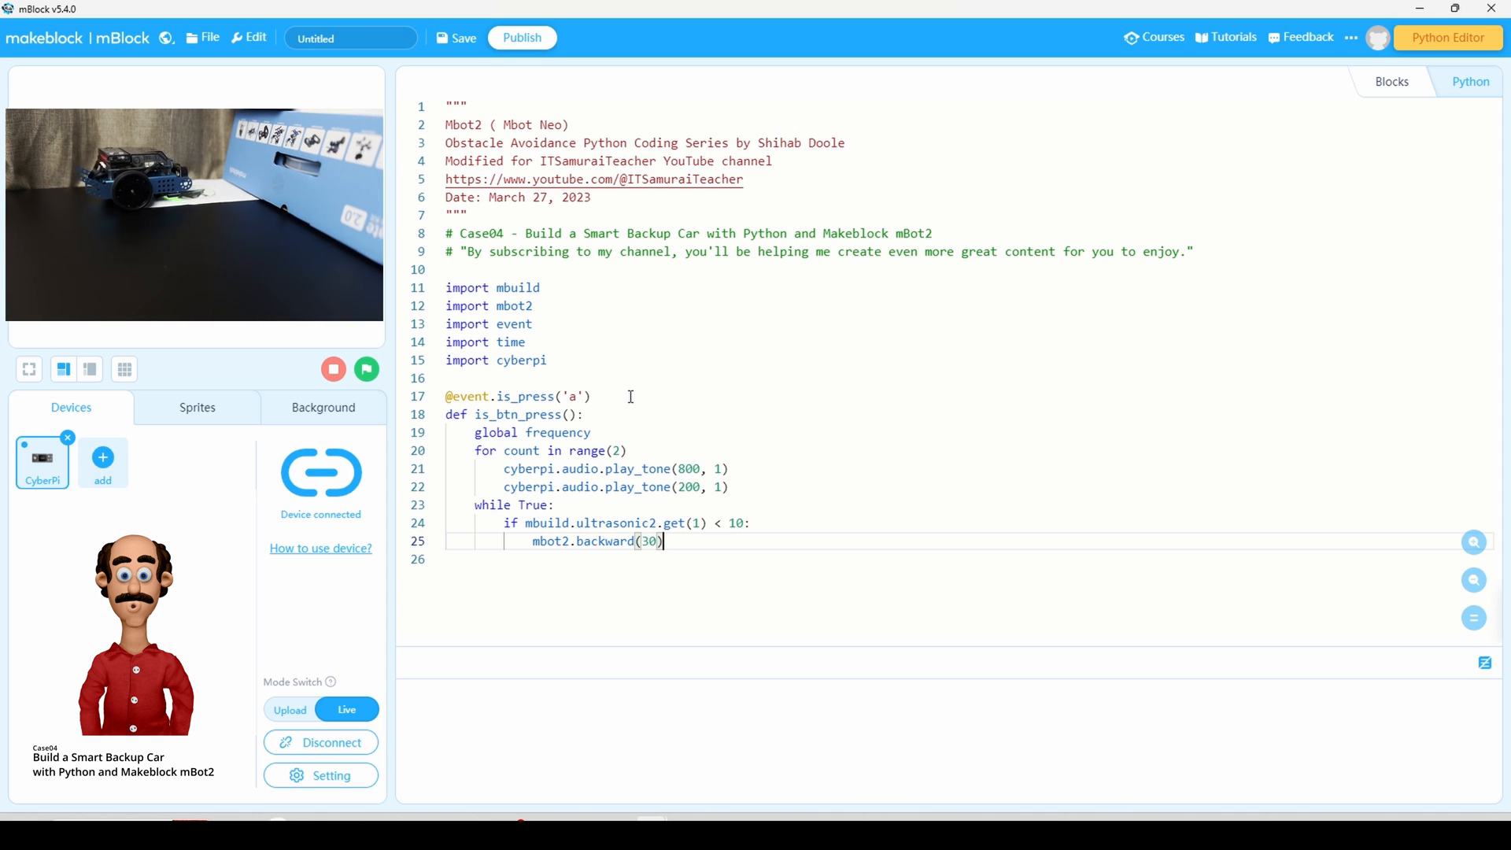
{"action": "key", "text": "Enter"}
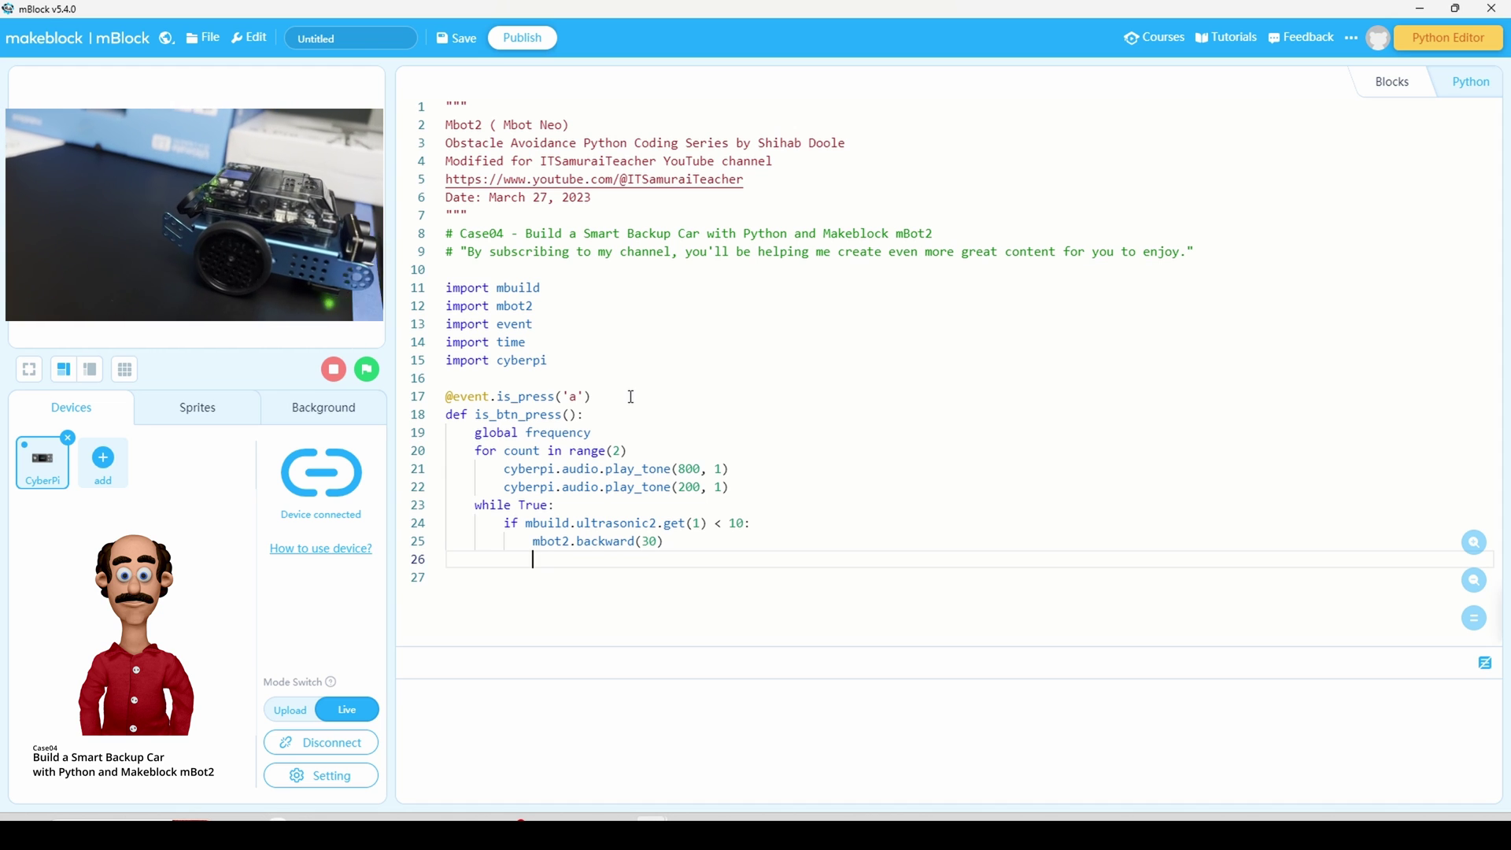
- Turn the LED red with cyberpi.led.on('red')
{"action": "type", "text": "cyberpi.l"}
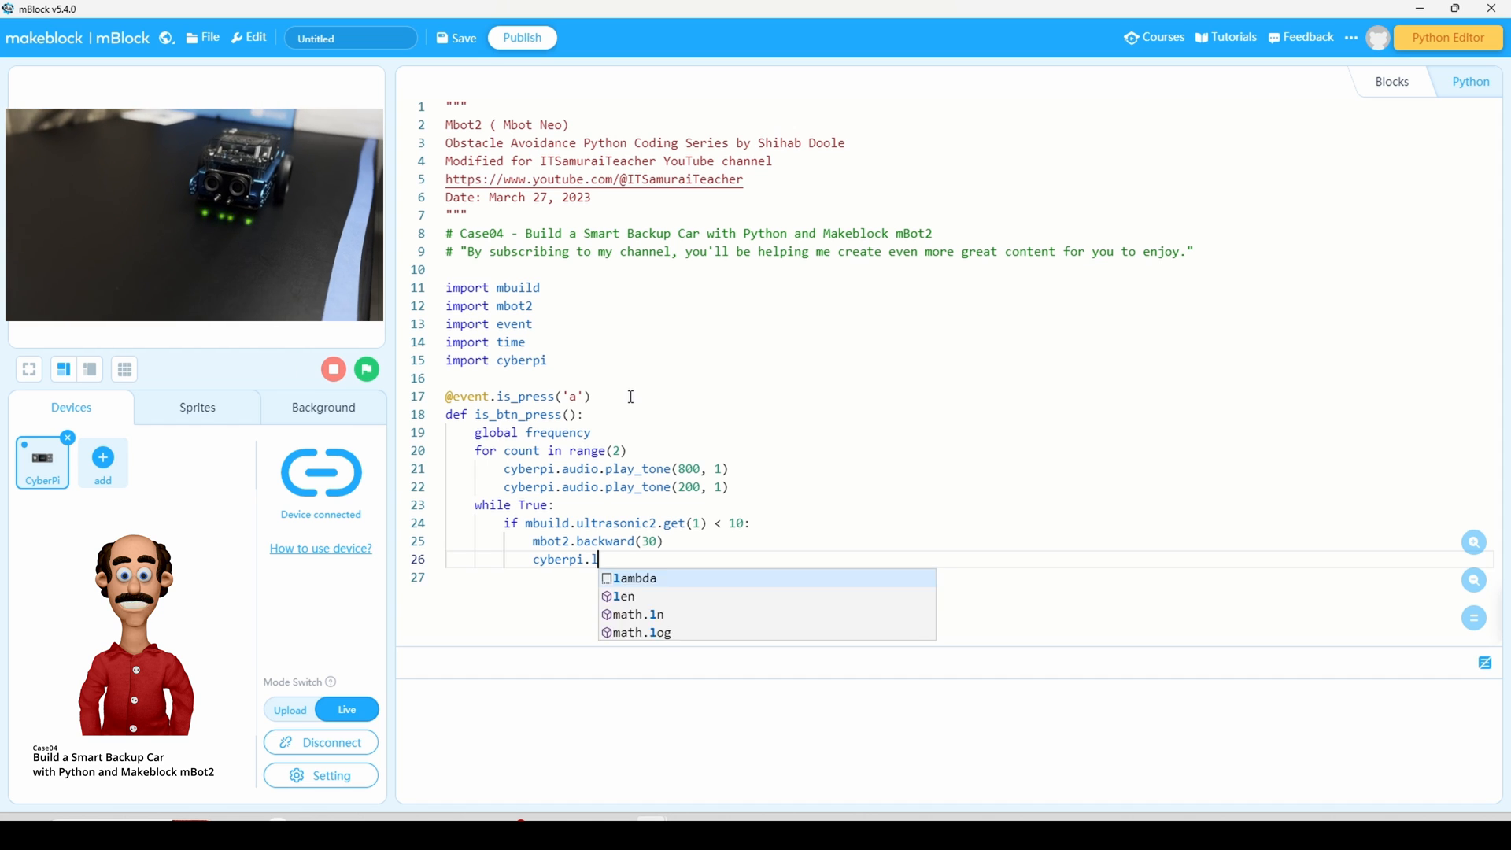
{"action": "type", "text": "ed.on"}
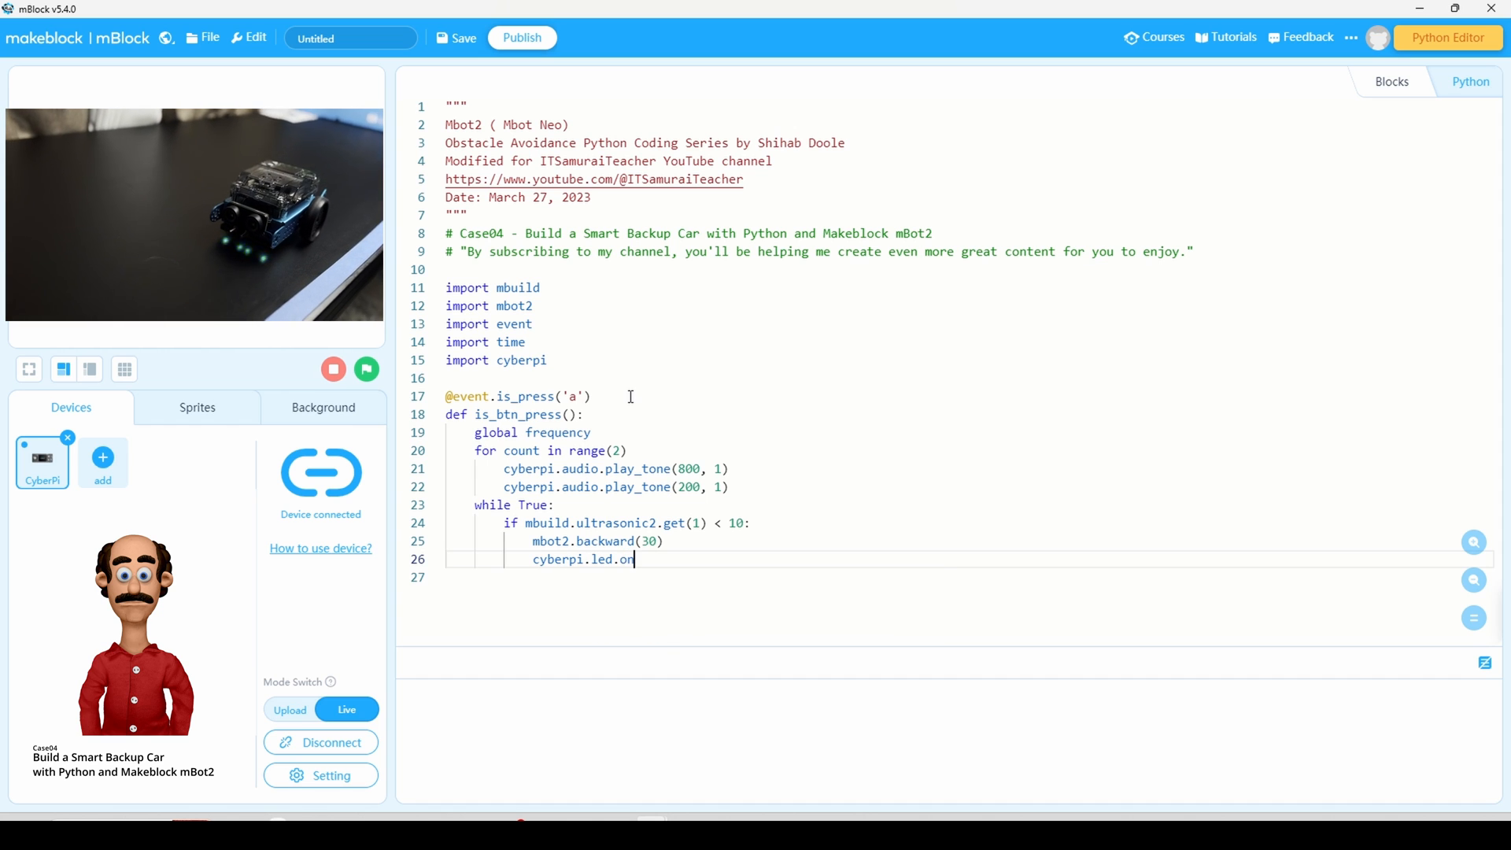
{"action": "type", "text": "('')"}
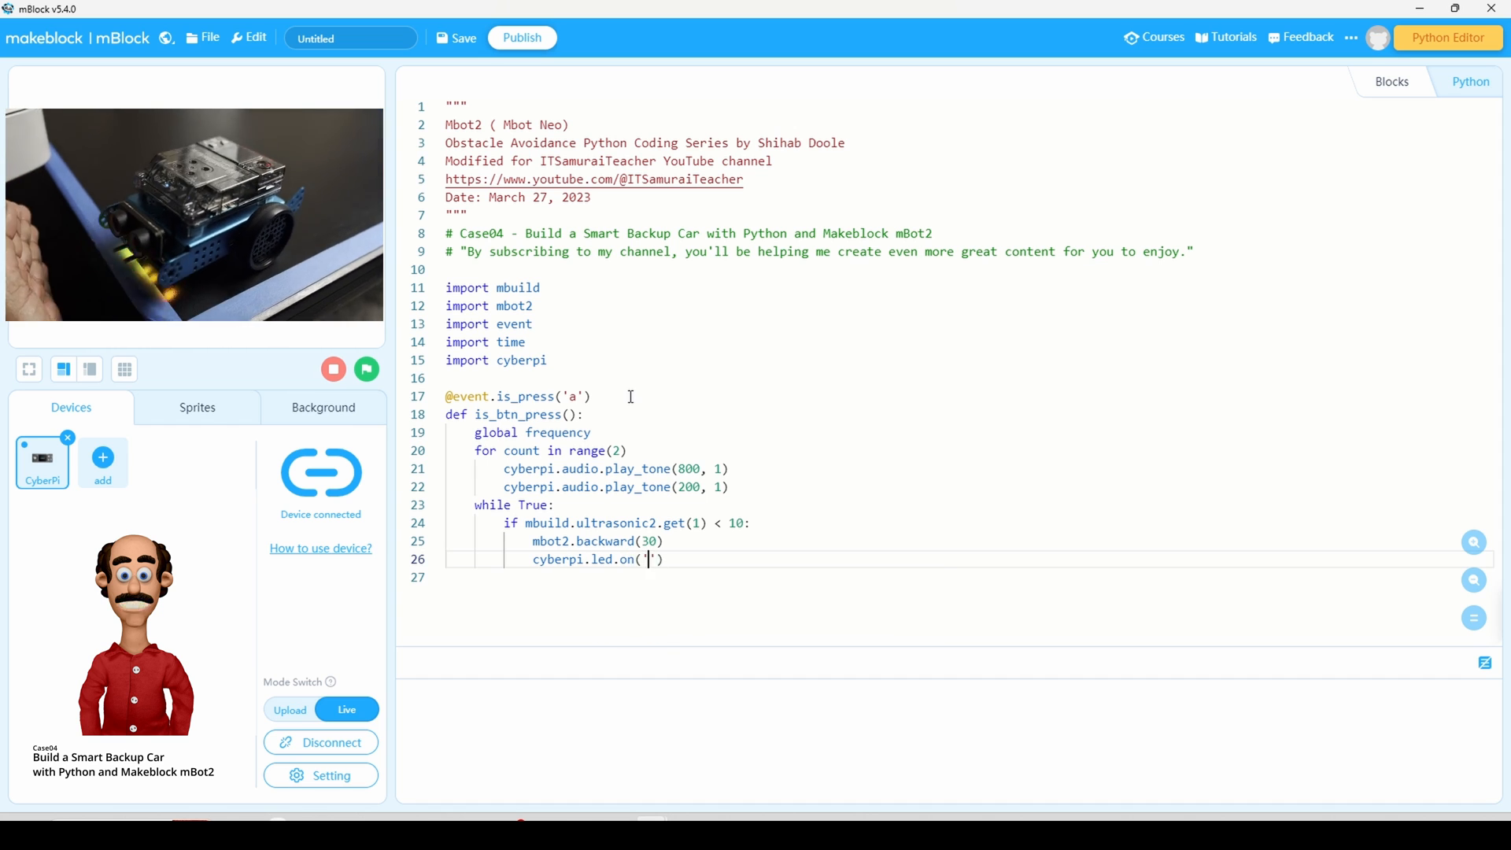
{"action": "type", "text": "red"}
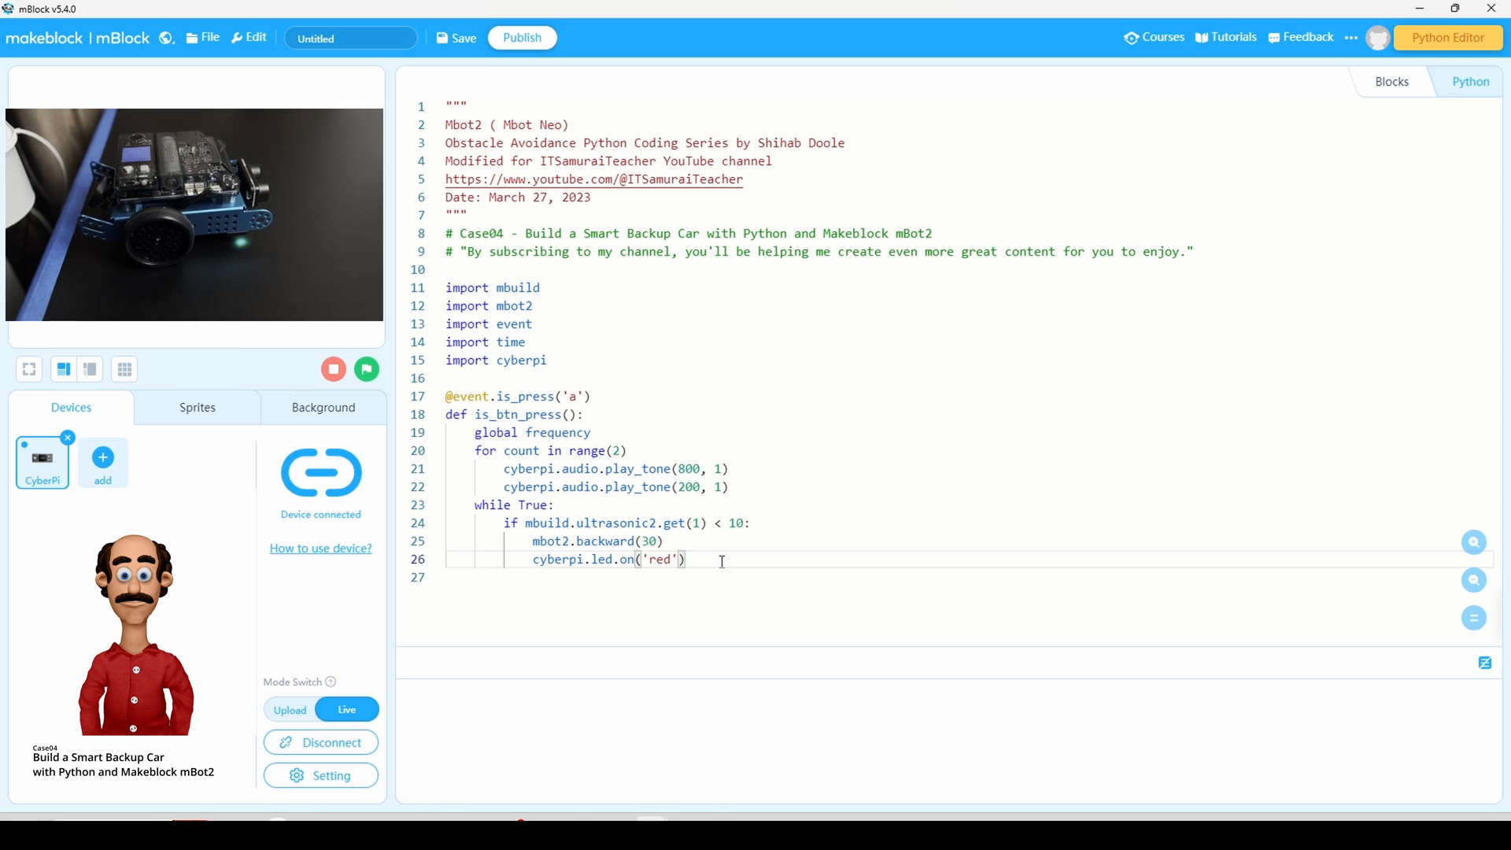
- Add a range(2) loop playing a 400 Hz tone for 0.2 seconds
{"action": "type", "text": "f"}
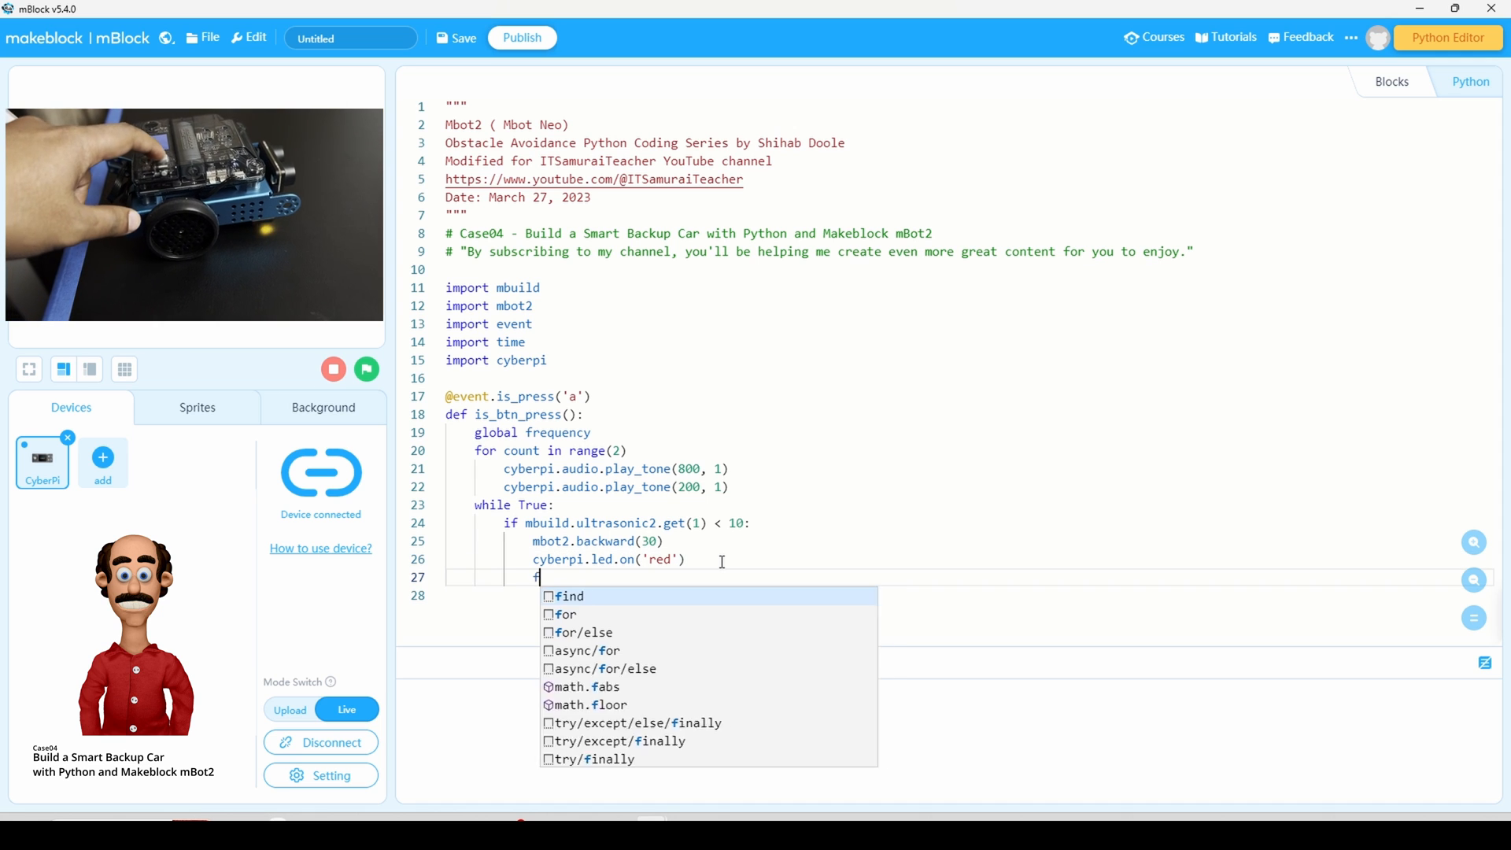
{"action": "type", "text": "for count in range("}
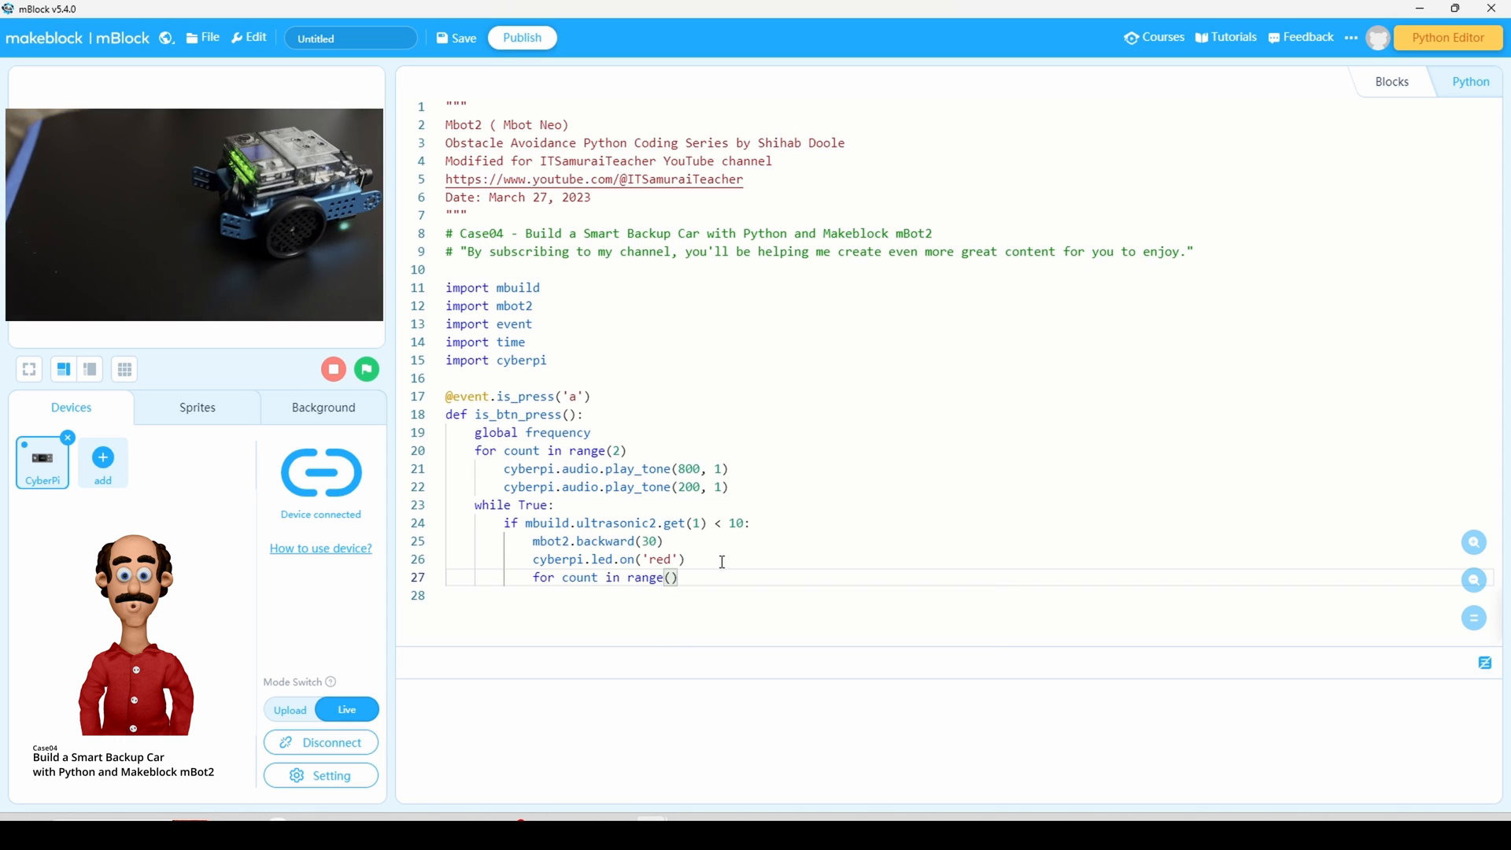
{"action": "type", "text": "2"}
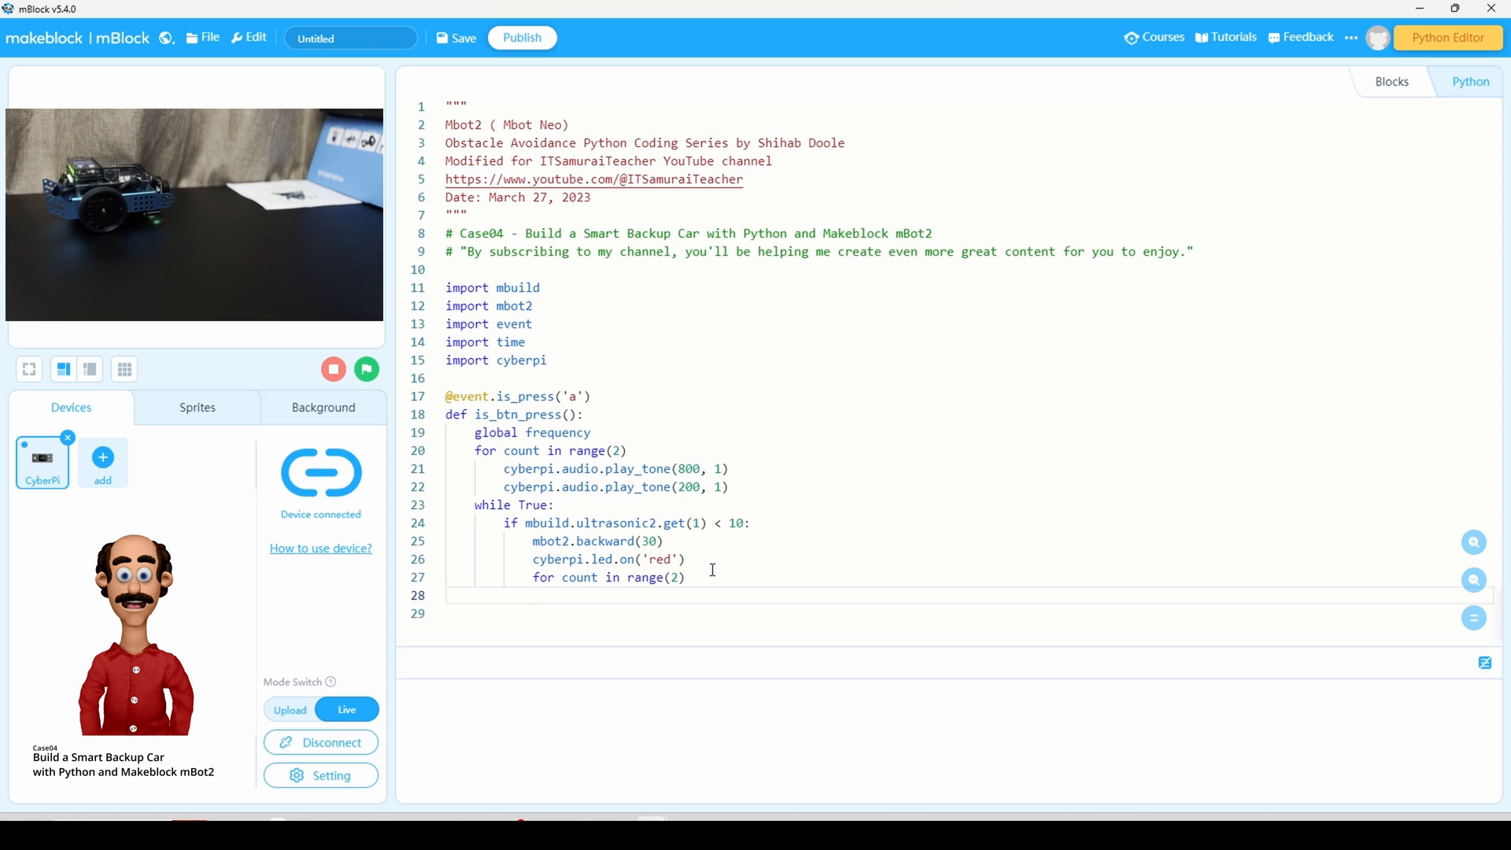
{"action": "type", "text": "cyberpi"}
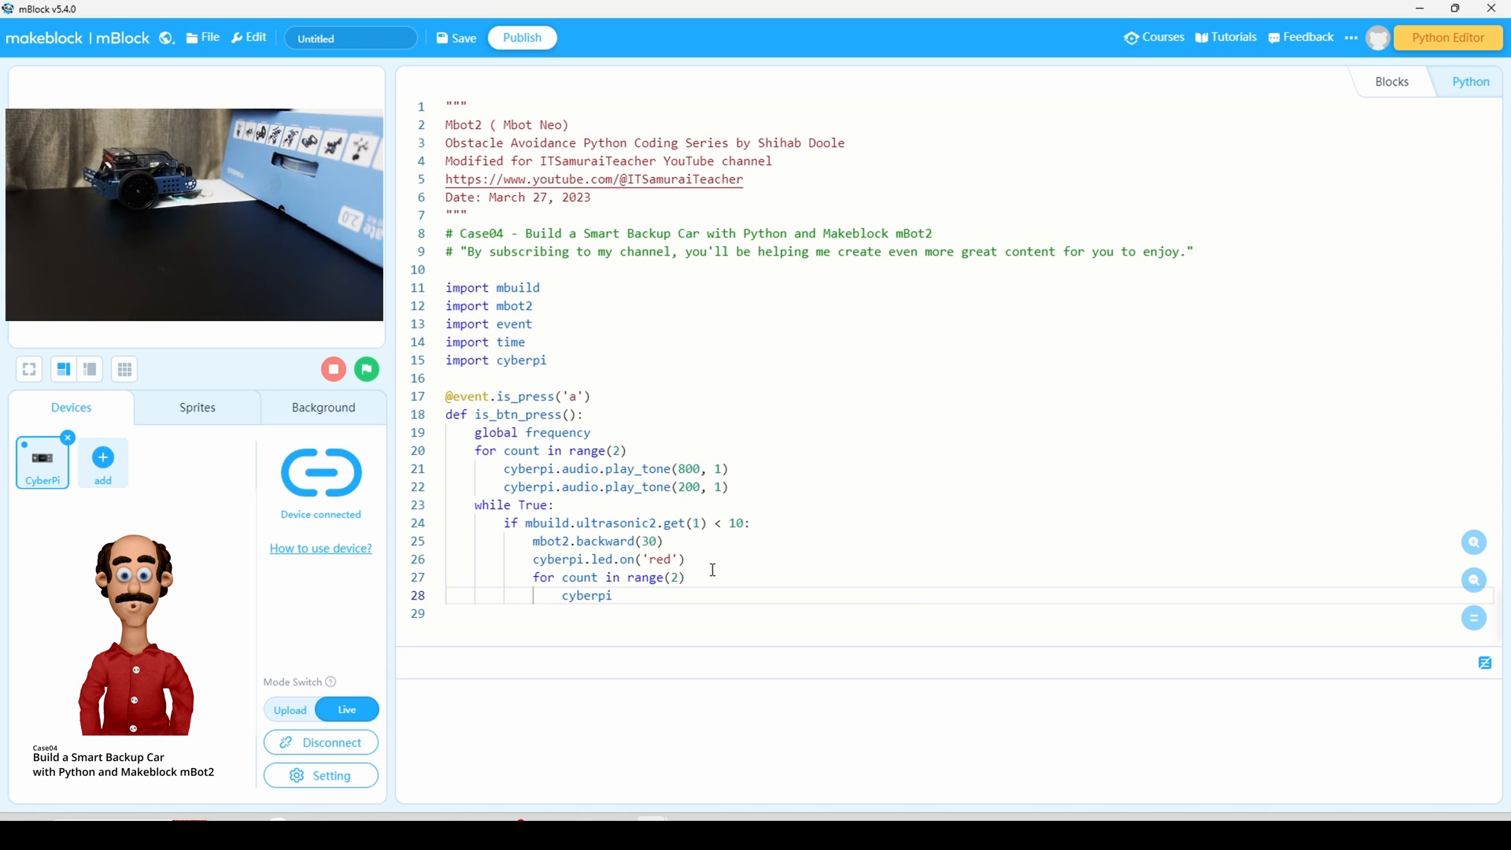
{"action": "type", "text": ".audio"}
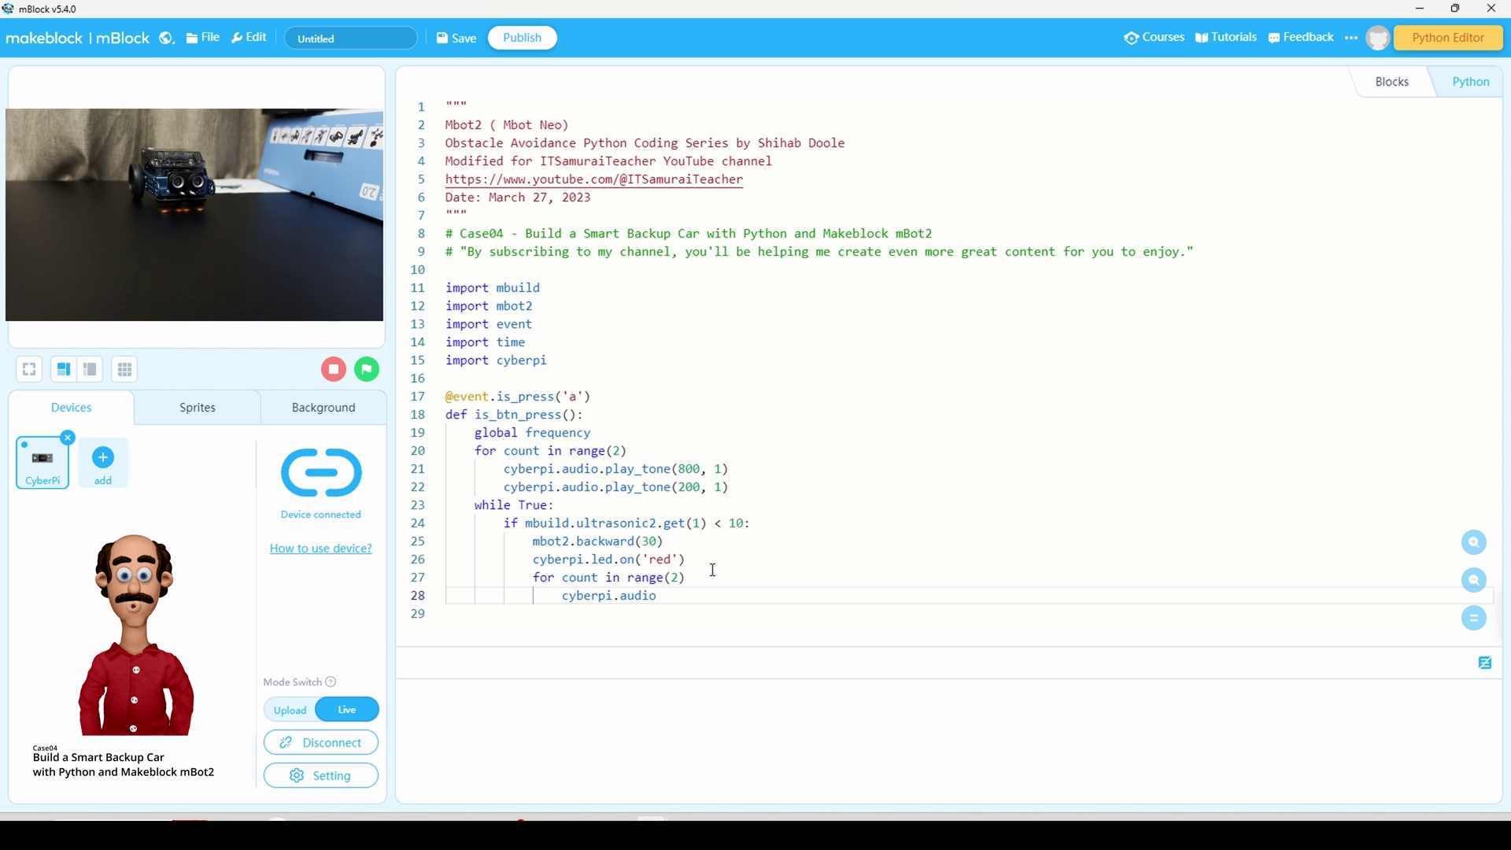
{"action": "type", "text": ".play_t"}
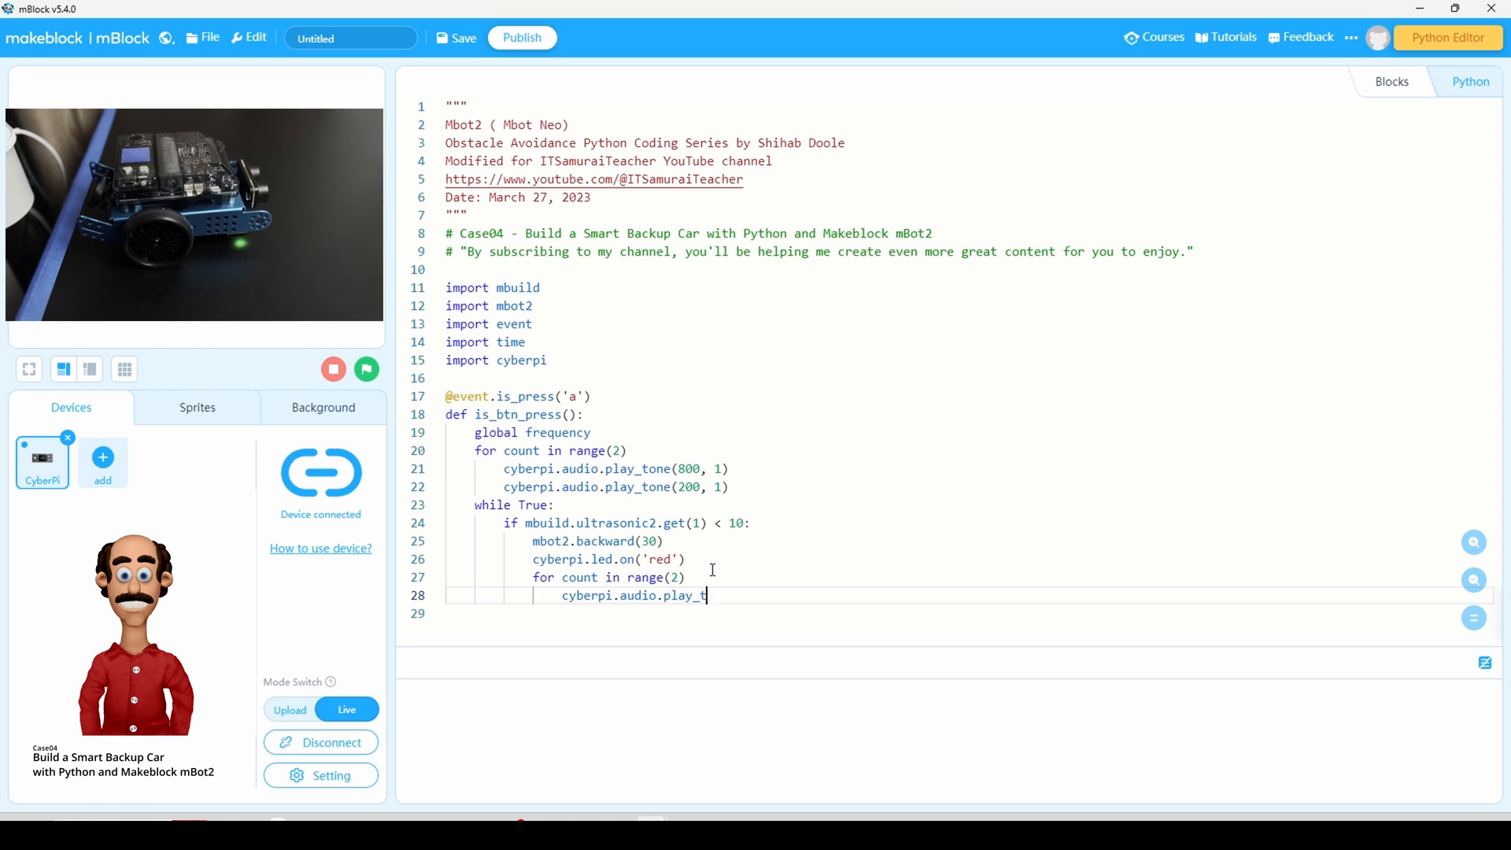
{"action": "type", "text": "one(40"}
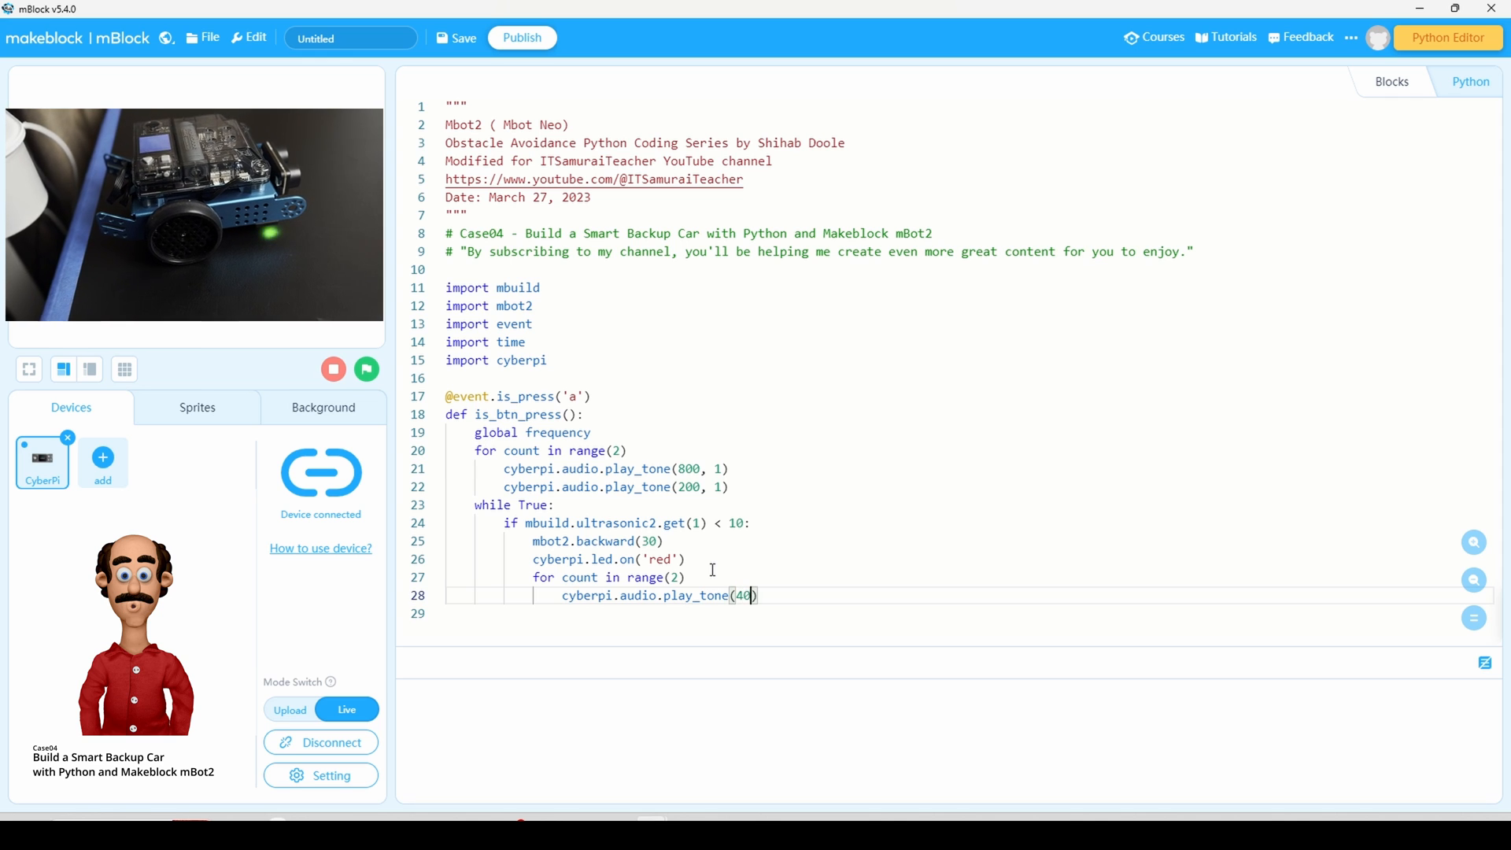
{"action": "type", "text": "0,"}
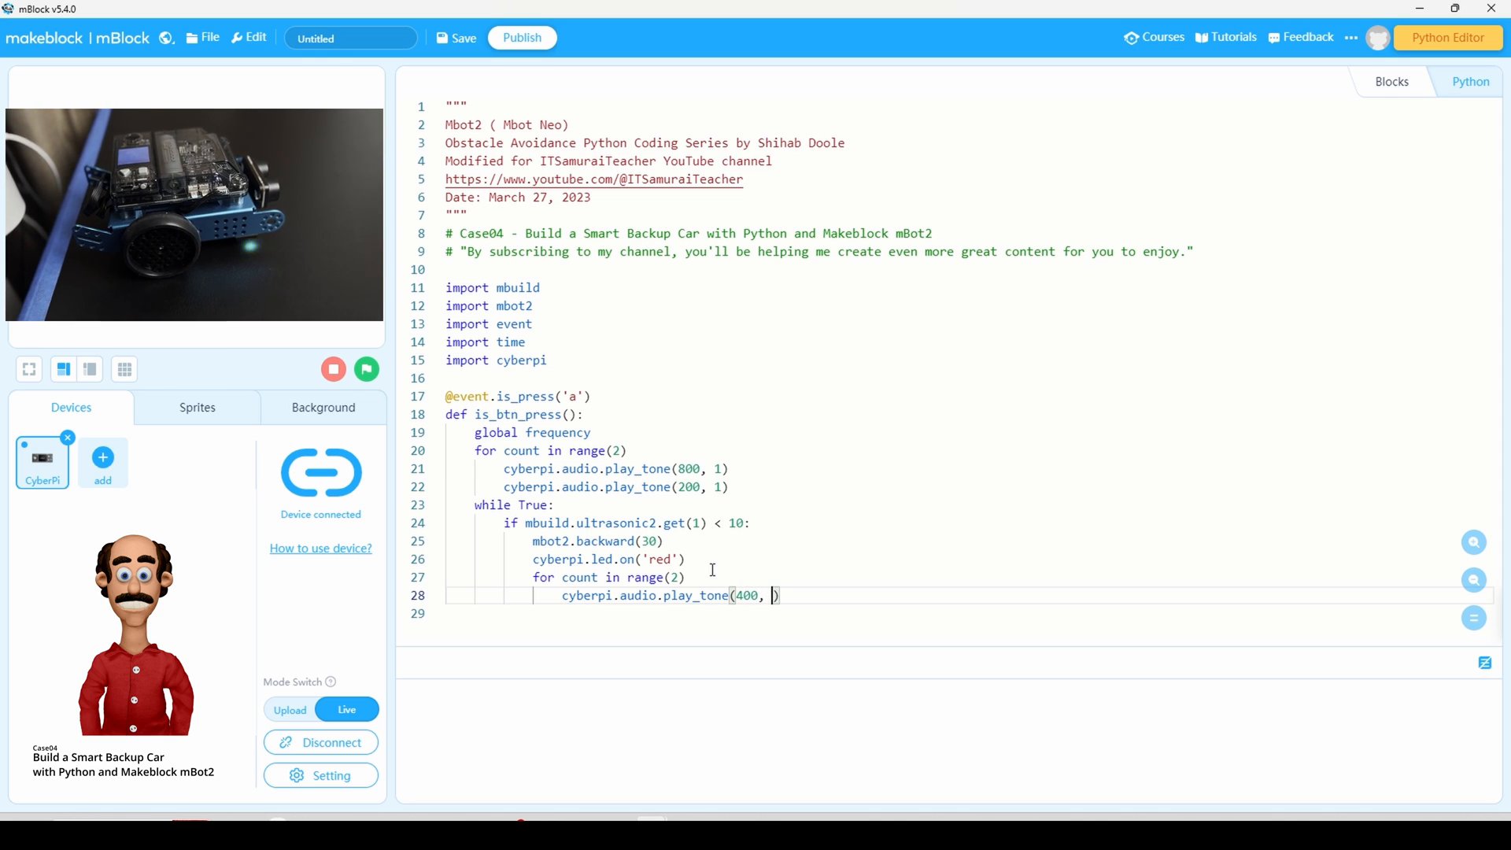
{"action": "type", "text": "0."}
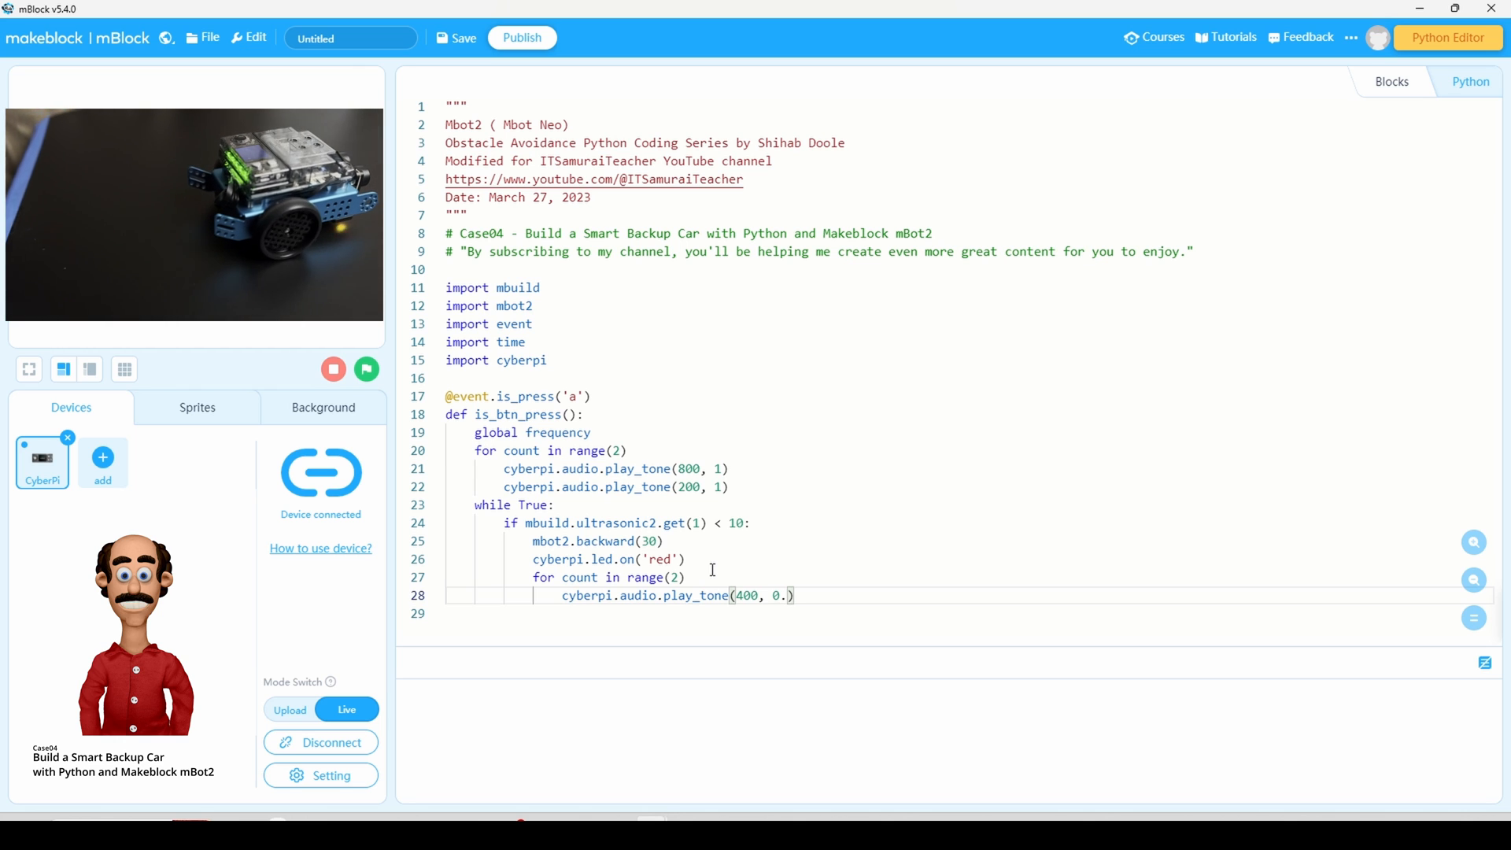
{"action": "type", "text": "2"}
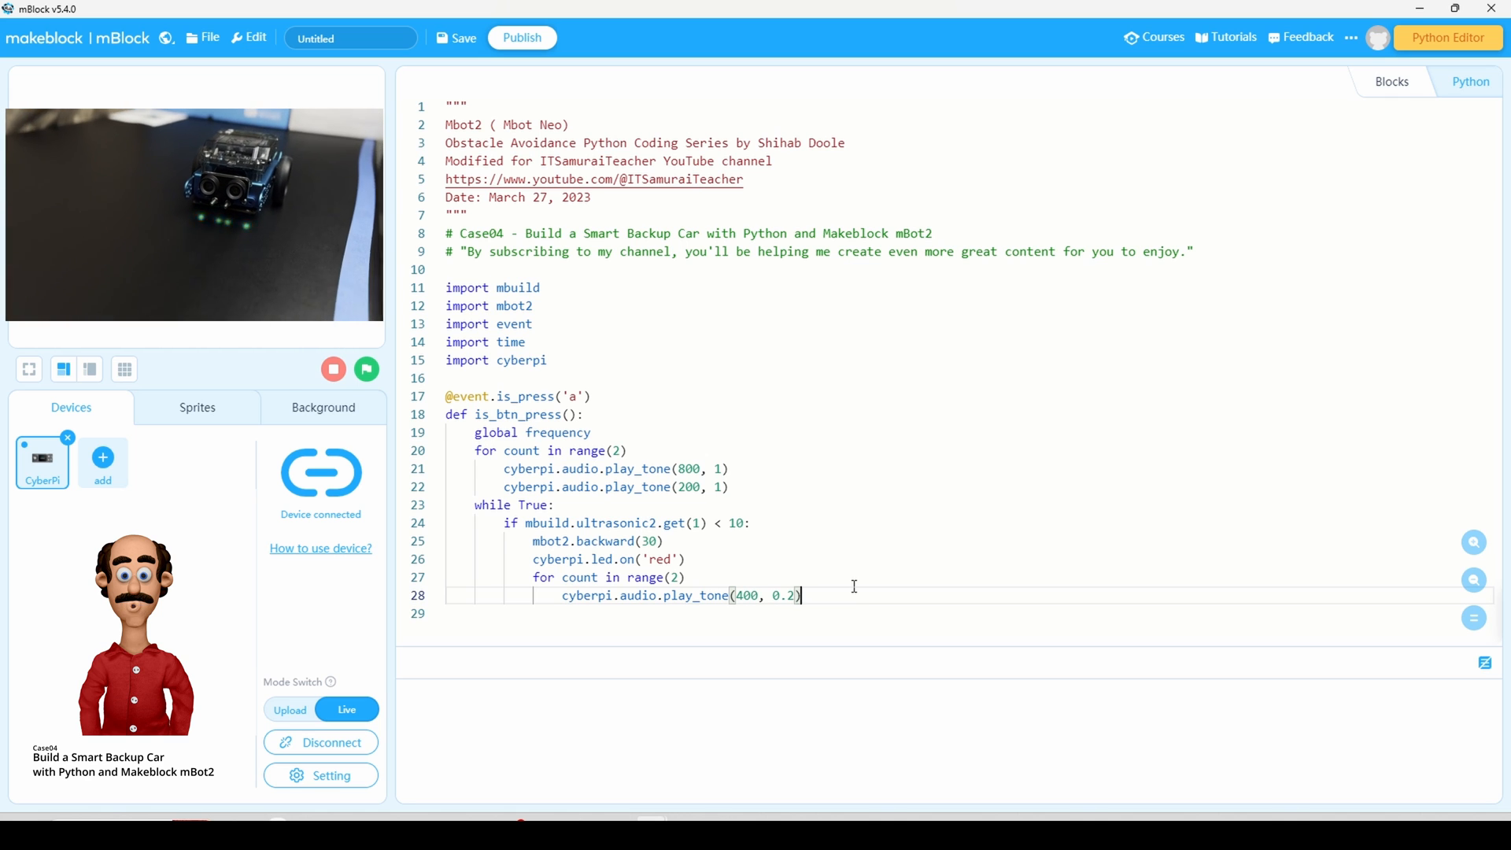
{"action": "key", "text": "Enter"}
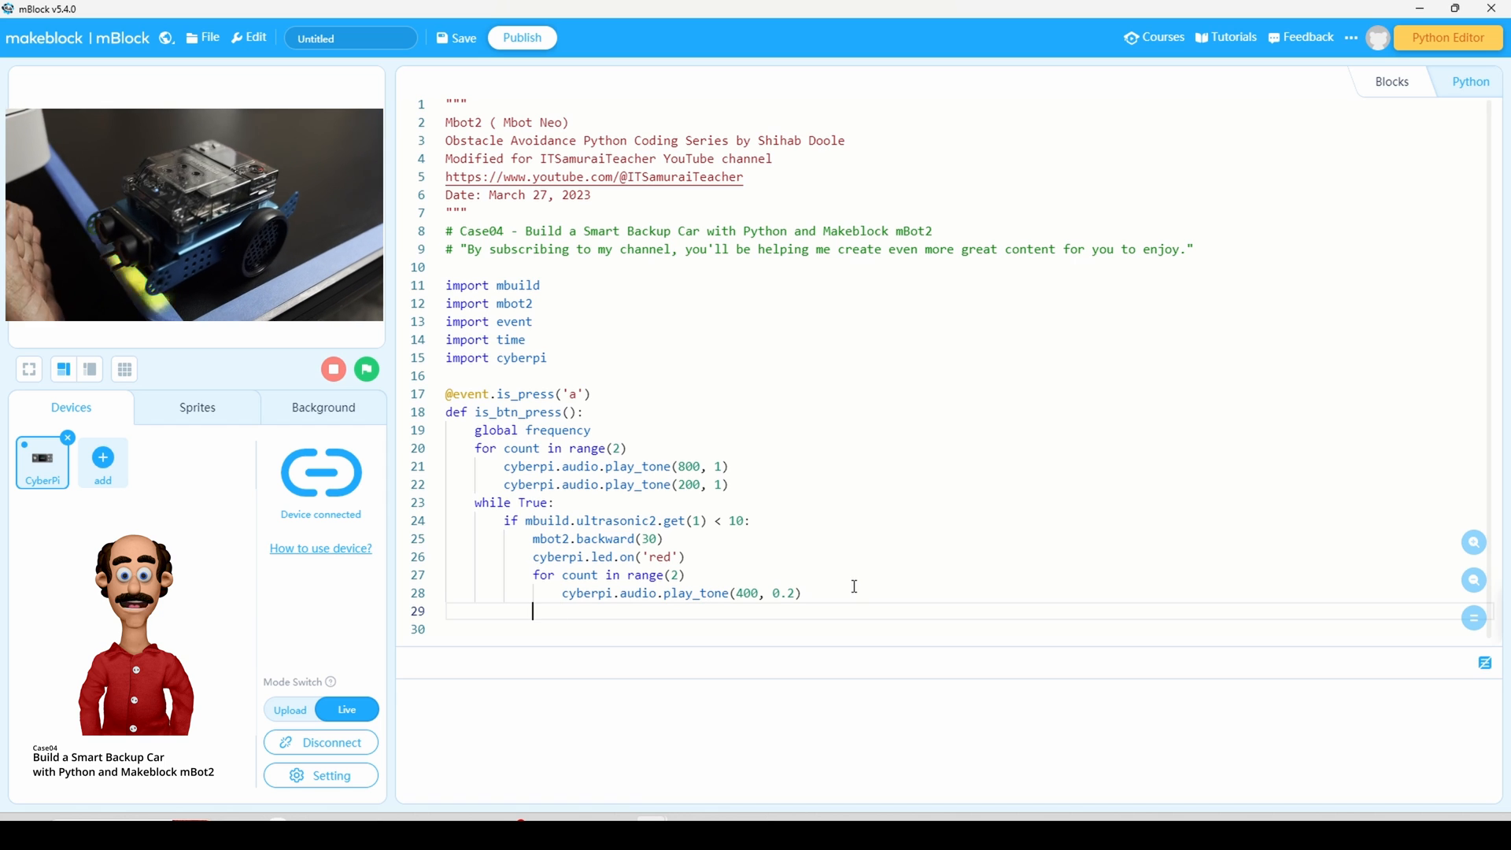
- Add time.sleep(0.5) and mbot2.turn(90) after the beeps in the obstacle branch
{"action": "type", "text": "tu"}
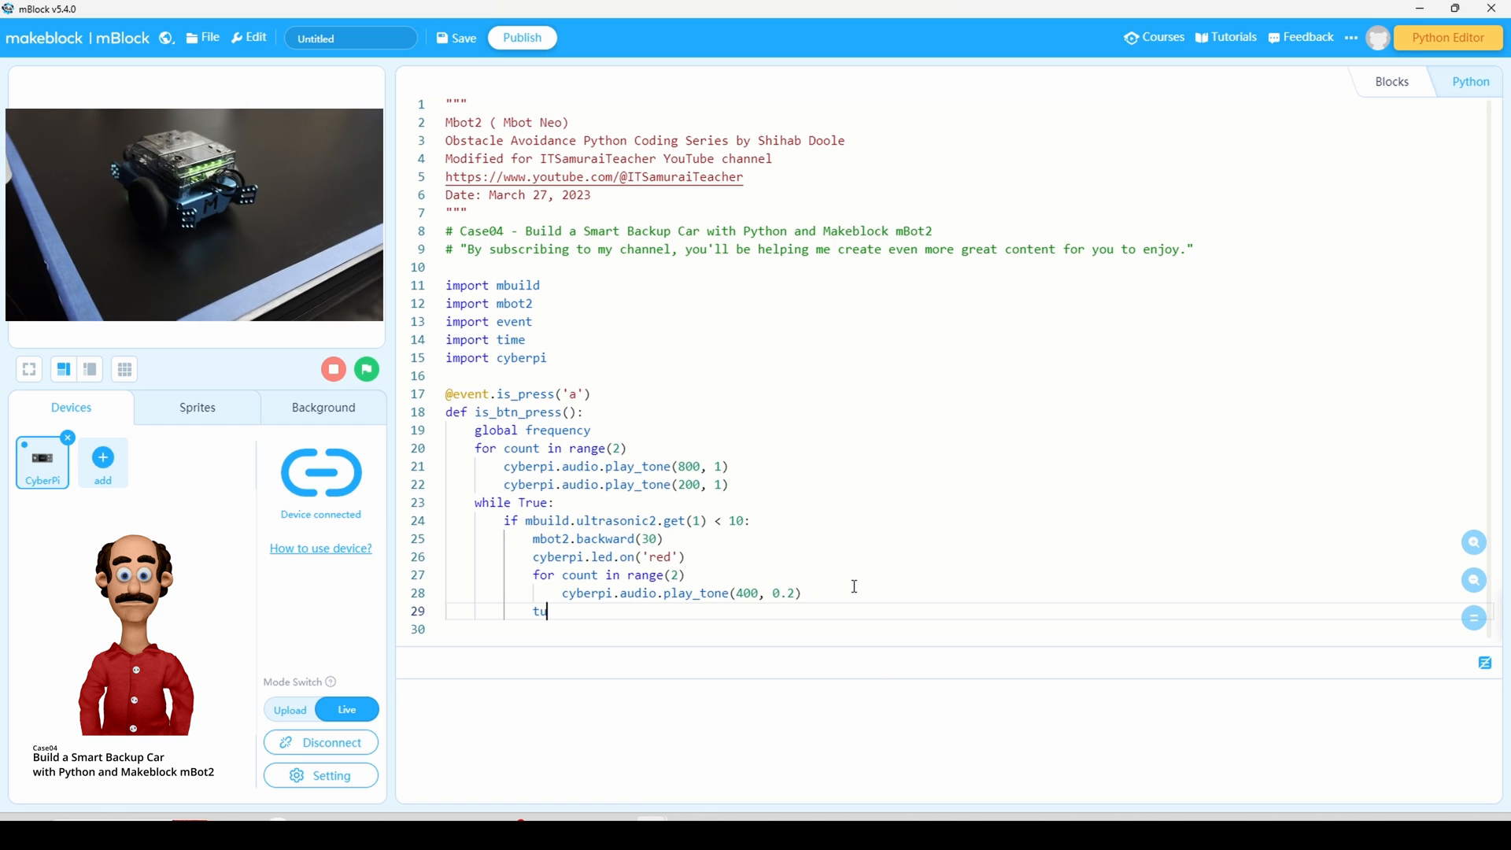
{"action": "key", "text": "Backspace"}
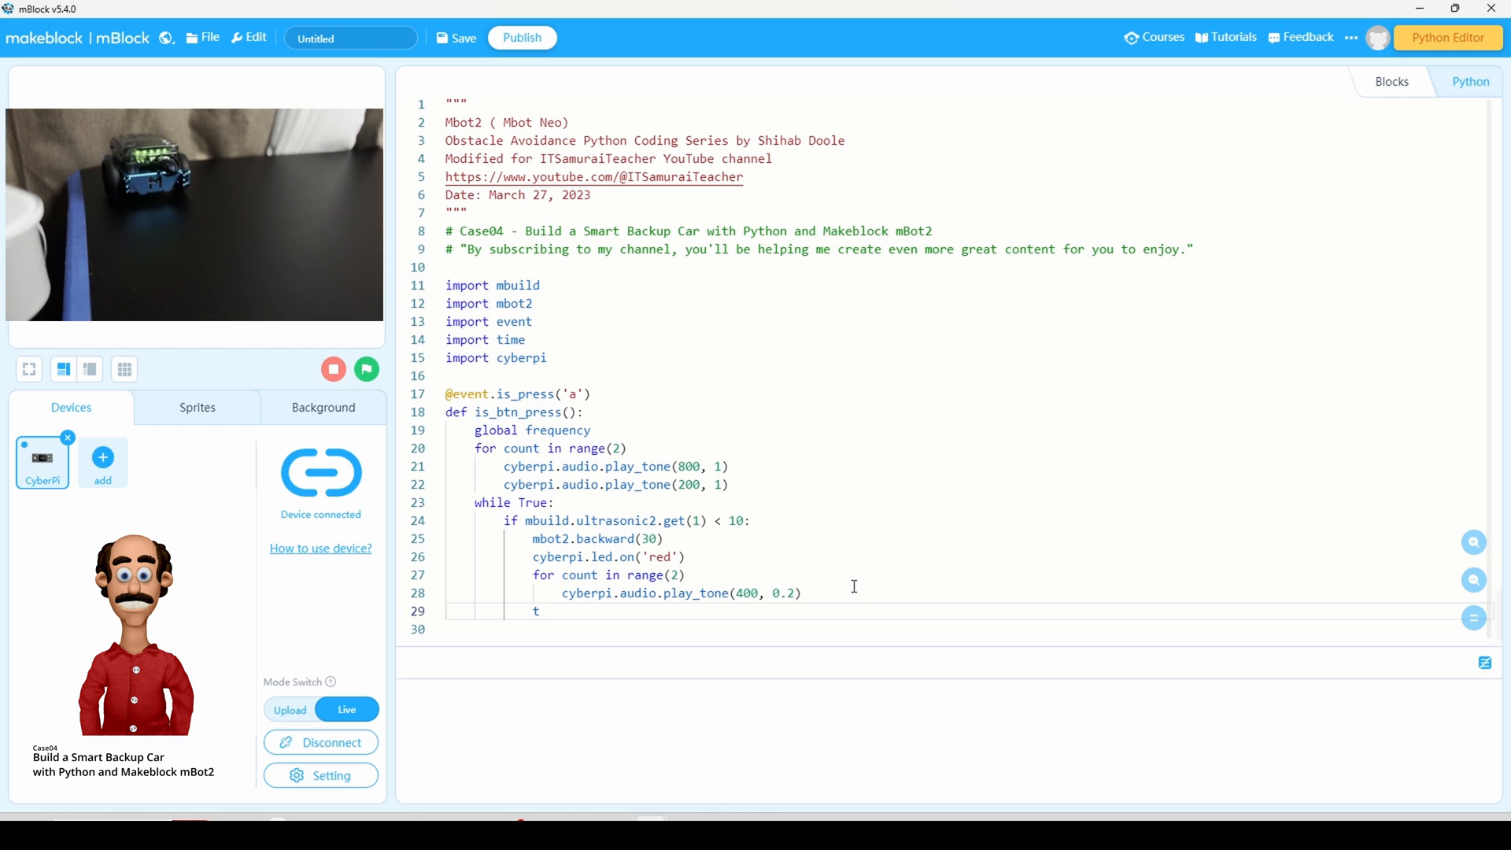
{"action": "type", "text": "ime"}
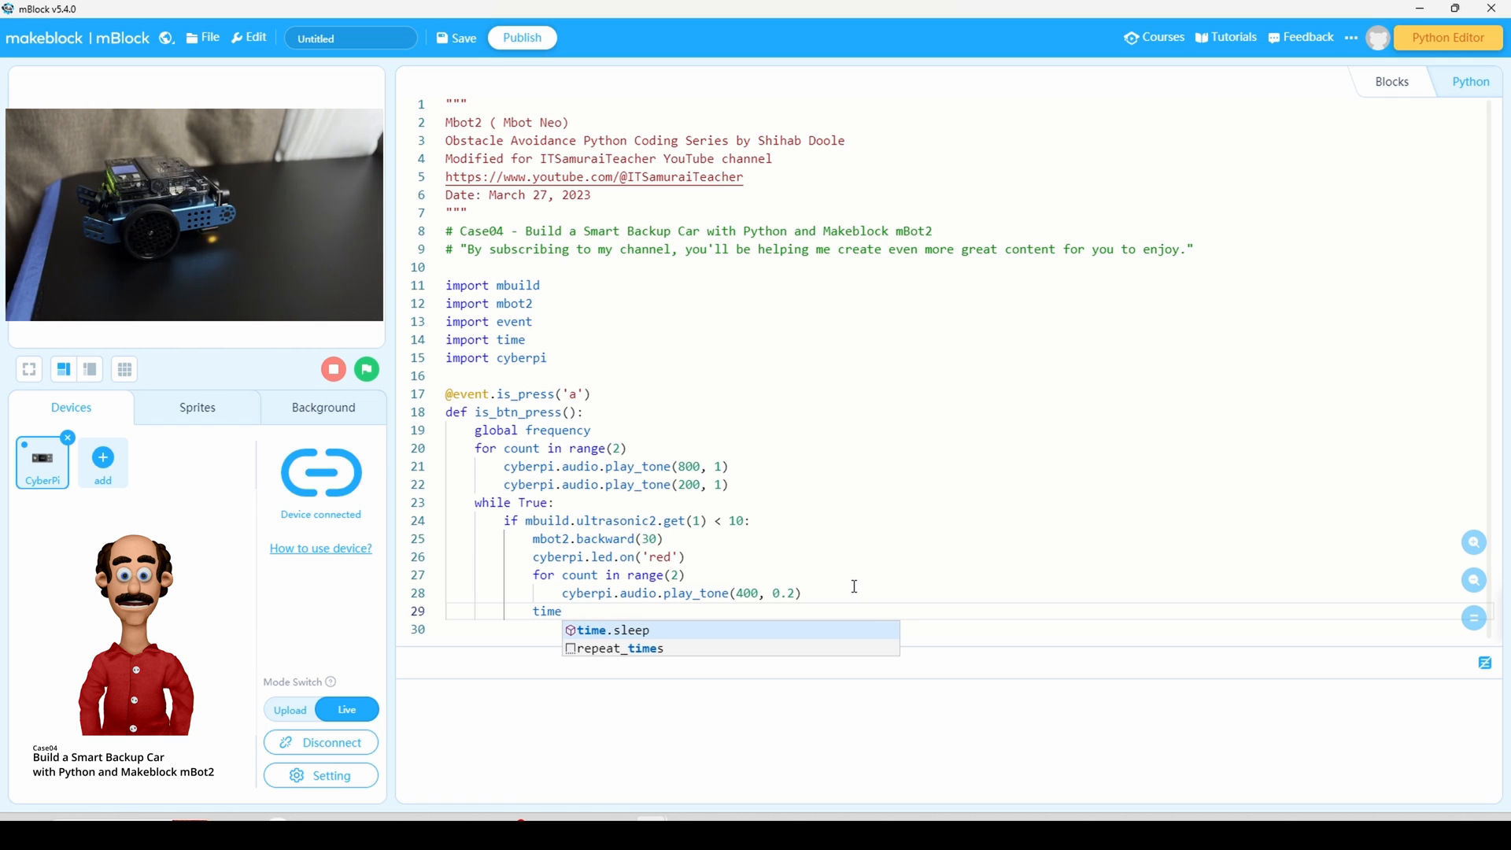
{"action": "left_click", "coordinate": [604, 630]}
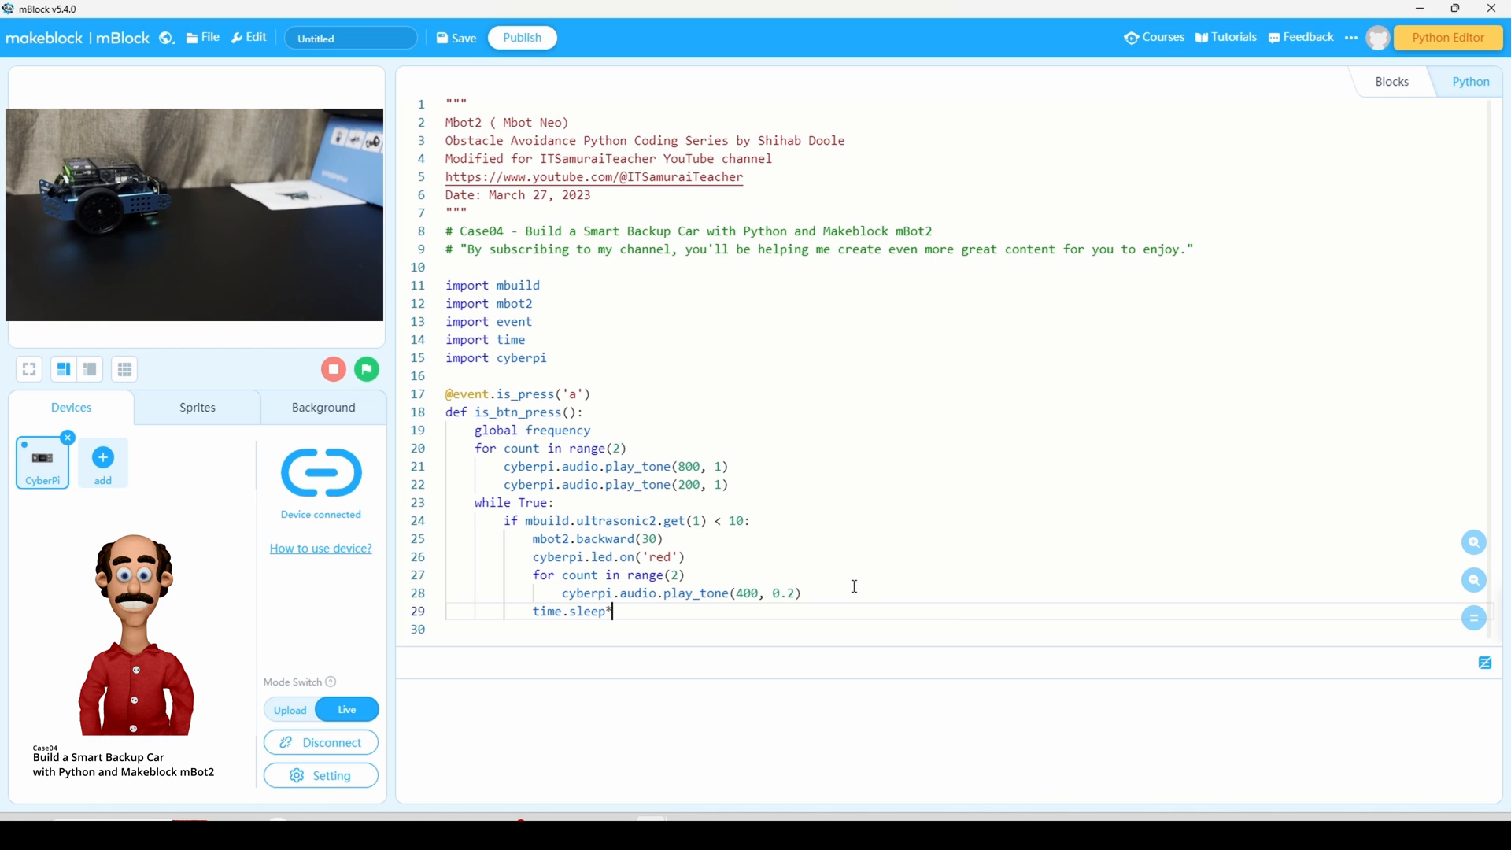
{"action": "type", "text": "("}
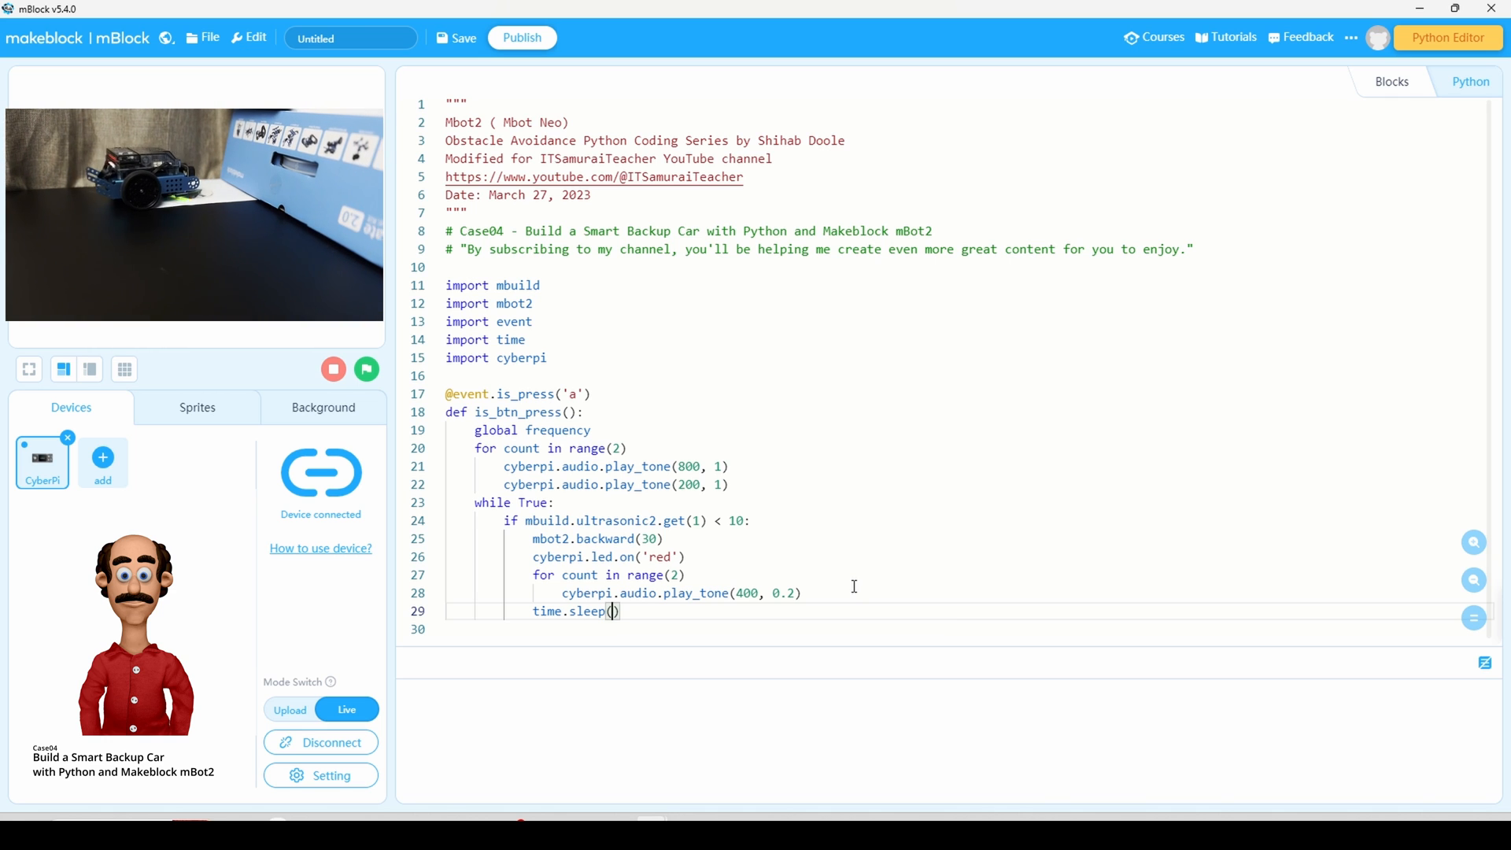
{"action": "type", "text": "0.5"}
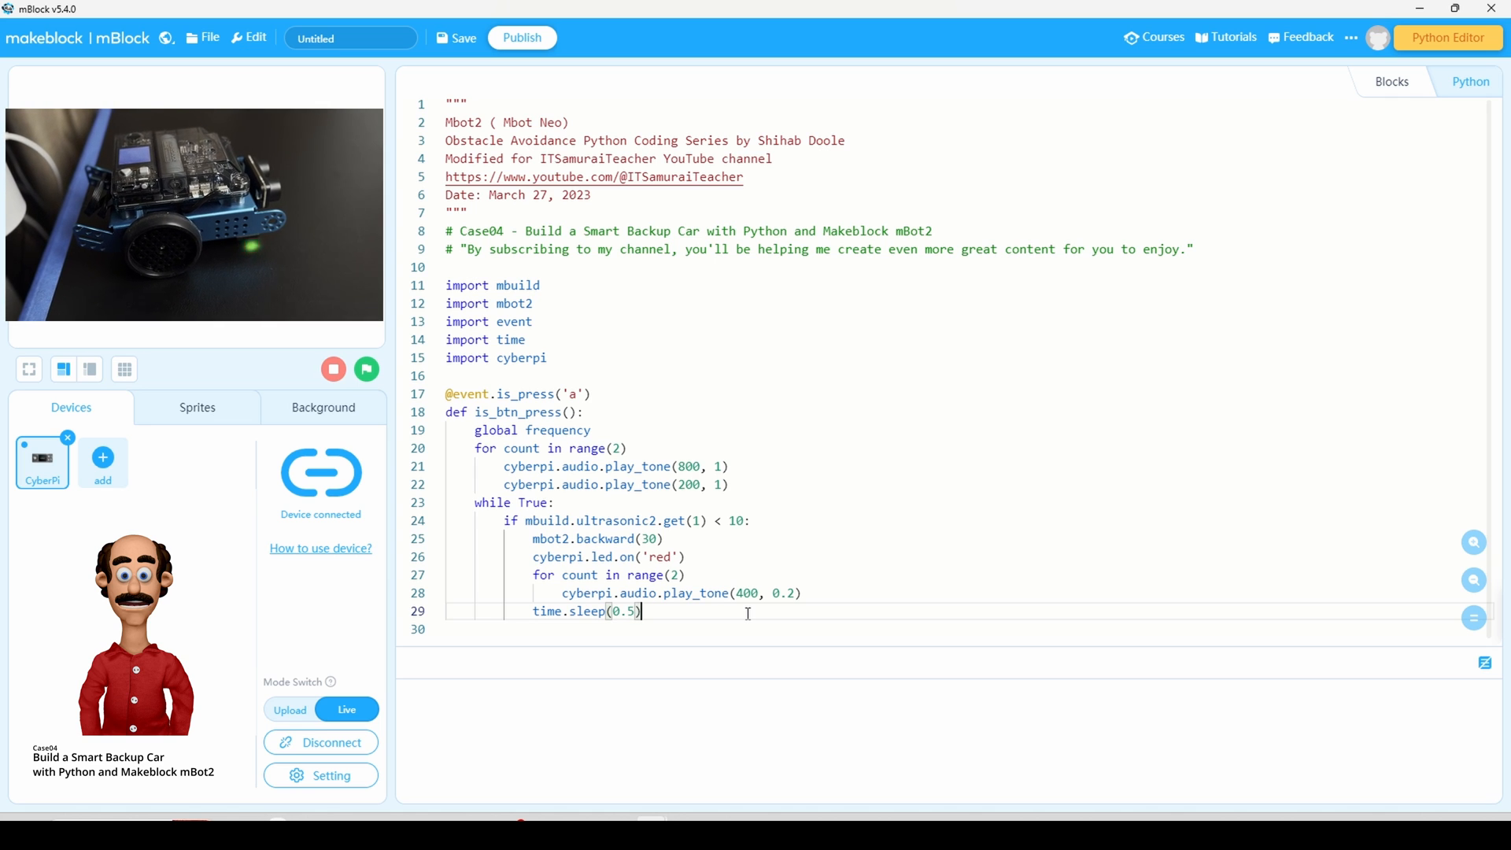
{"action": "key", "text": "Enter"}
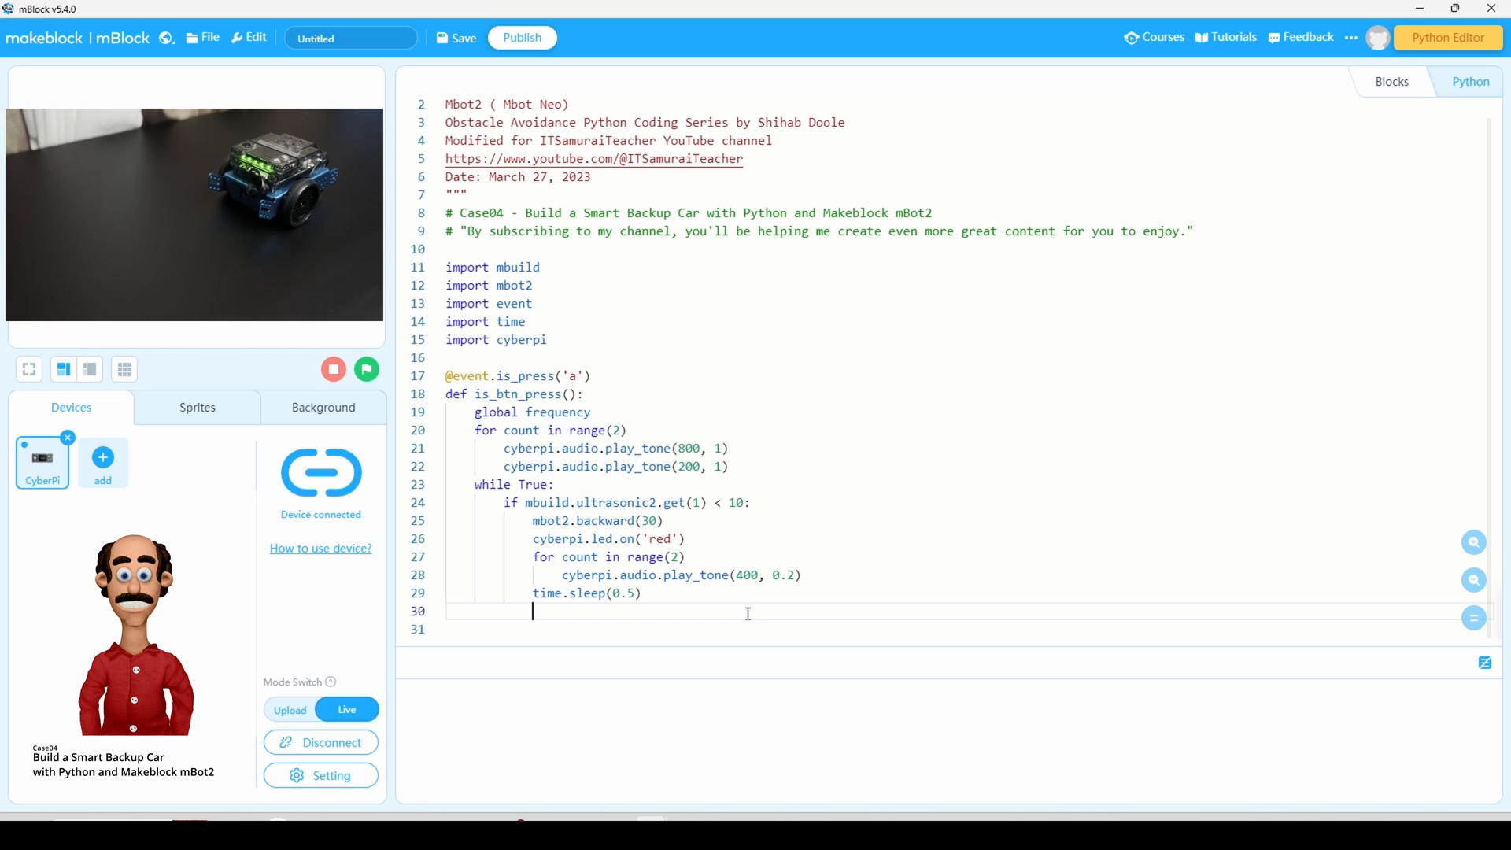
{"action": "type", "text": "mbot2.turn("}
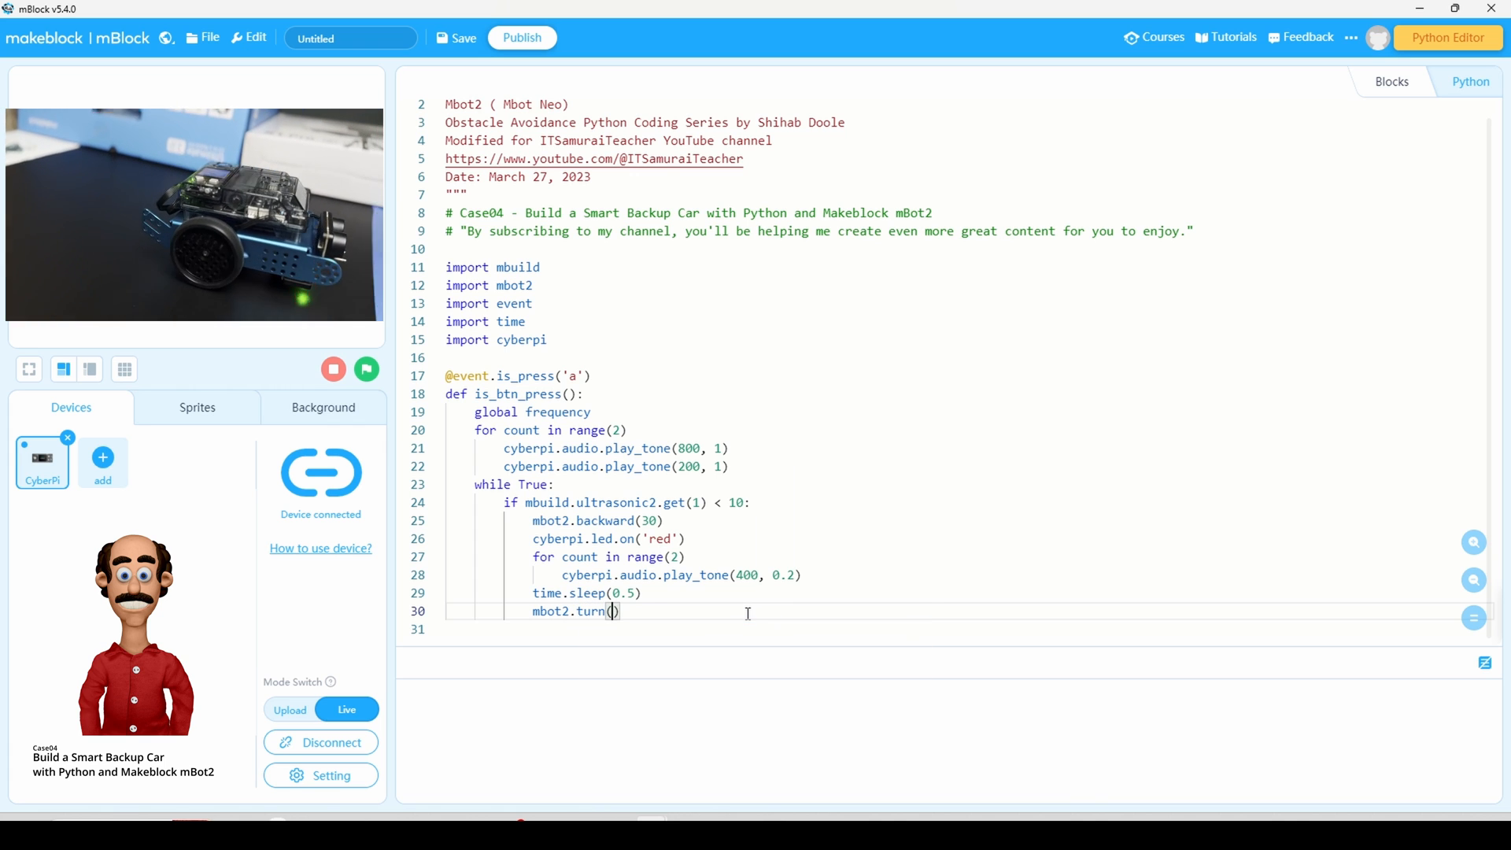
{"action": "type", "text": "90"}
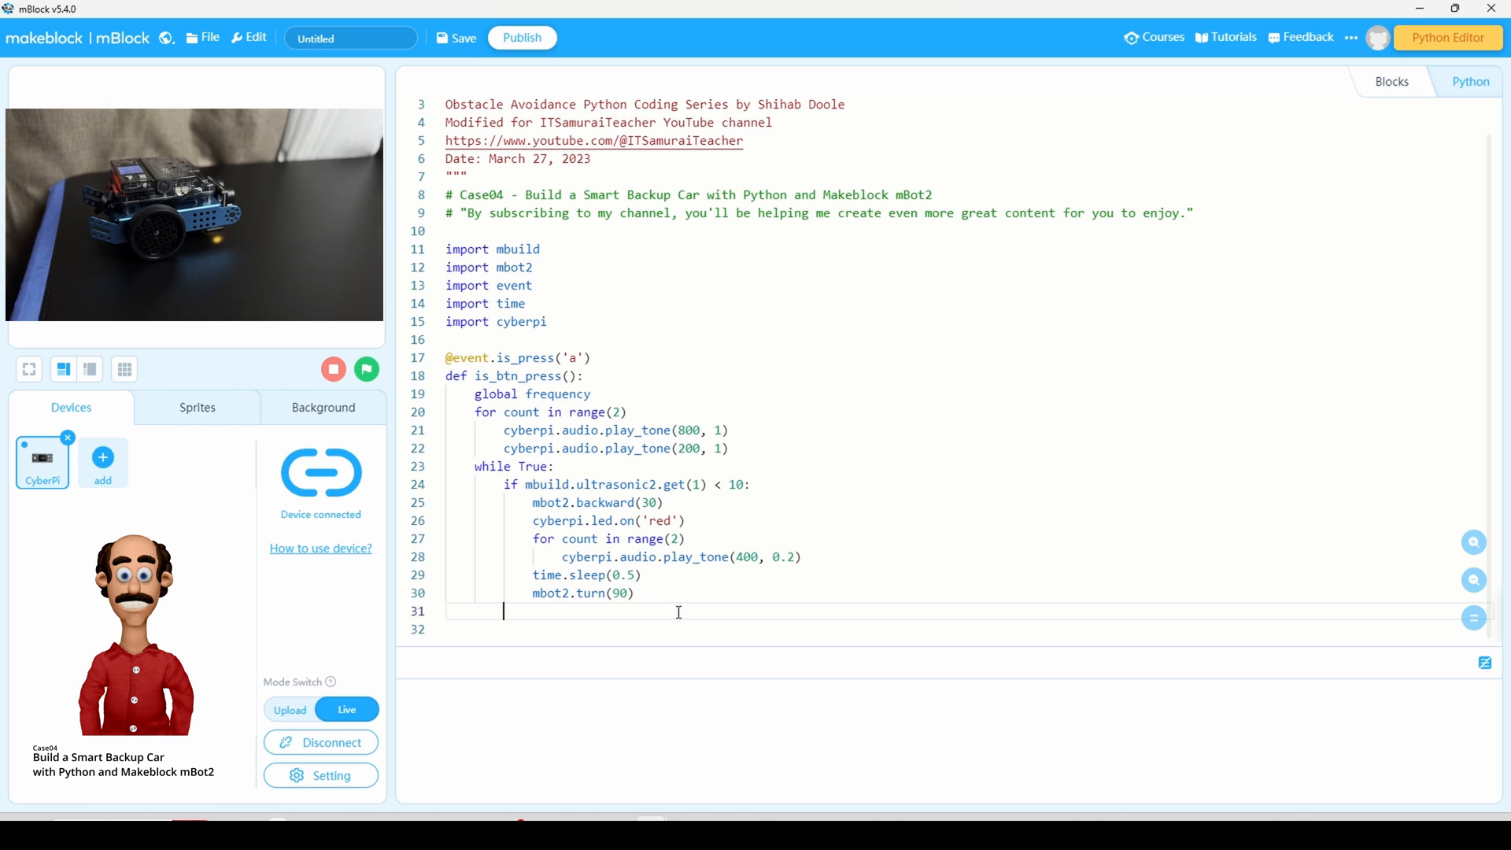
- Add an else: branch with mbot2.forward(60)
{"action": "type", "text": "else:"}
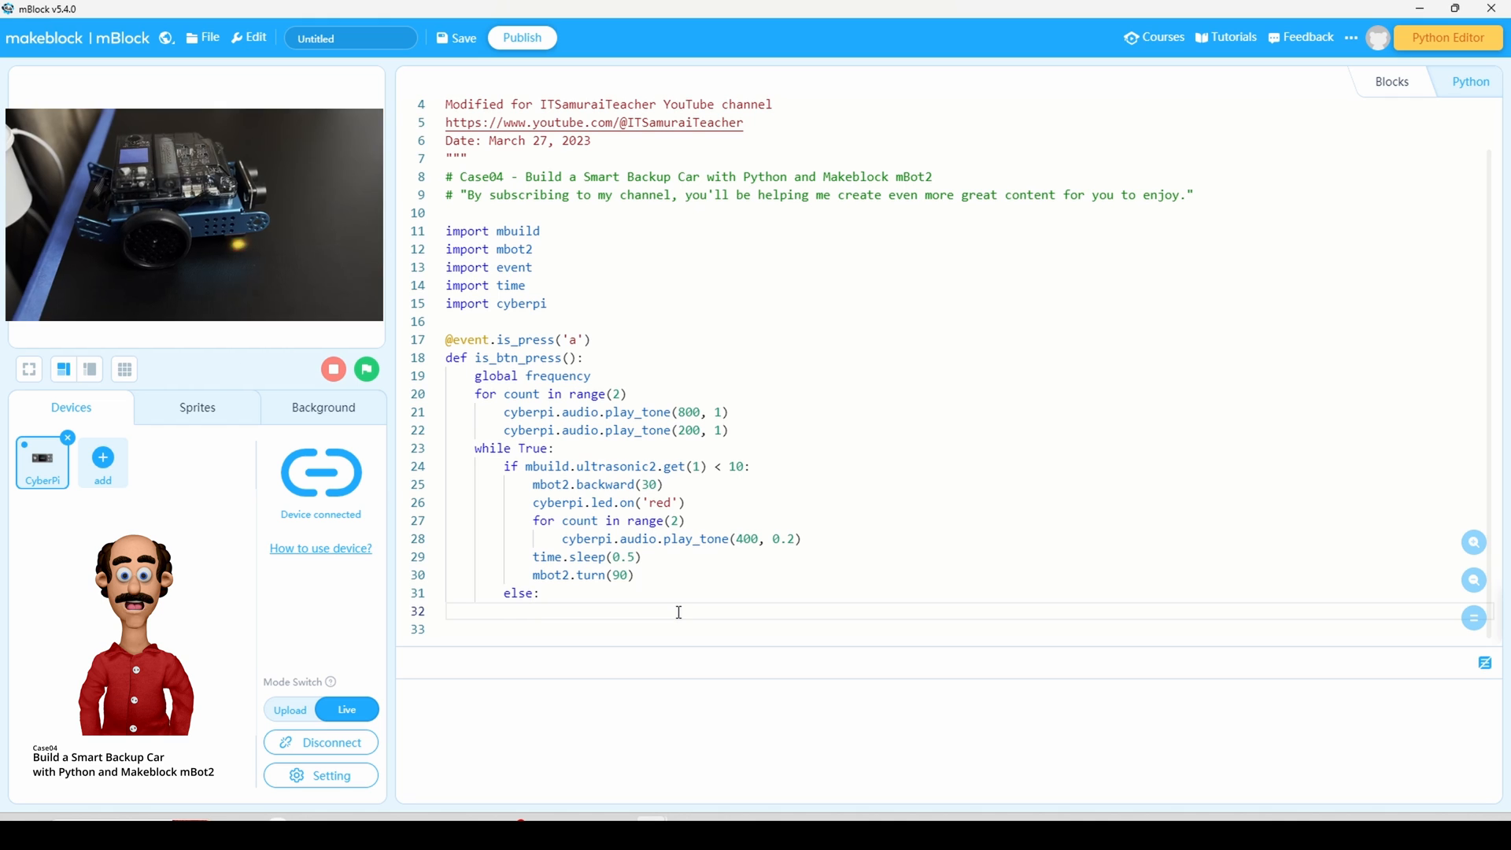
{"action": "type", "text": "mbot2.forw"}
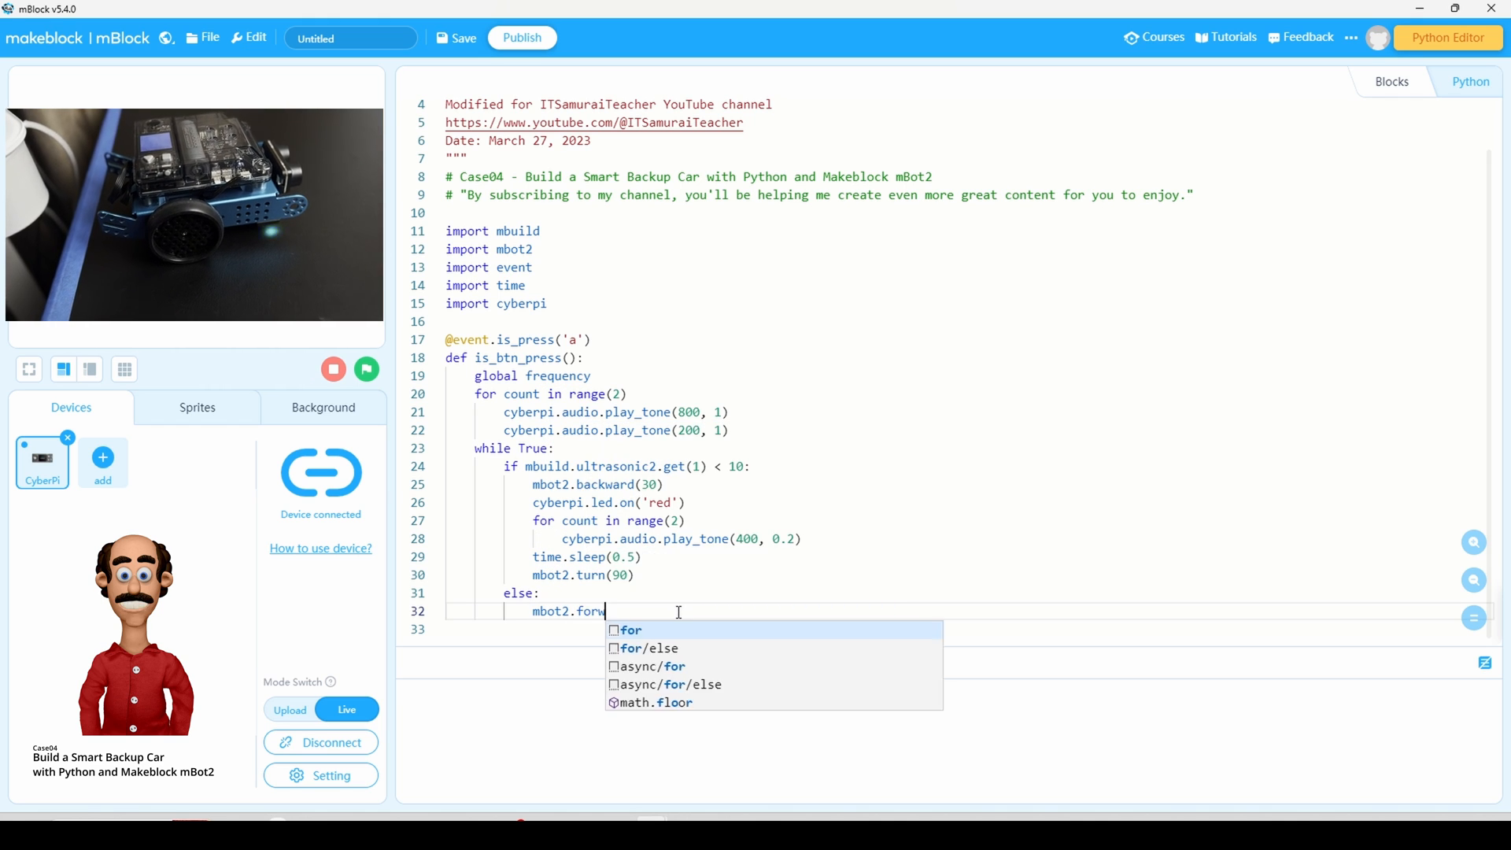
{"action": "type", "text": "ard"}
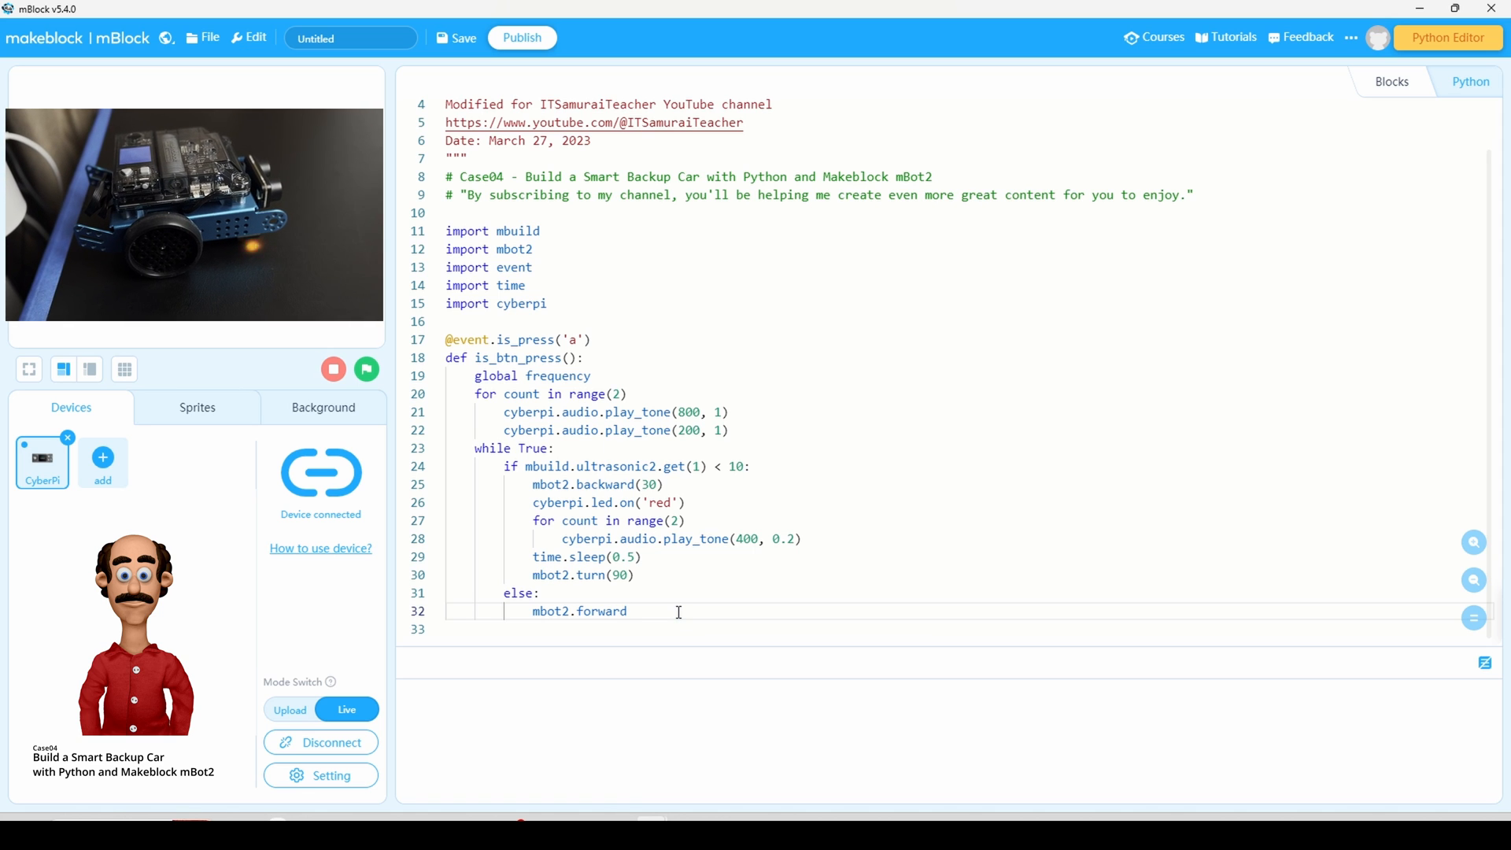
{"action": "type", "text": "()"}
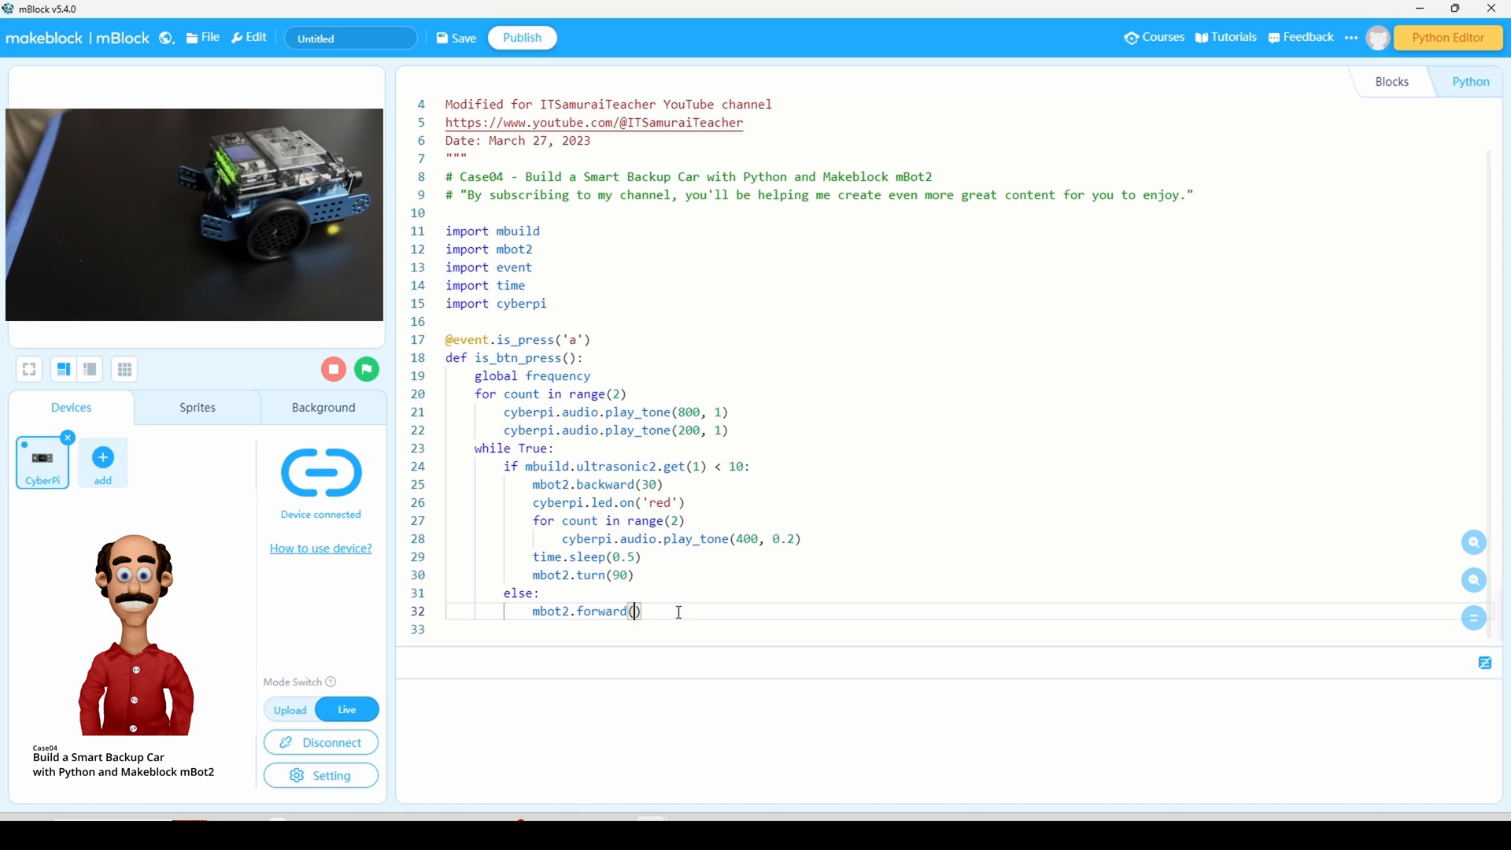
{"action": "type", "text": "60"}
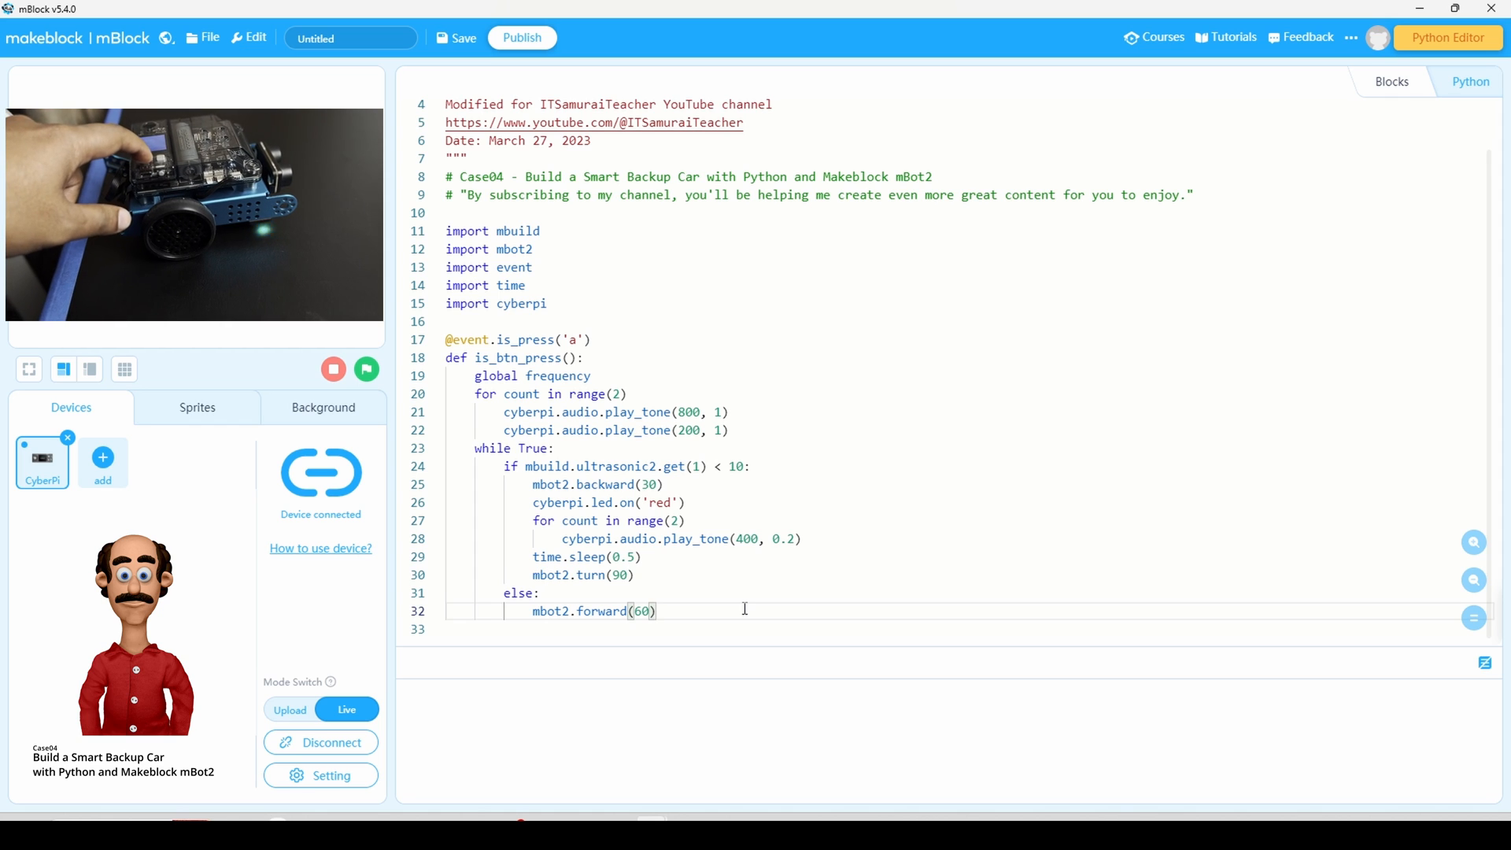
- Turn the LED green in the else branch with cyberpi.led.on('green')
{"action": "type", "text": "cyberpi"}
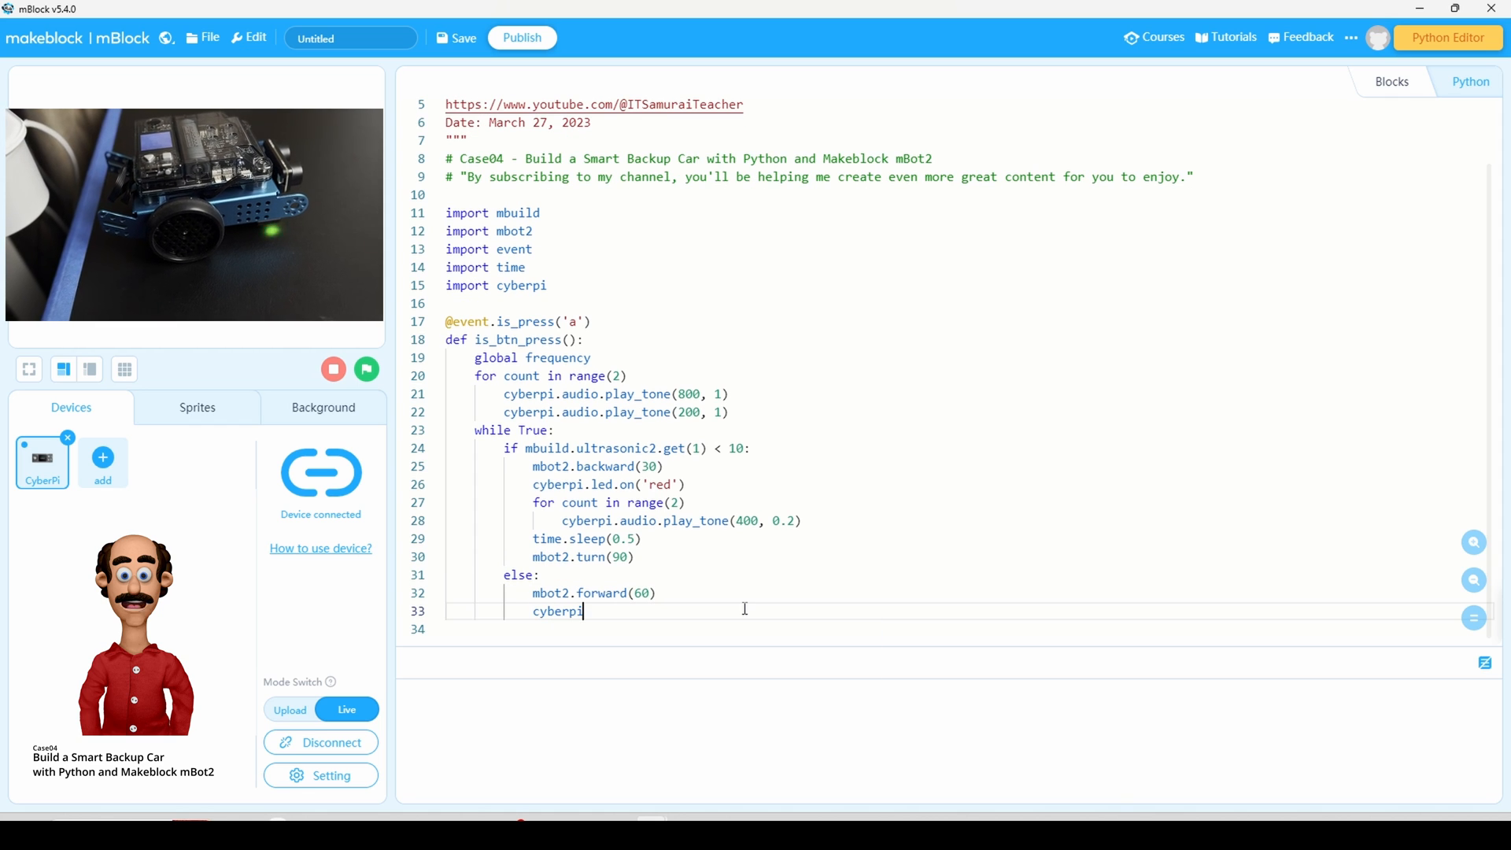
{"action": "type", "text": ".le"}
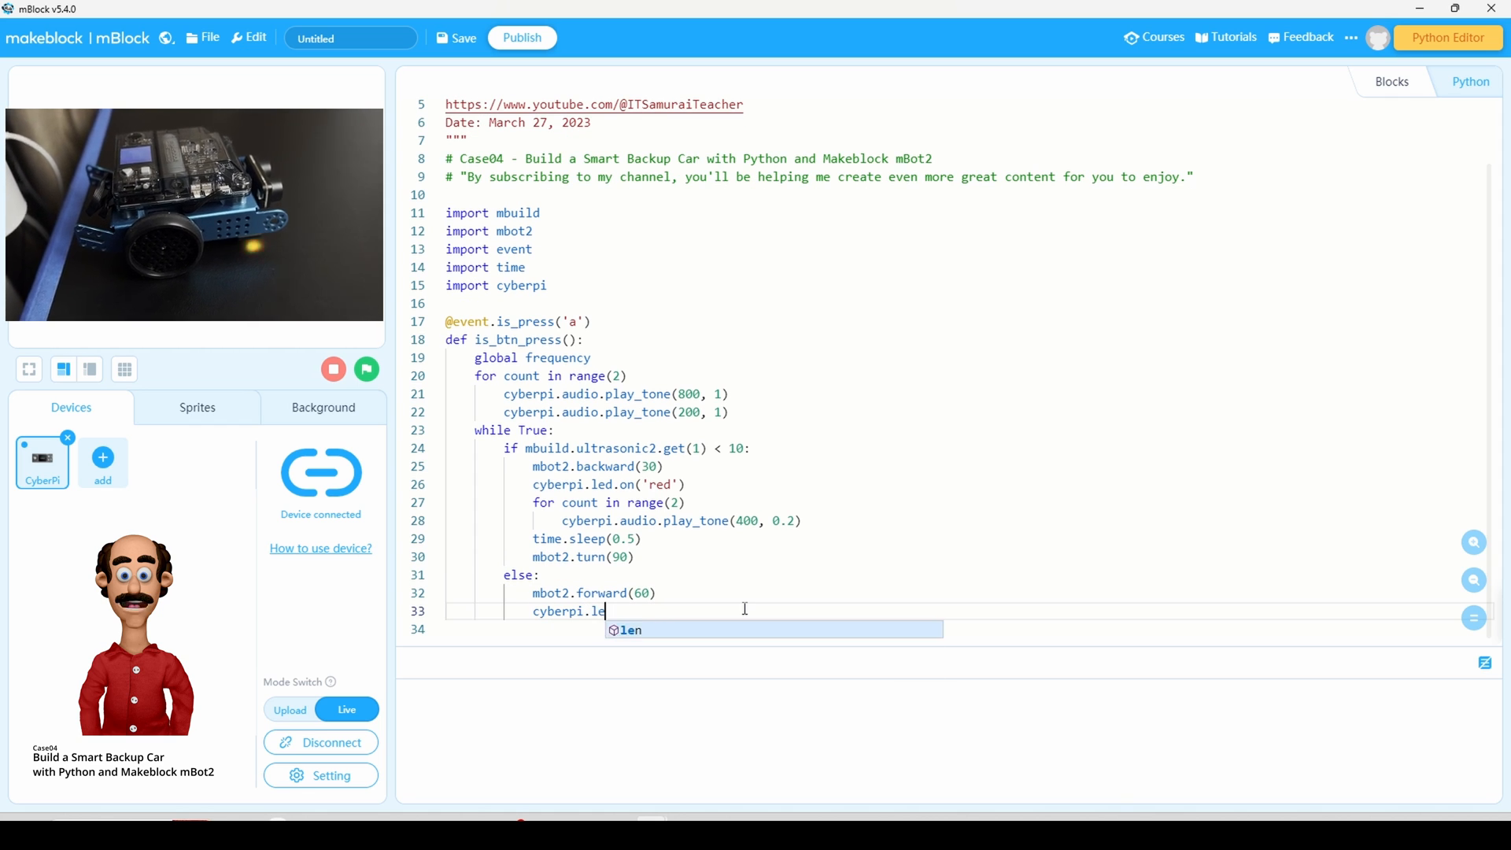
{"action": "type", "text": "d.on"}
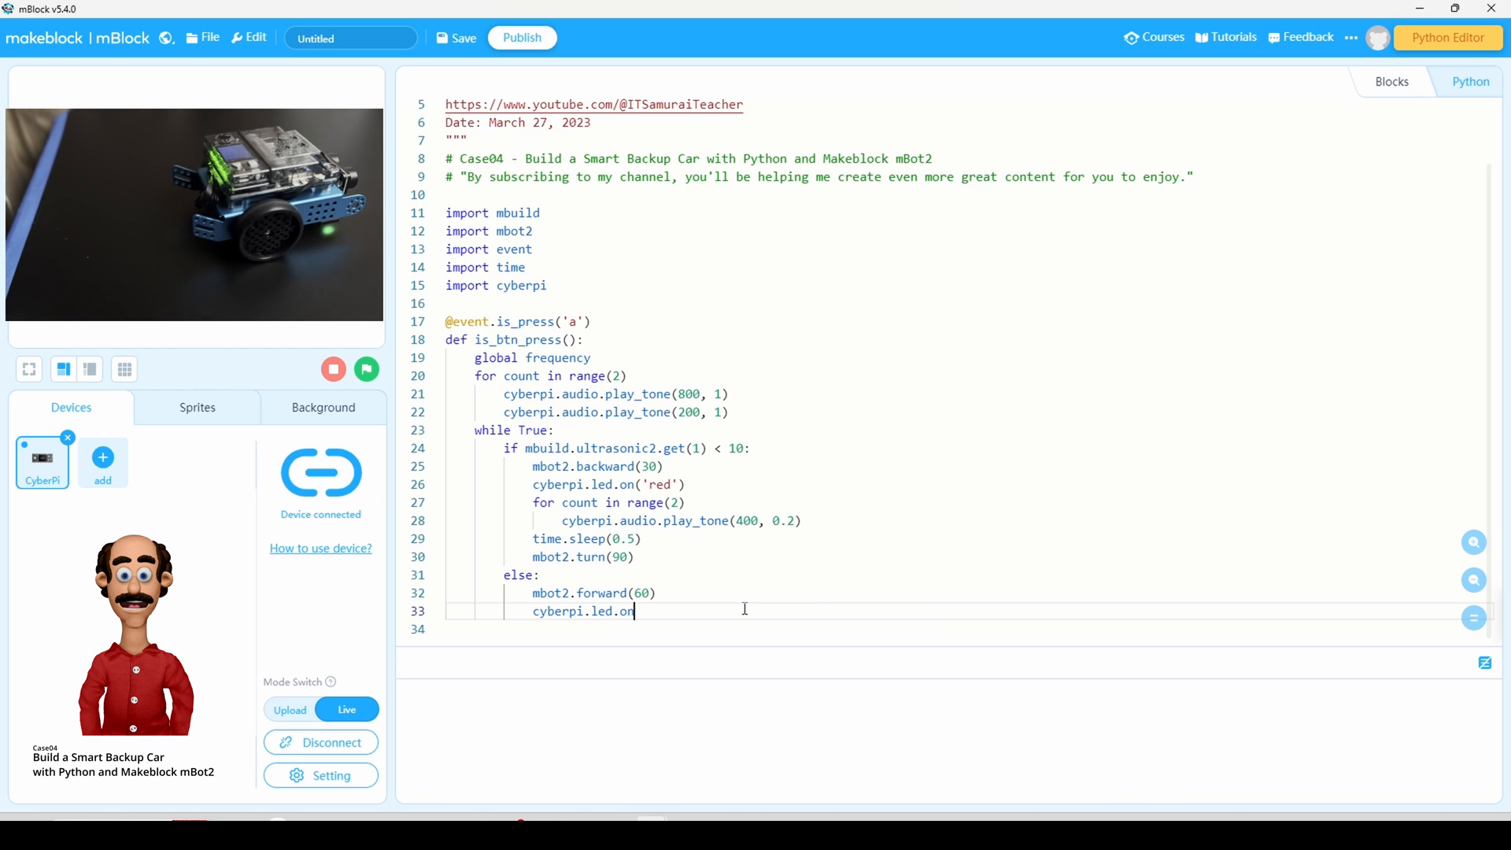
{"action": "type", "text": "()"}
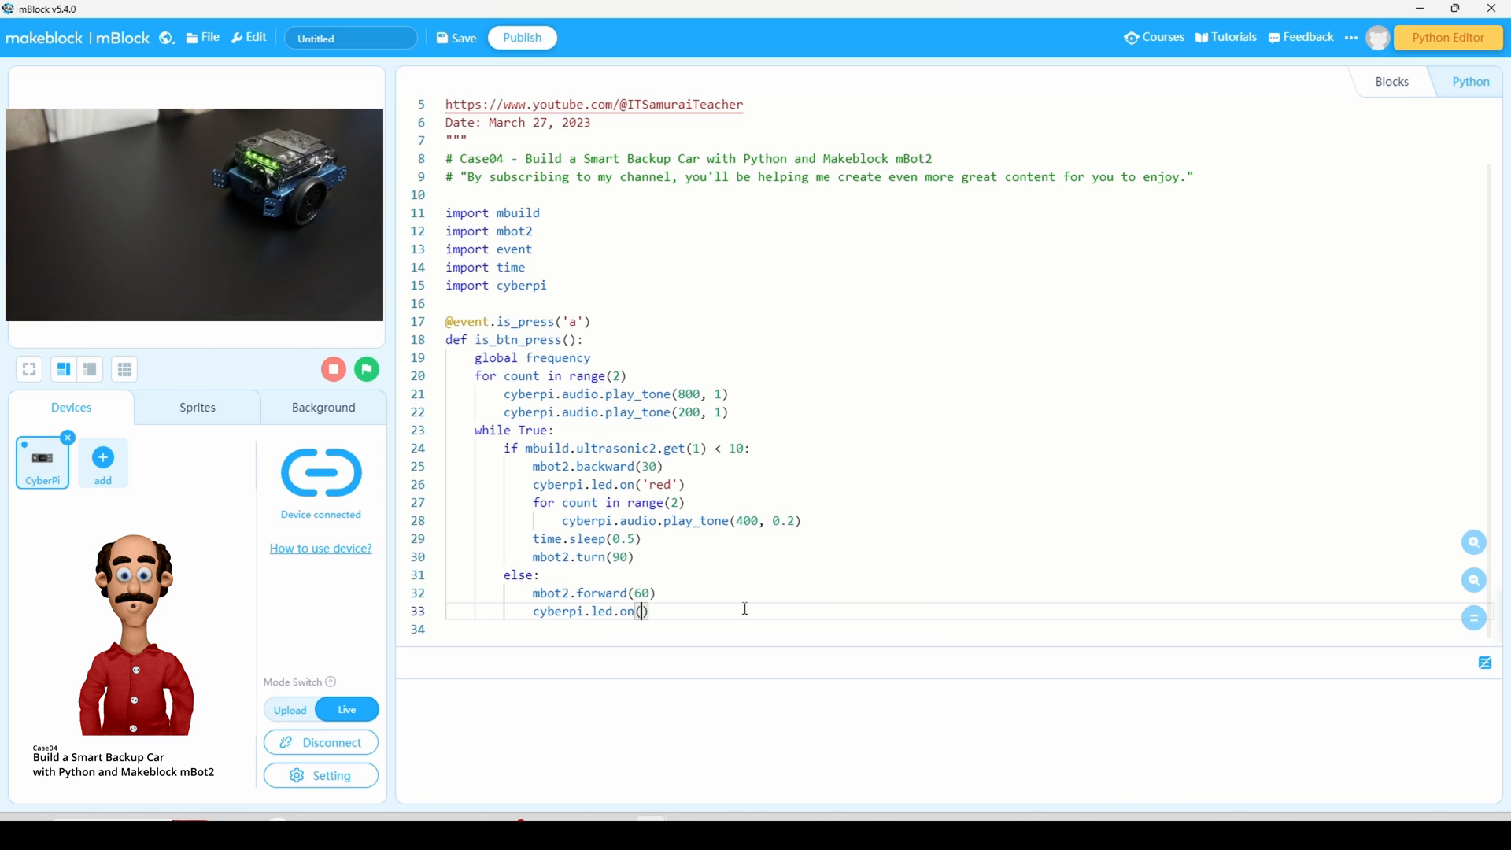
{"action": "type", "text": "'green'"}
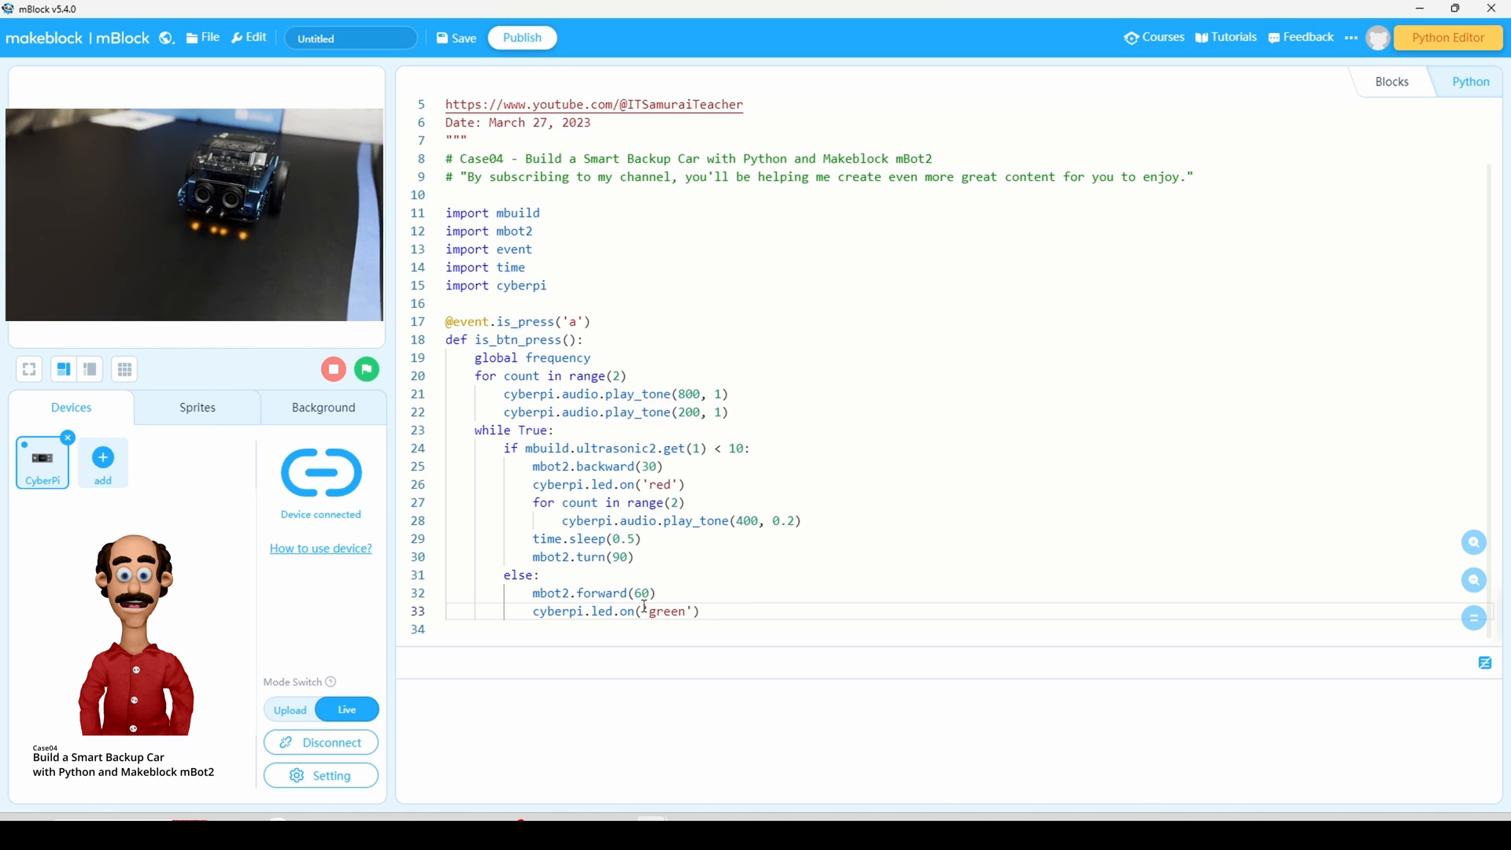
{"action": "double_click", "coordinate": [667, 611]}
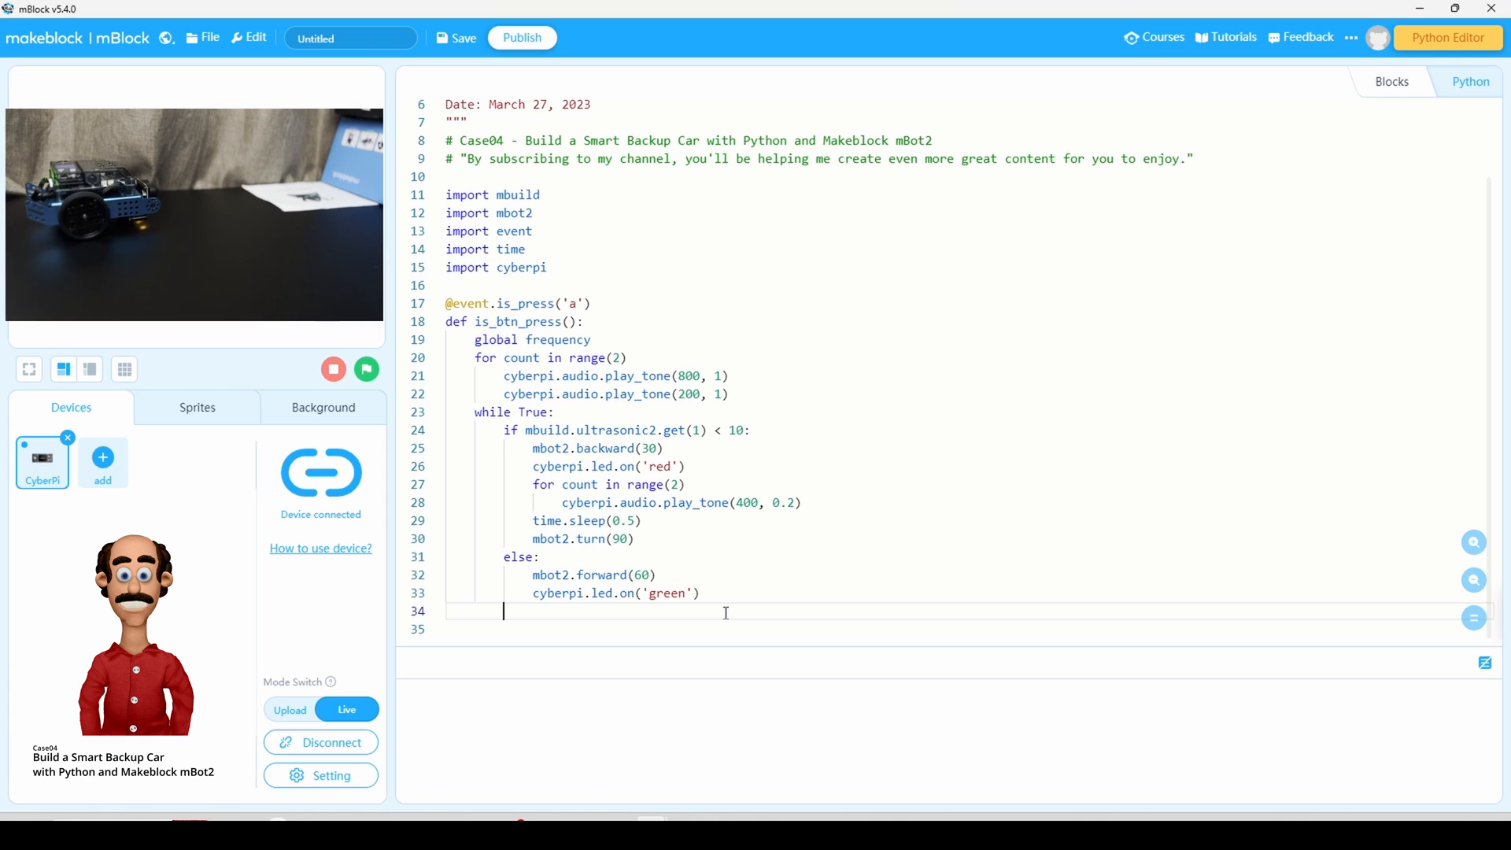
- End each loop pass with time.sleep(0.1) after the if/else
{"action": "type", "text": "time"}
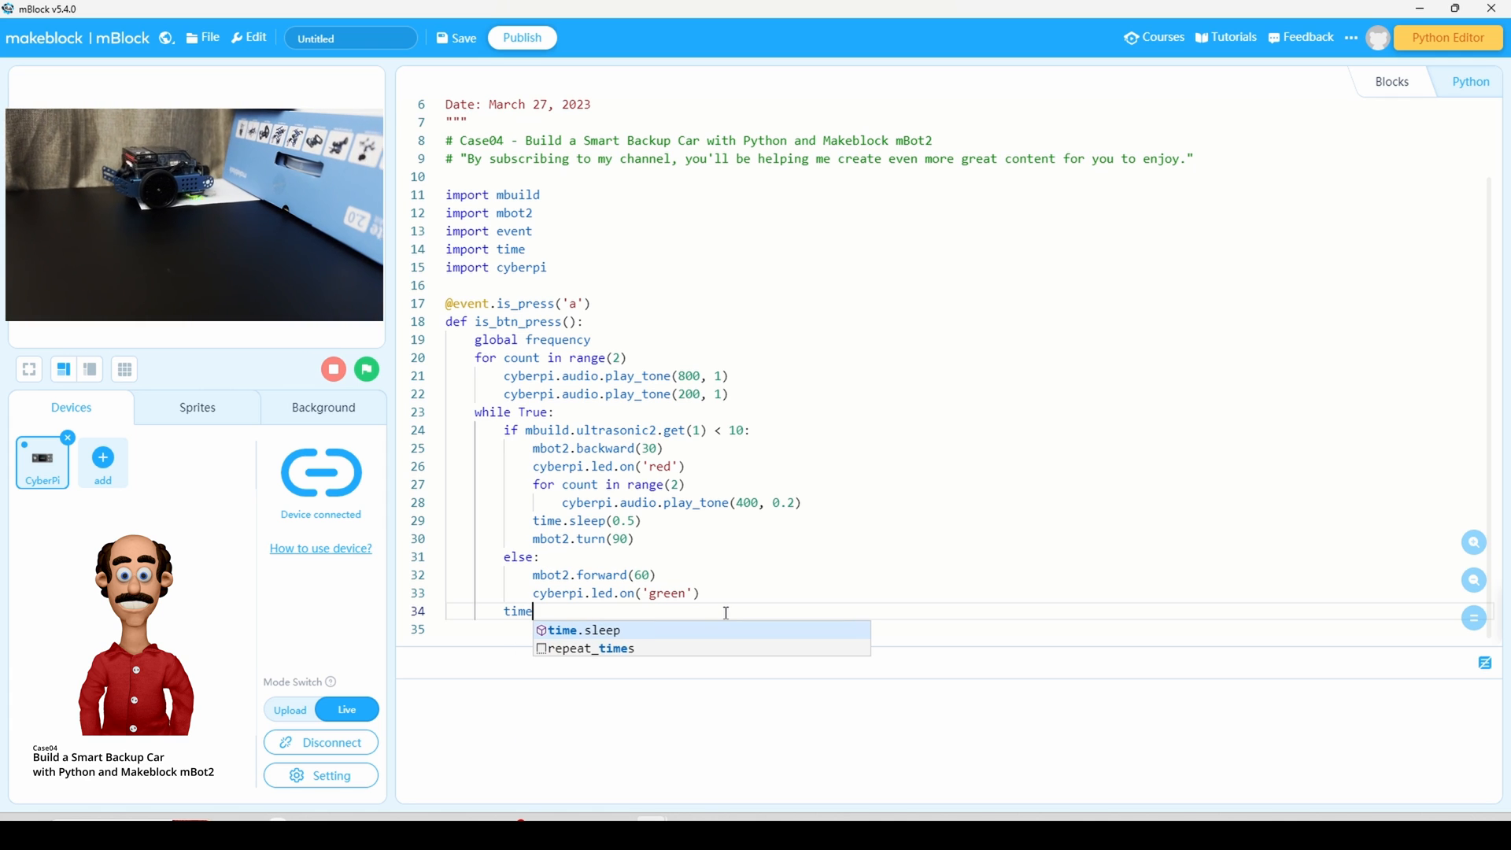
{"action": "type", "text": ".sleep("}
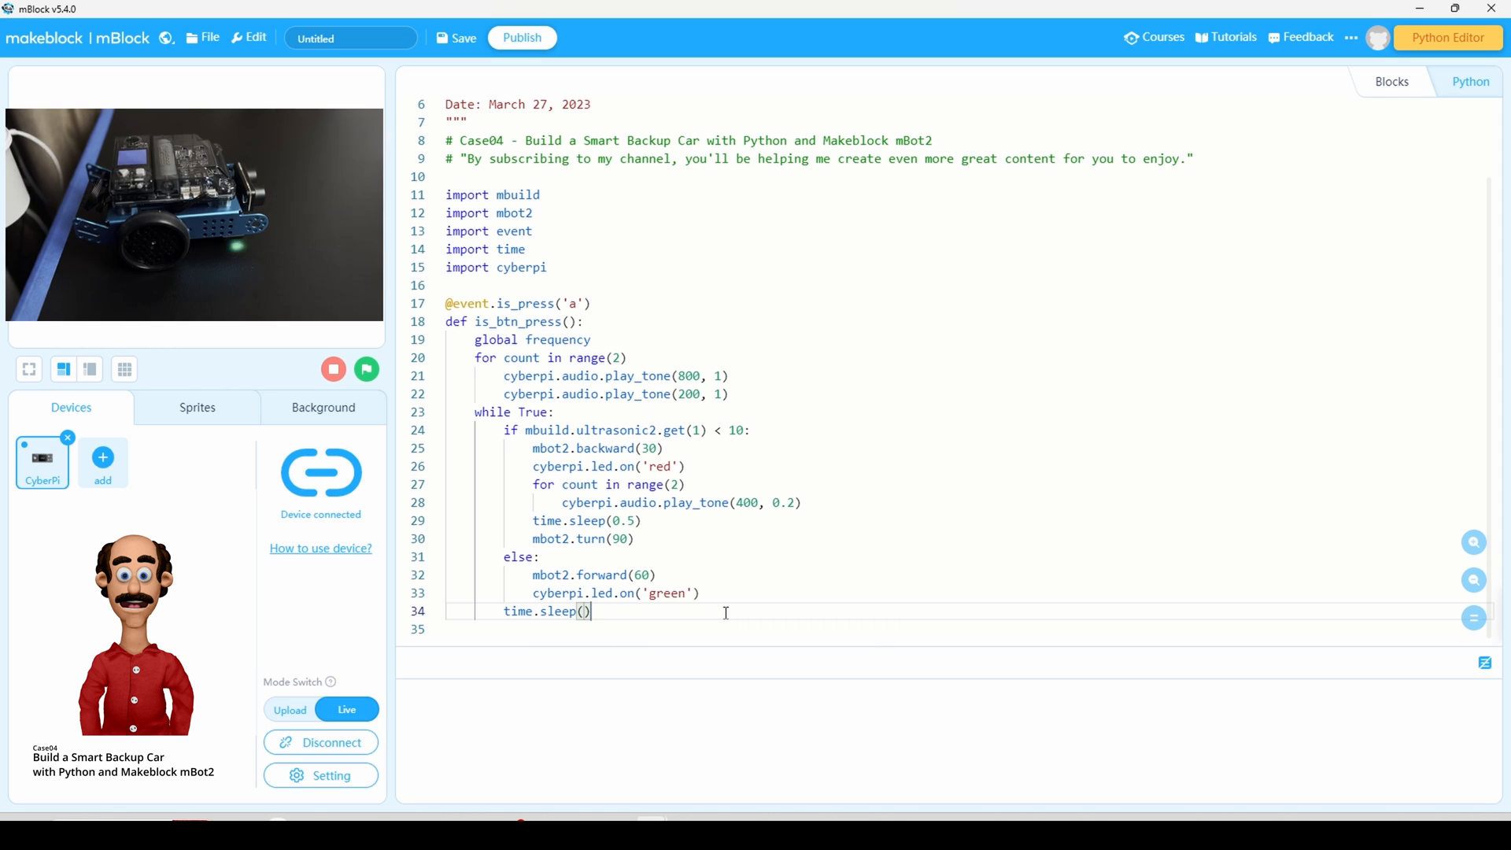
{"action": "type", "text": "0.1"}
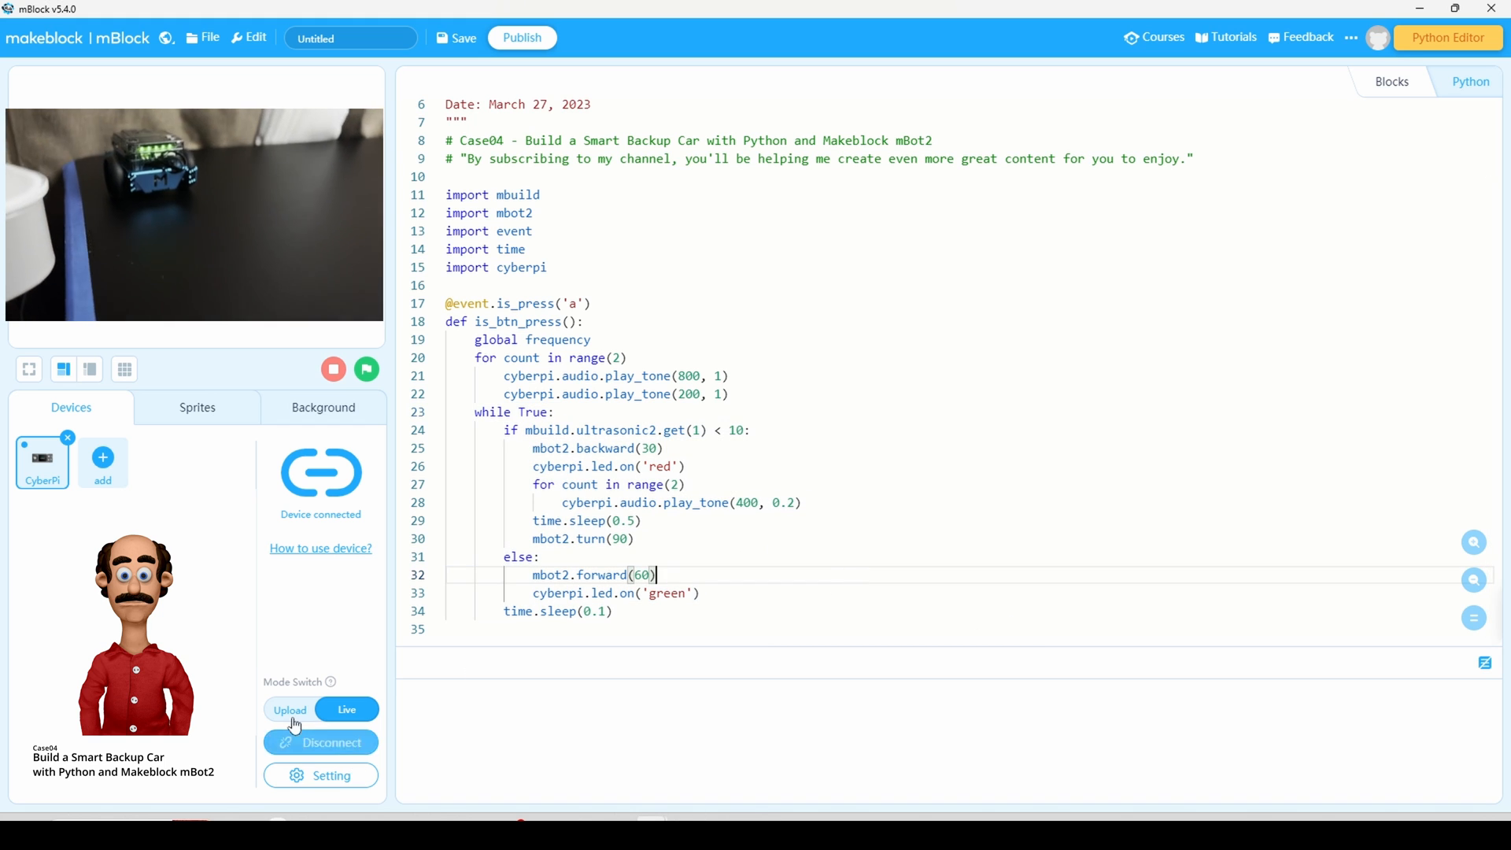
- Switch the CyberPi to upload mode, upload the script, and close the progress dialog
{"action": "left_click", "coordinate": [288, 710]}
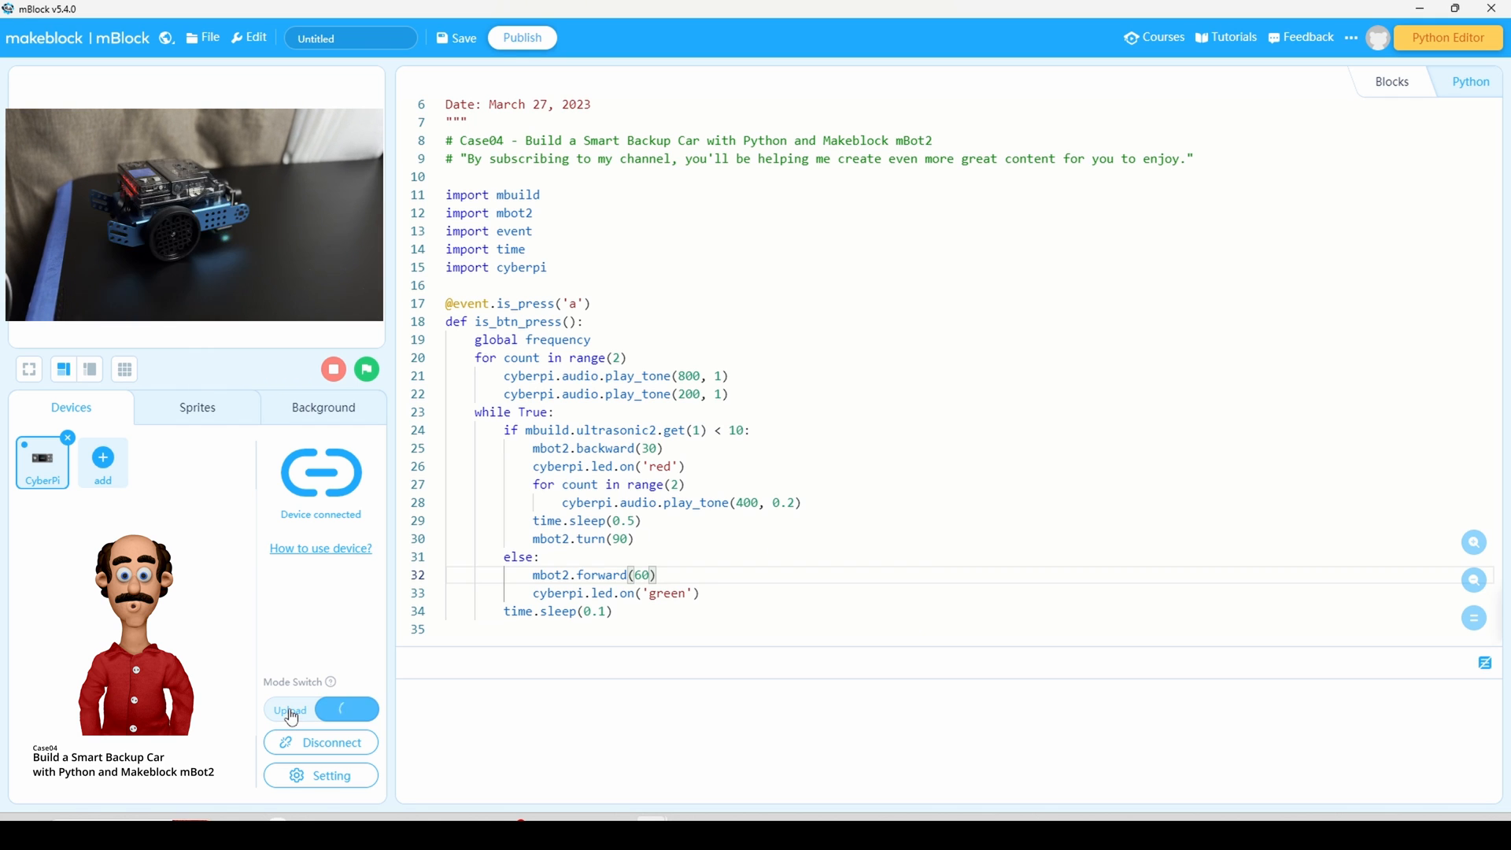
{"action": "left_click", "coordinate": [288, 710]}
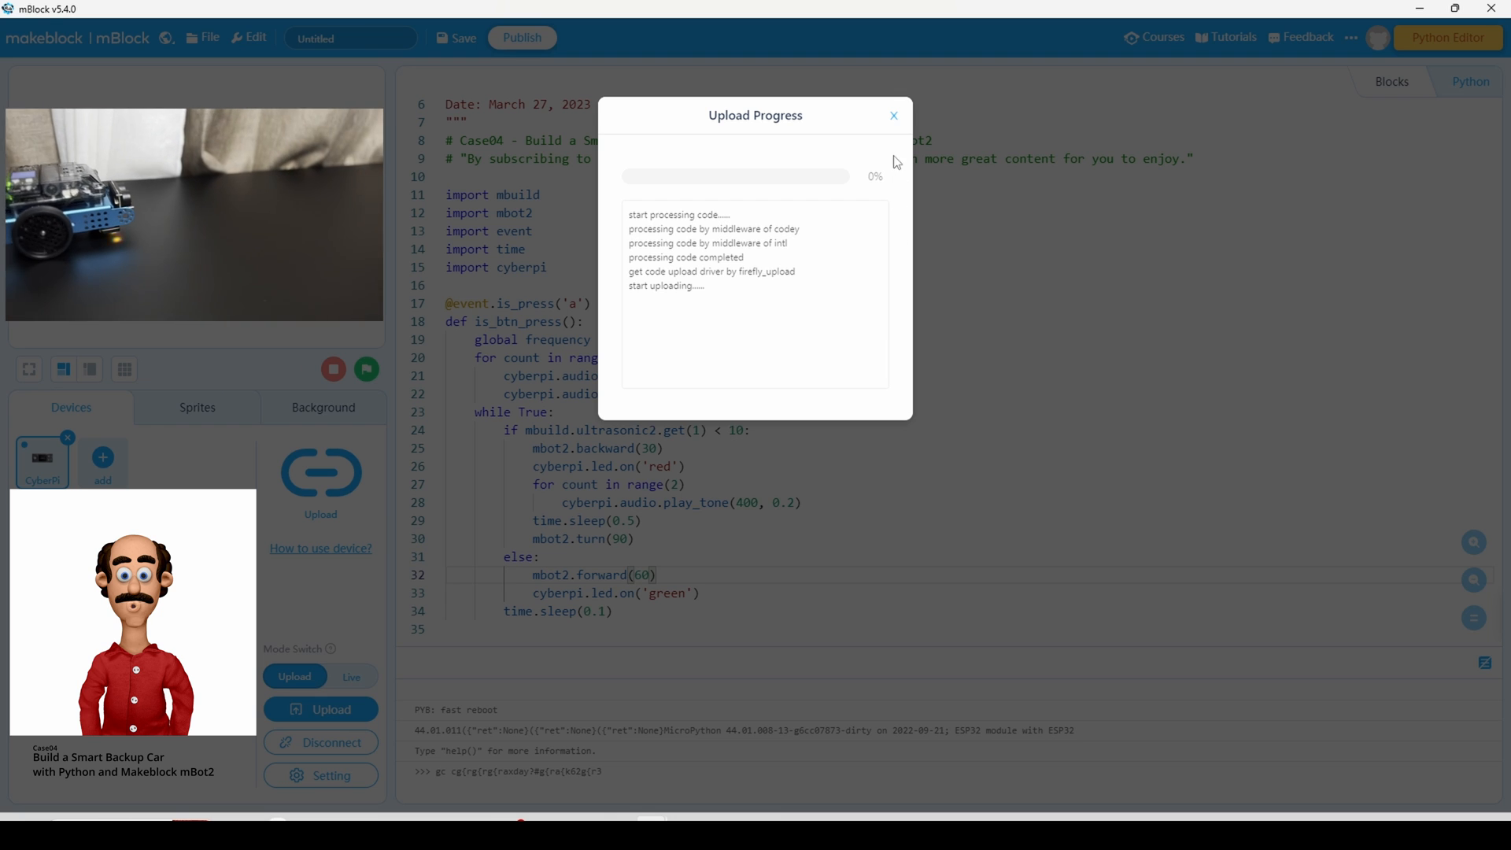
{"action": "left_click", "coordinate": [893, 115]}
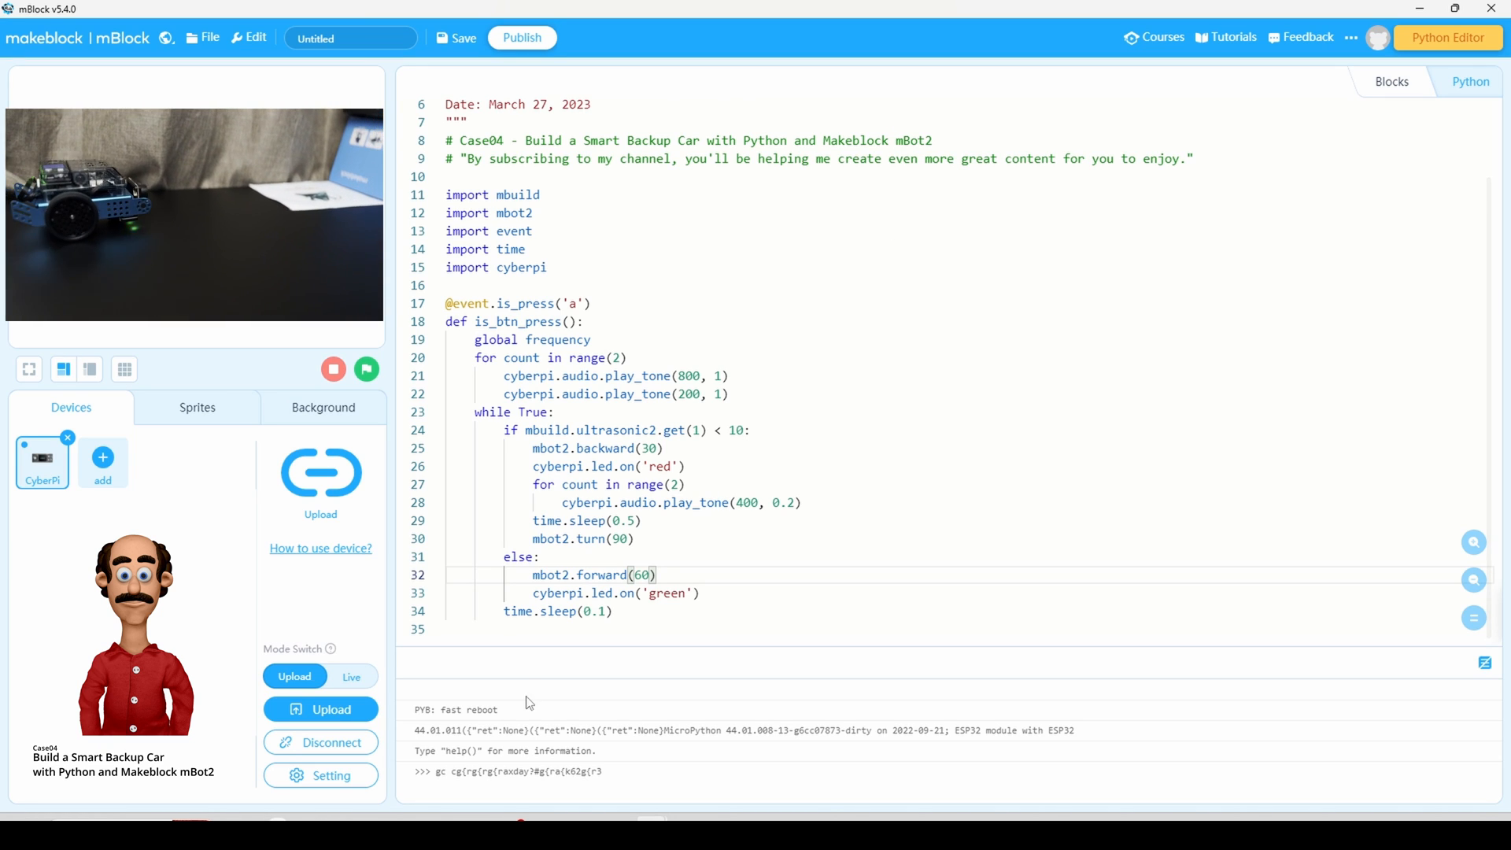
{"action": "left_click", "coordinate": [320, 710]}
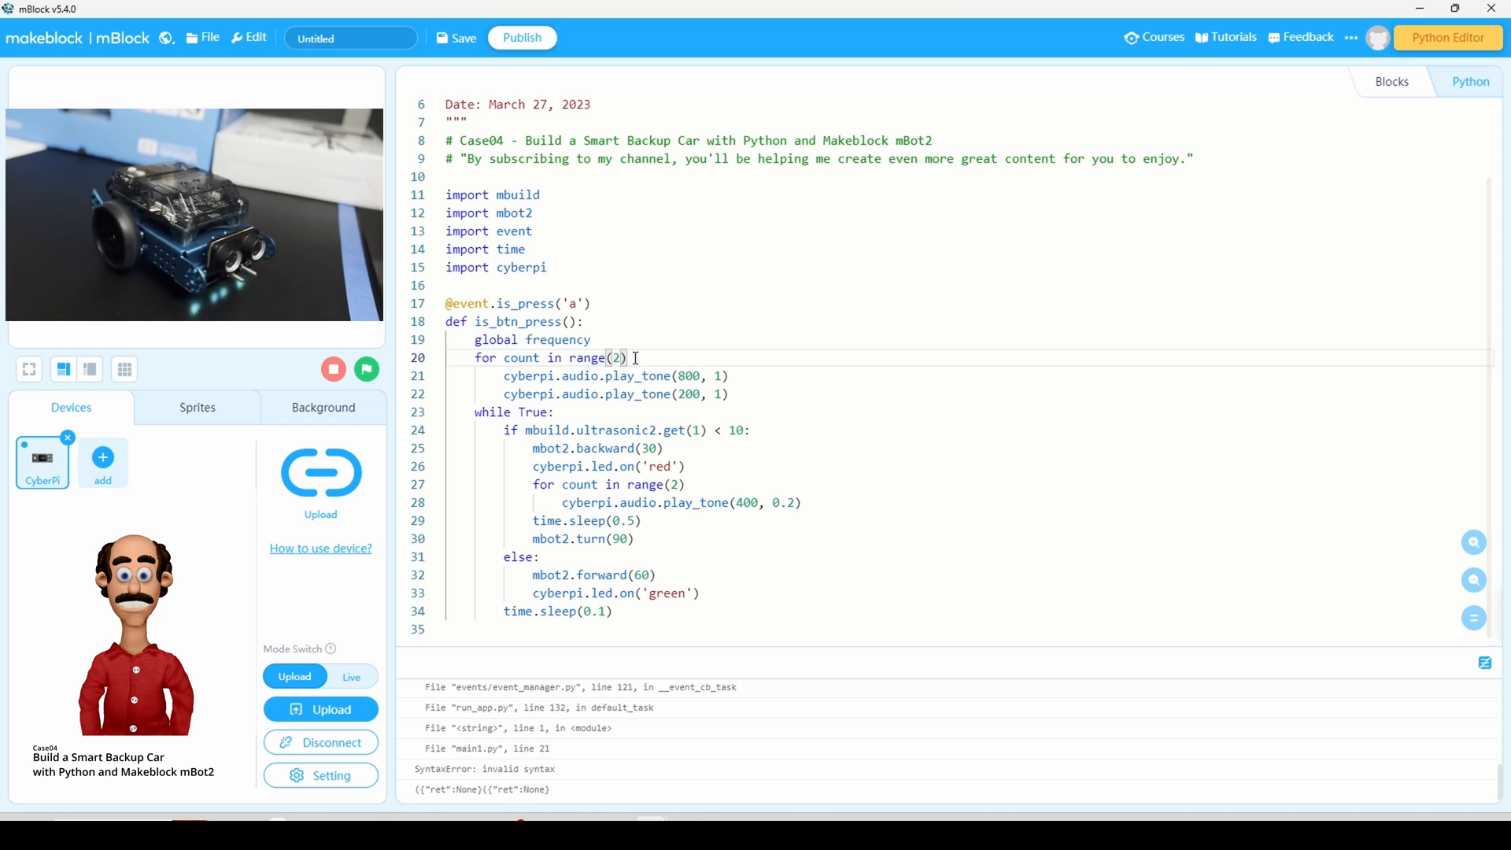
- Add colons after range(2) on lines 20 and 27, re-uploading after each, then clear the console
{"action": "type", "text": ":"}
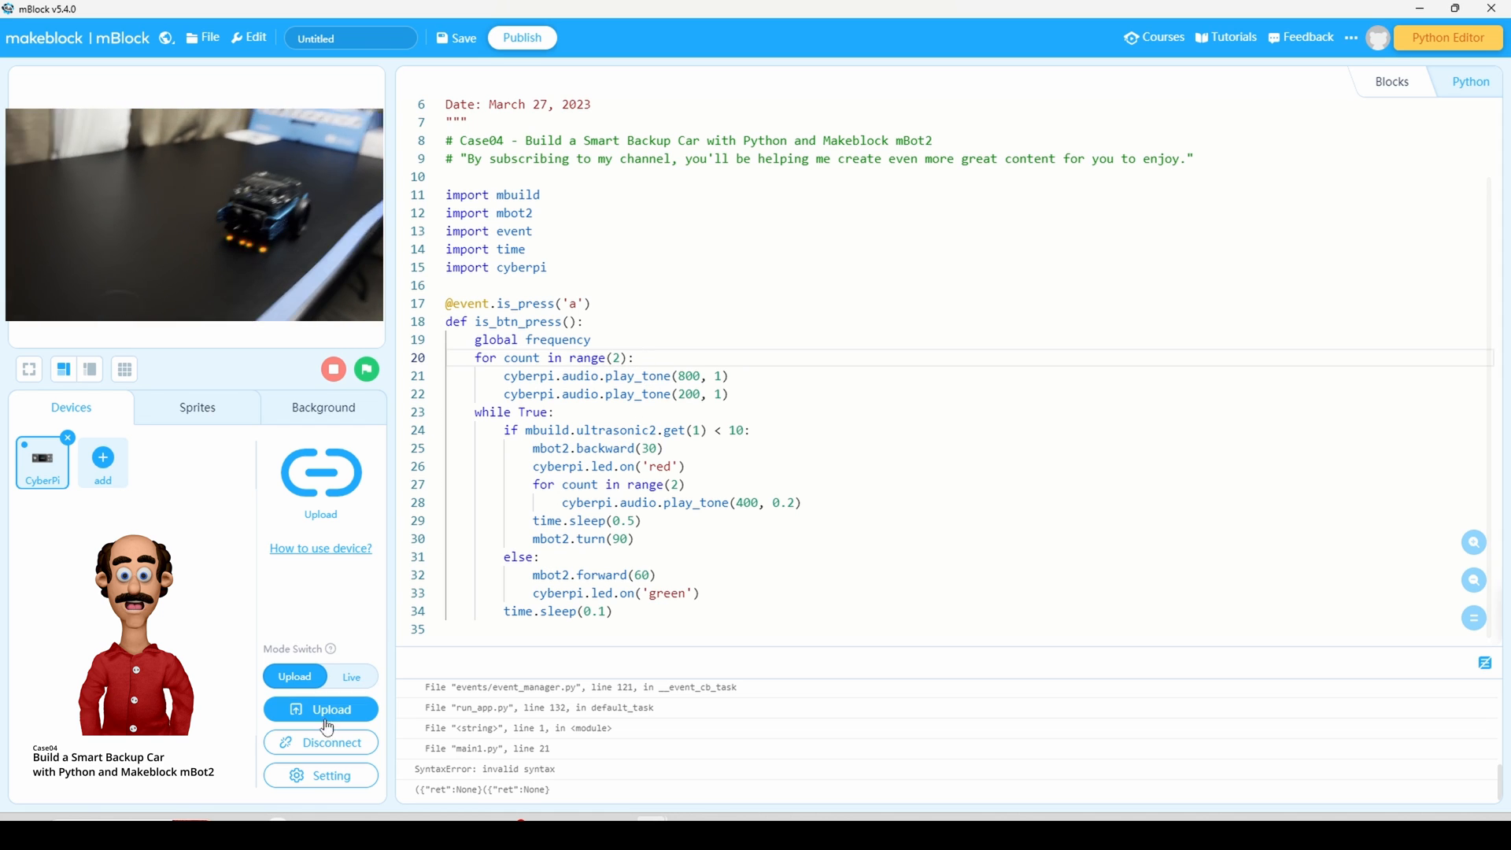
{"action": "left_click", "coordinate": [320, 709]}
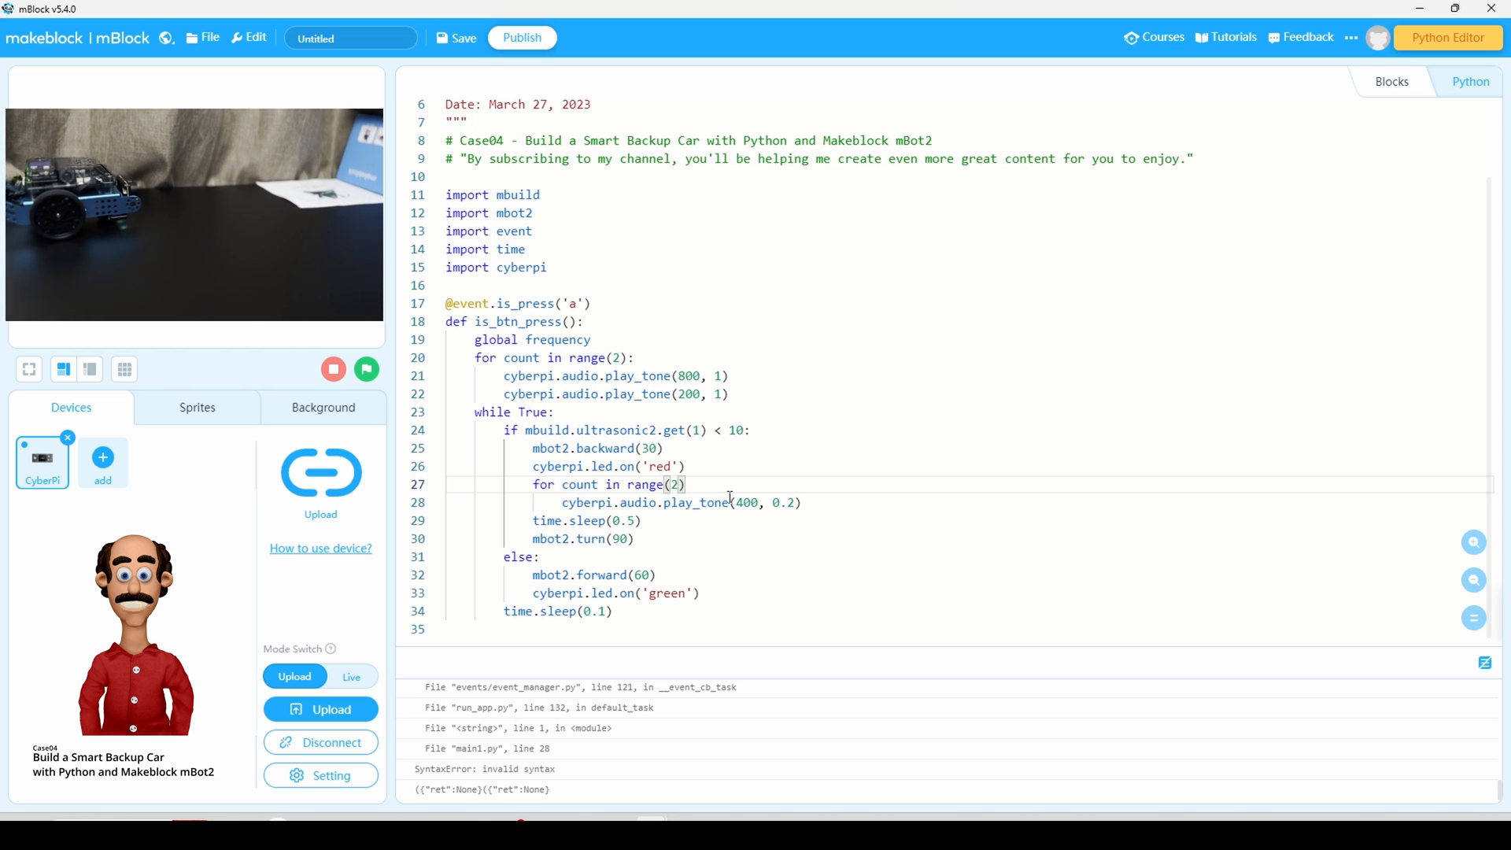
{"action": "type", "text": ":"}
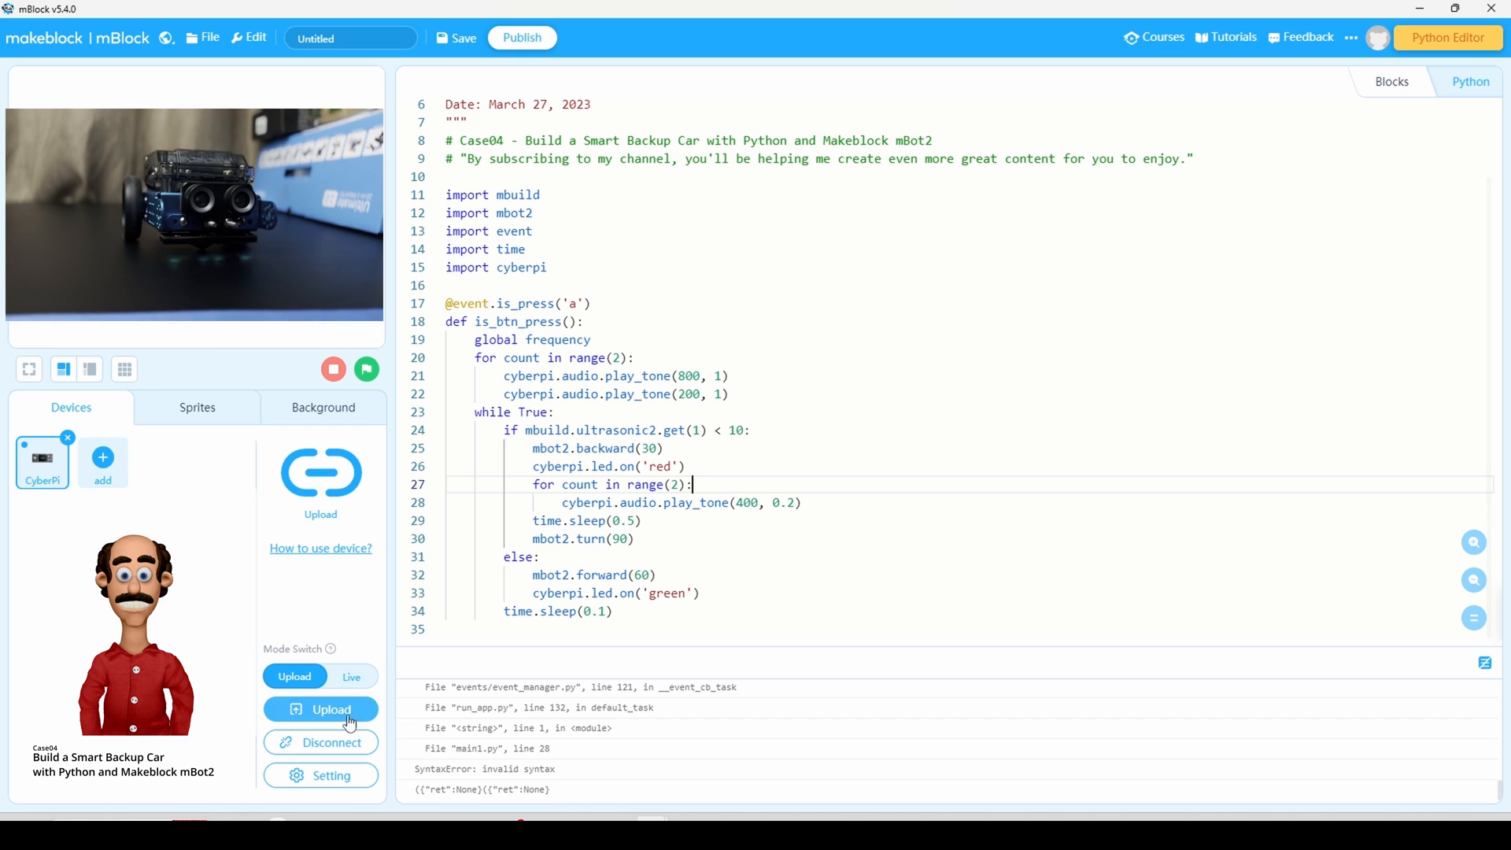
{"action": "left_click", "coordinate": [320, 709]}
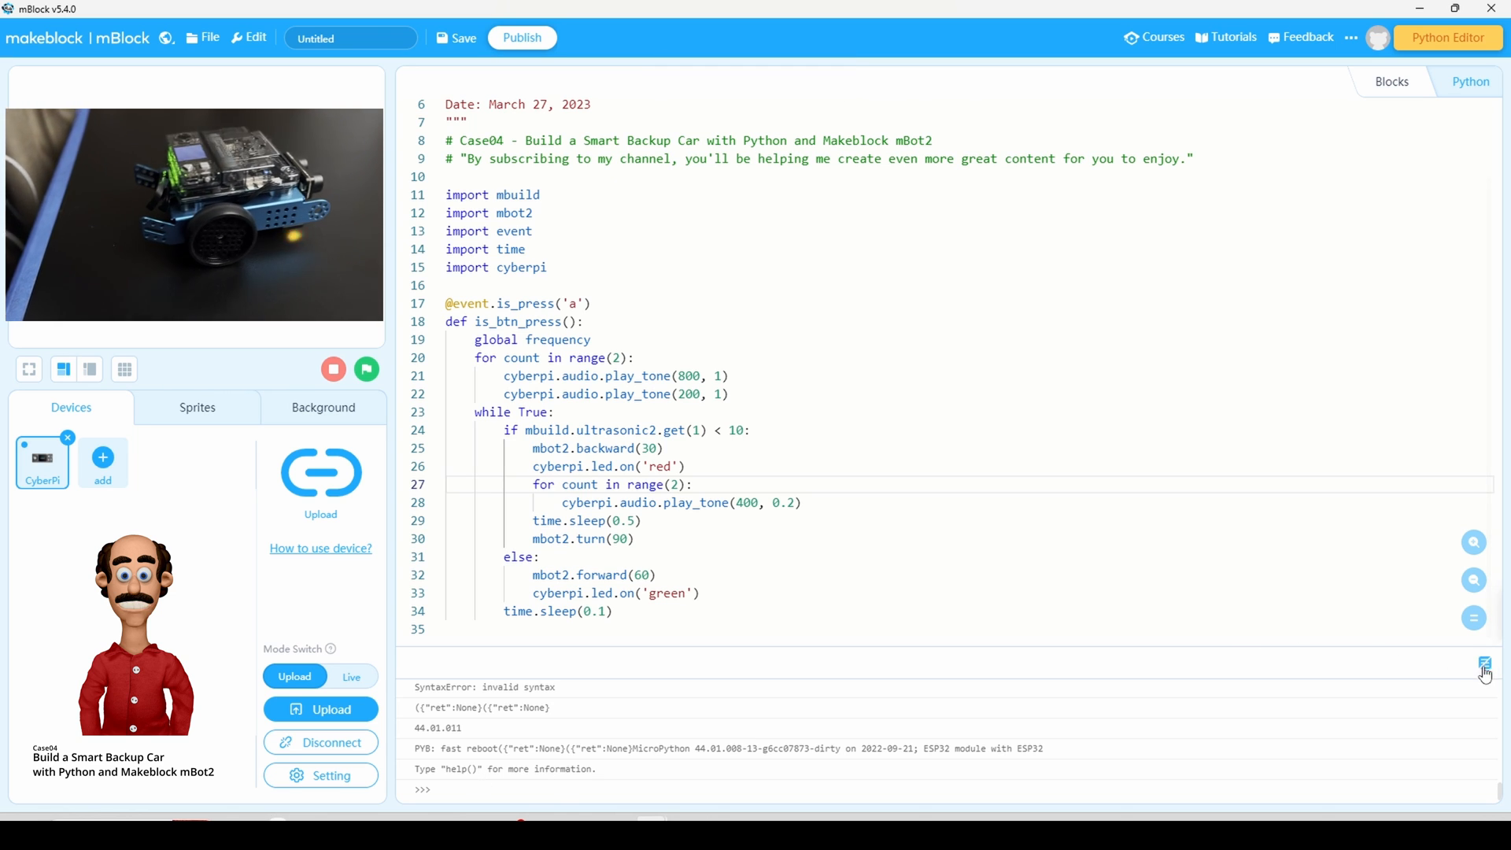
{"action": "left_click", "coordinate": [1485, 659]}
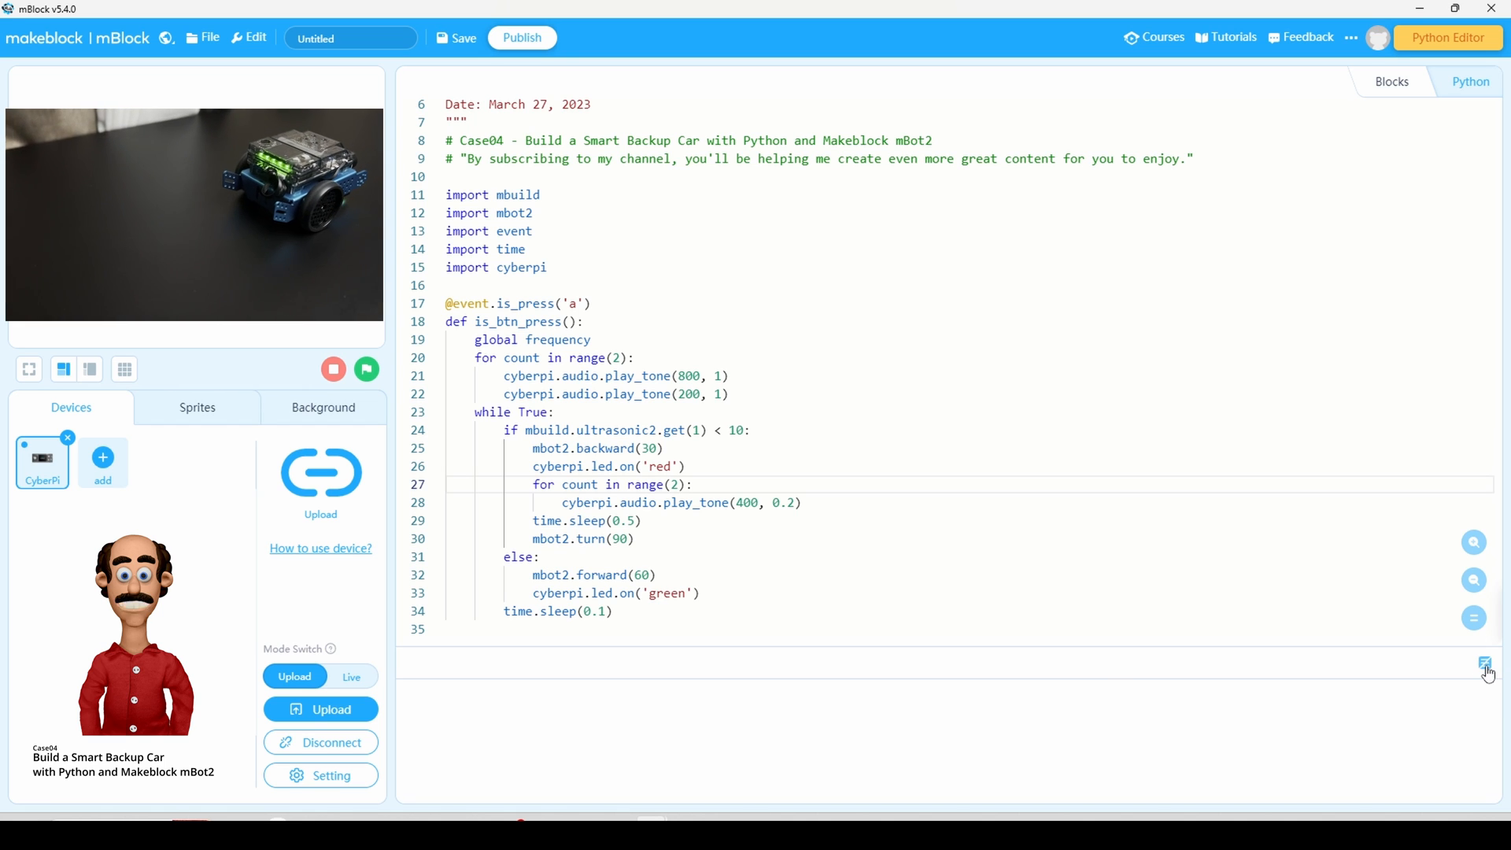
- Re-upload the fixed script to the mBot2 for a clean MicroPython prompt
{"action": "left_click", "coordinate": [320, 709]}
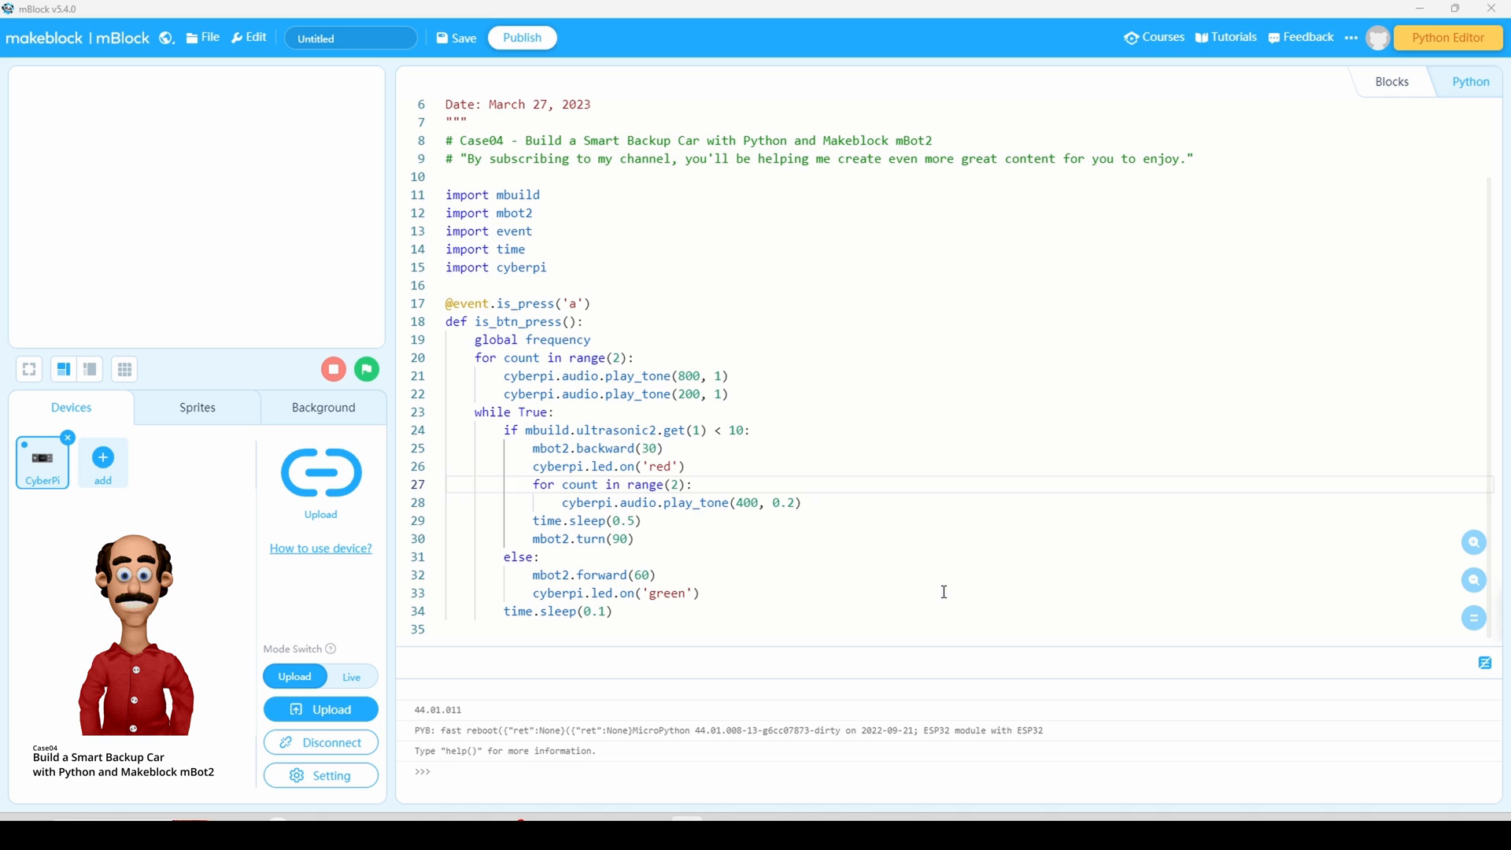
{"action": "mouse_move", "coordinate": [936, 590]}
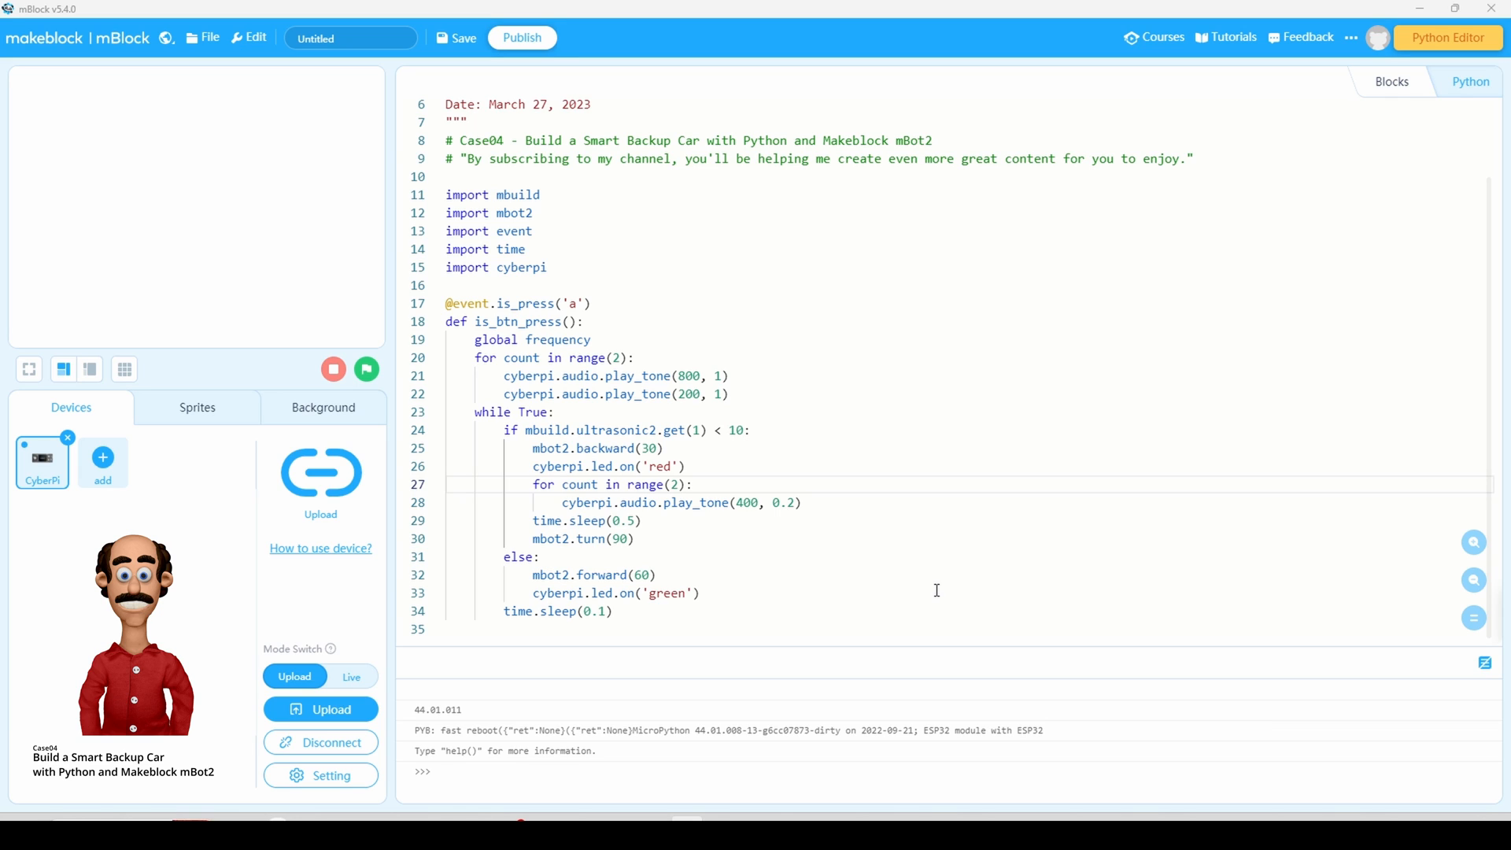